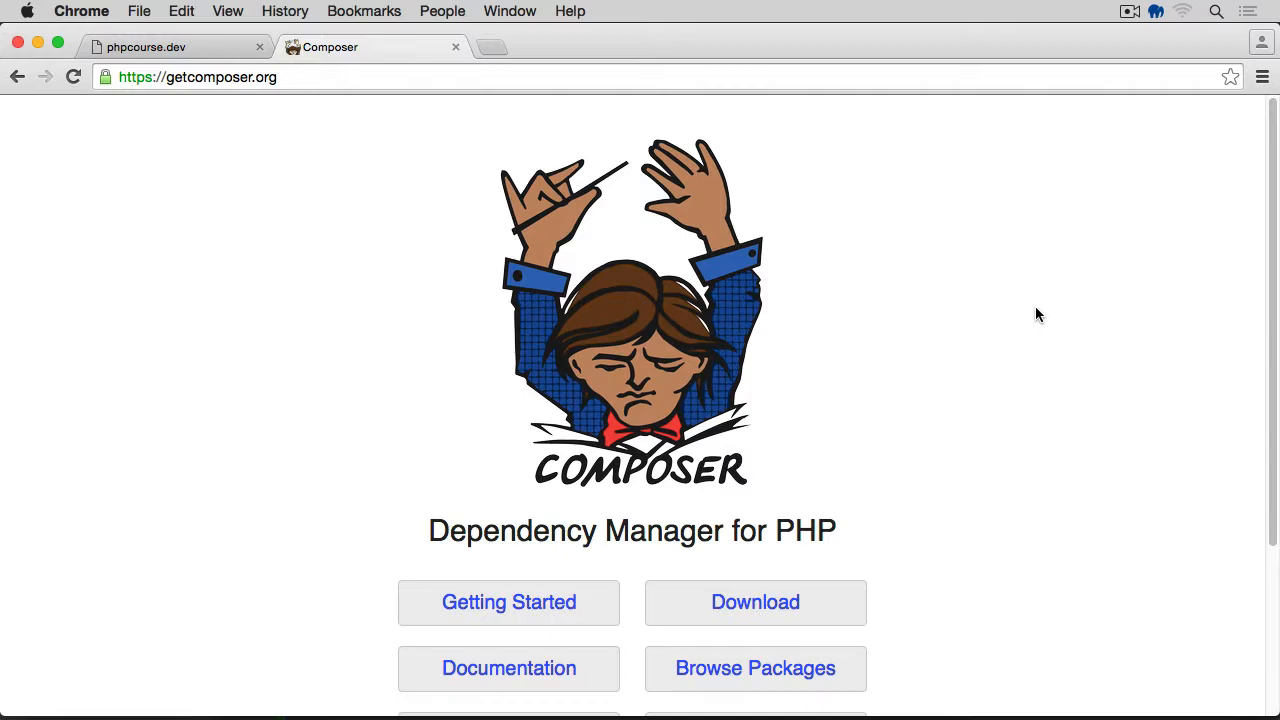
Open Composer's Getting Started guide from getcomposer.org
{"action": "scroll", "scroll_direction": "down", "scroll_amount": 3}
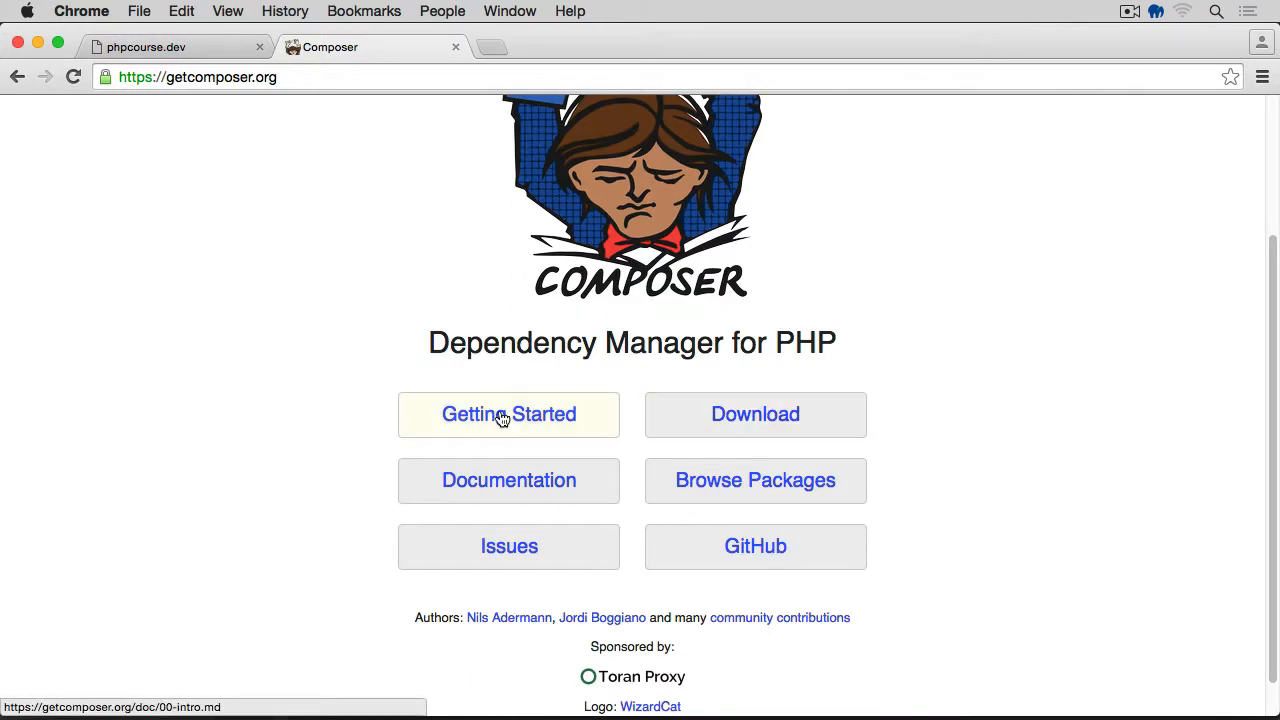
{"action": "left_click", "coordinate": [508, 414]}
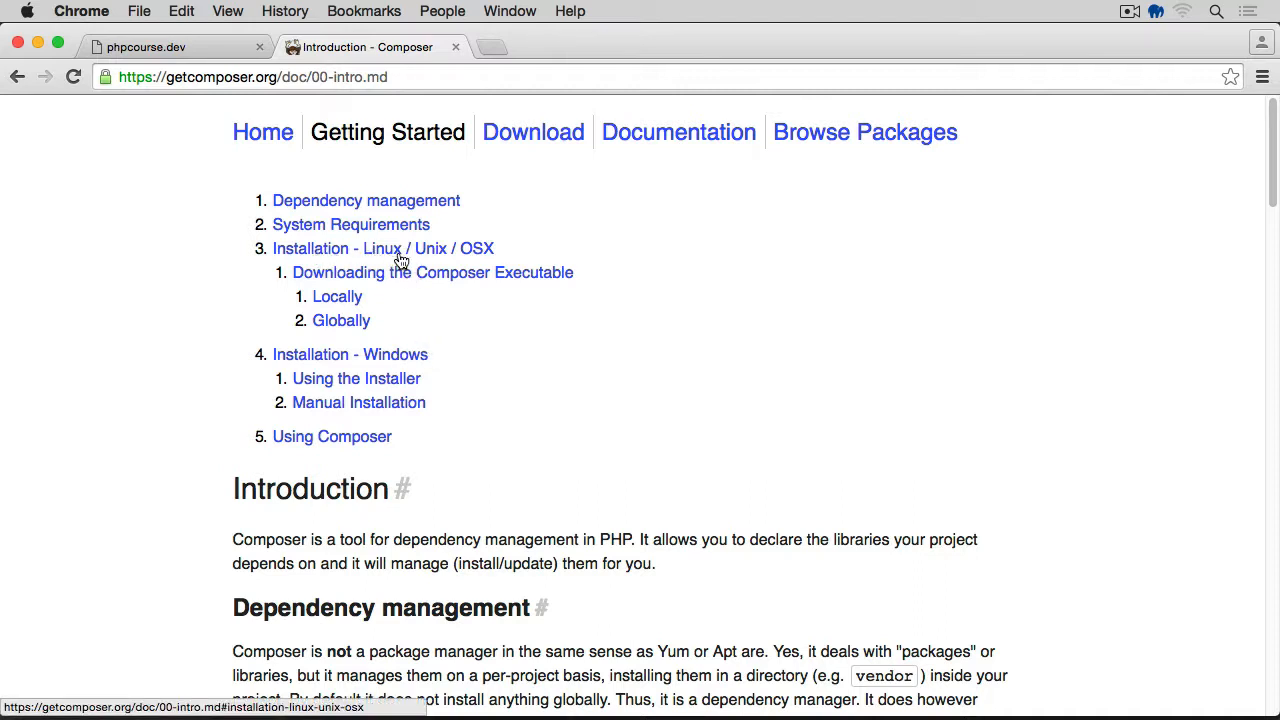
{"action": "mouse_move", "coordinate": [284, 368]}
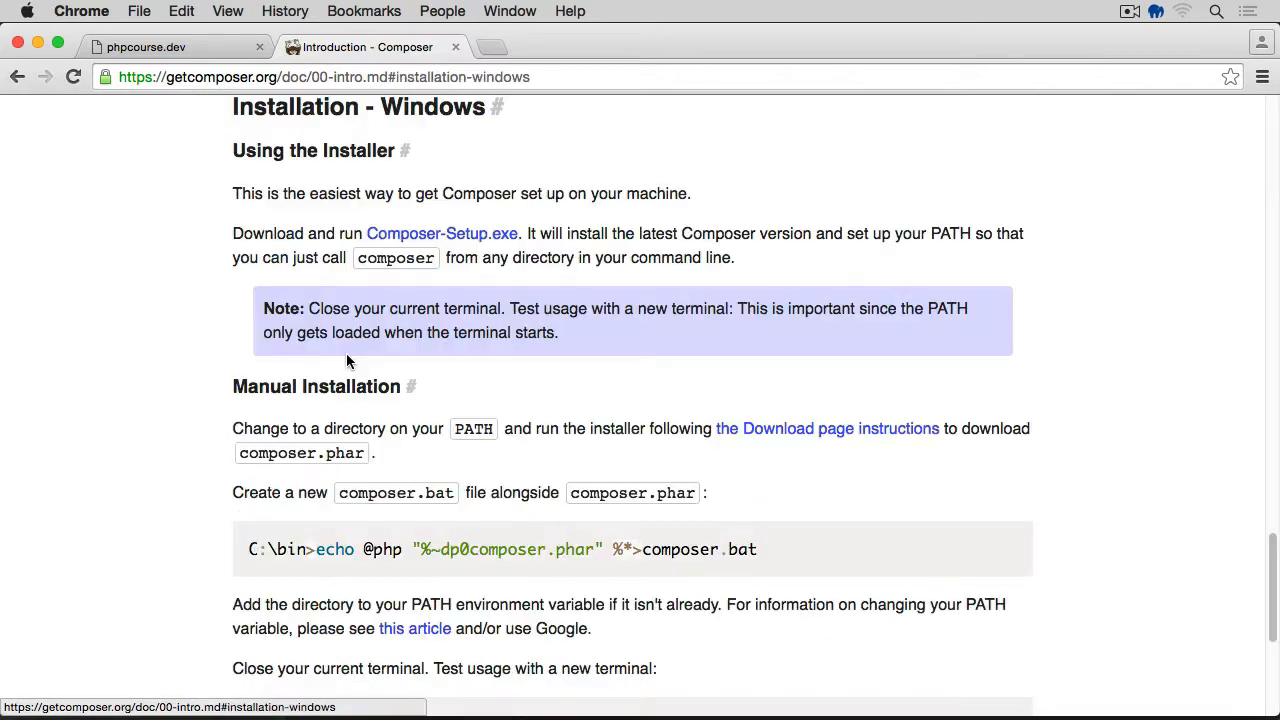
{"action": "mouse_move", "coordinate": [416, 248]}
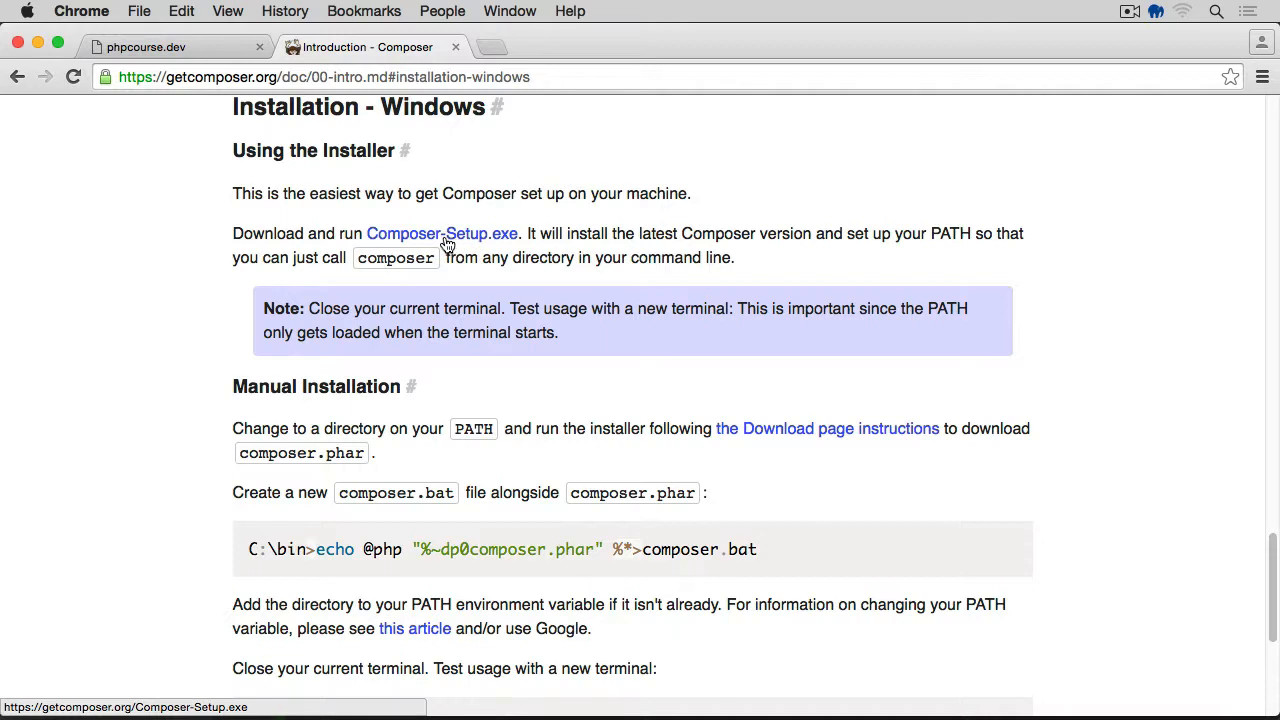
{"action": "mouse_move", "coordinate": [460, 238]}
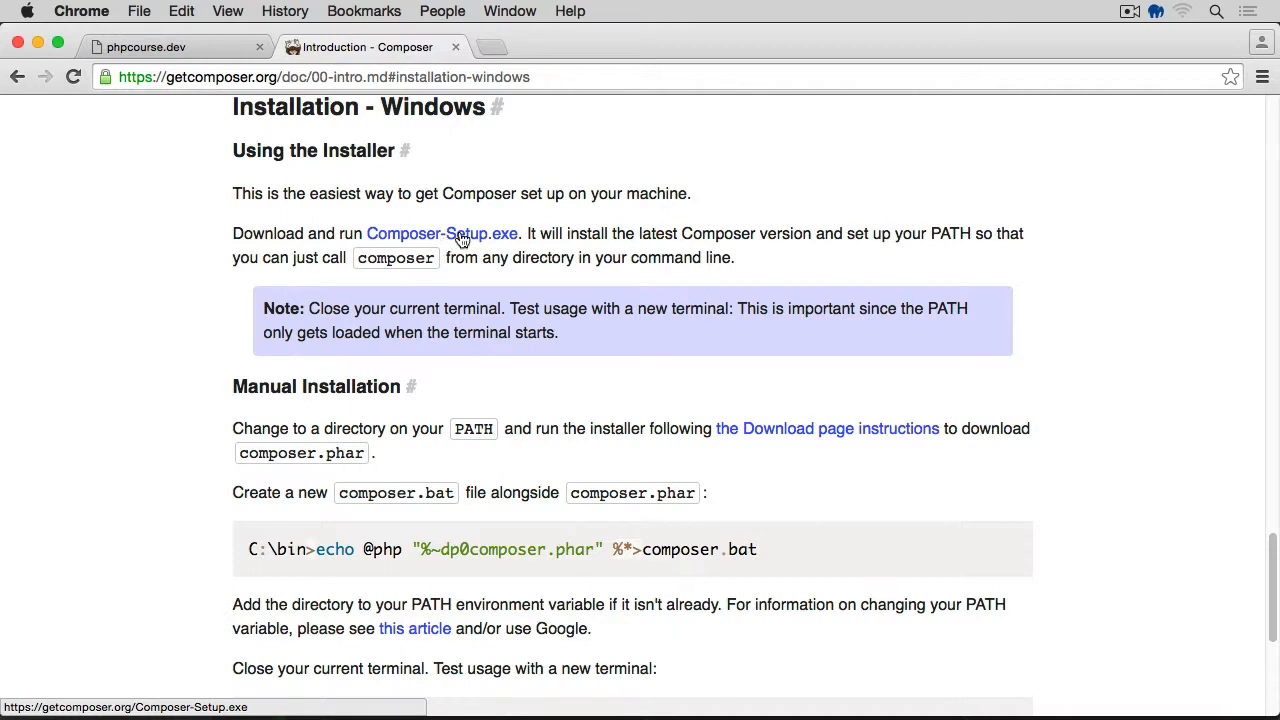
{"action": "mouse_move", "coordinate": [656, 256]}
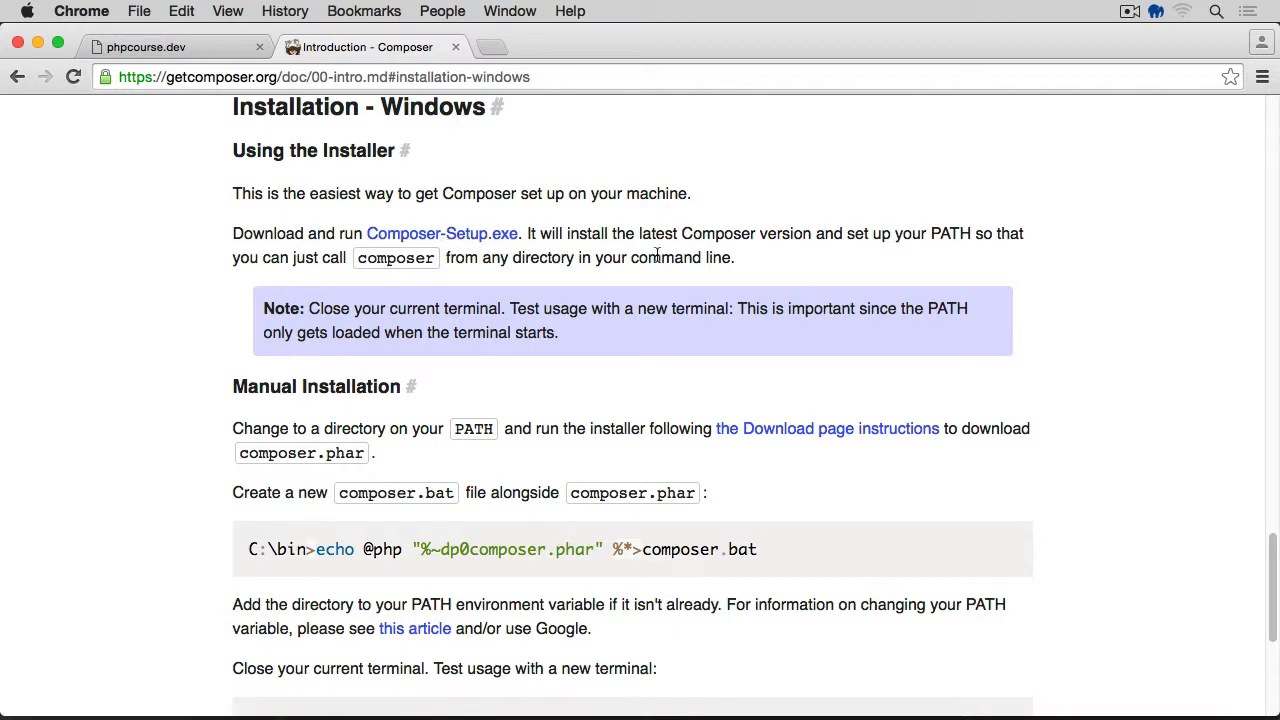
{"action": "mouse_move", "coordinate": [1008, 230]}
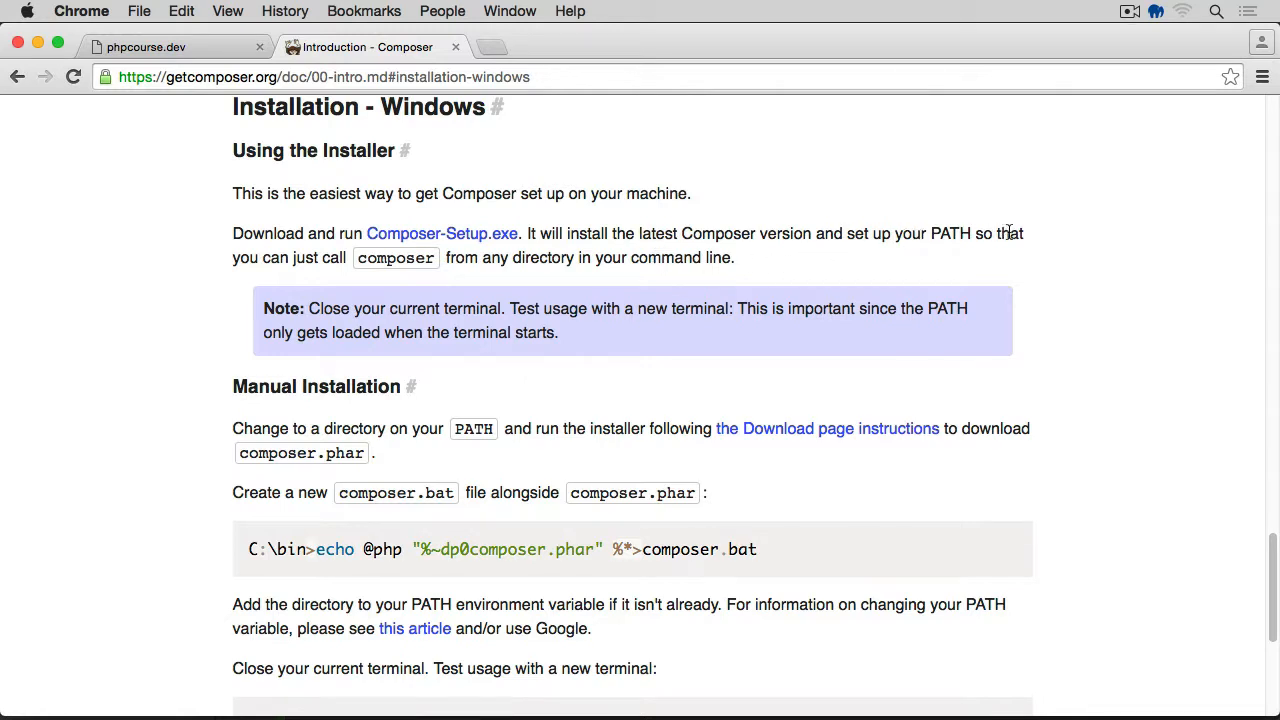
{"action": "mouse_move", "coordinate": [320, 264]}
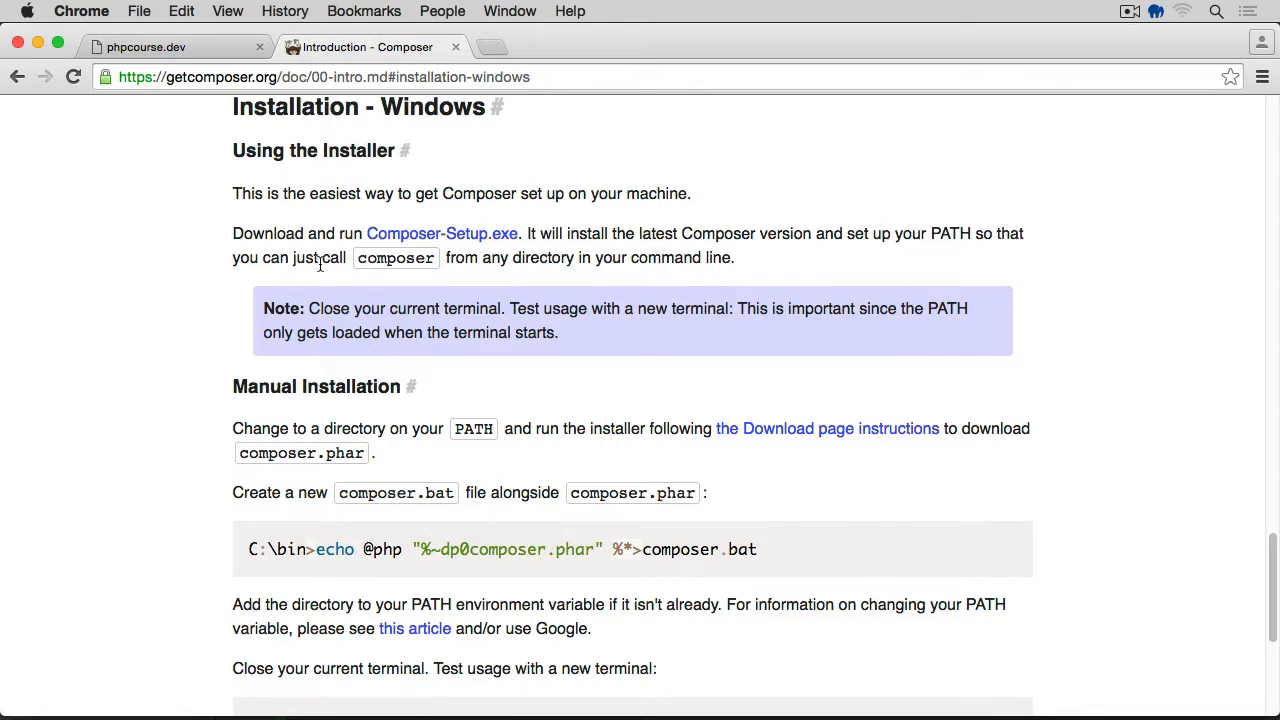
{"action": "mouse_move", "coordinate": [570, 264]}
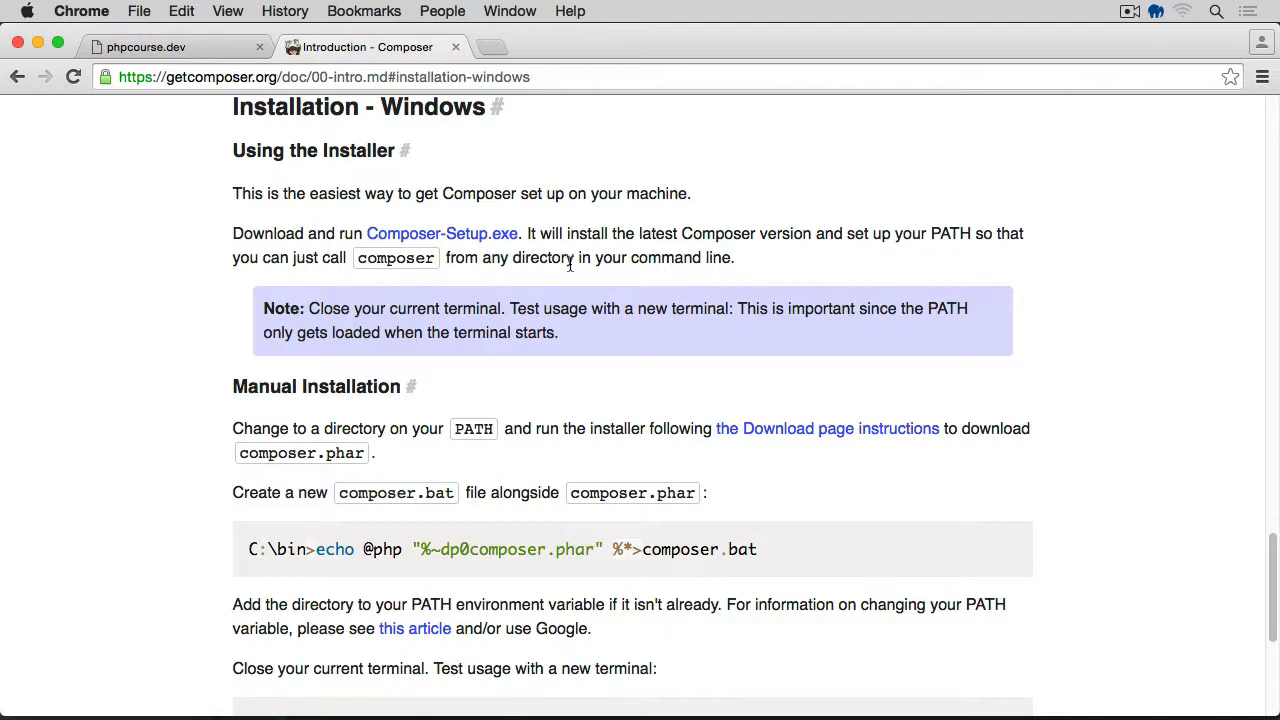
{"action": "mouse_move", "coordinate": [460, 316]}
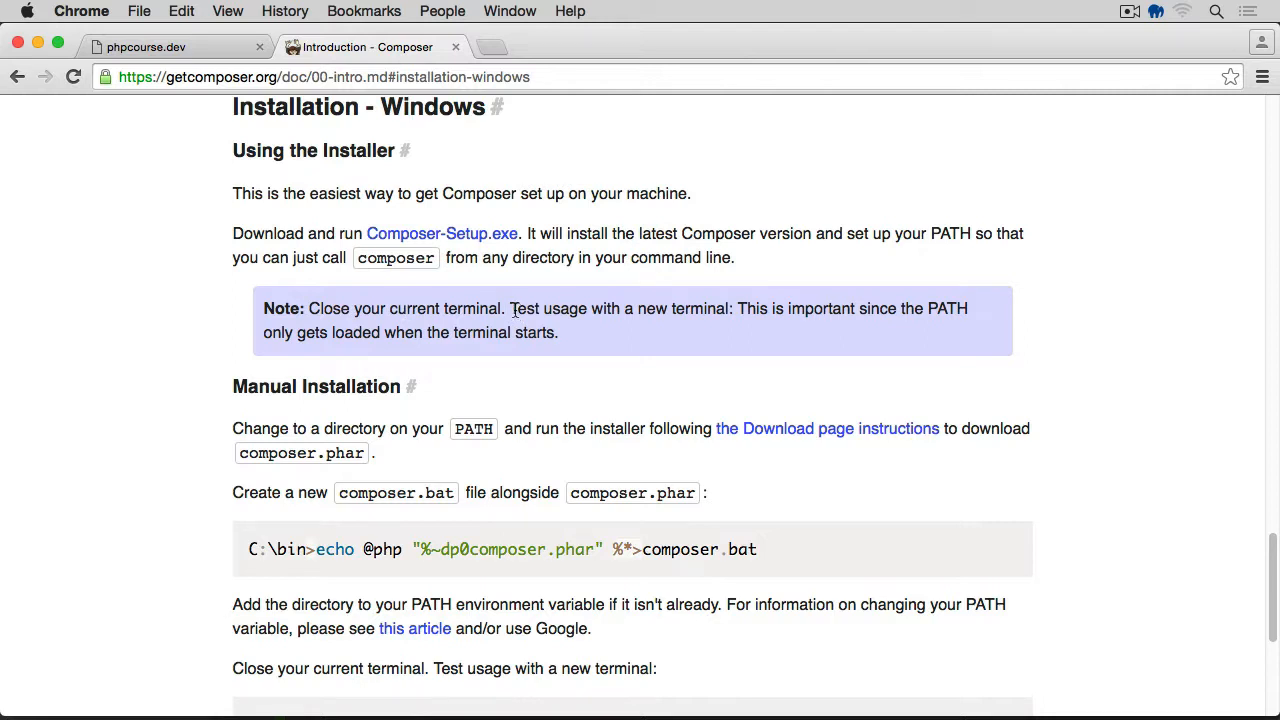
{"action": "mouse_move", "coordinate": [660, 312]}
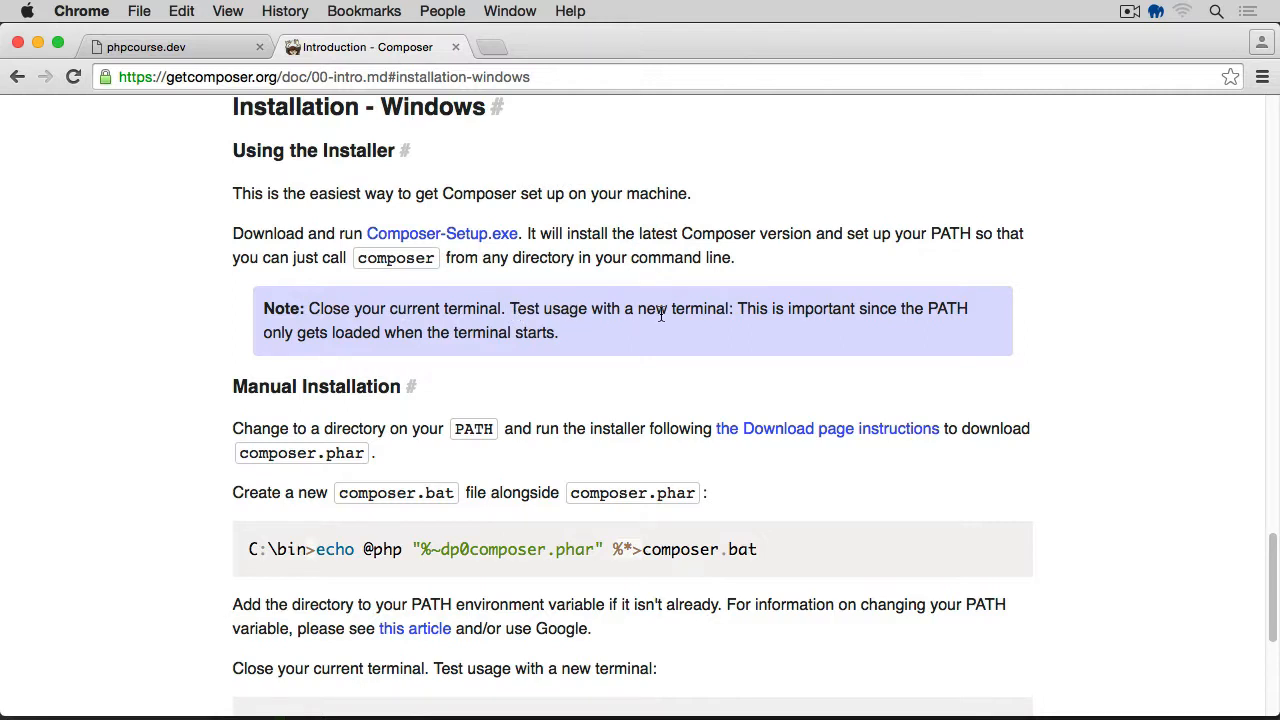
{"action": "mouse_move", "coordinate": [808, 324]}
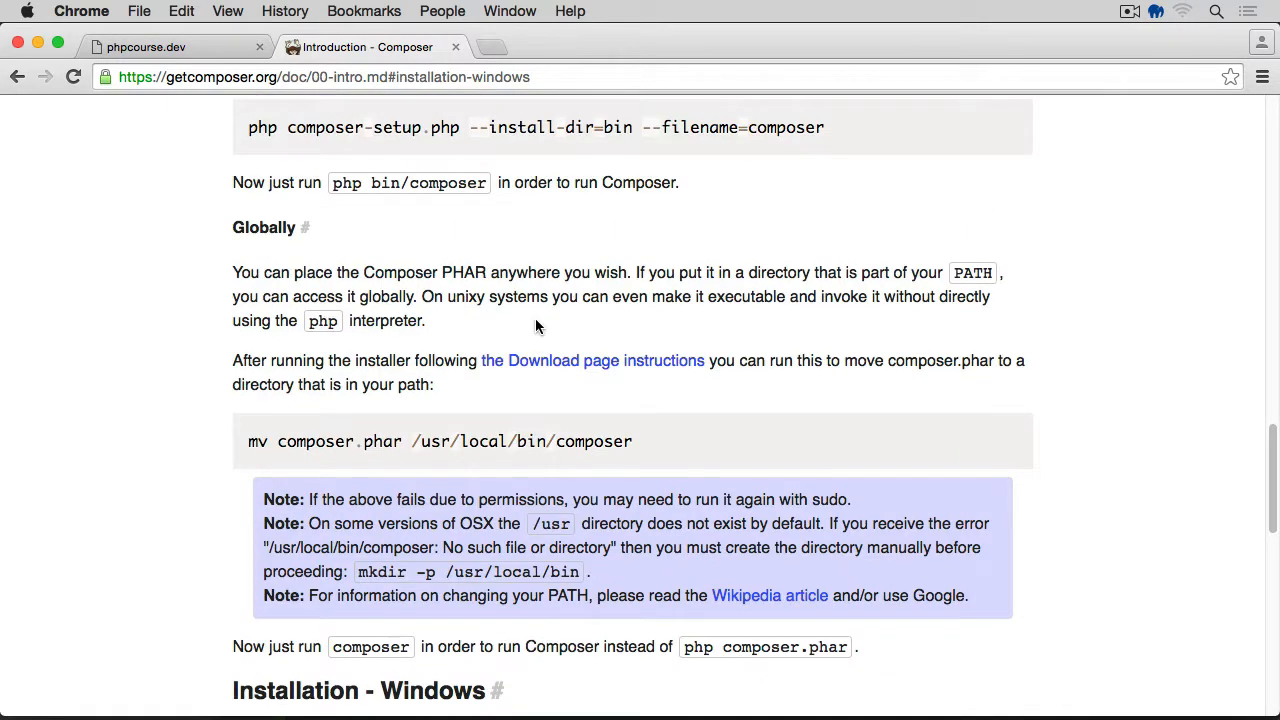
Go to Composer's download page from the guide
{"action": "scroll", "scroll_direction": "up", "scroll_amount": 3}
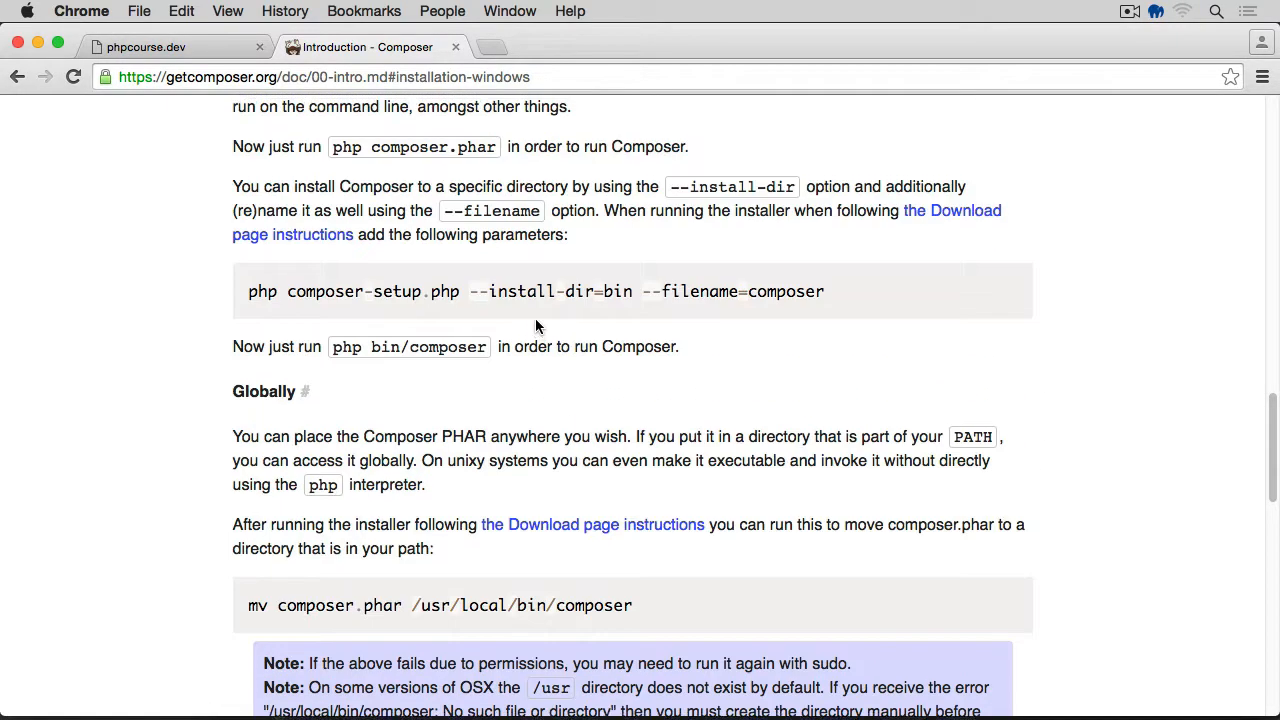
{"action": "scroll", "scroll_direction": "up", "scroll_amount": 3}
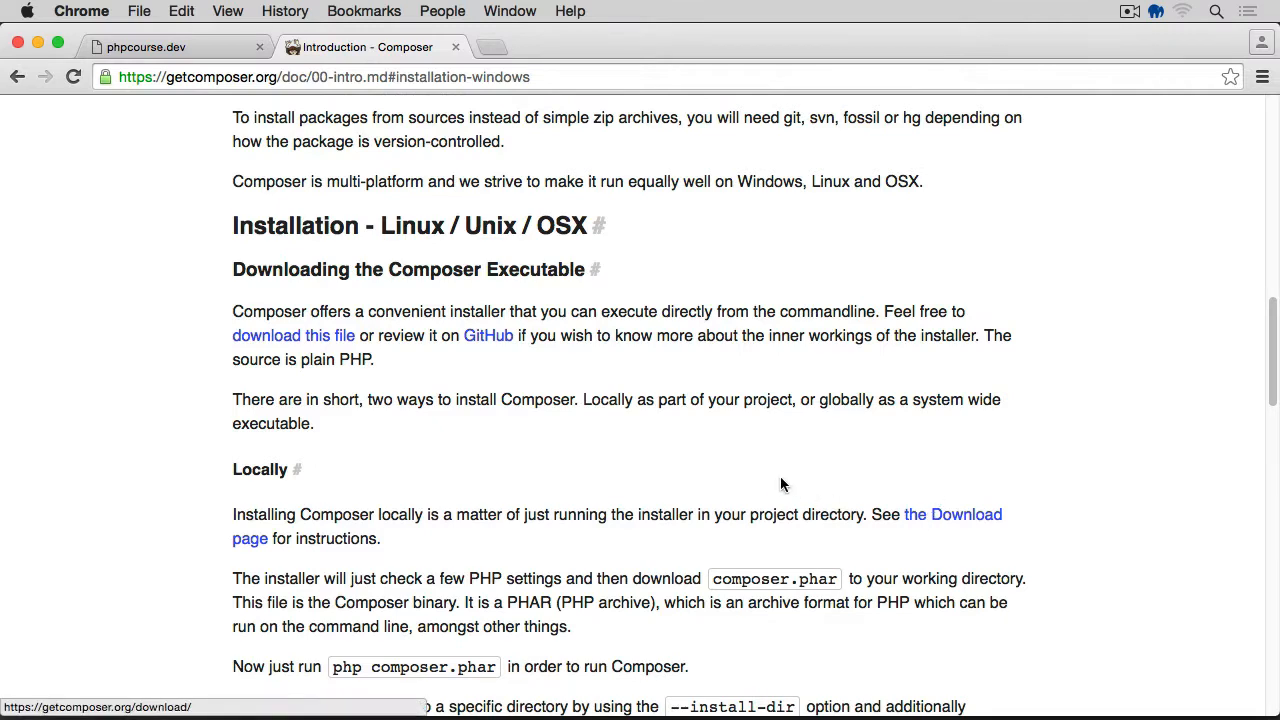
{"action": "scroll", "scroll_direction": "down", "scroll_amount": 3}
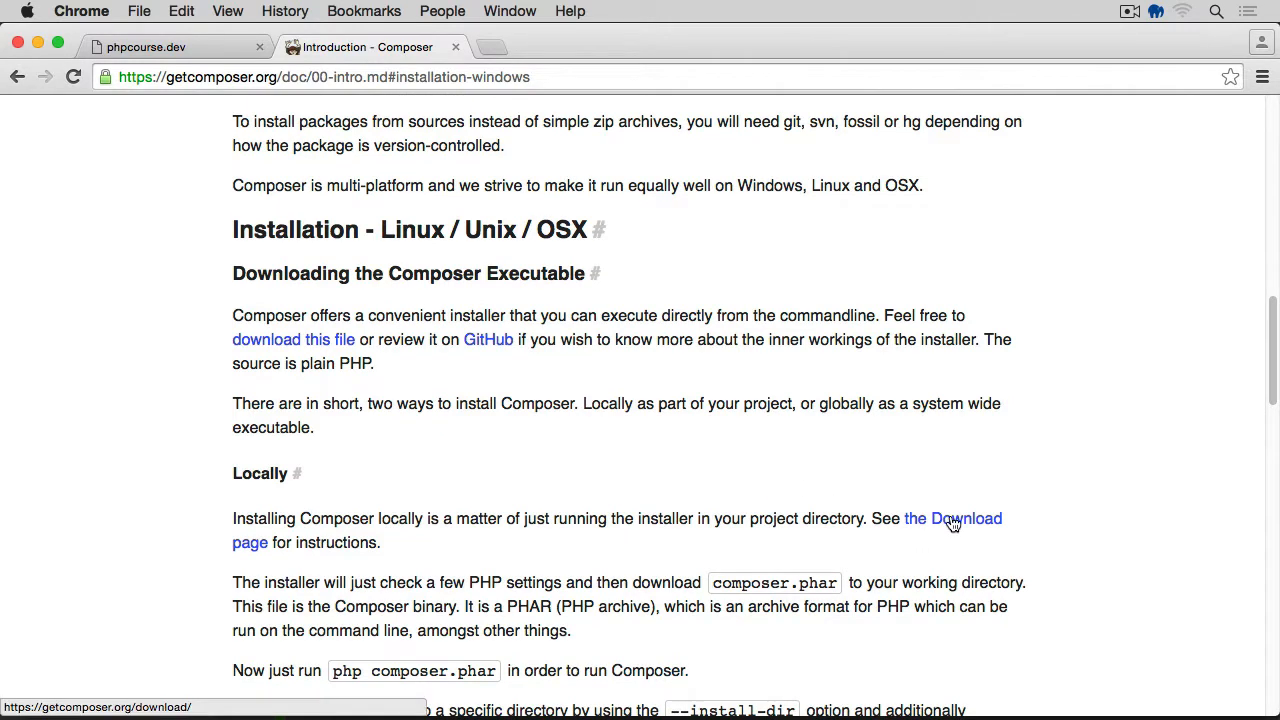
{"action": "left_click", "coordinate": [952, 518]}
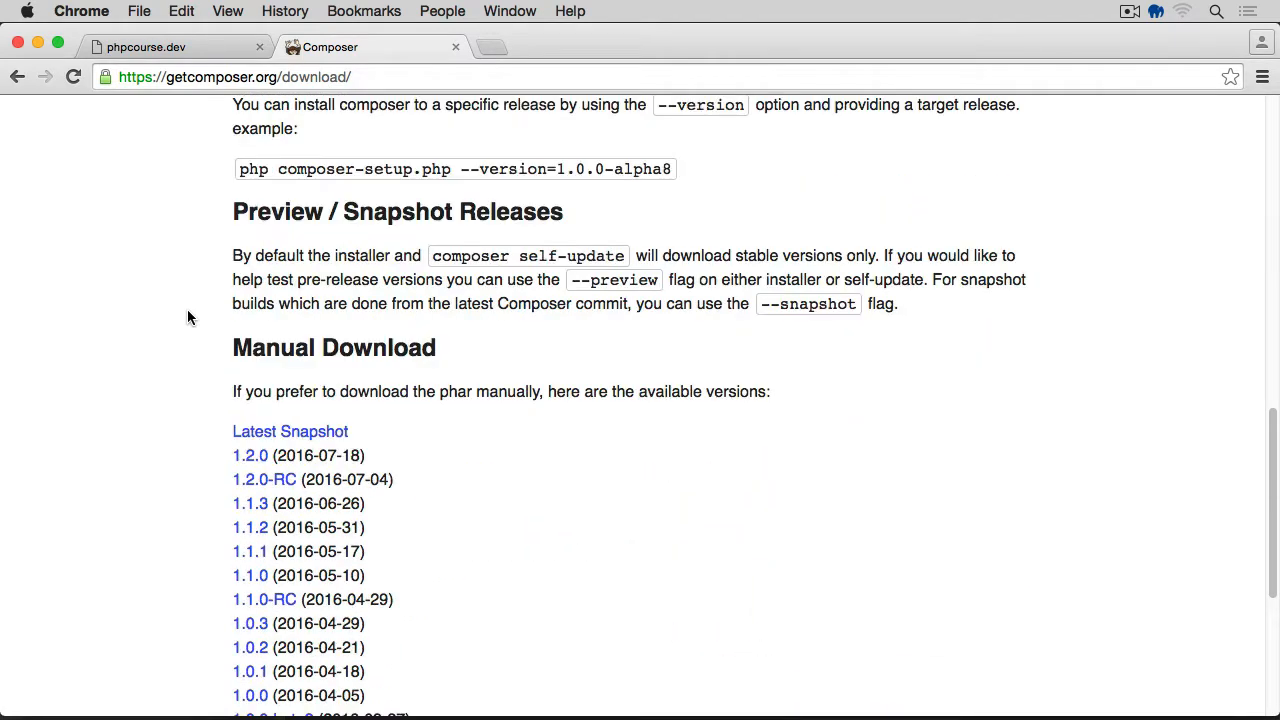
Download composer.phar version 1.2.0 from the Manual Download list
{"action": "scroll", "scroll_direction": "down", "scroll_amount": 3}
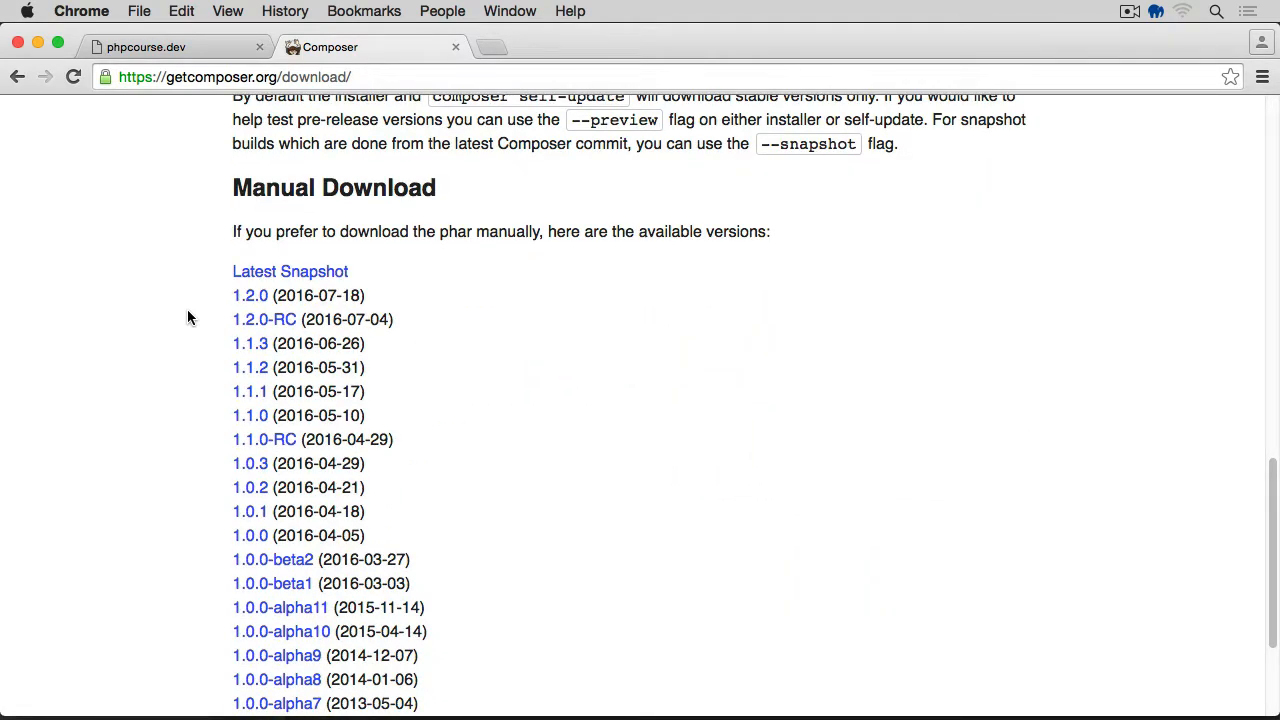
{"action": "mouse_move", "coordinate": [250, 296]}
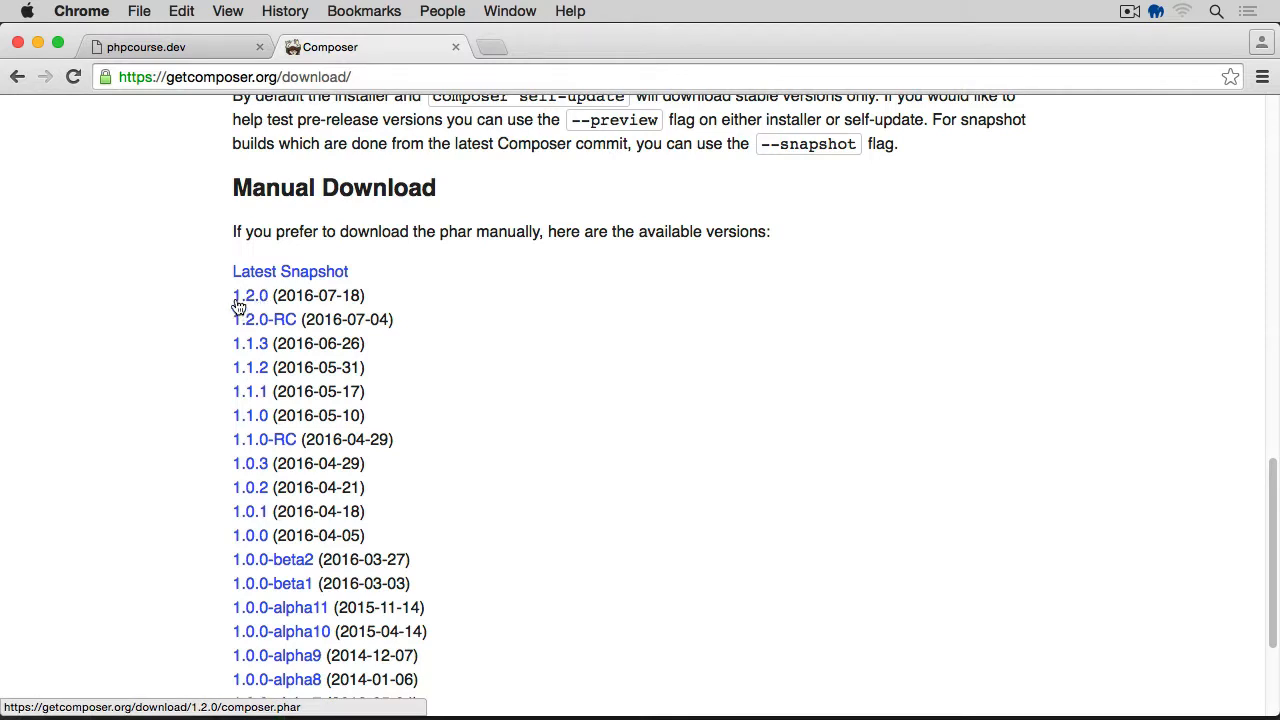
{"action": "mouse_move", "coordinate": [252, 300]}
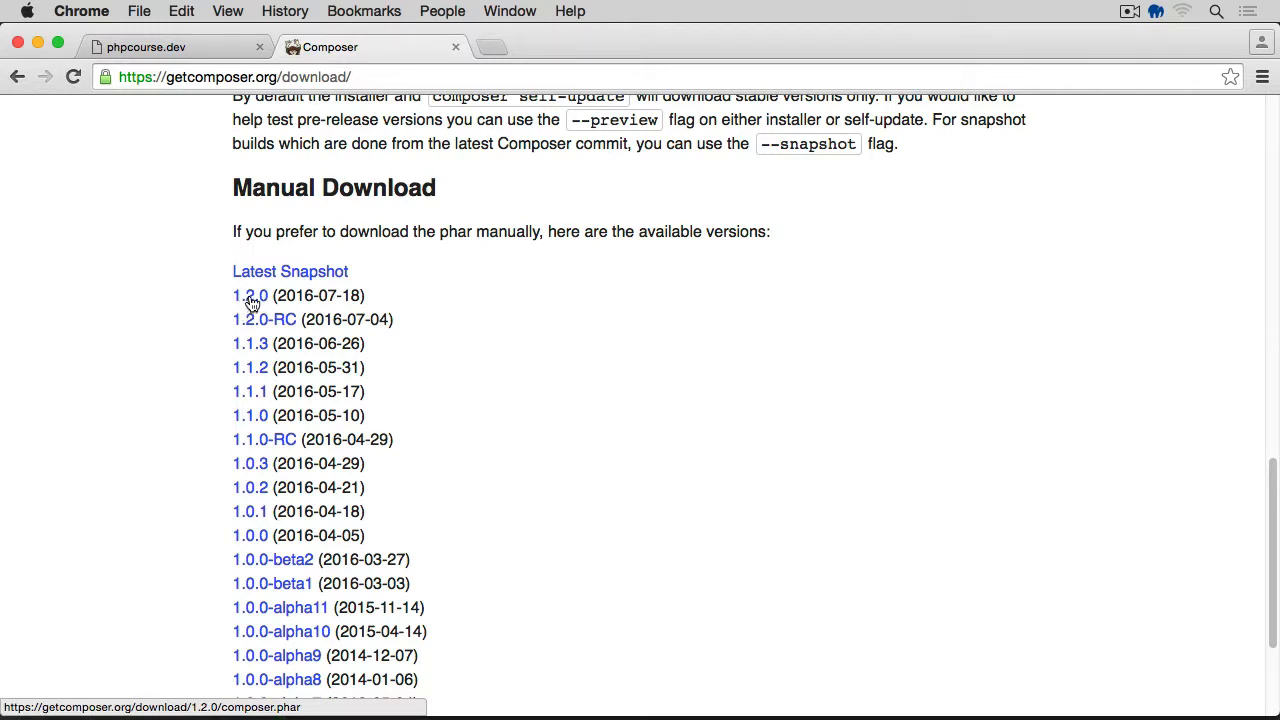
{"action": "left_click", "coordinate": [250, 296]}
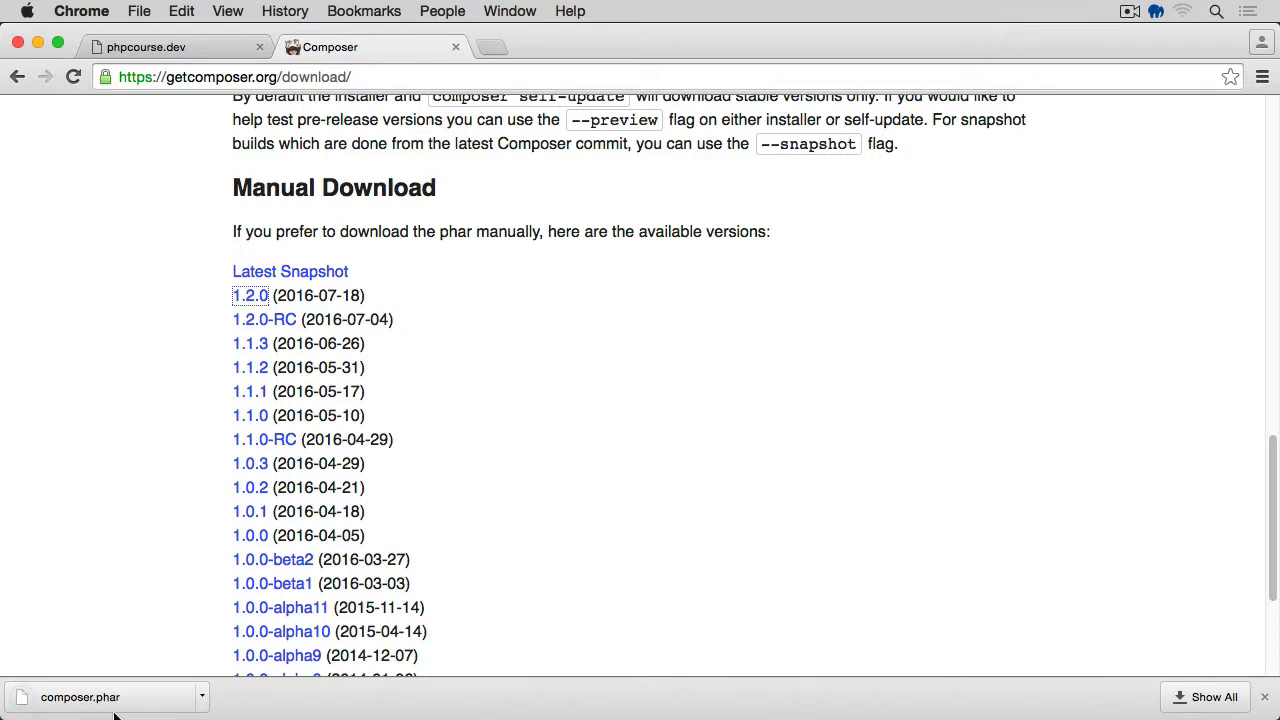
{"action": "mouse_move", "coordinate": [508, 520]}
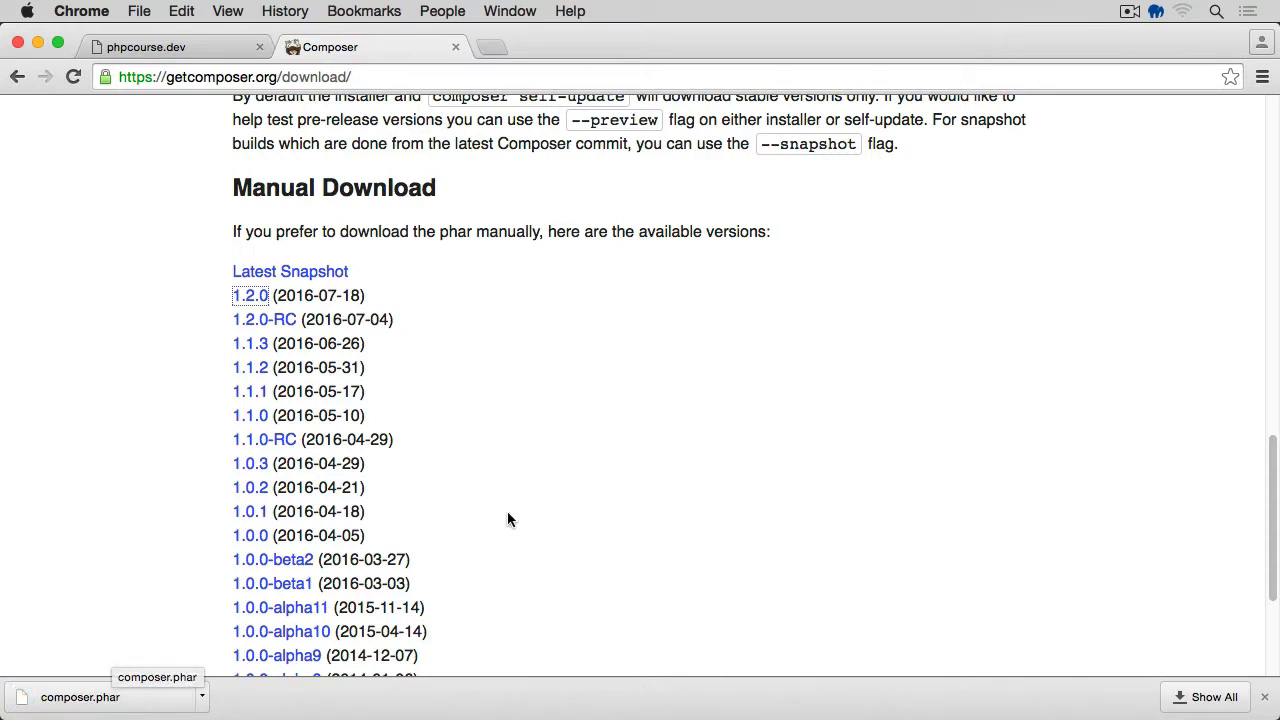
{"action": "mouse_move", "coordinate": [736, 432]}
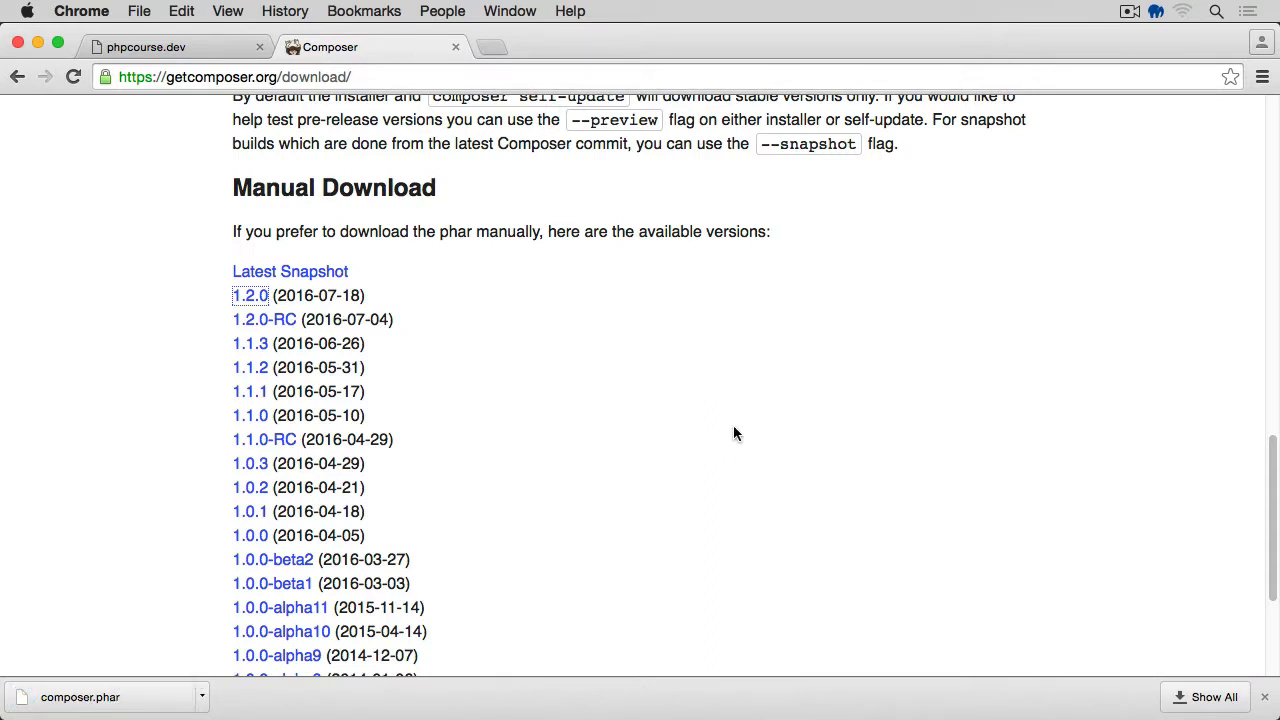
{"action": "mouse_move", "coordinate": [736, 436]}
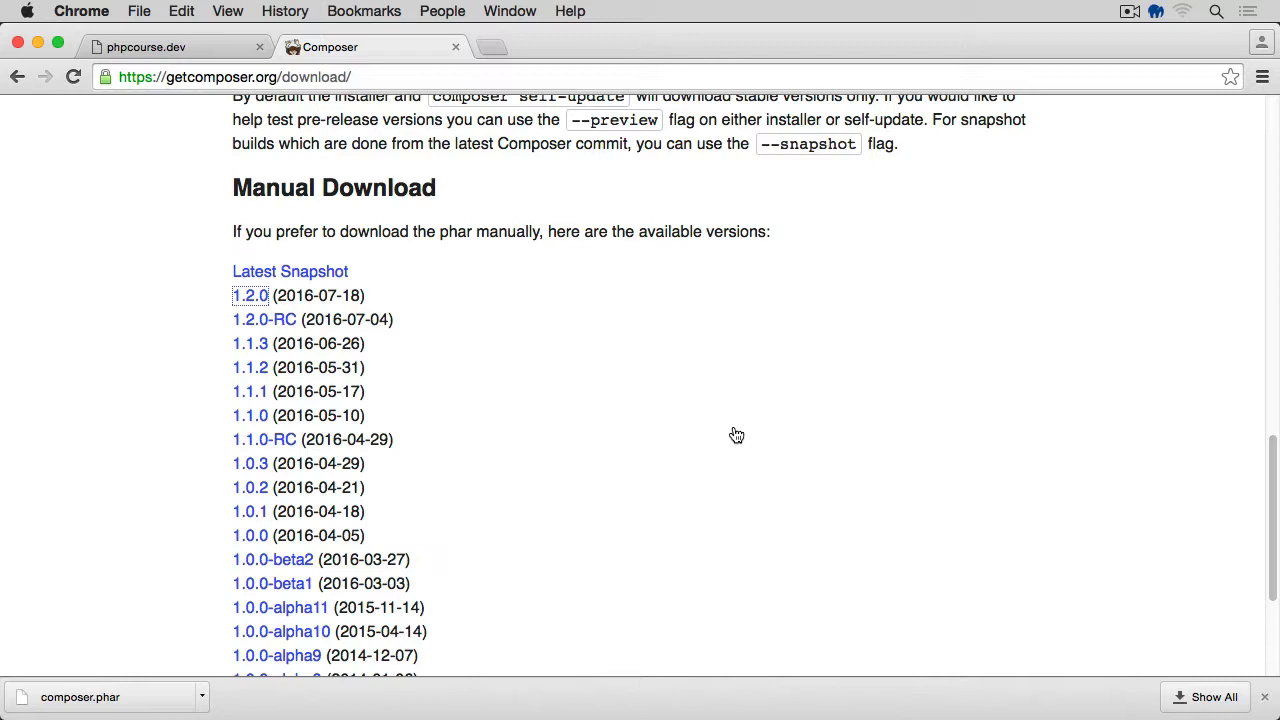
In Terminal, cd ~/Downloads, list it to confirm composer.phar, and run php composer.phar
{"action": "type", "text": "terminal"}
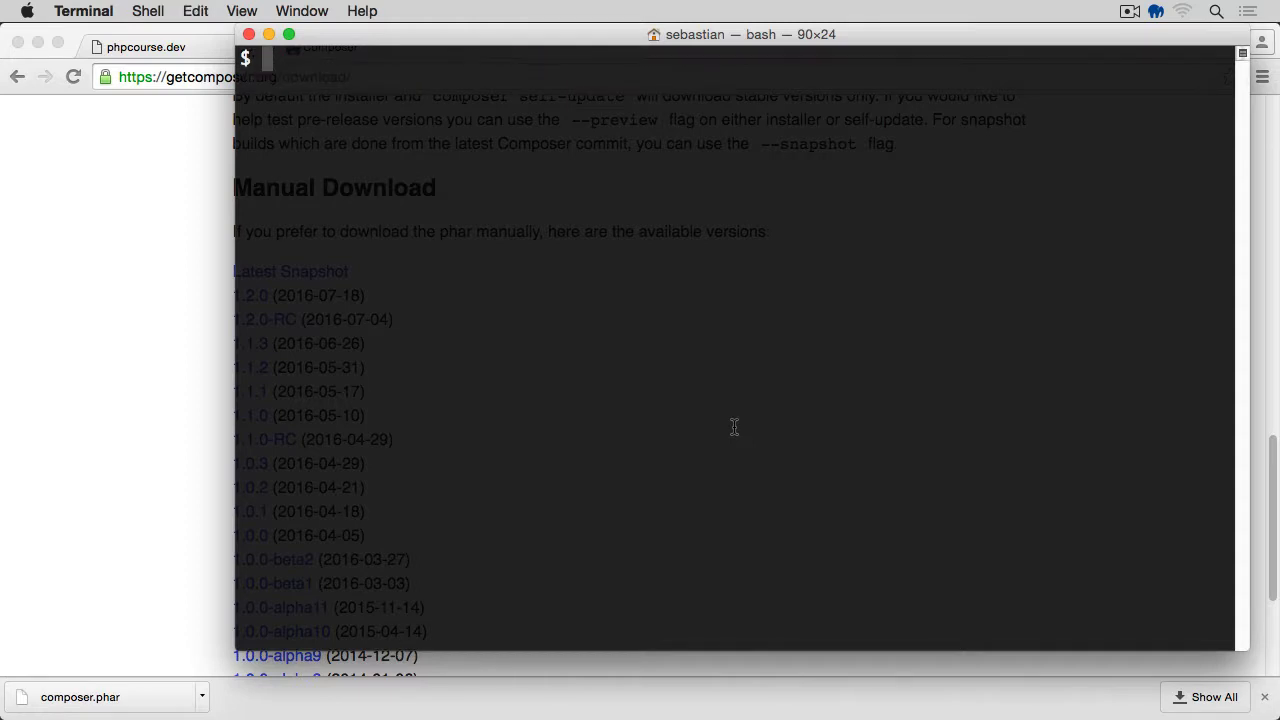
{"action": "type", "text": "cd ~"}
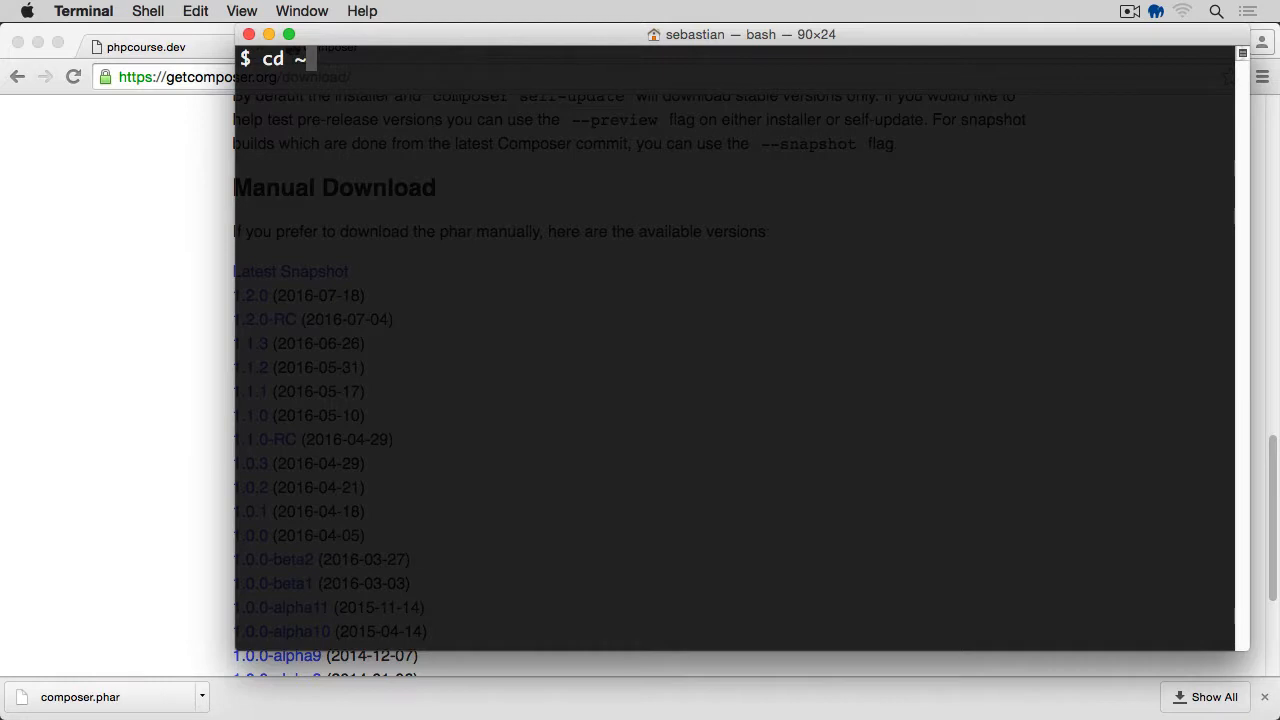
{"action": "type", "text": "/Downloads/"}
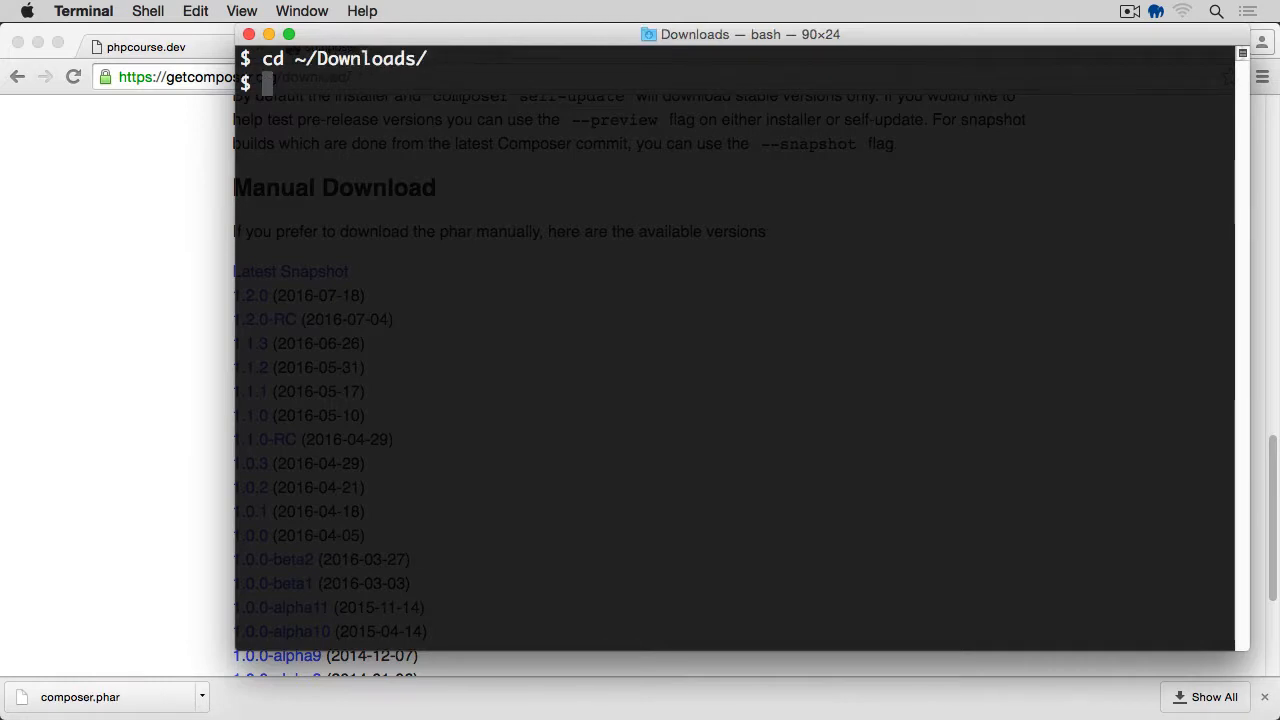
{"action": "type", "text": "ls"}
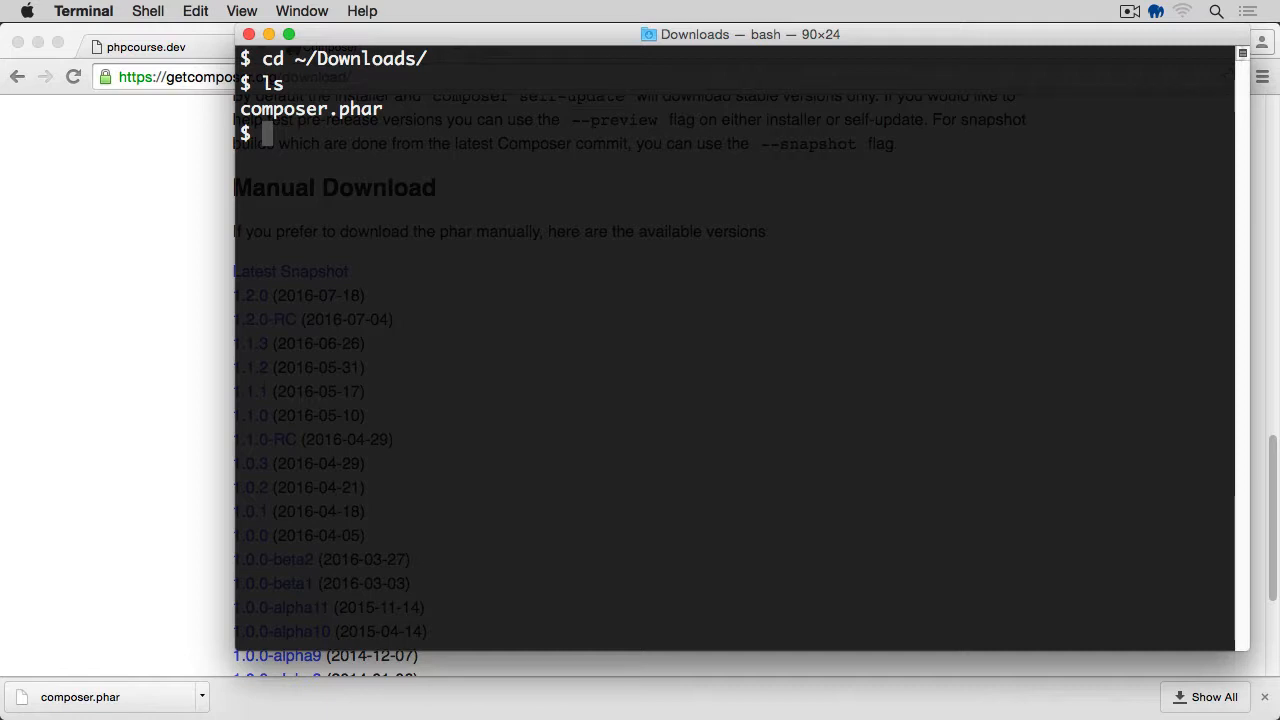
{"action": "type", "text": "php composer.phar"}
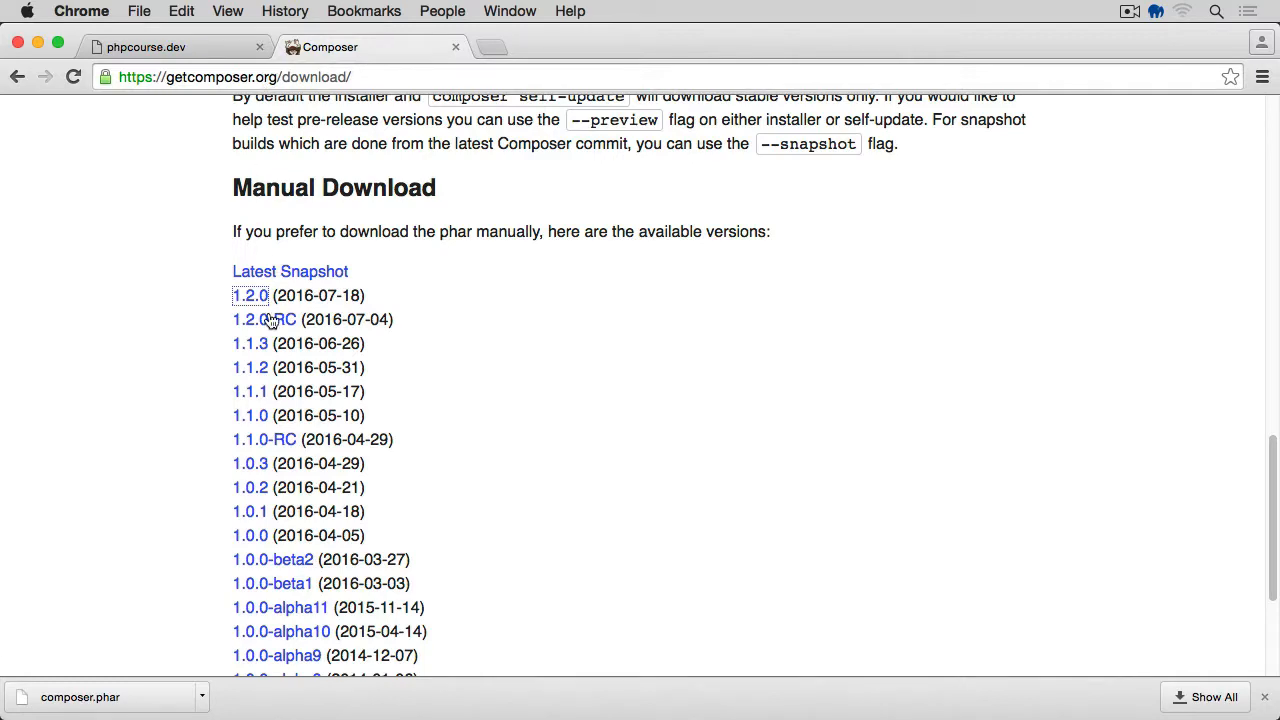
Return to the Getting Started guide's 'Globally' install section
{"action": "scroll", "scroll_direction": "up", "scroll_amount": 3}
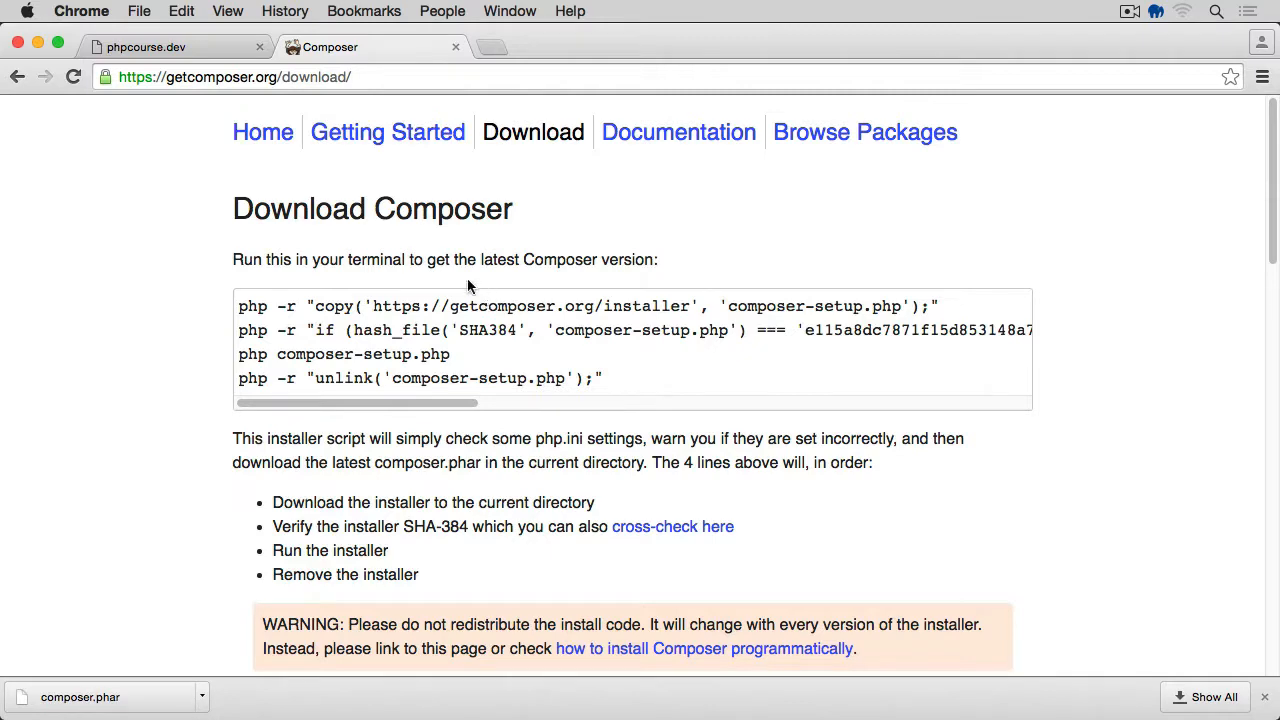
{"action": "left_click", "coordinate": [388, 132]}
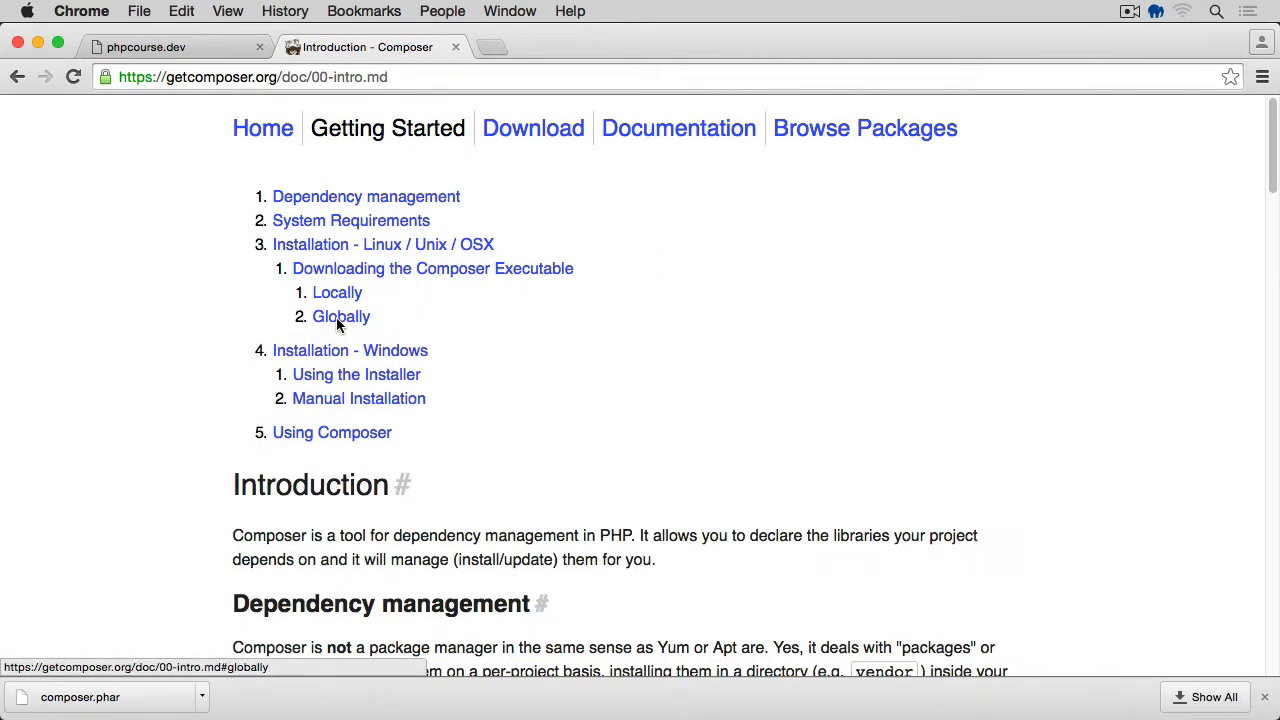
{"action": "left_click", "coordinate": [340, 316]}
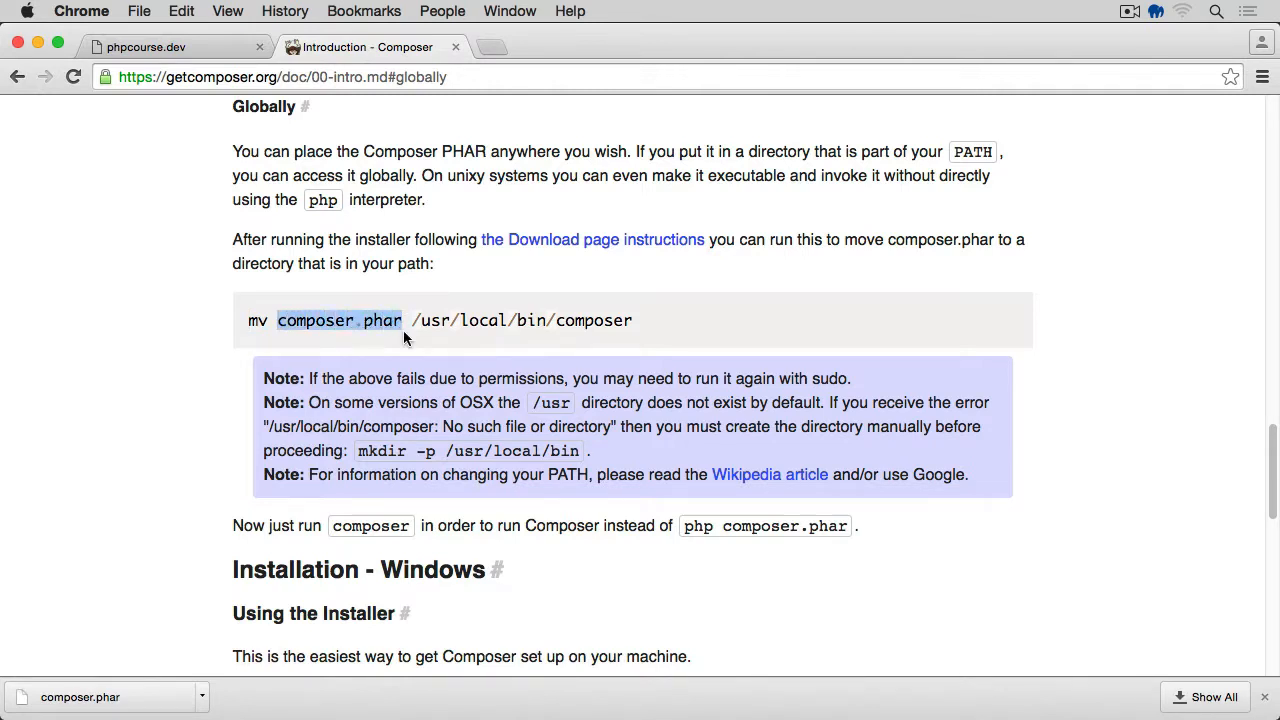
Select and copy the 'mv composer.phar /usr/local/bin/composer' command
{"action": "left_click_drag", "start_coordinate": [412, 320], "coordinate": [632, 320]}
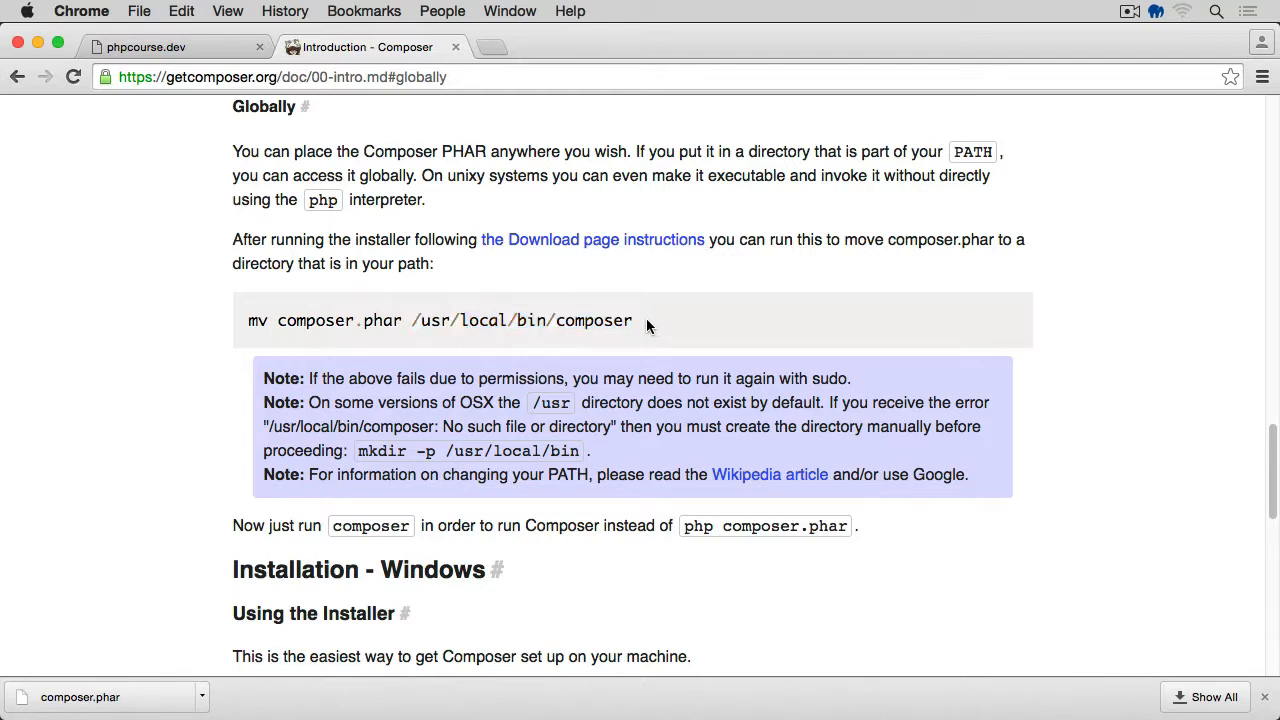
{"action": "mouse_move", "coordinate": [638, 324]}
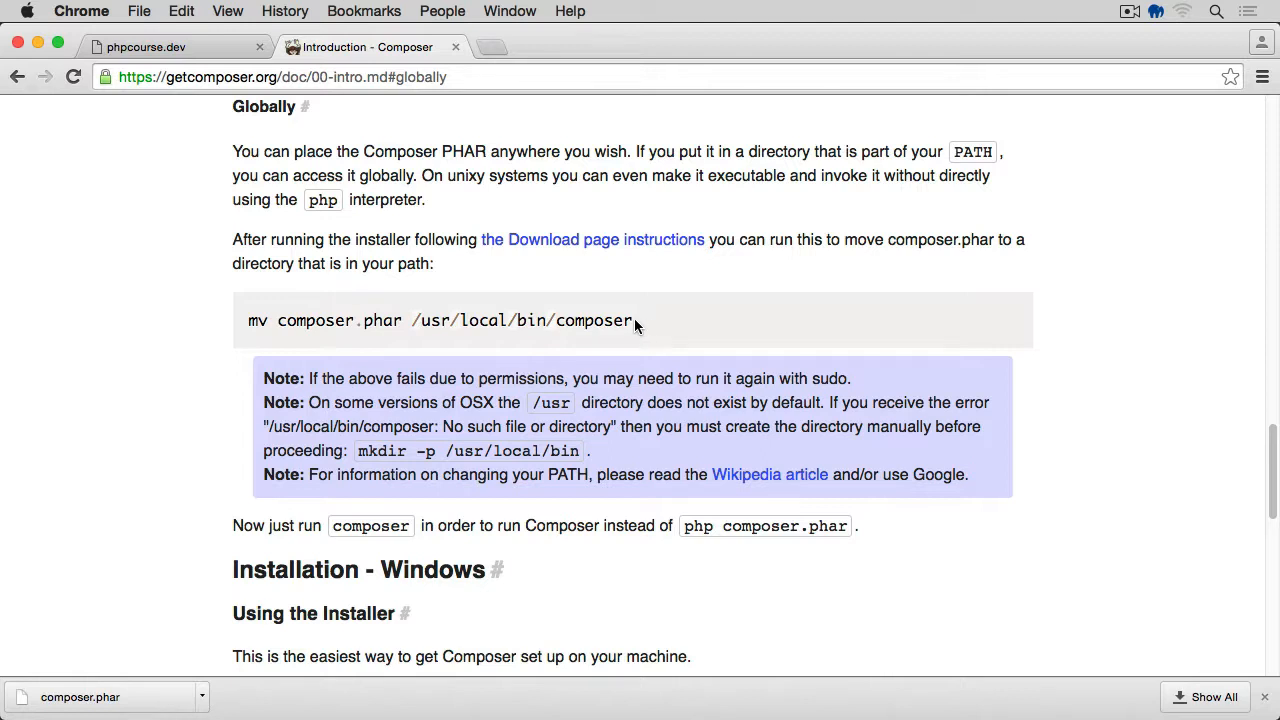
{"action": "double_click", "coordinate": [592, 320]}
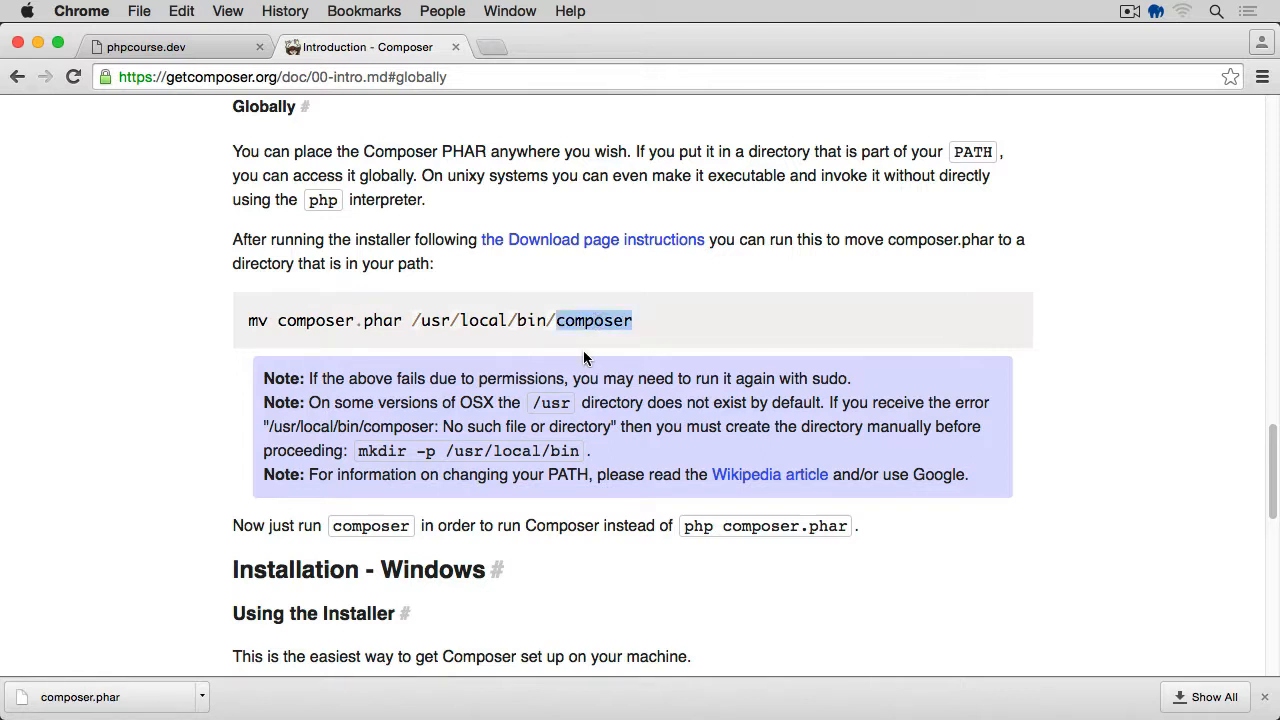
{"action": "mouse_move", "coordinate": [650, 328]}
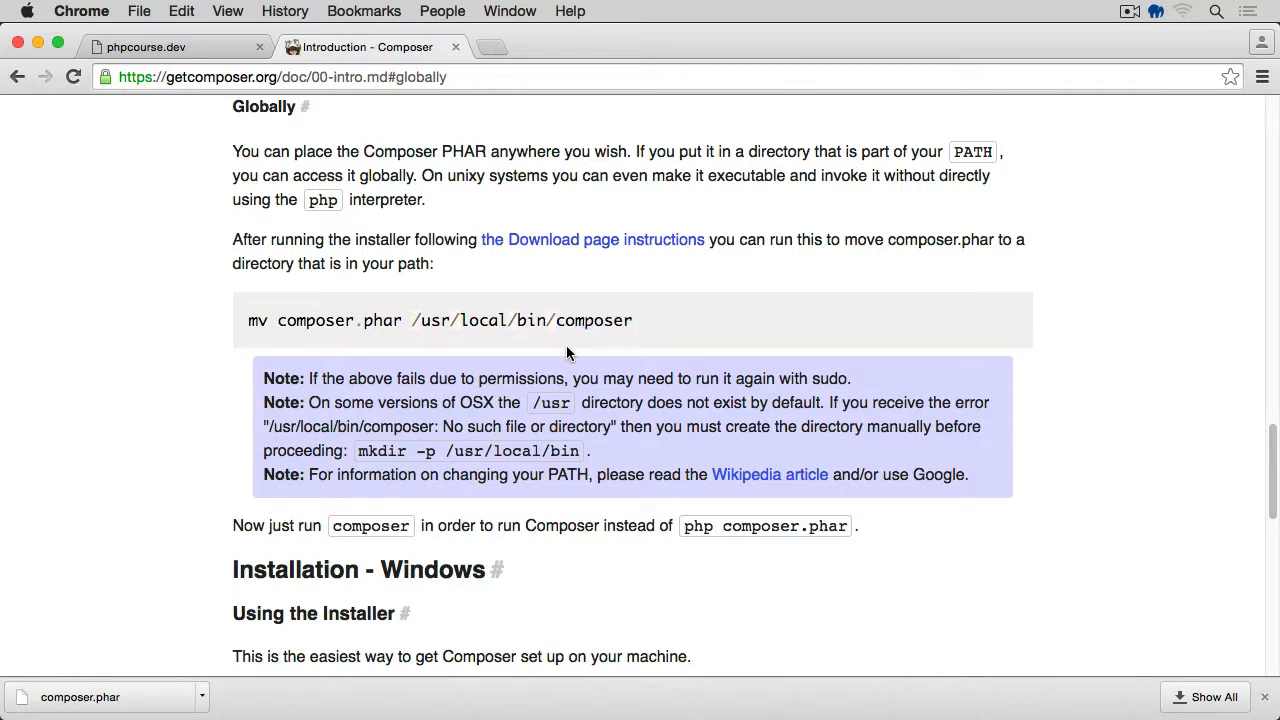
{"action": "double_click", "coordinate": [604, 320]}
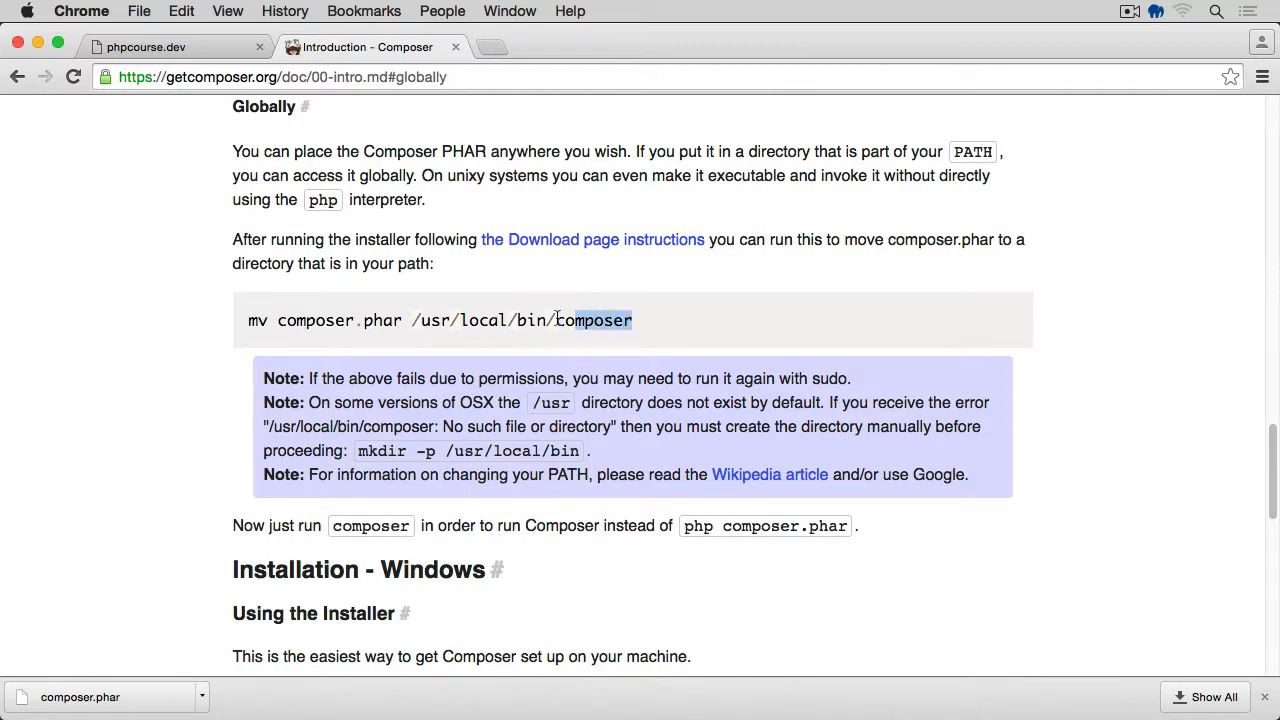
{"action": "triple_click", "coordinate": [440, 320]}
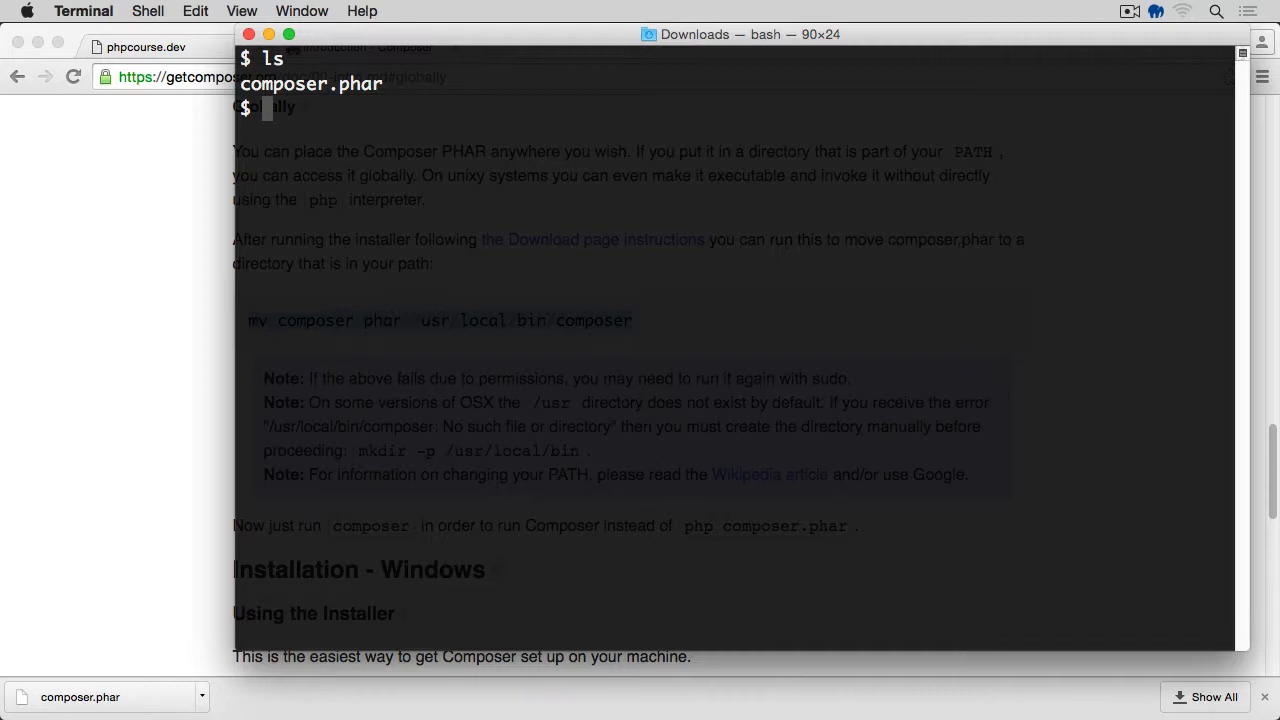
Run mv composer.phar /usr/local/bin/composer, then run composer to list its commands
{"action": "type", "text": "mv composer.phar /usr/local/bin/composer"}
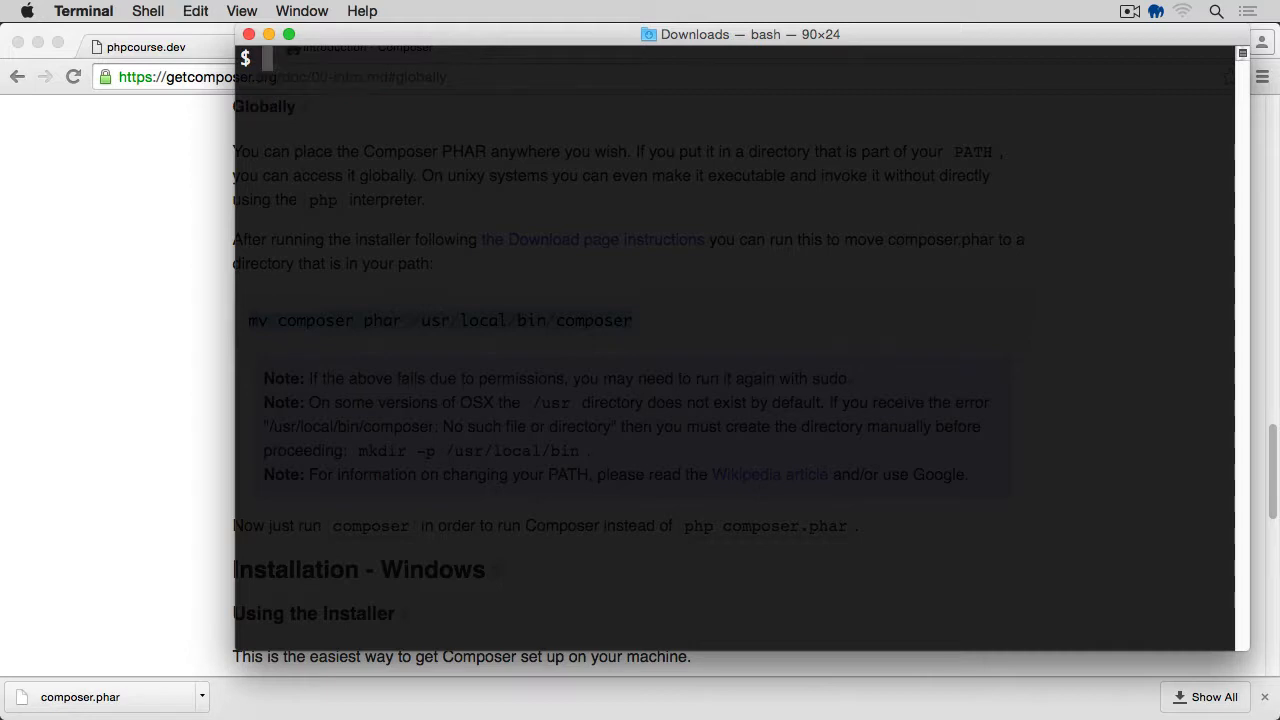
{"action": "type", "text": "compose"}
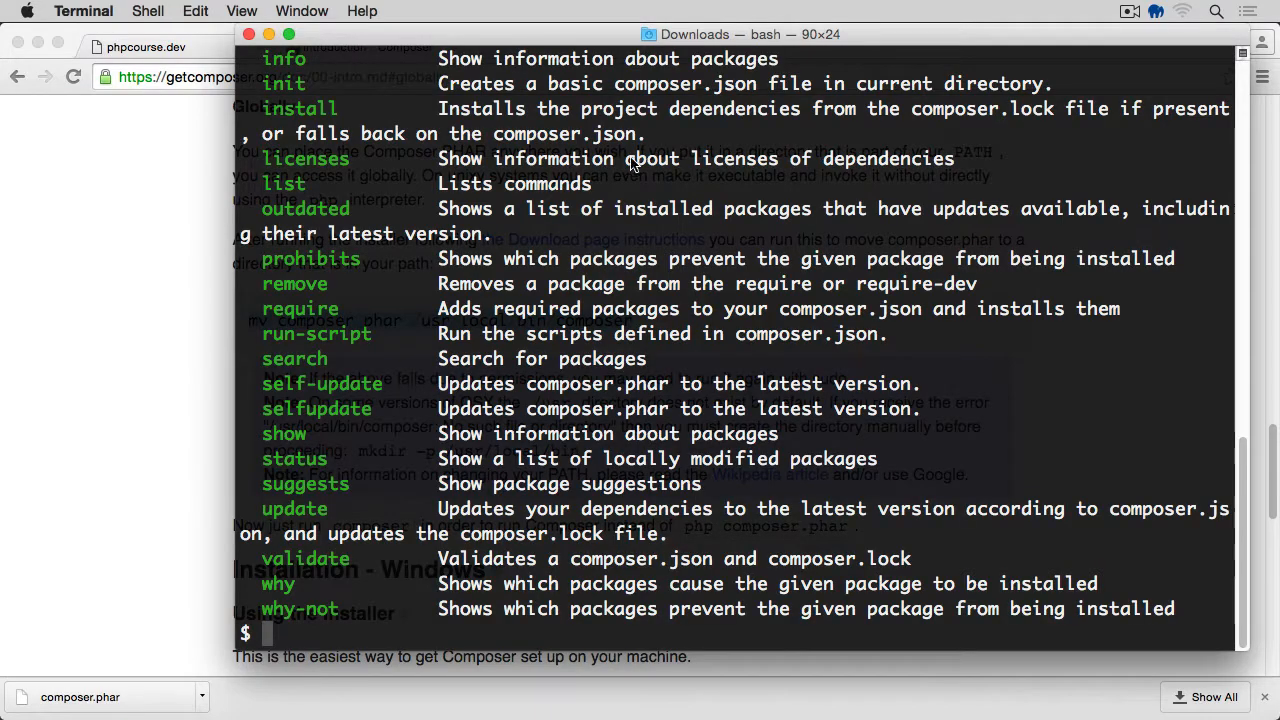
{"action": "scroll", "scroll_direction": "up", "scroll_amount": 3}
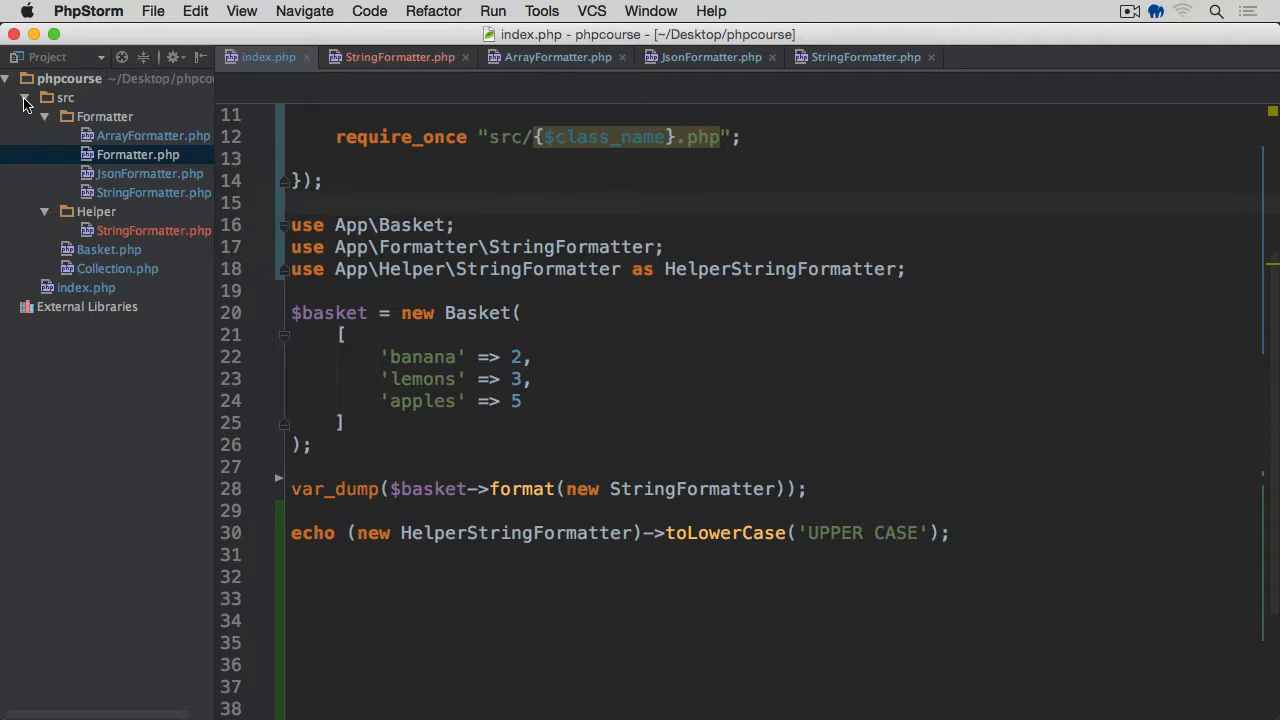
Collapse src and delete the spl_autoload_register block at the top of index.php
{"action": "left_click", "coordinate": [24, 96]}
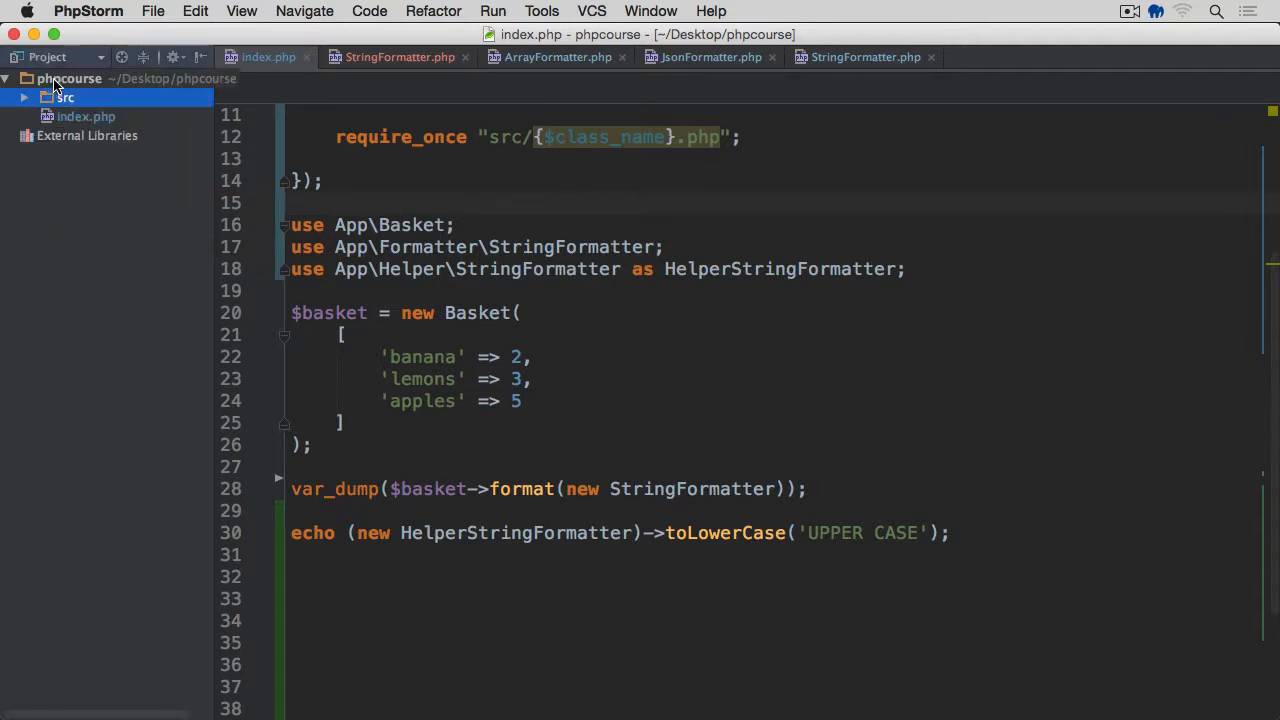
{"action": "left_click", "coordinate": [70, 78]}
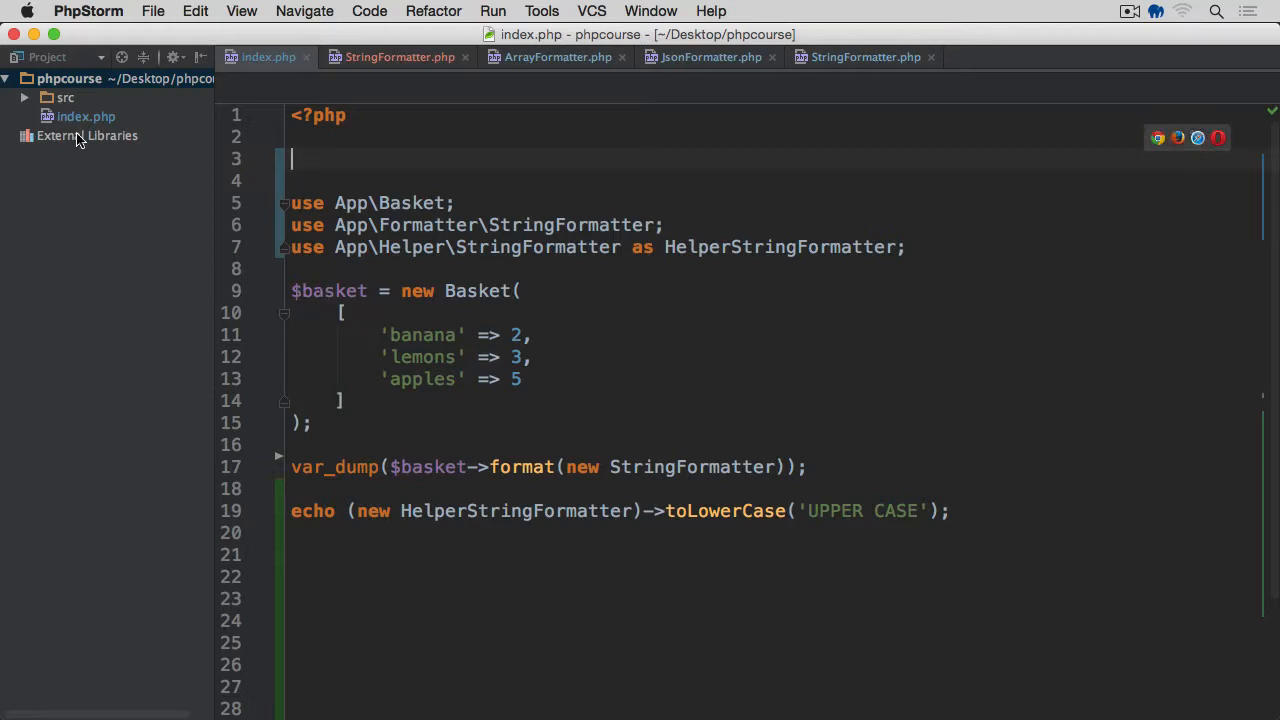
Create composer.json in the project root and add it to Git
{"action": "right_click", "coordinate": [86, 116]}
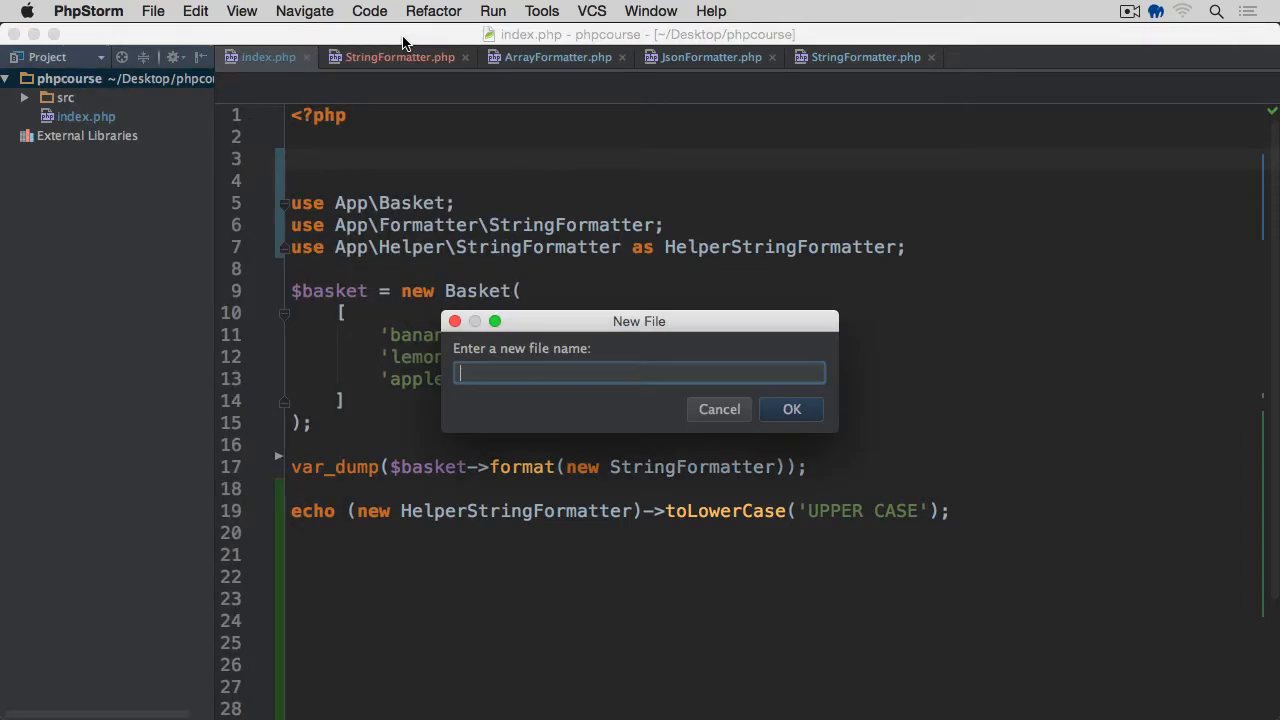
{"action": "type", "text": "compo"}
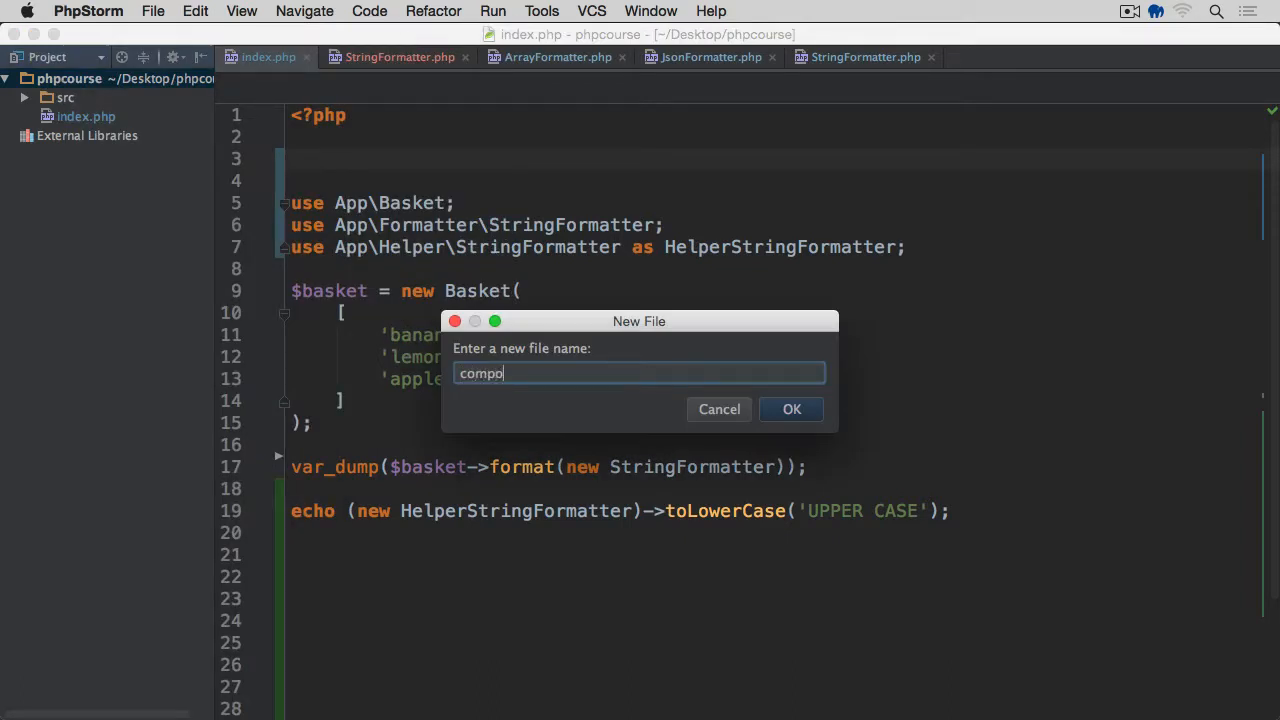
{"action": "left_click", "coordinate": [792, 408]}
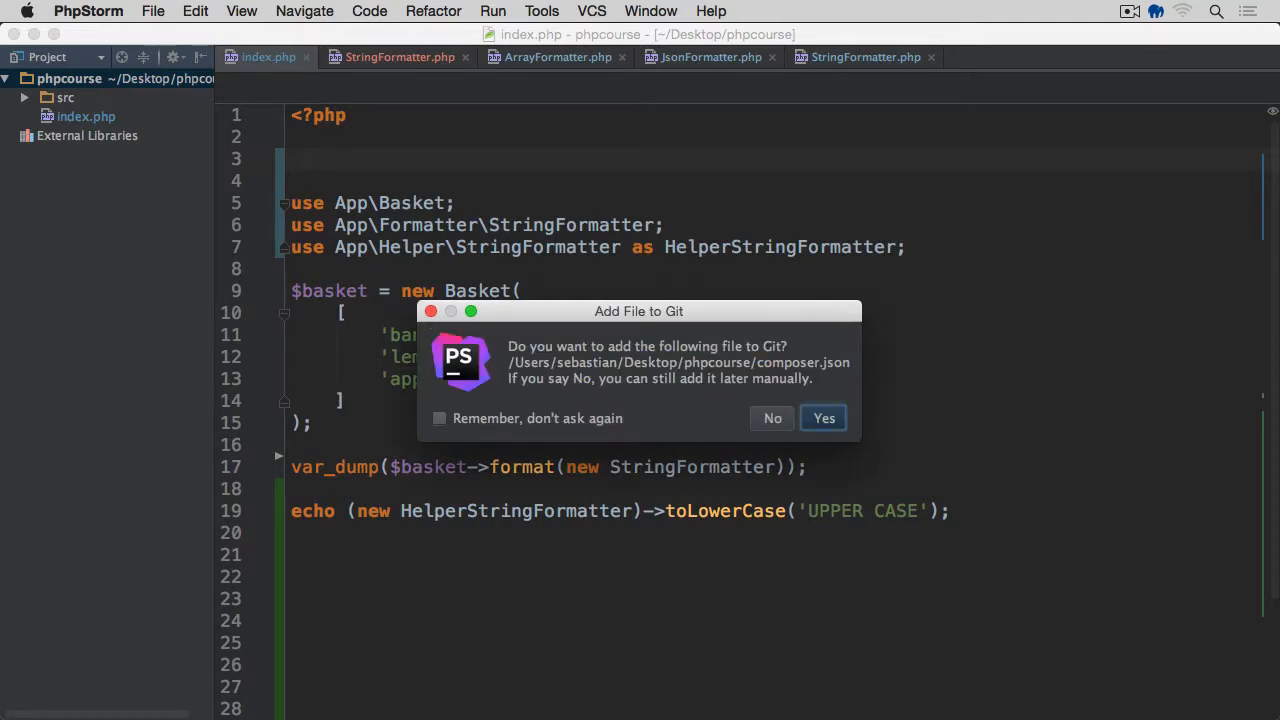
{"action": "left_click", "coordinate": [824, 418]}
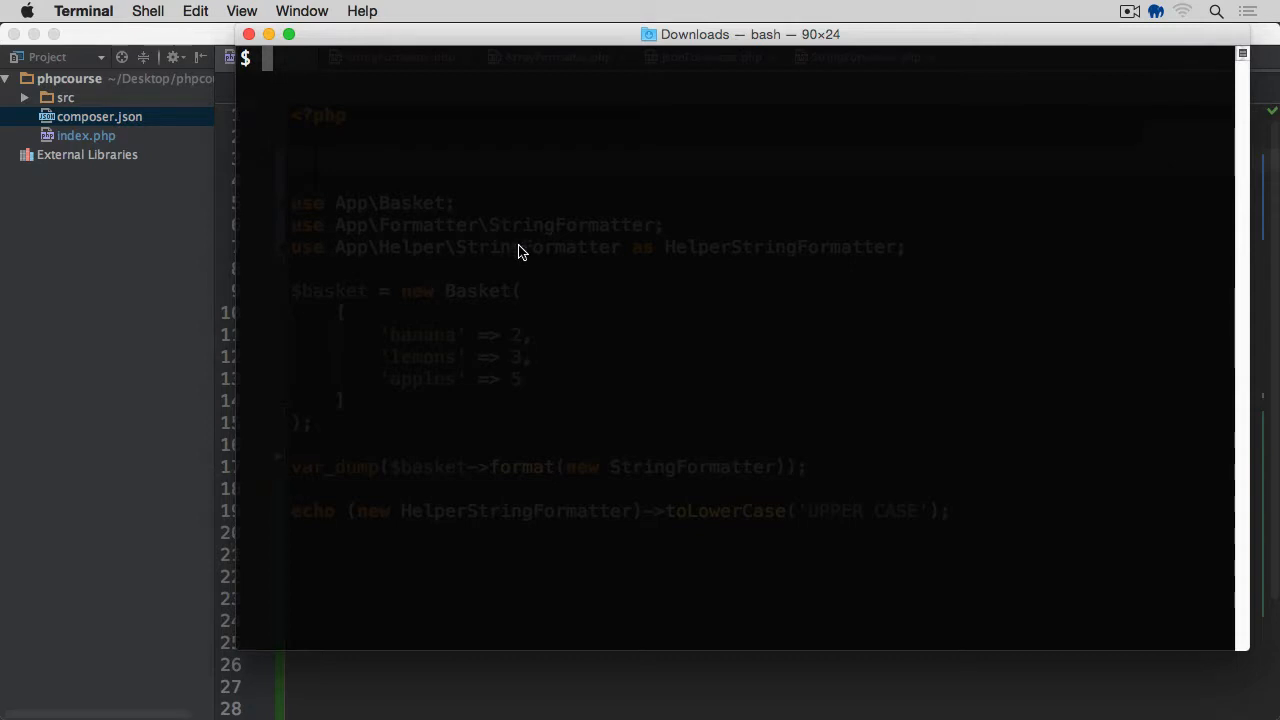
{"action": "type", "text": "cd ~/"}
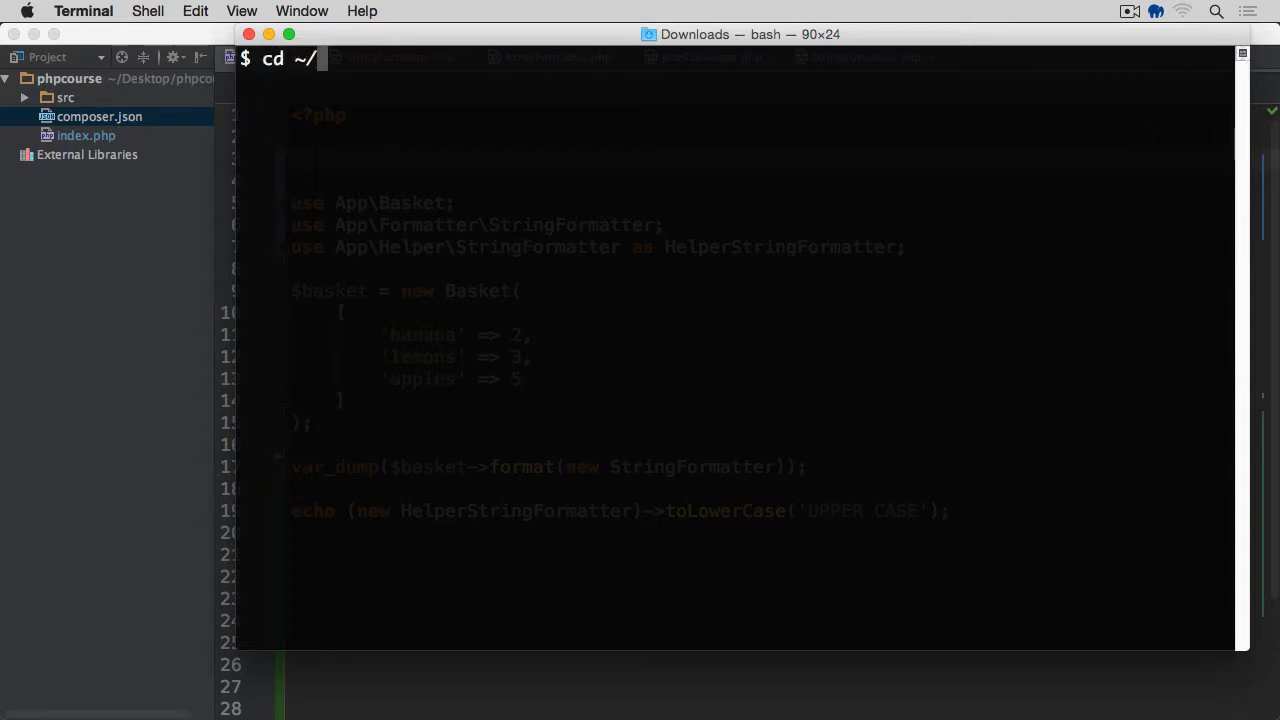
cd into ~/Desktop/phpcourse, list it, and run composer install
{"action": "type", "text": "Desktop/phpcourse/"}
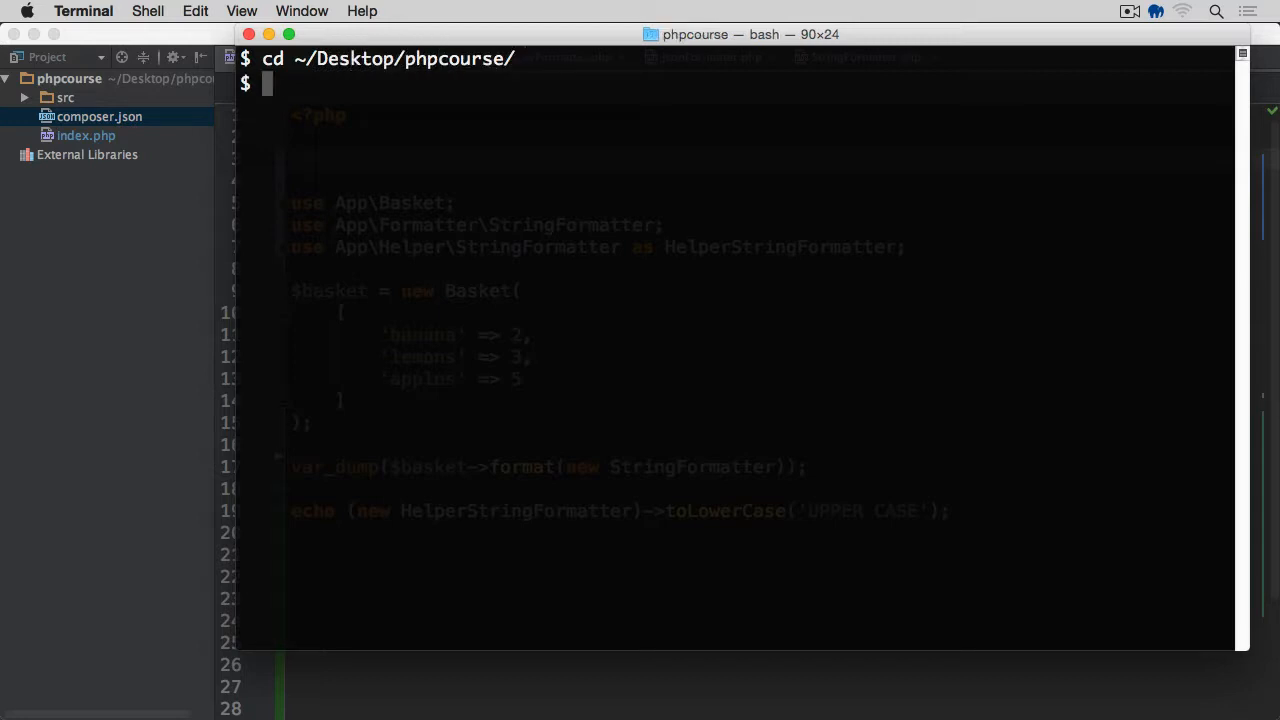
{"action": "type", "text": "ls"}
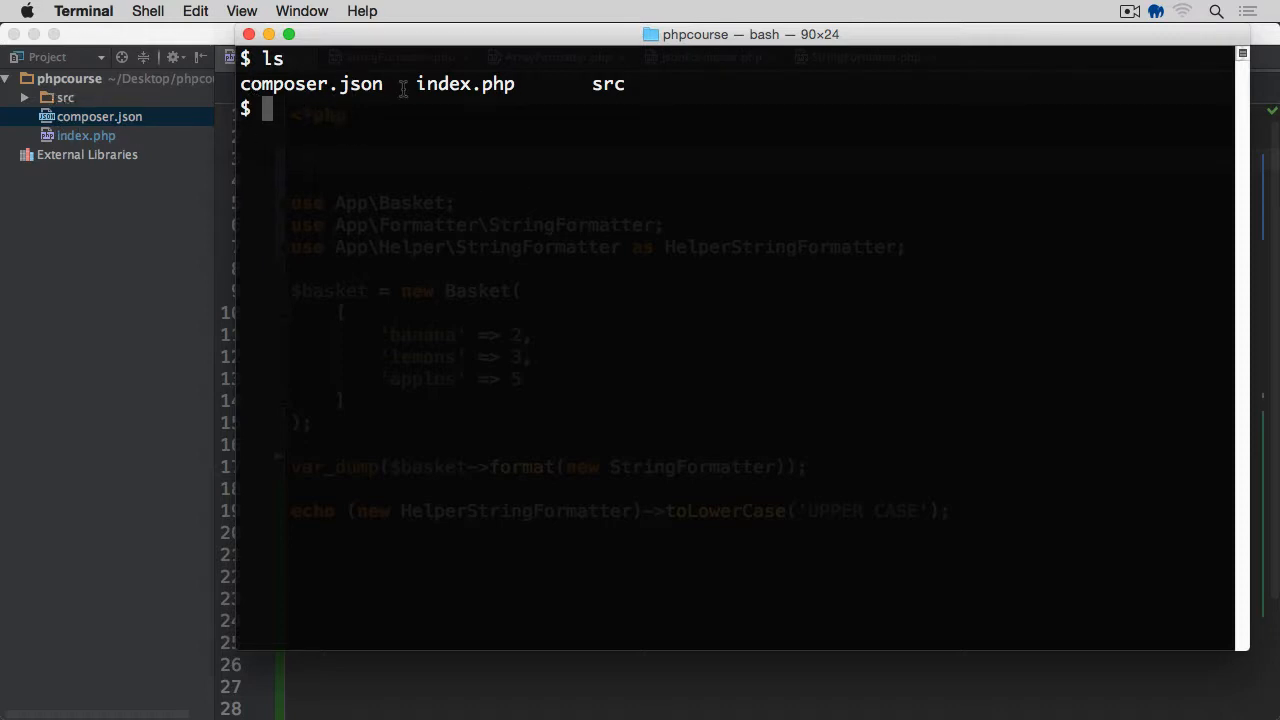
{"action": "mouse_move", "coordinate": [620, 86]}
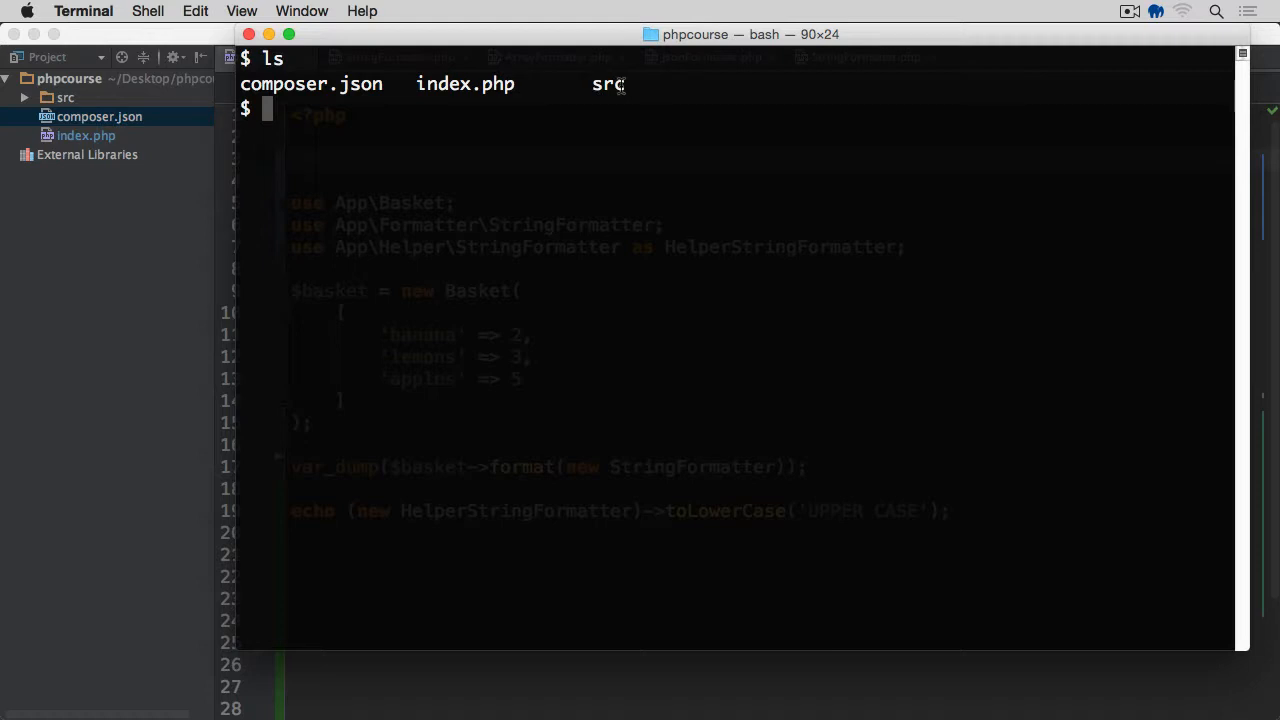
{"action": "mouse_move", "coordinate": [560, 200]}
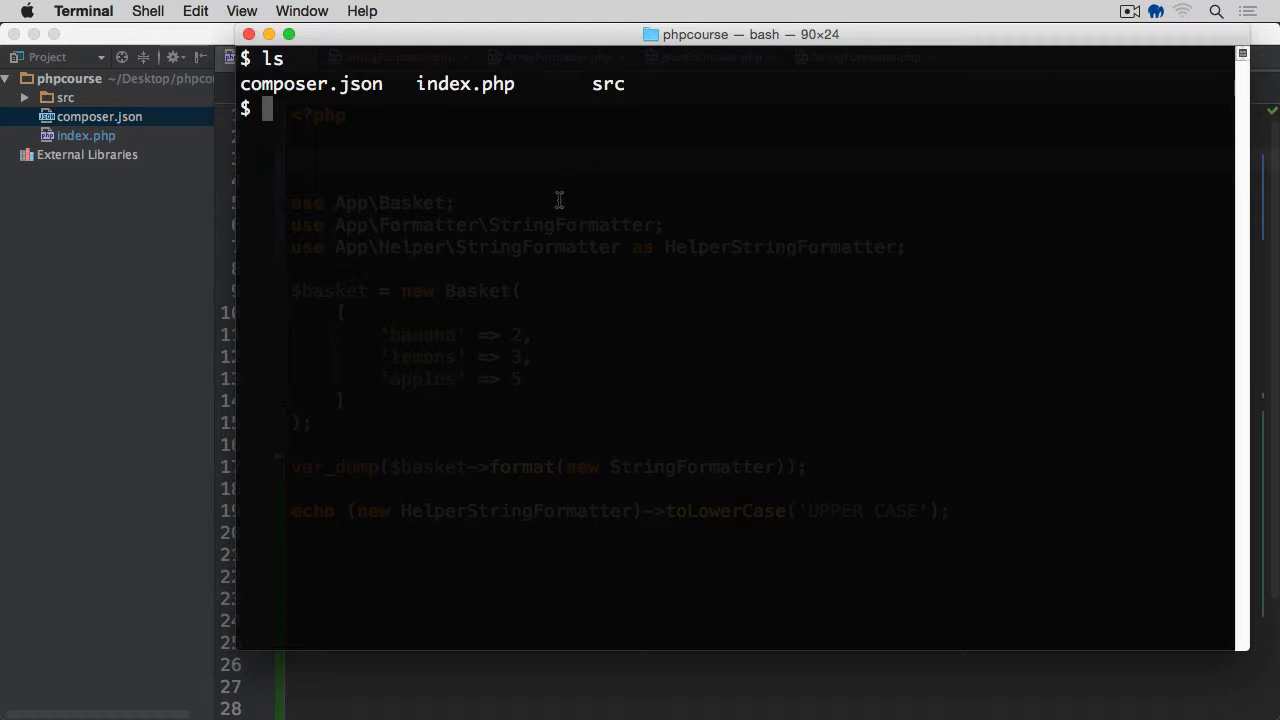
{"action": "type", "text": "composer install"}
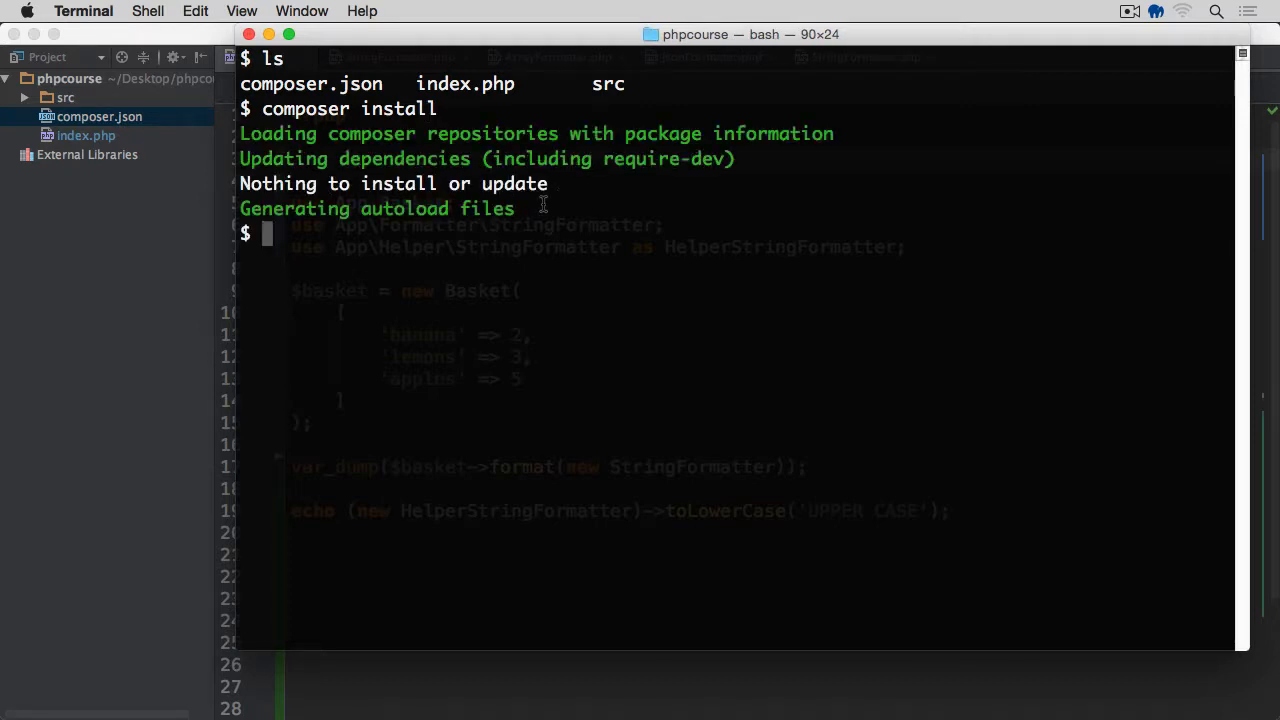
{"action": "mouse_move", "coordinate": [96, 254]}
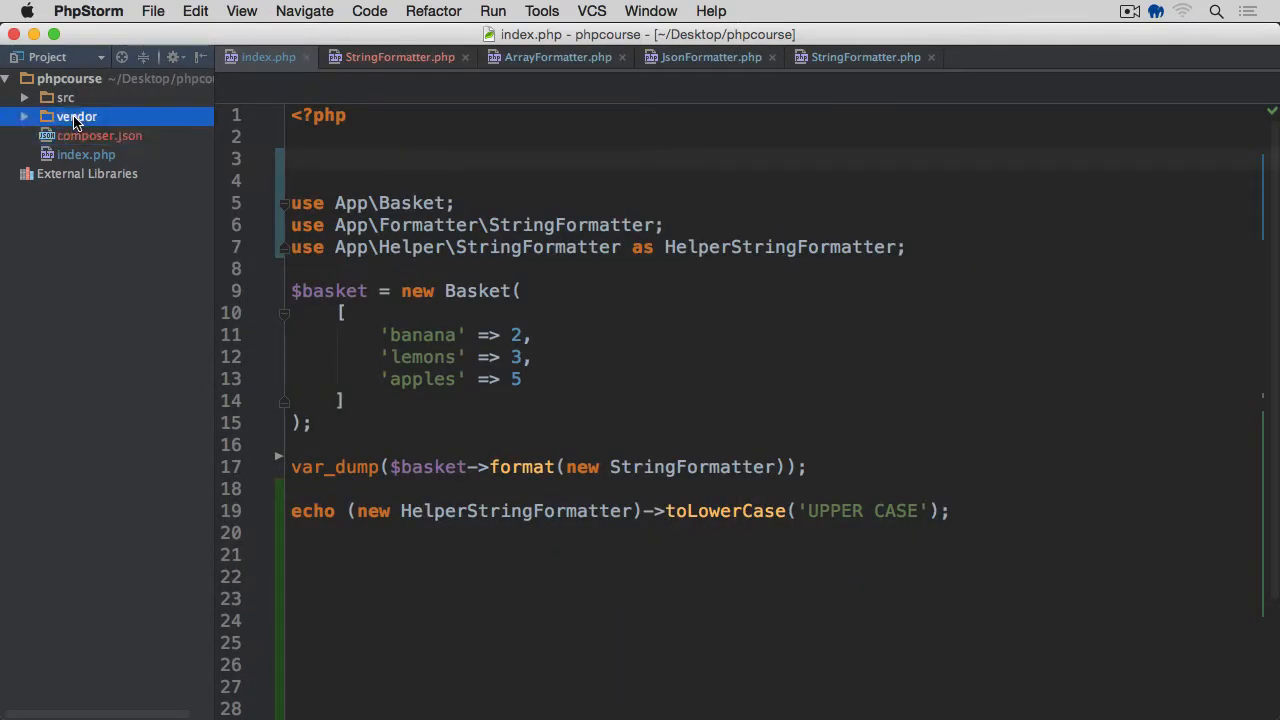
Inspect the newly generated vendor folder in the Project panel
{"action": "left_click", "coordinate": [24, 116]}
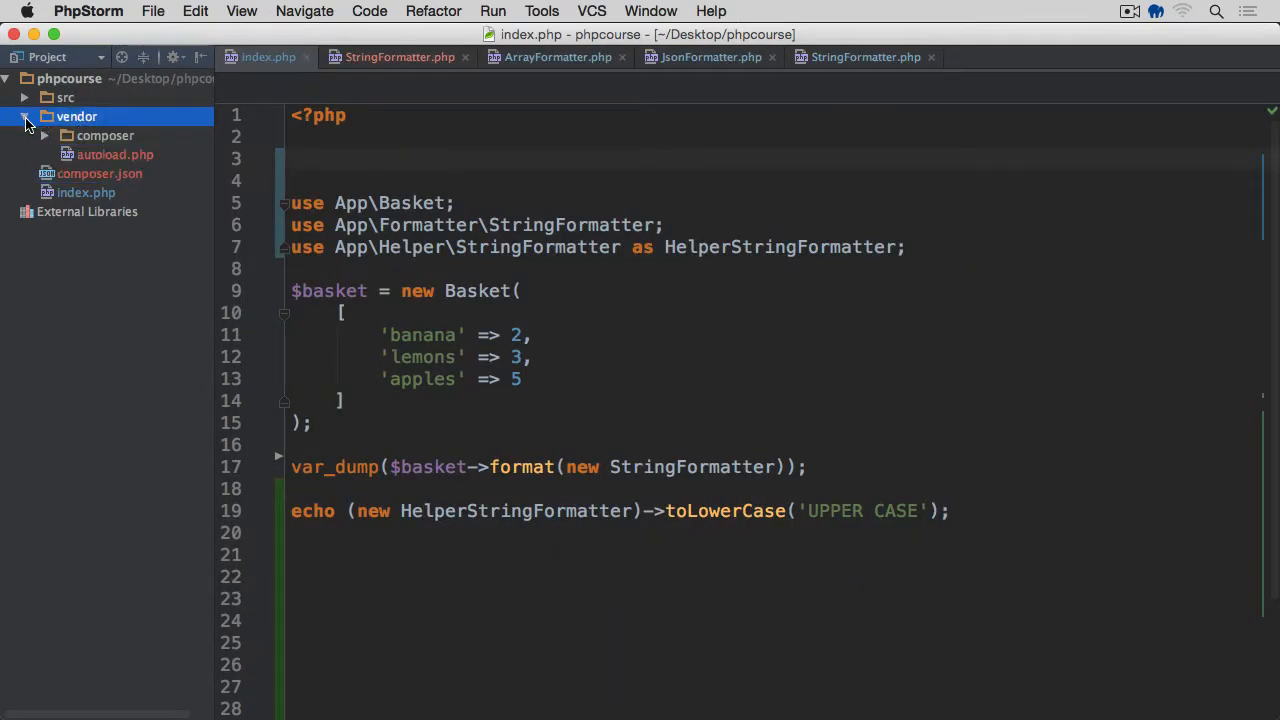
{"action": "left_click", "coordinate": [24, 116]}
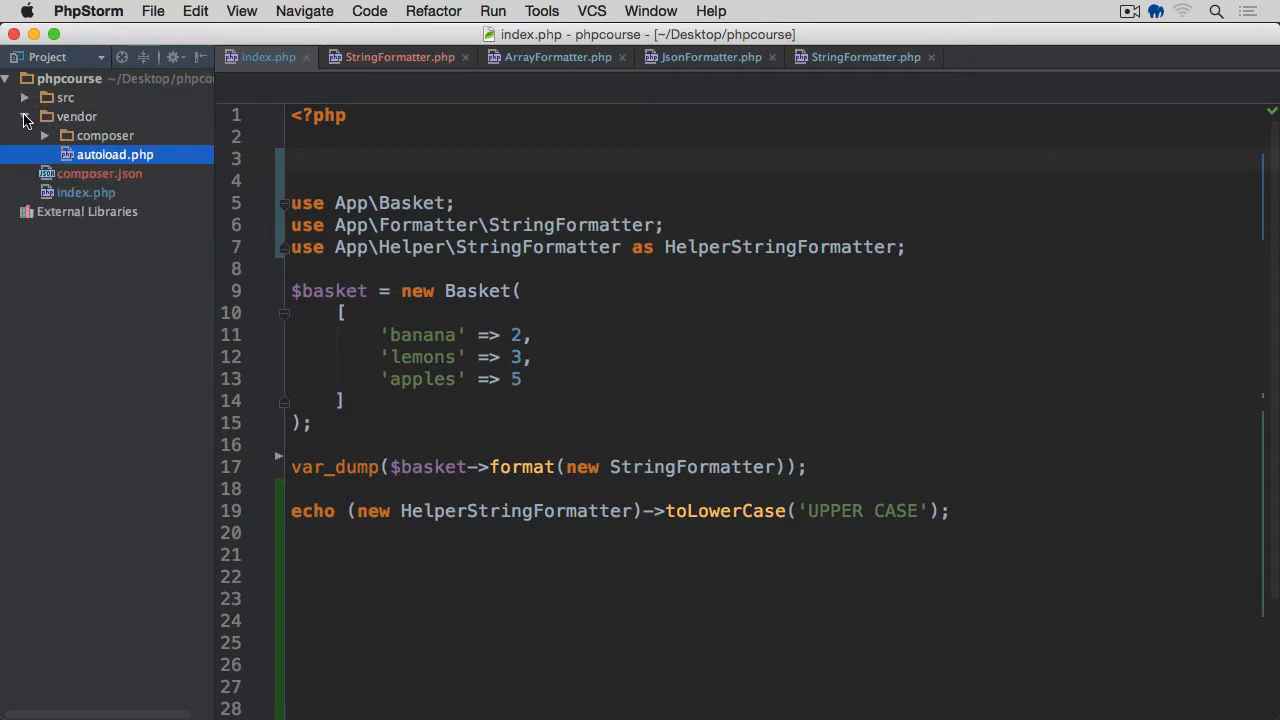
{"action": "left_click", "coordinate": [24, 116]}
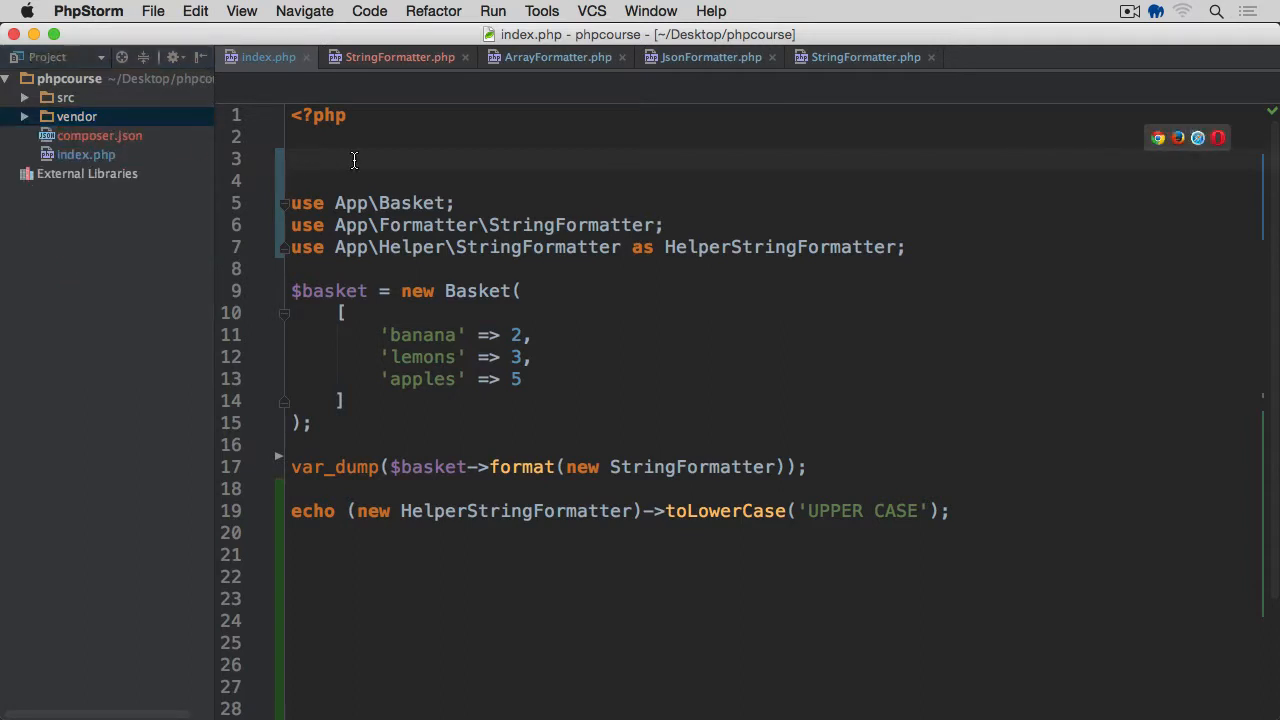
Add require "vendor/autoload.php" at the top of index.php and open composer.json
{"action": "type", "text": "require \"\""}
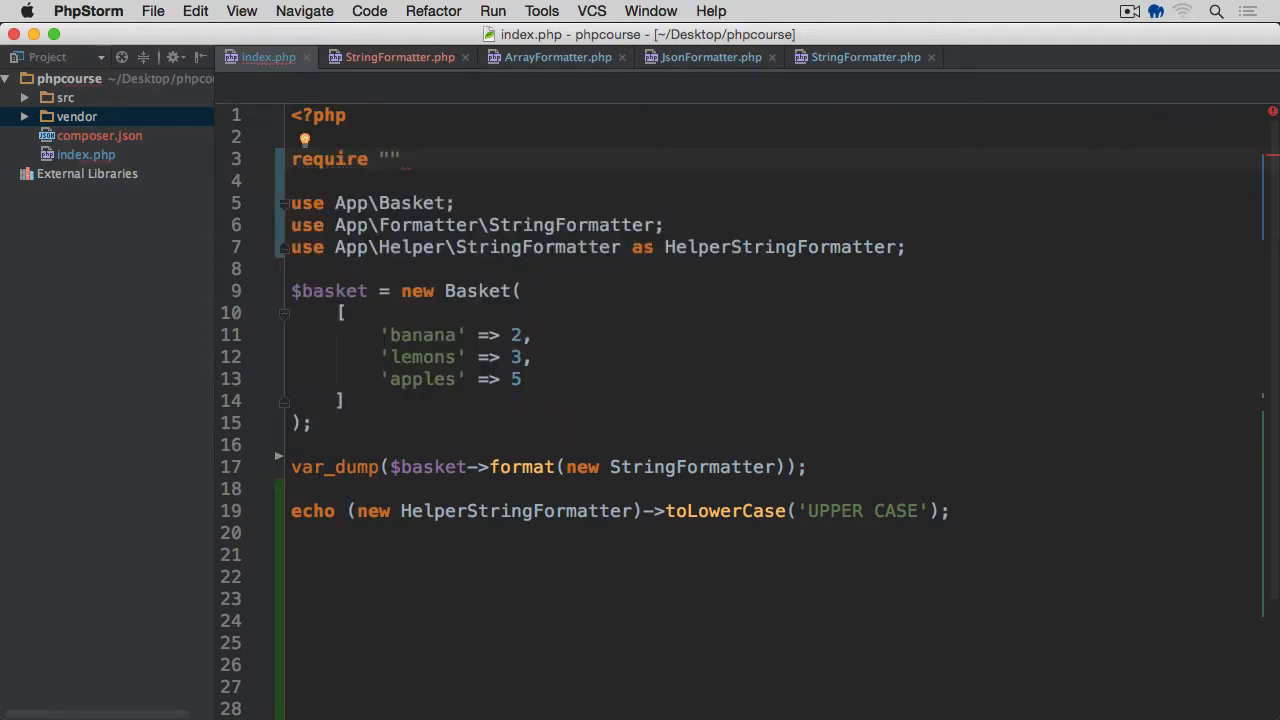
{"action": "type", "text": "vendor/autoload.php"}
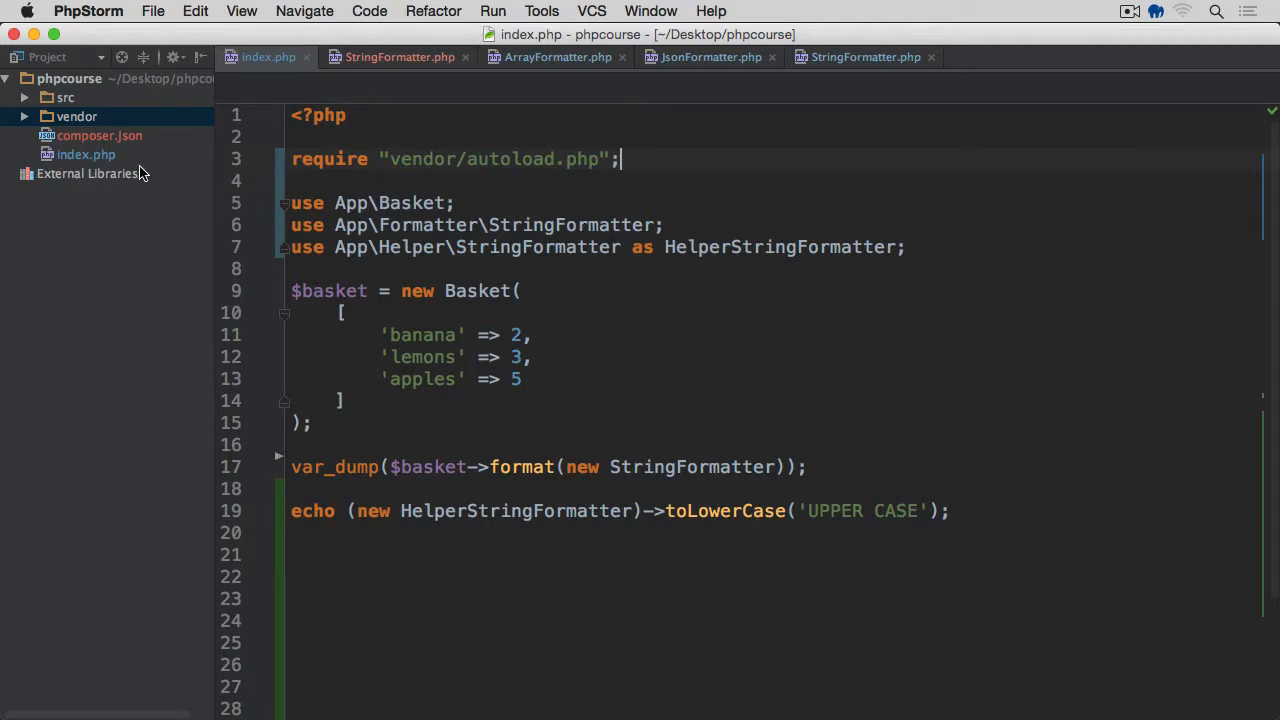
{"action": "mouse_move", "coordinate": [108, 154]}
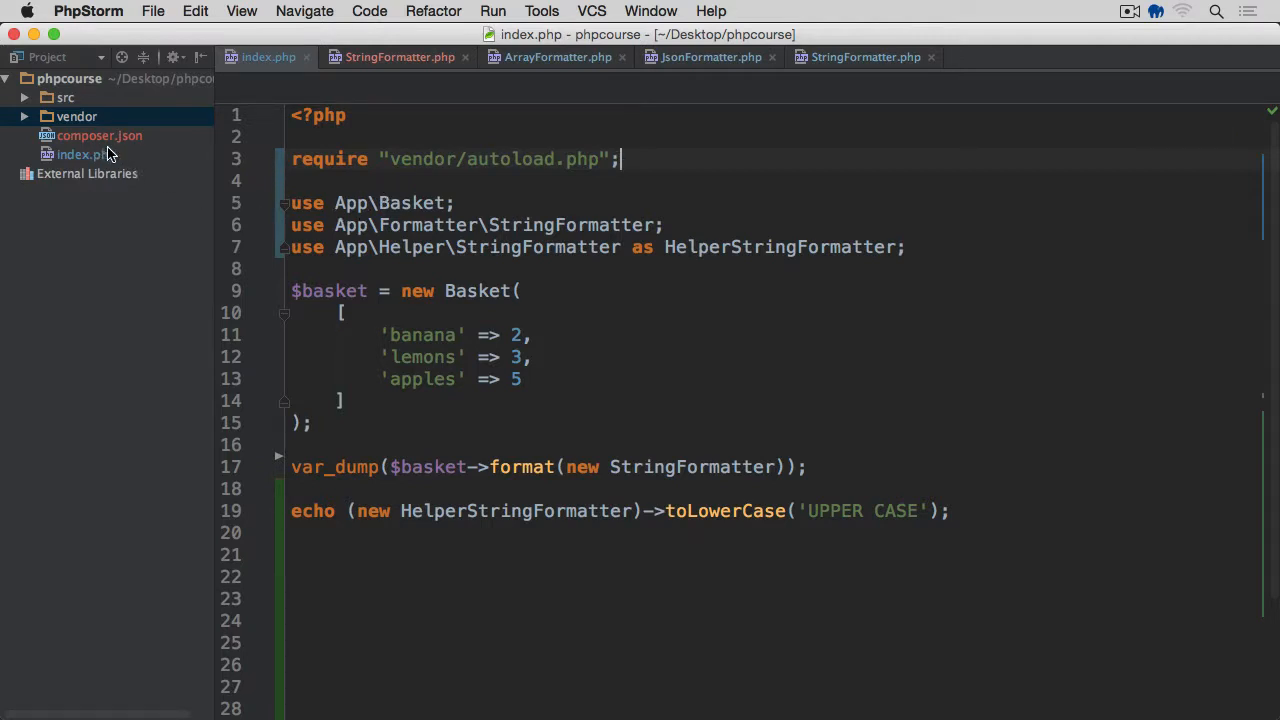
{"action": "left_click", "coordinate": [24, 96]}
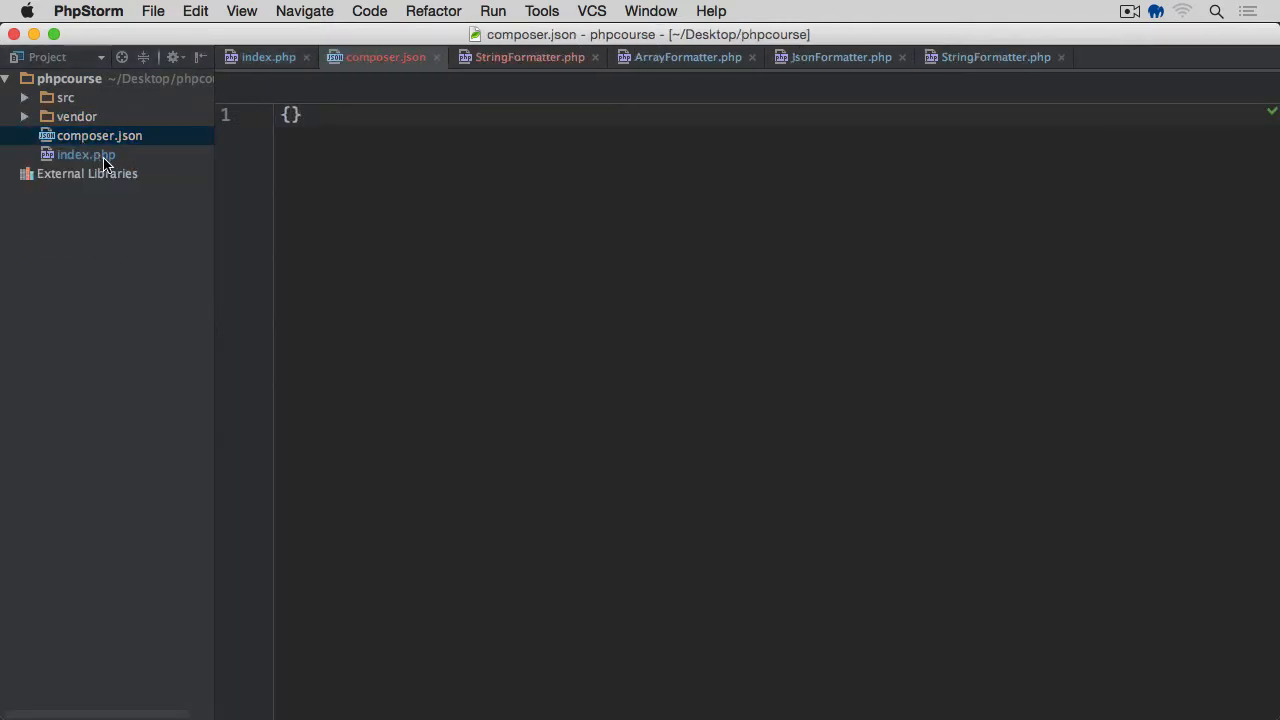
{"action": "mouse_move", "coordinate": [786, 444]}
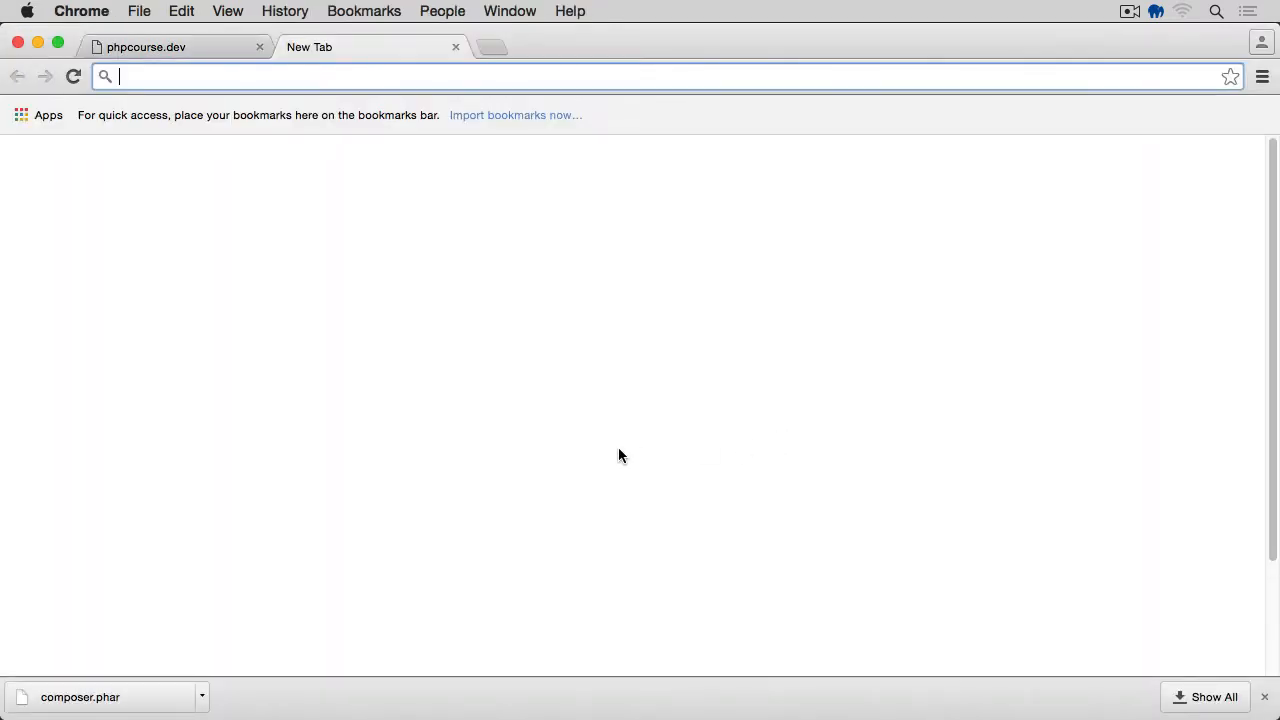
Open the composer.json Schema docs on getcomposer.org and jump to the autoload section
{"action": "type", "text": "https://getcomposer.org"}
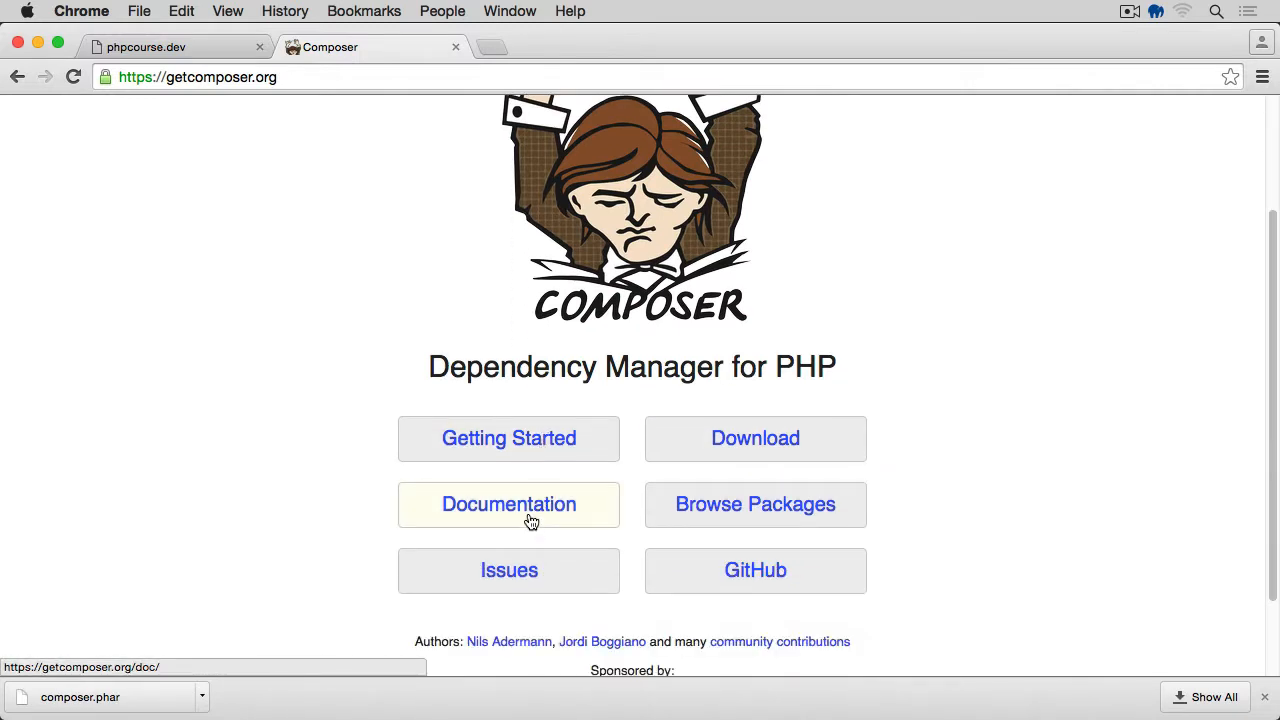
{"action": "left_click", "coordinate": [508, 504]}
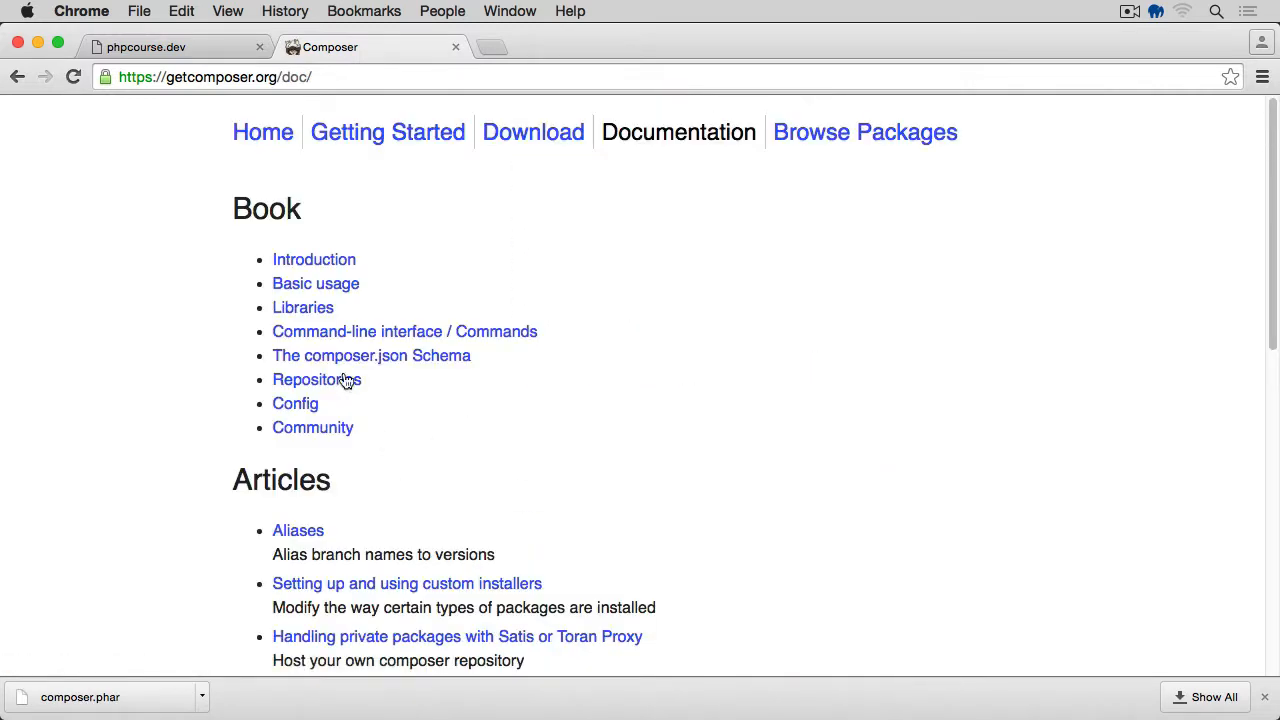
{"action": "mouse_move", "coordinate": [330, 364]}
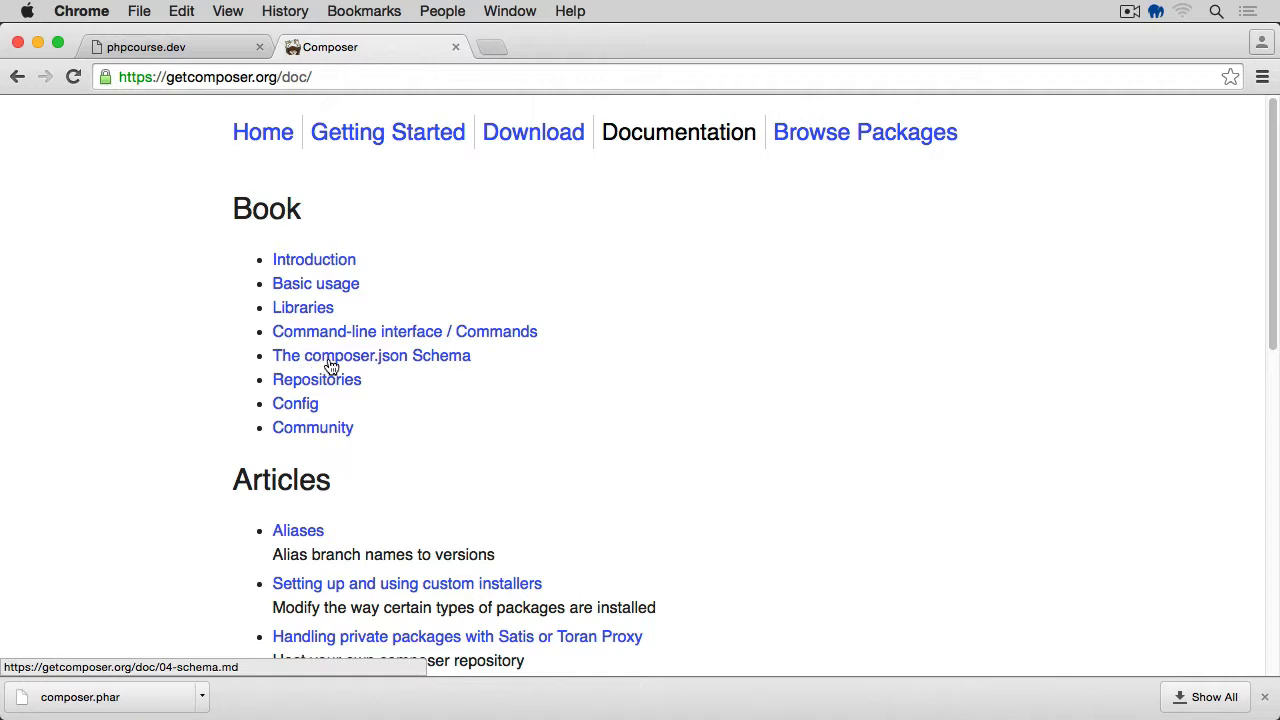
{"action": "left_click", "coordinate": [372, 356]}
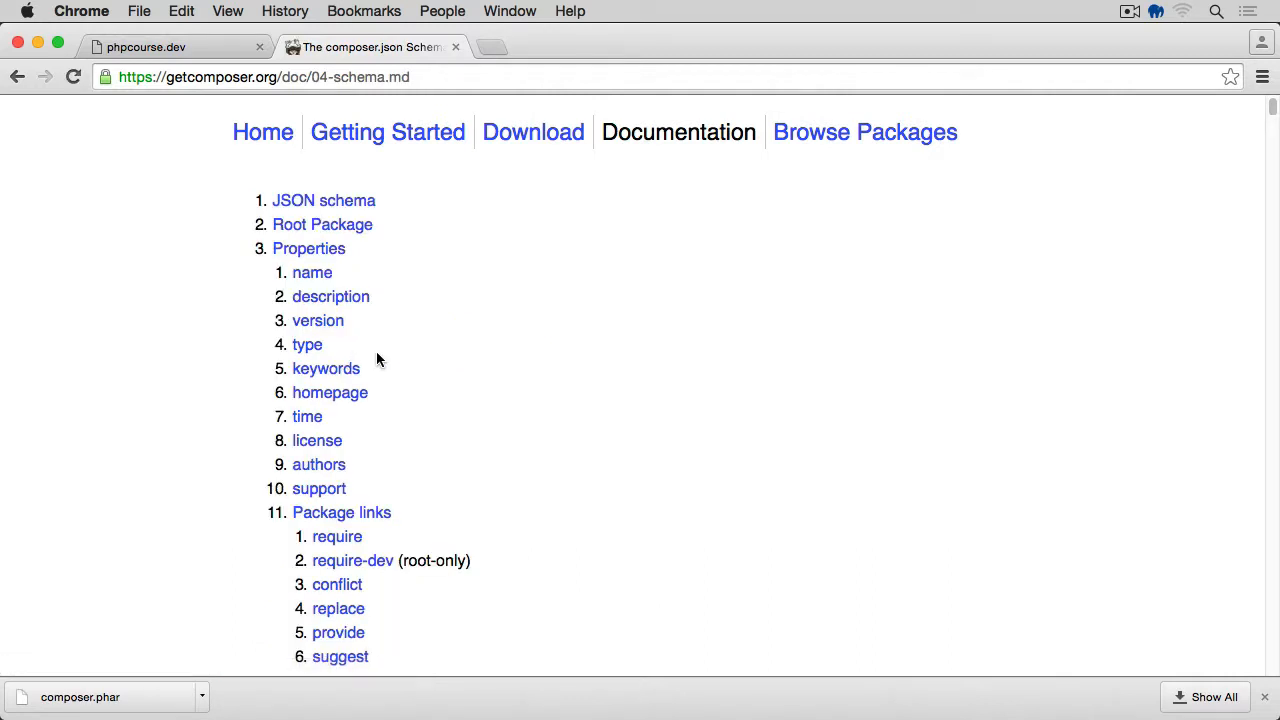
{"action": "scroll", "scroll_direction": "down", "scroll_amount": 3}
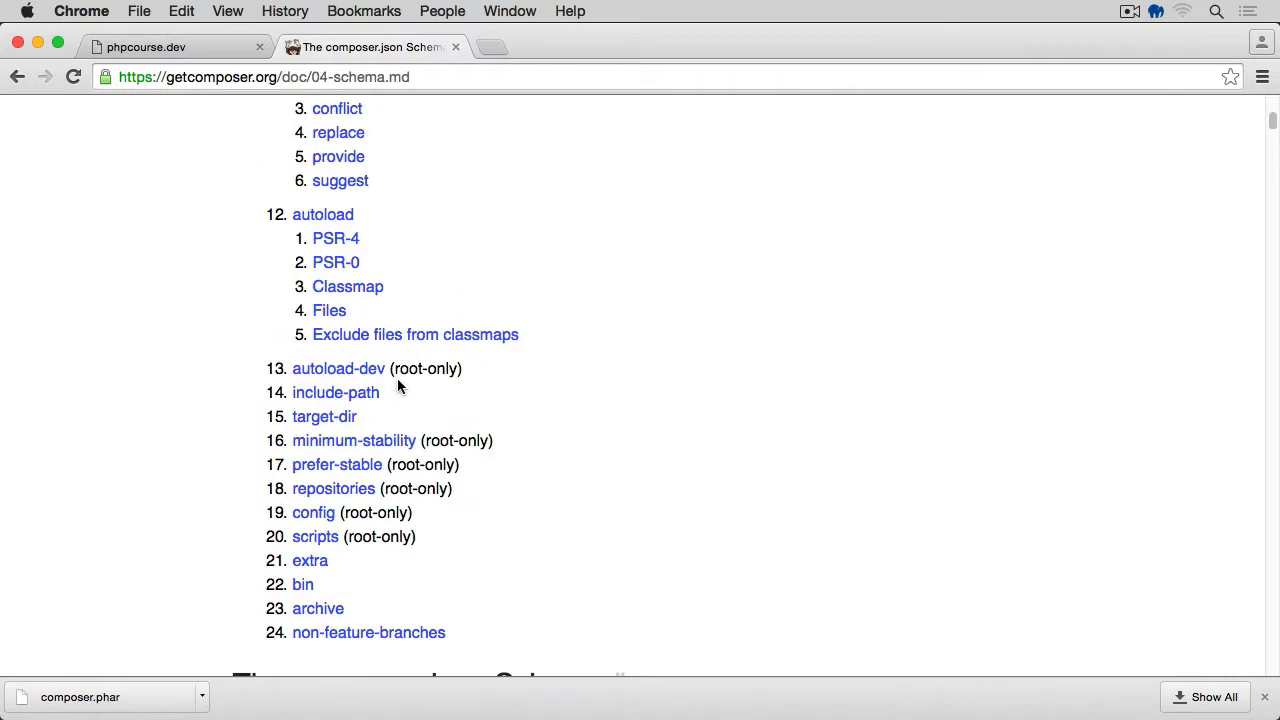
{"action": "left_click", "coordinate": [322, 214]}
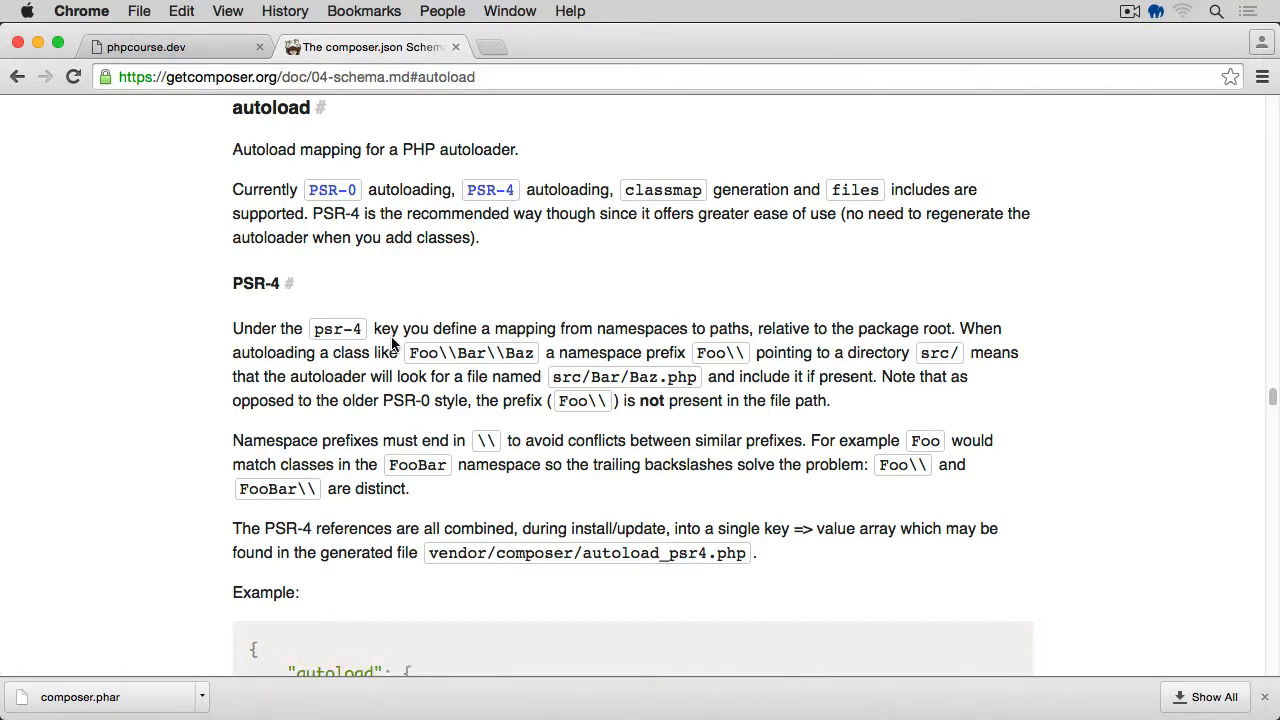
{"action": "mouse_move", "coordinate": [618, 344]}
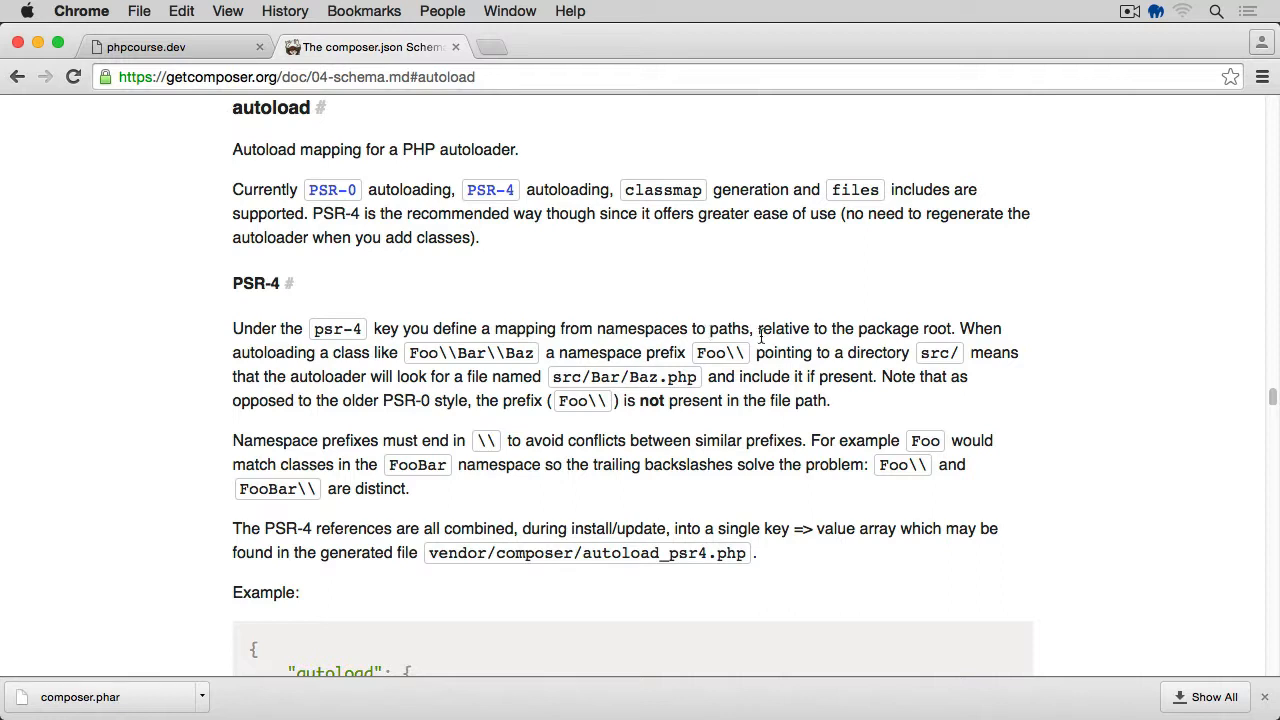
{"action": "mouse_move", "coordinate": [868, 330]}
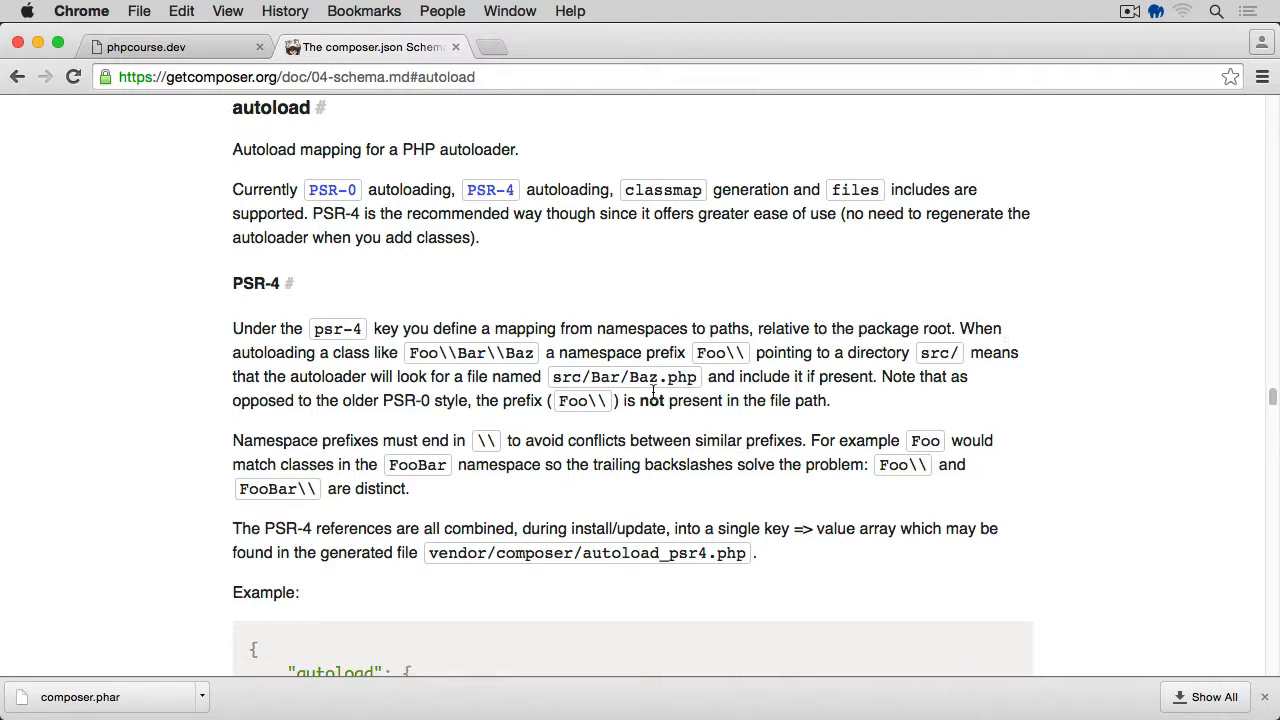
{"action": "mouse_move", "coordinate": [424, 352]}
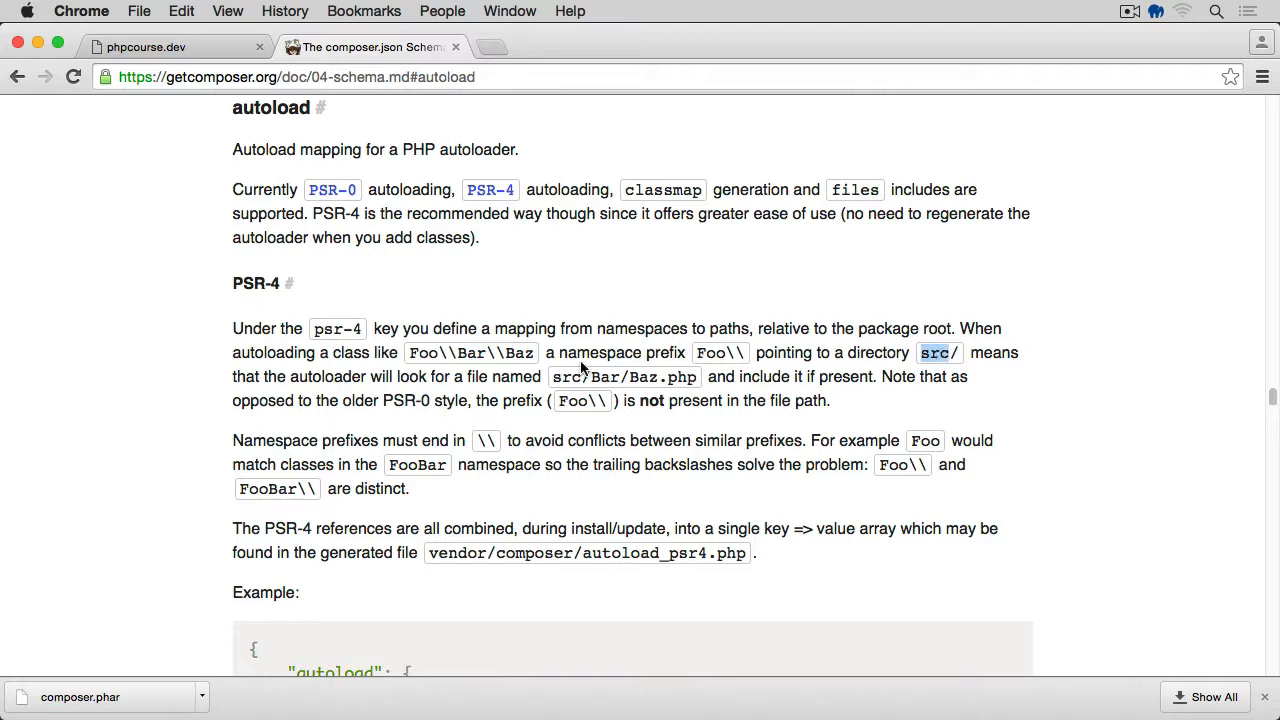
{"action": "mouse_move", "coordinate": [460, 380]}
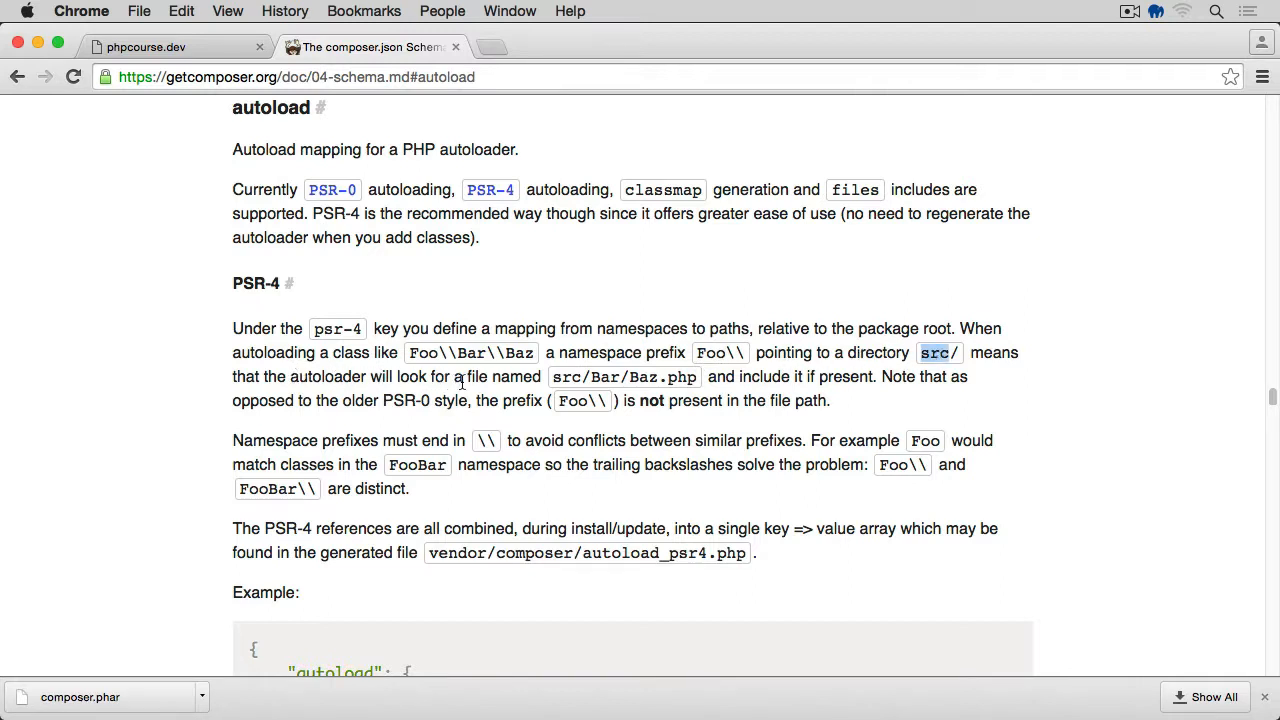
{"action": "mouse_move", "coordinate": [600, 378]}
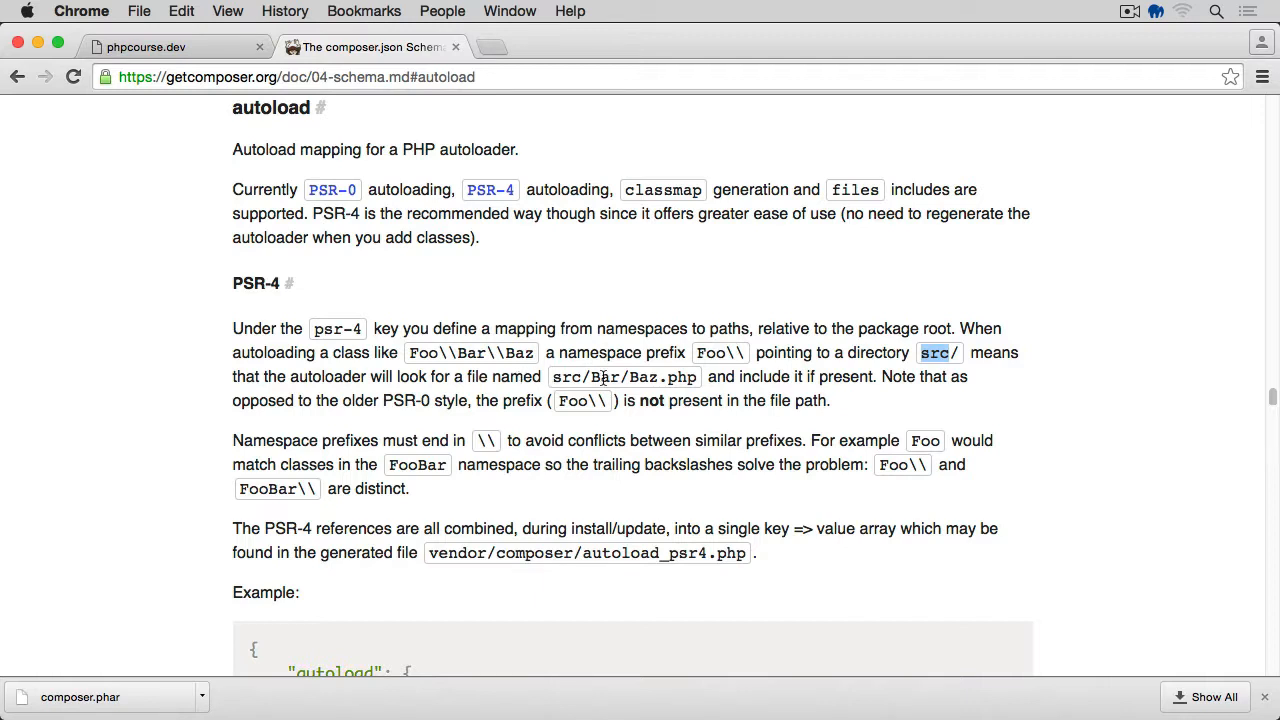
{"action": "mouse_move", "coordinate": [650, 376]}
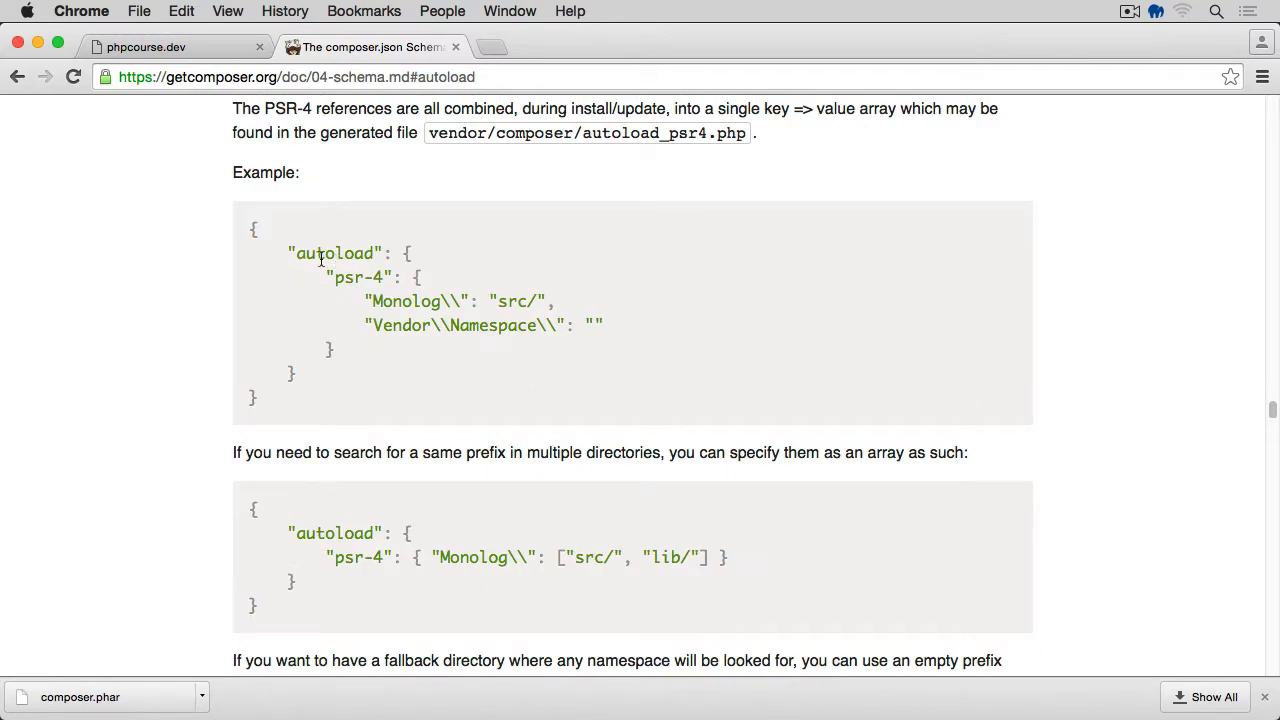
{"action": "mouse_move", "coordinate": [270, 248]}
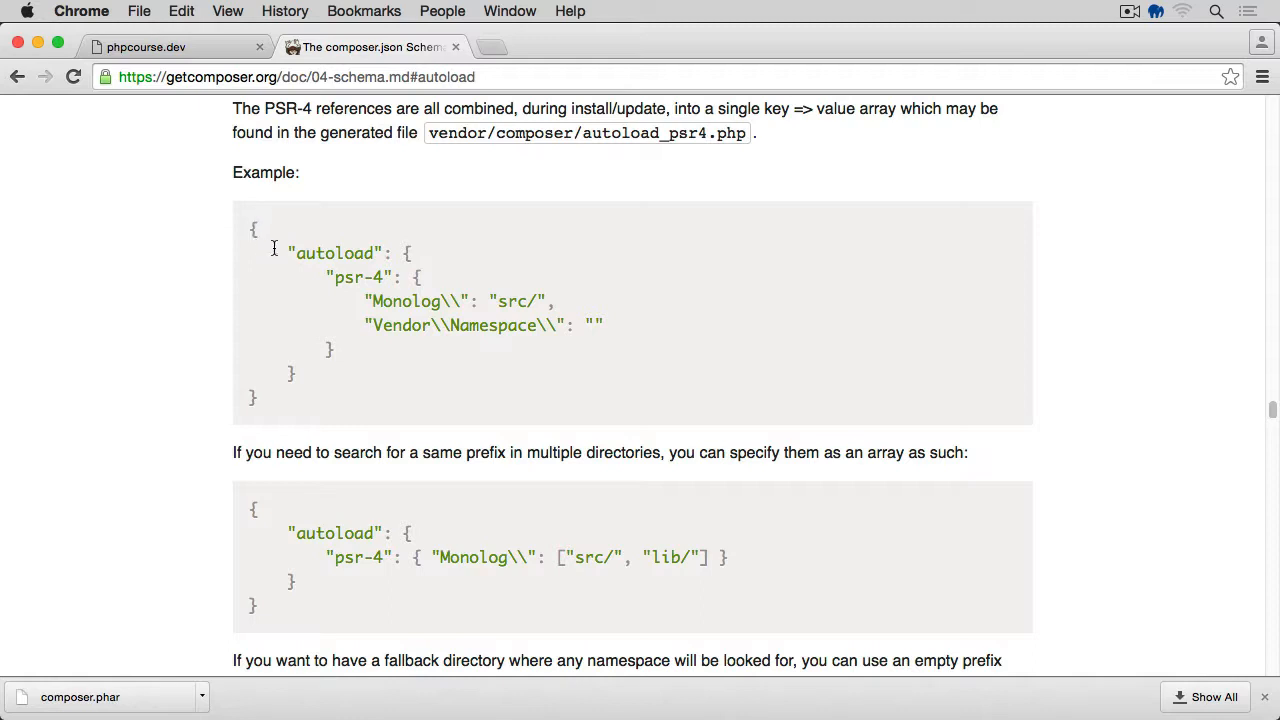
{"action": "double_click", "coordinate": [336, 252]}
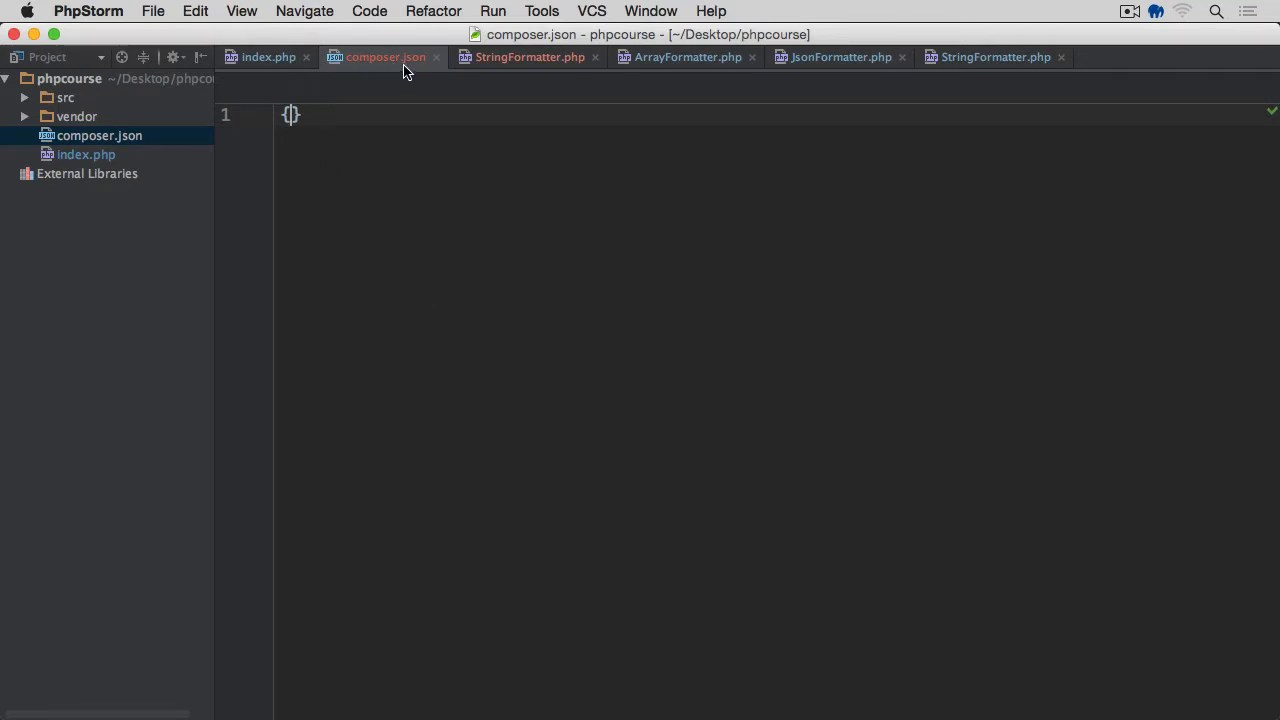
Add "psr-4": { "App\\": "src/" } inside the autoload object of composer.json
{"action": "key", "text": "Enter"}
{"action": "type", "text": "\"autoload\": {"}
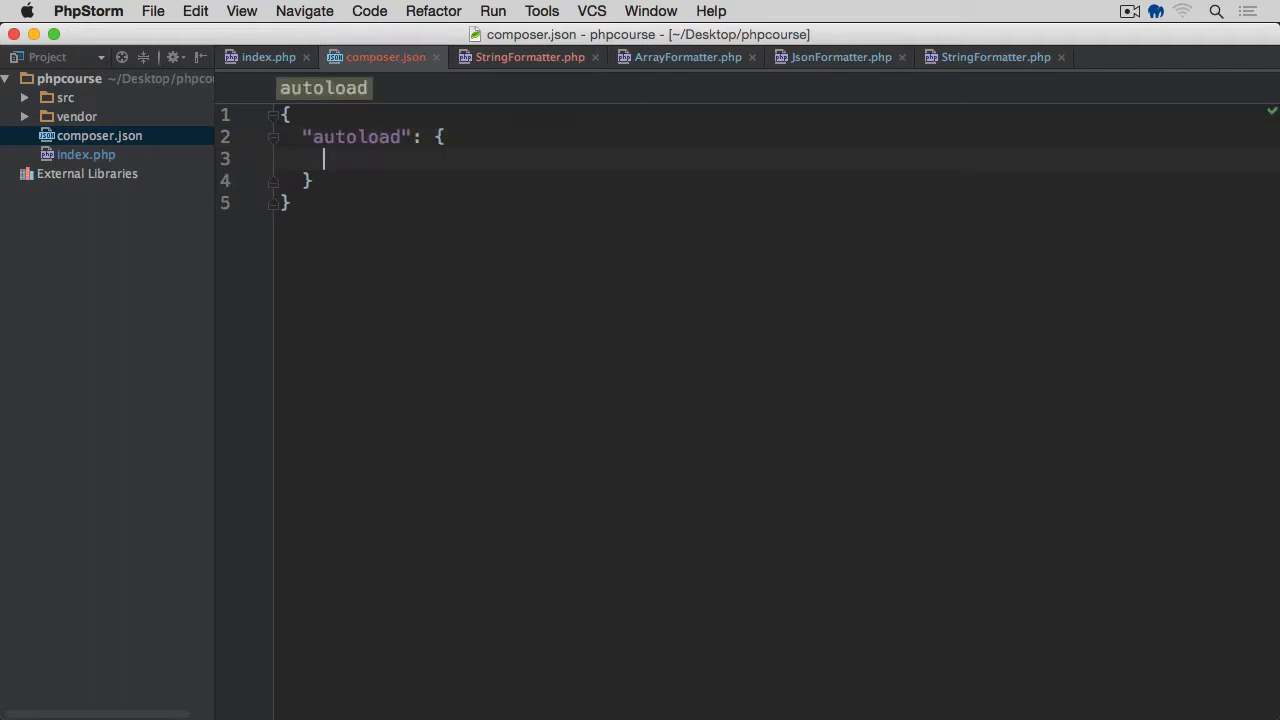
{"action": "type", "text": "\"psr-\""}
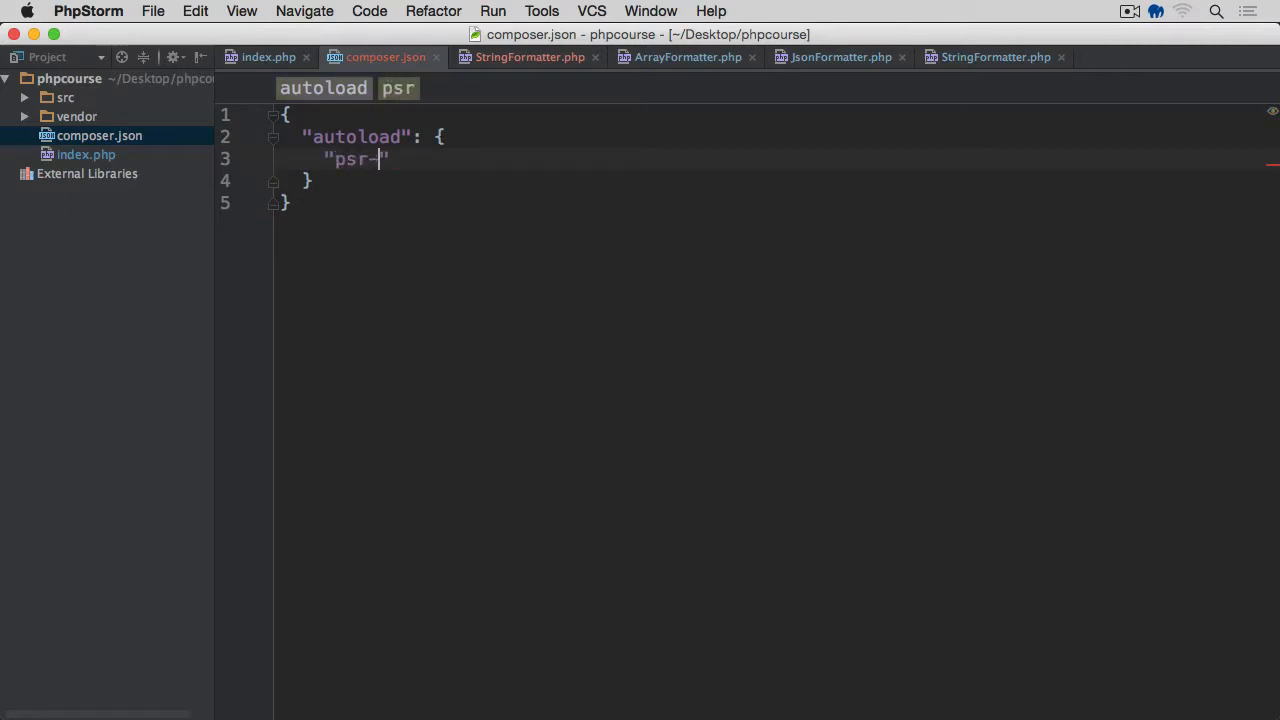
{"action": "type", "text": "4\": {}"}
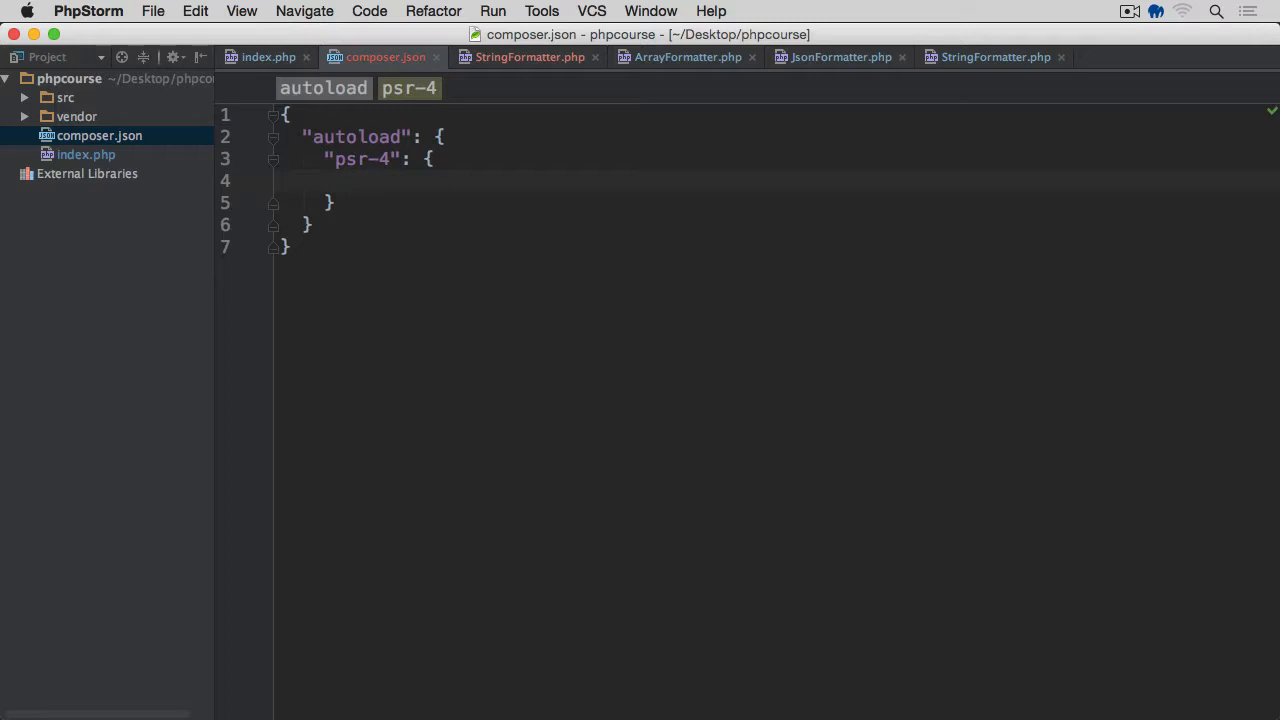
{"action": "type", "text": "\"\""}
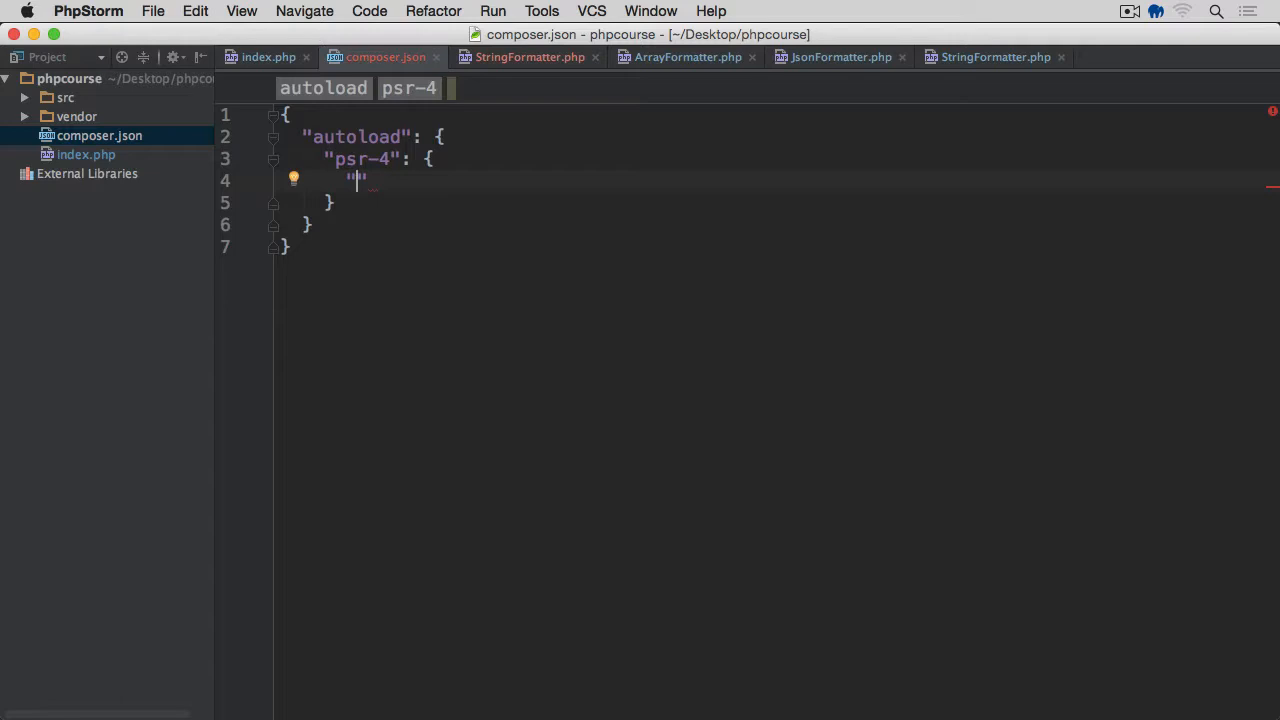
{"action": "type", "text": "App\\\\"}
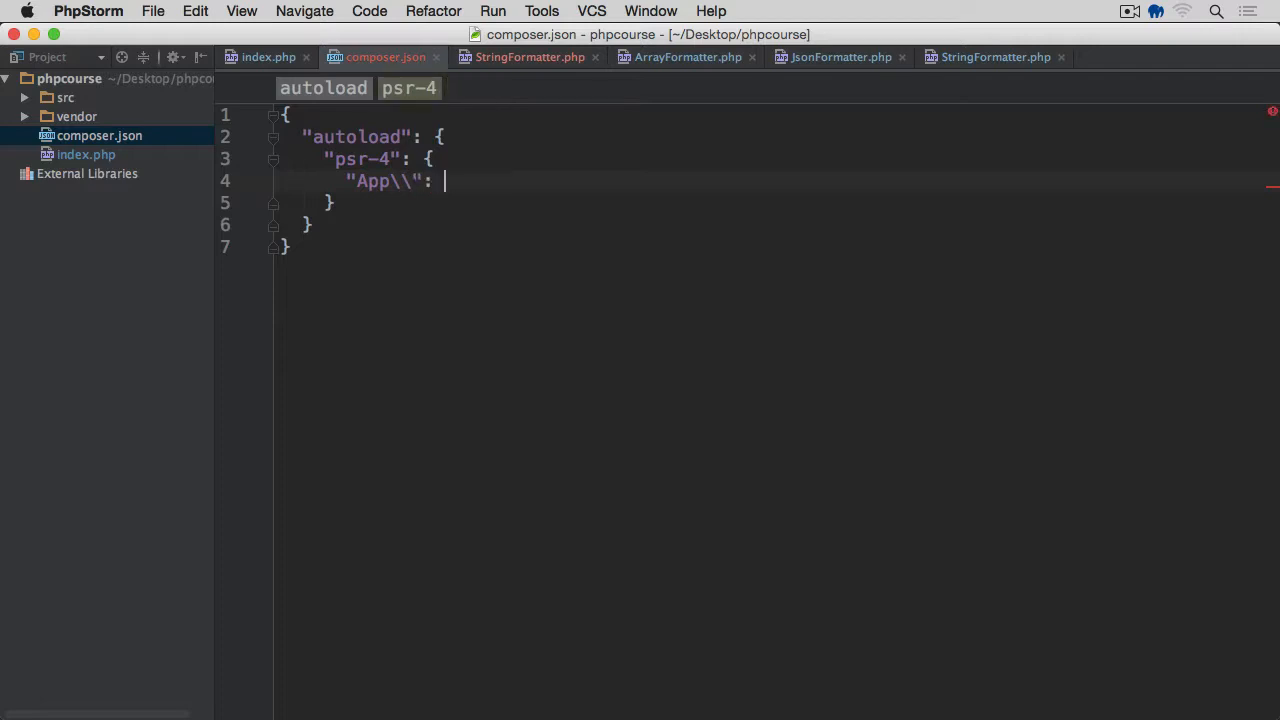
{"action": "type", "text": "\"\""}
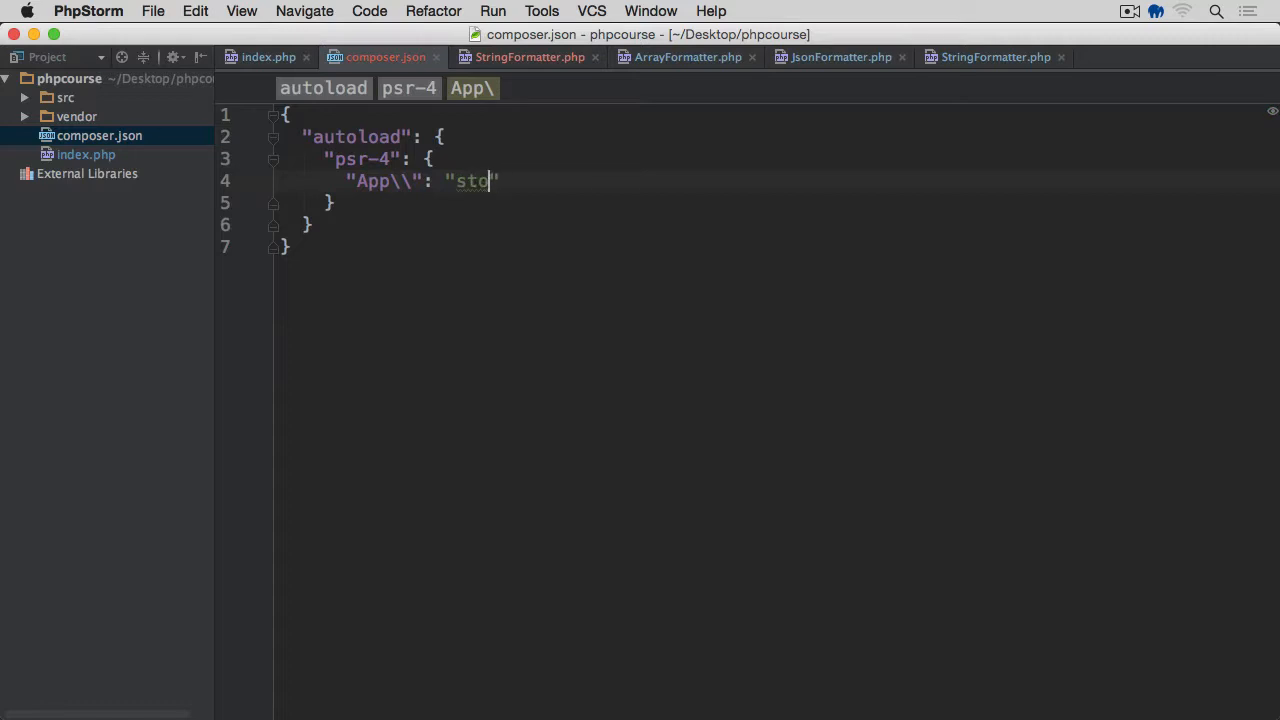
{"action": "type", "text": "src/"}
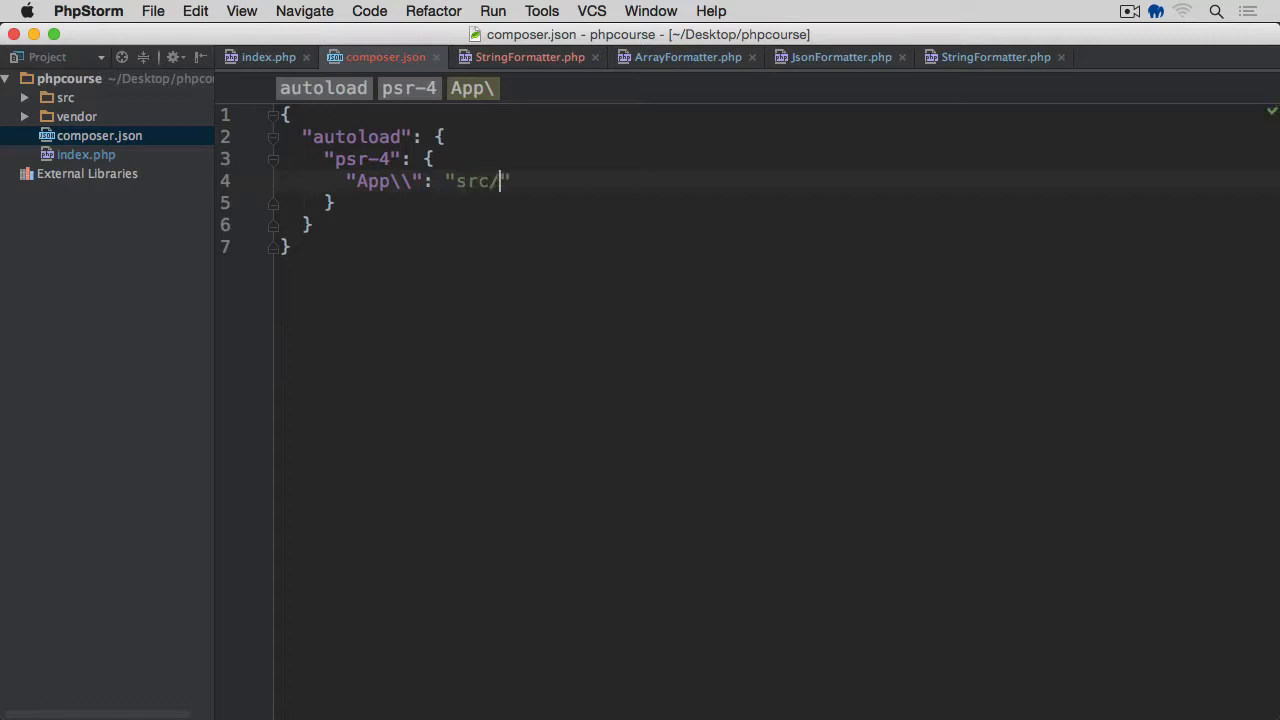
Fix the App\\ namespace escaping and review the src/ directory value
{"action": "double_click", "coordinate": [372, 180]}
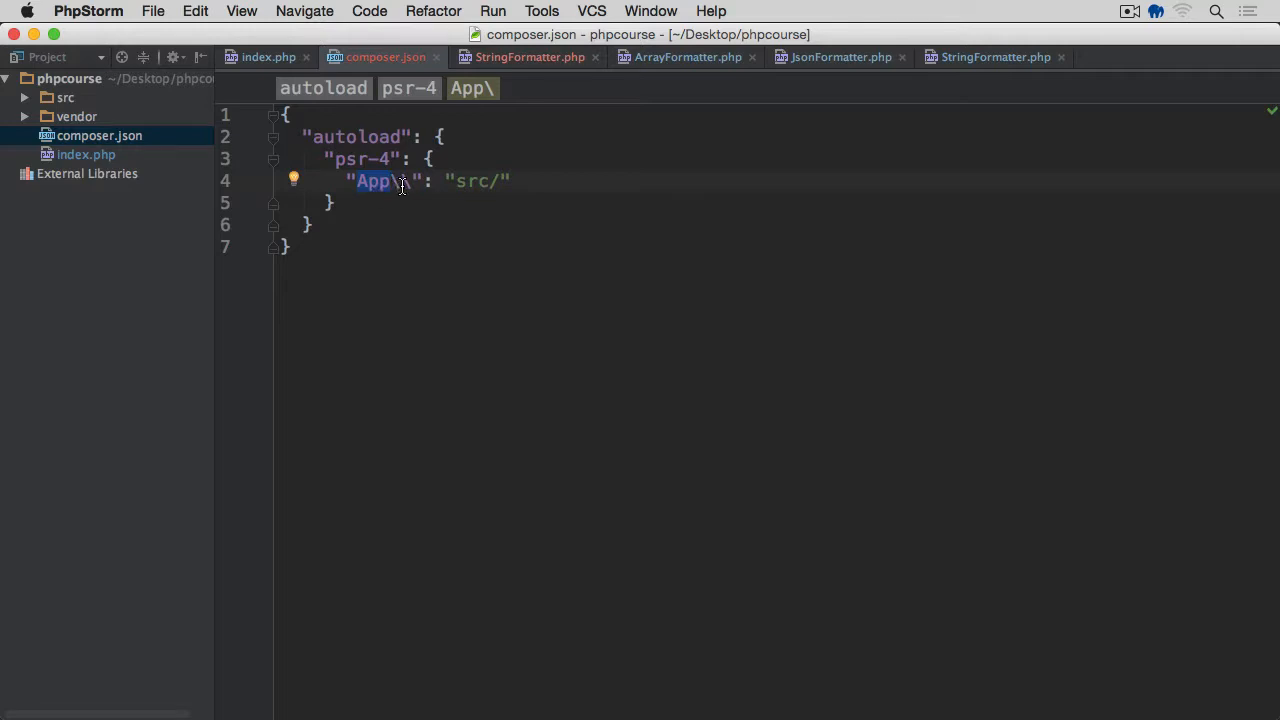
{"action": "type", "text": "\\\\"}
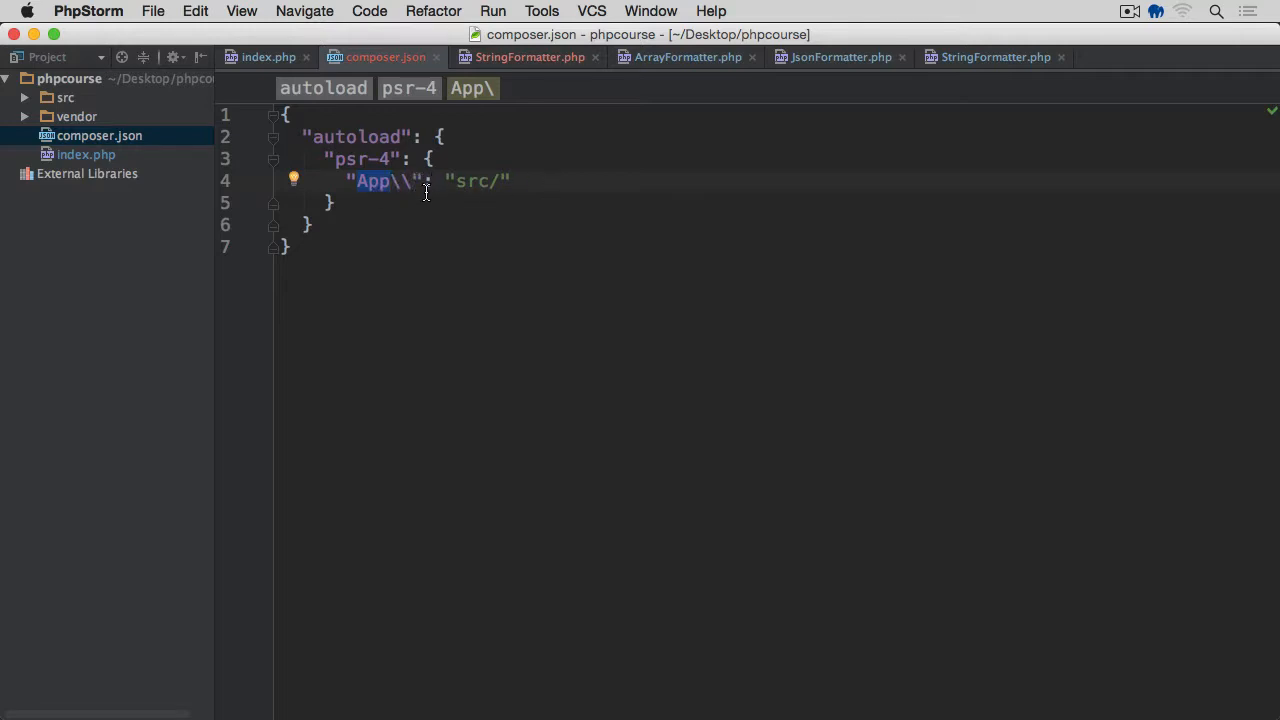
{"action": "double_click", "coordinate": [472, 180]}
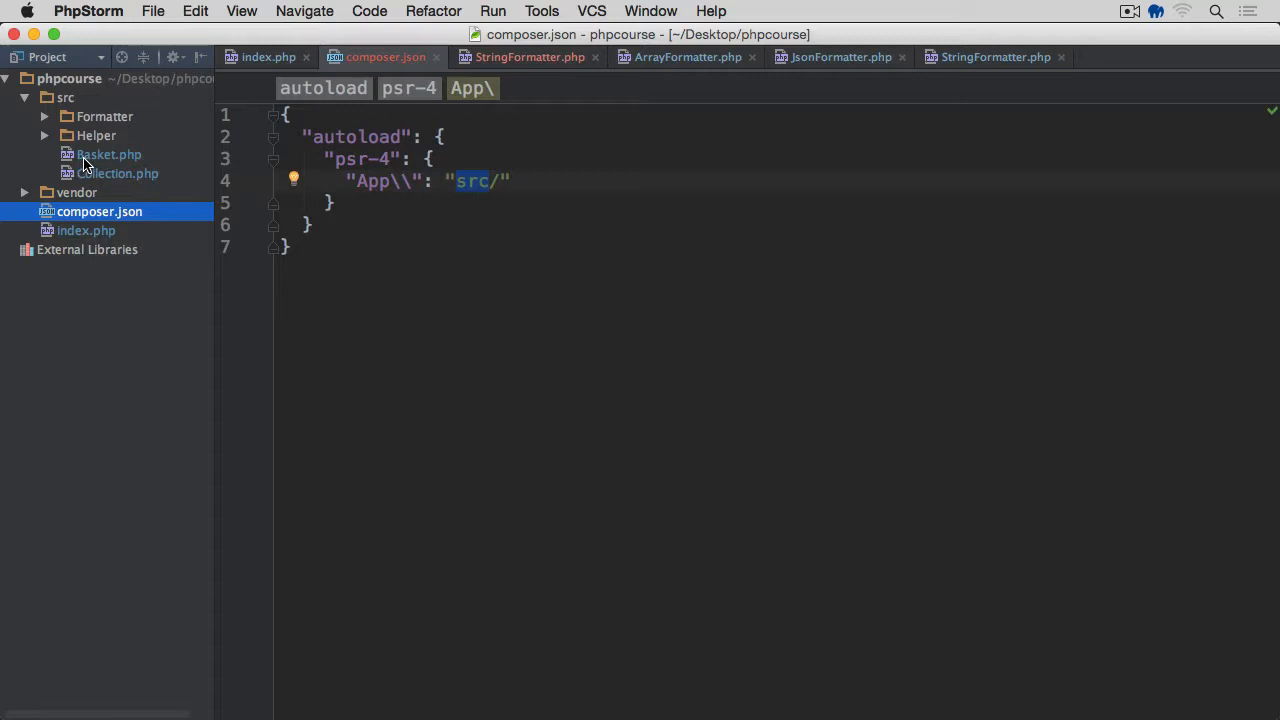
{"action": "double_click", "coordinate": [472, 180]}
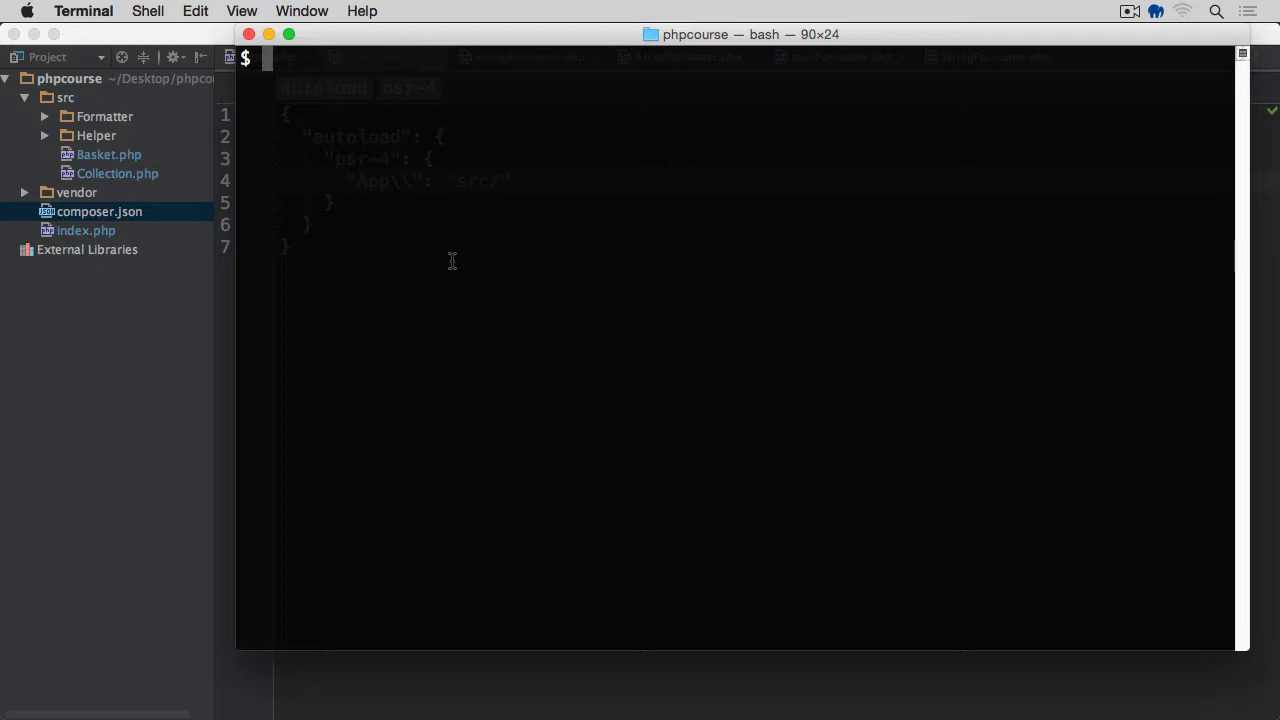
Run composer dump-autoload -o in the phpcourse folder to regenerate the optimized autoloader
{"action": "type", "text": "composer du"}
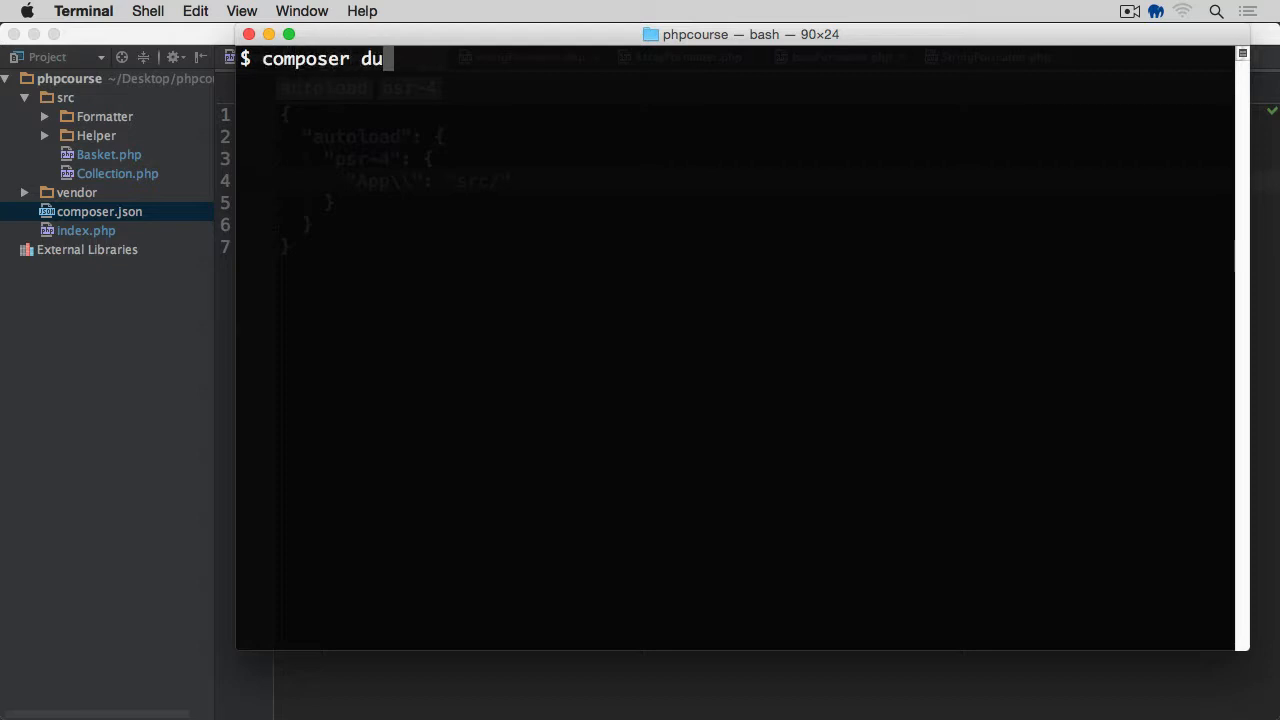
{"action": "type", "text": "mp-autolo"}
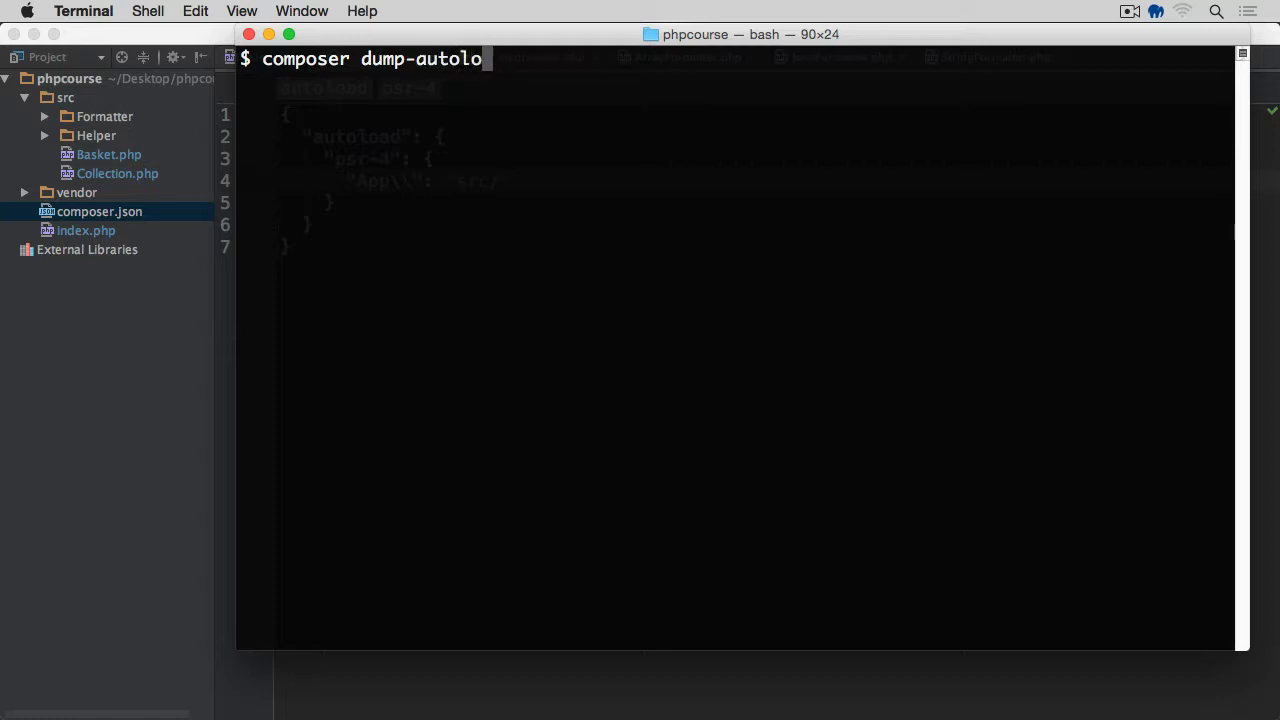
{"action": "type", "text": "ad -o"}
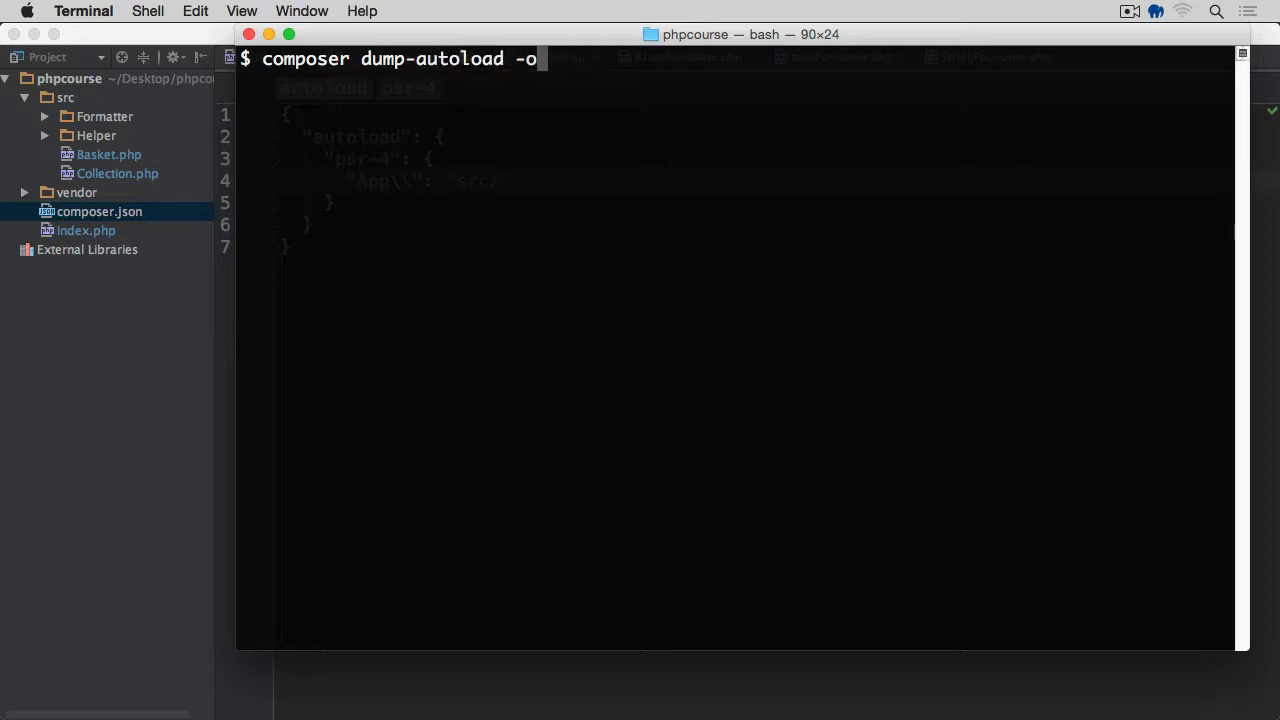
{"action": "key", "text": "enter"}
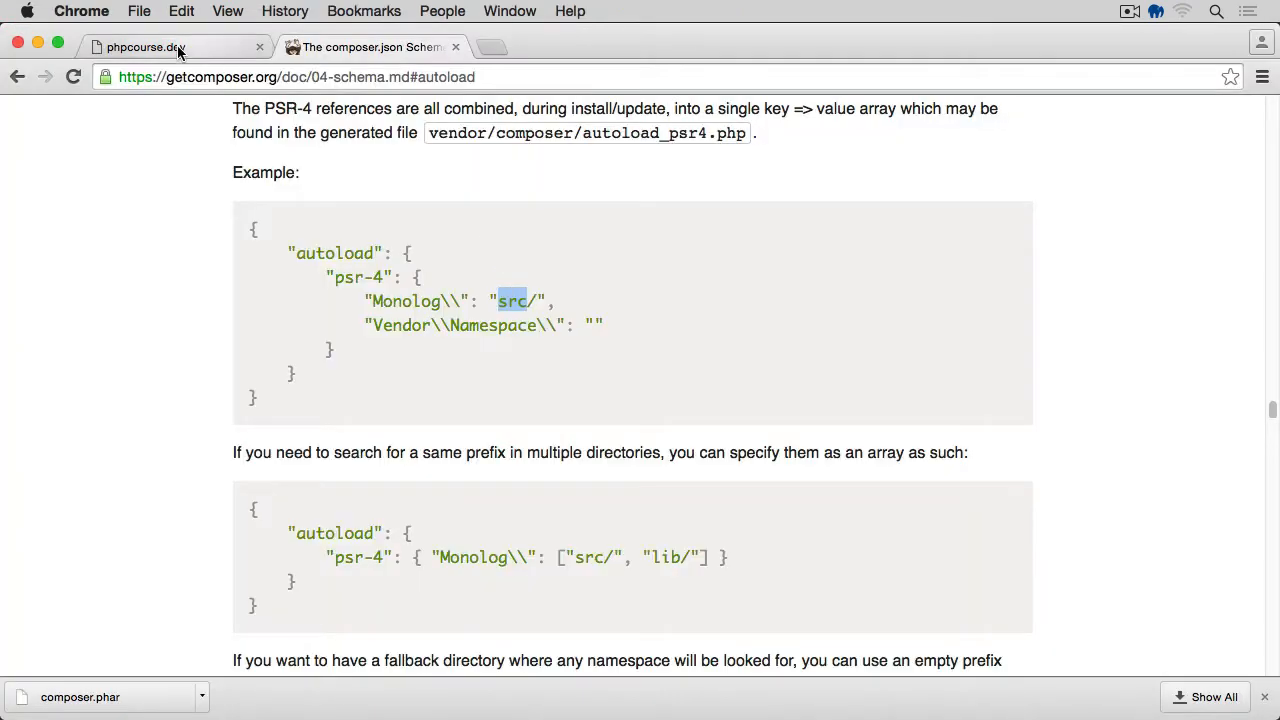
Switch to the phpcourse.dev page showing the upper-case fruit basket string output
{"action": "left_click", "coordinate": [144, 48]}
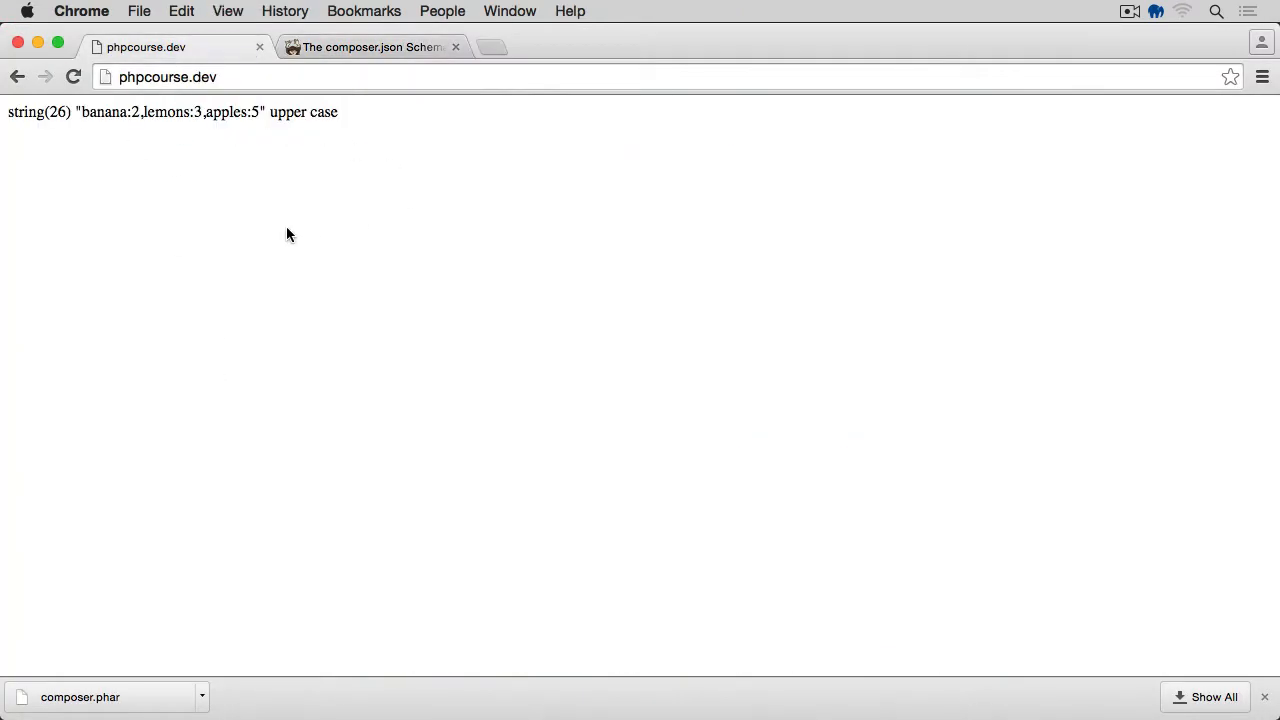
{"action": "mouse_move", "coordinate": [192, 188]}
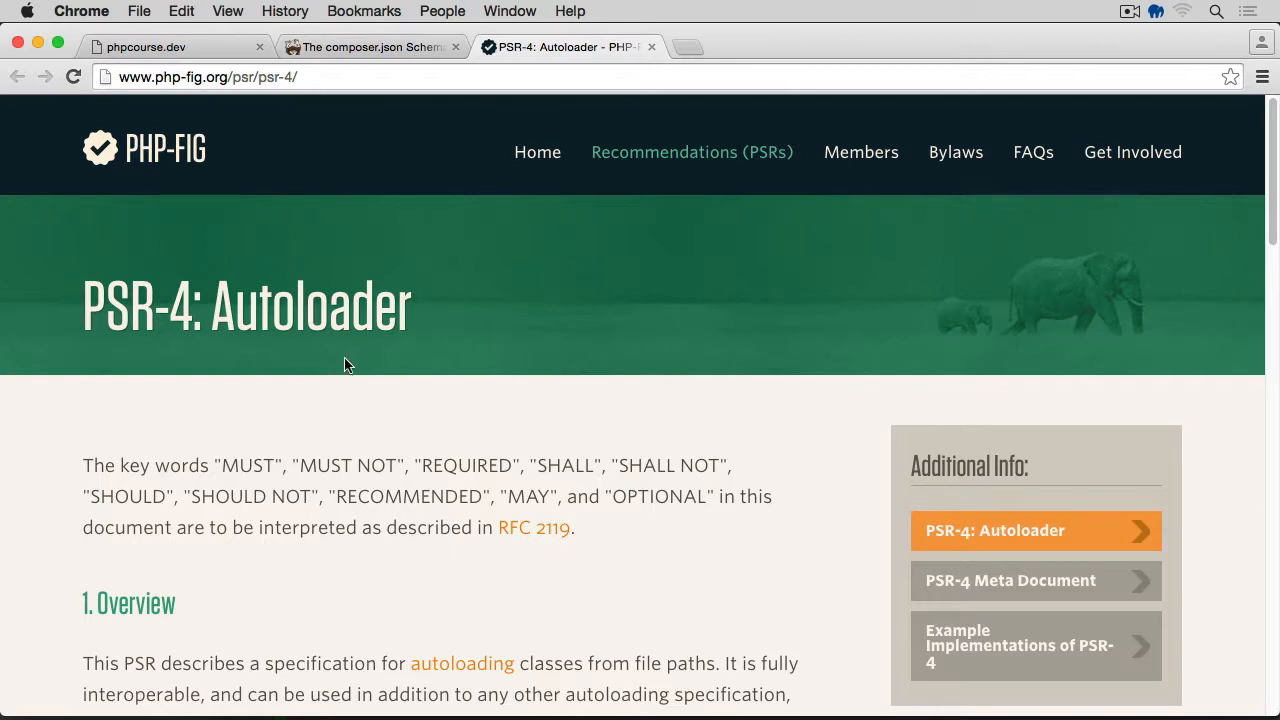
{"action": "mouse_move", "coordinate": [188, 316]}
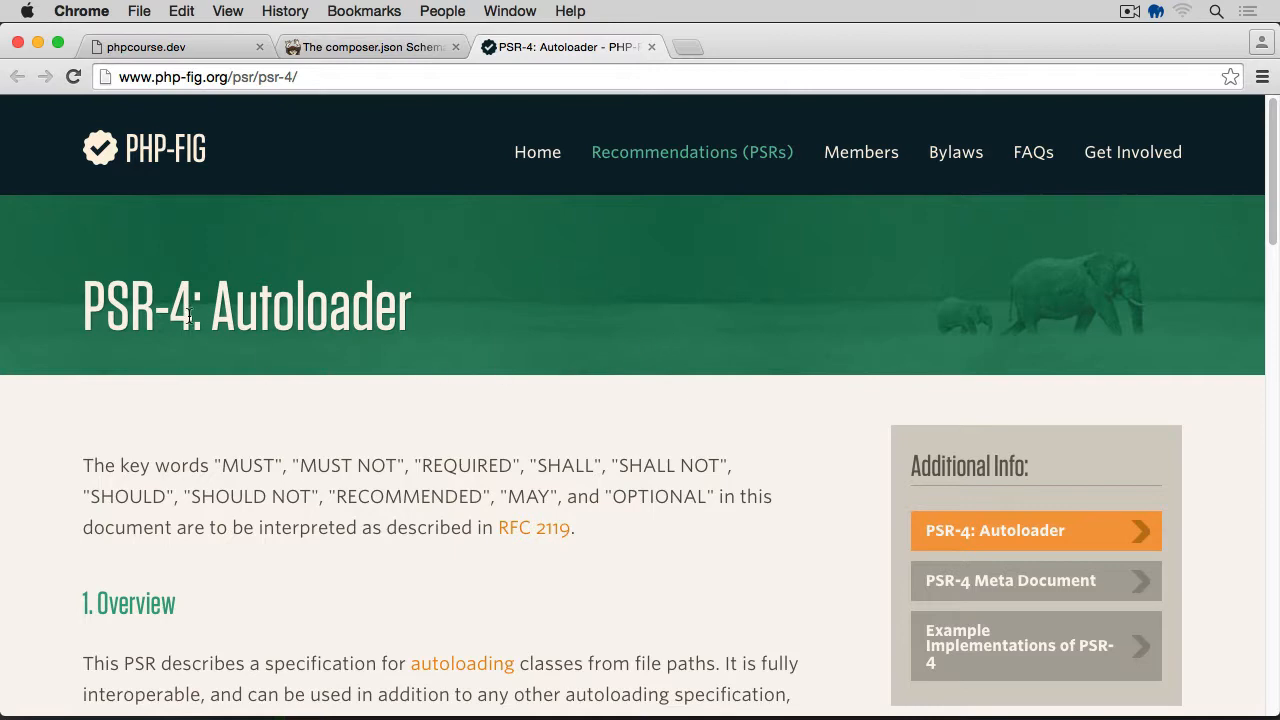
{"action": "scroll", "scroll_direction": "down", "scroll_amount": 3}
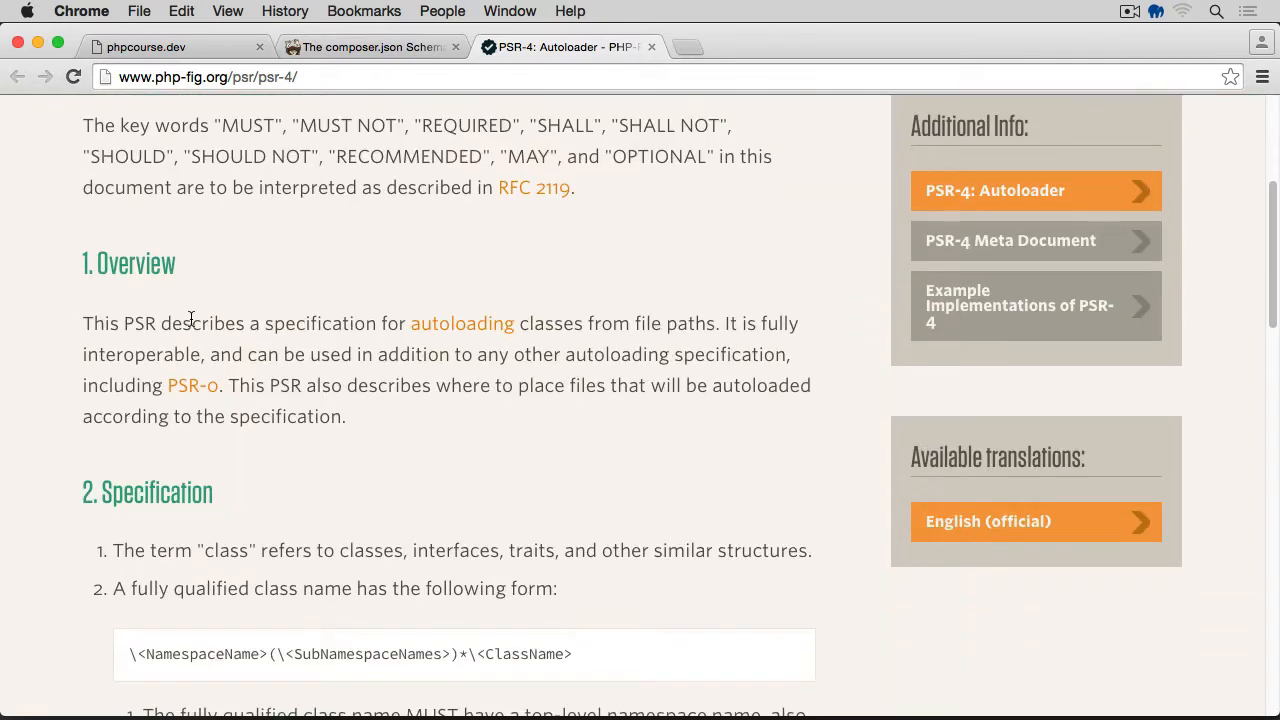
{"action": "mouse_move", "coordinate": [216, 332]}
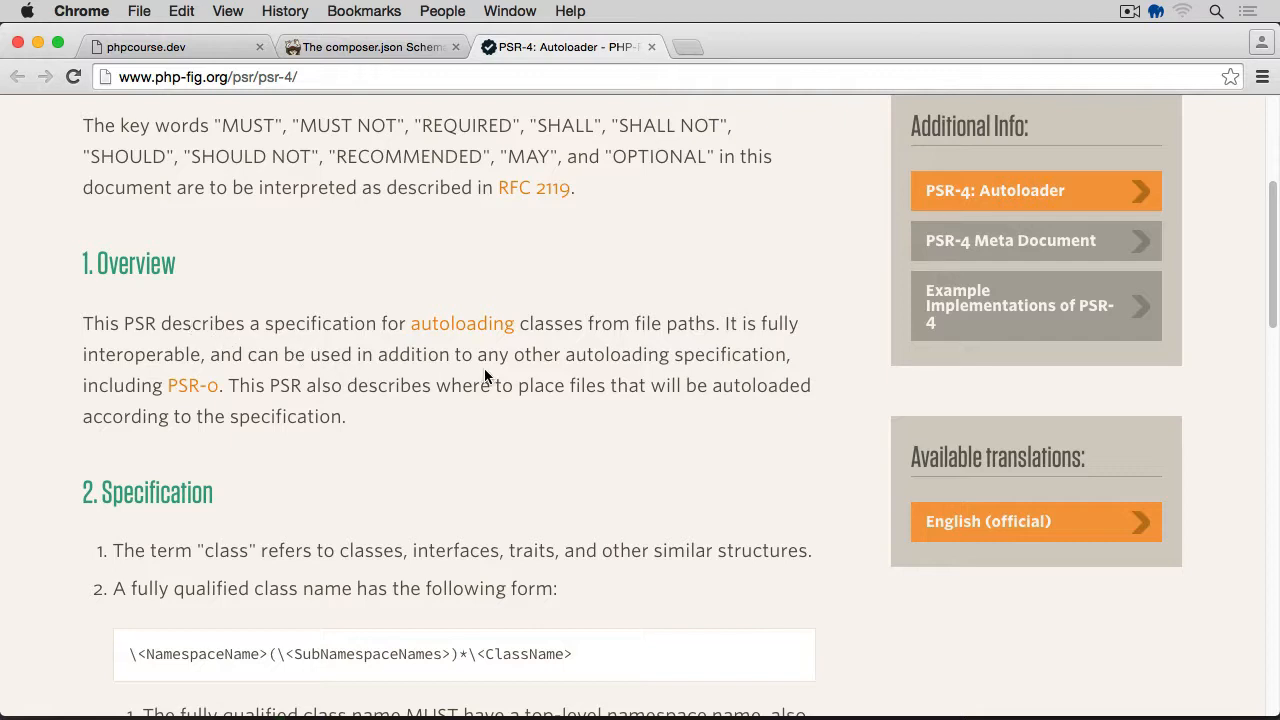
{"action": "mouse_move", "coordinate": [738, 342]}
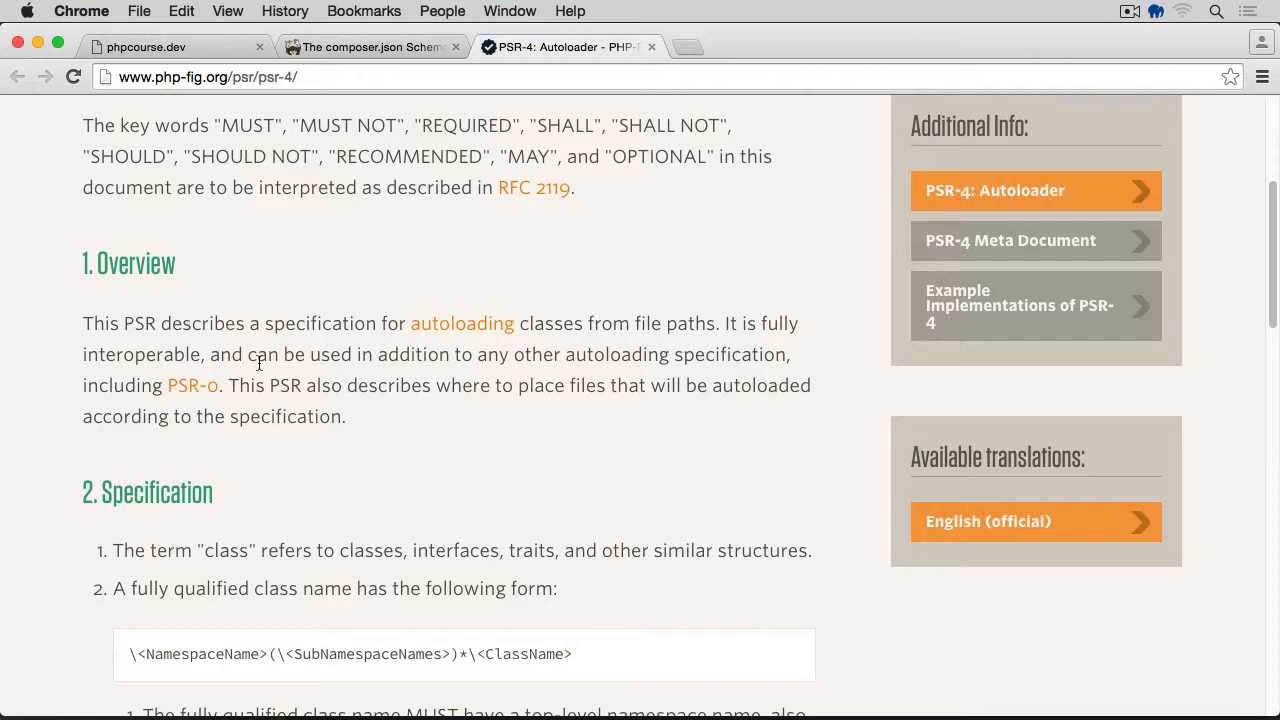
{"action": "mouse_move", "coordinate": [364, 376]}
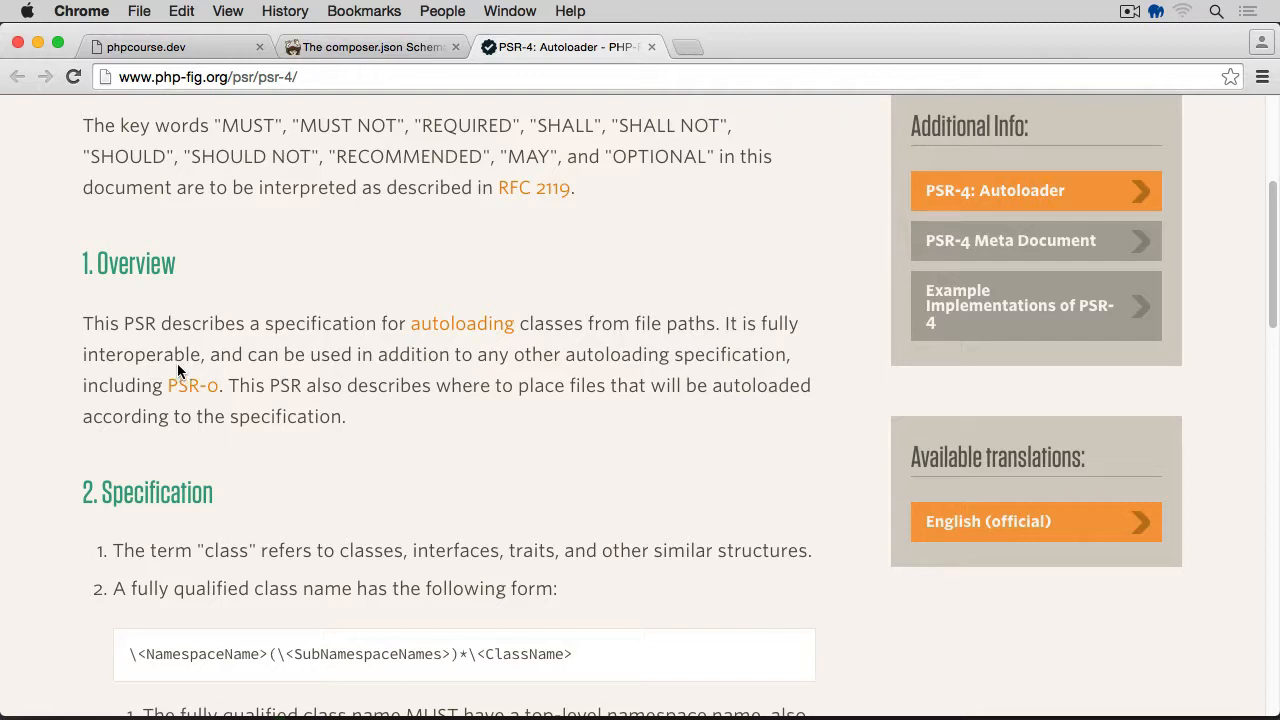
{"action": "mouse_move", "coordinate": [192, 384]}
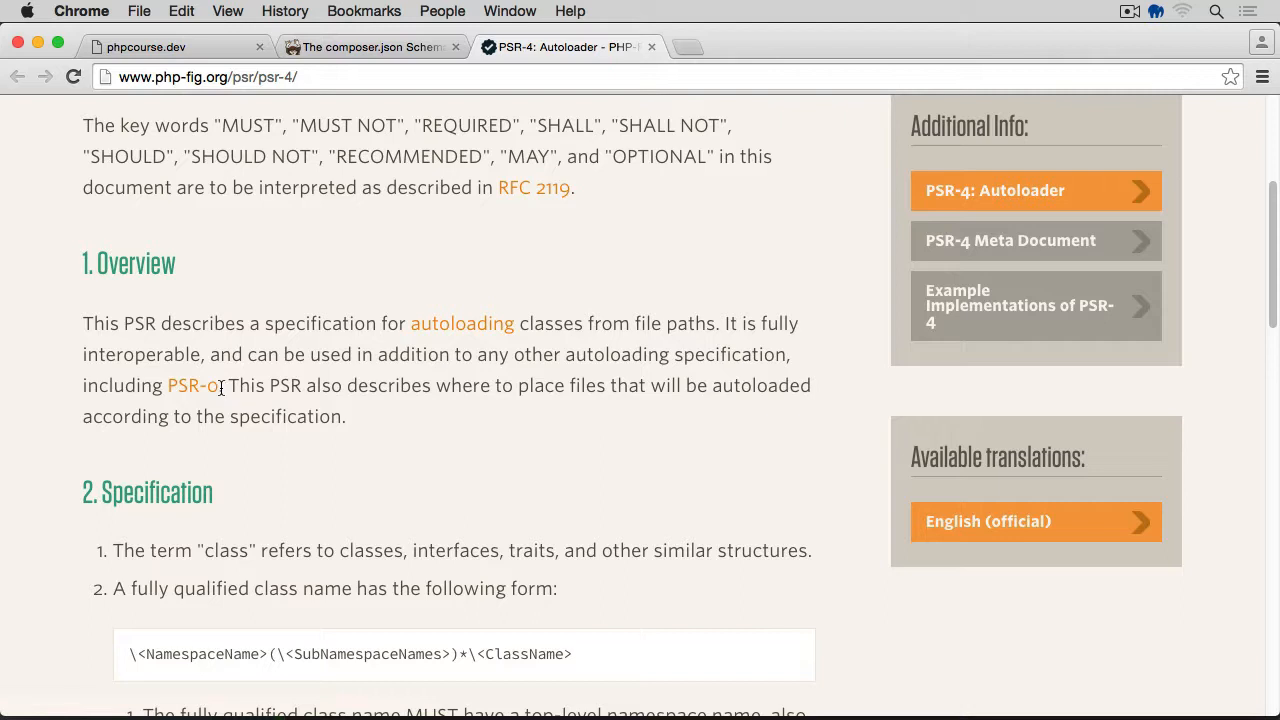
{"action": "mouse_move", "coordinate": [192, 384]}
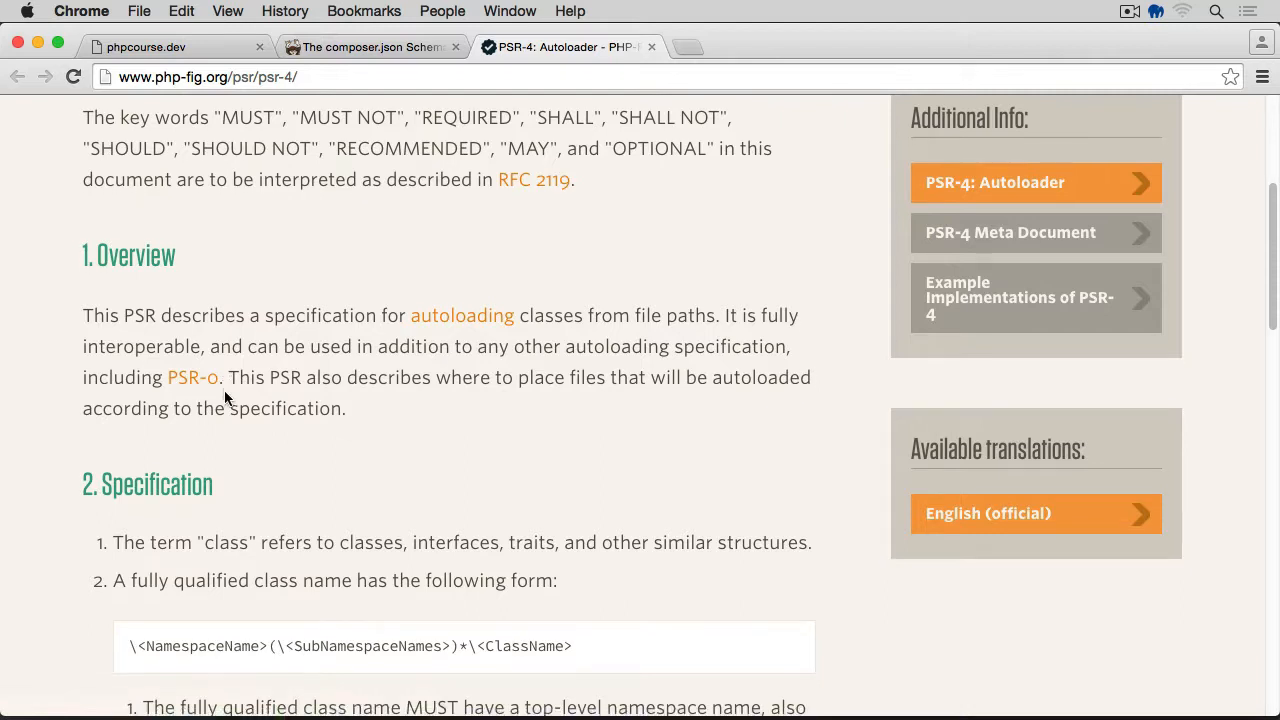
Scroll to the PSR-4 Specification and highlight the ClassName part of the name format
{"action": "scroll", "scroll_direction": "down", "scroll_amount": 3}
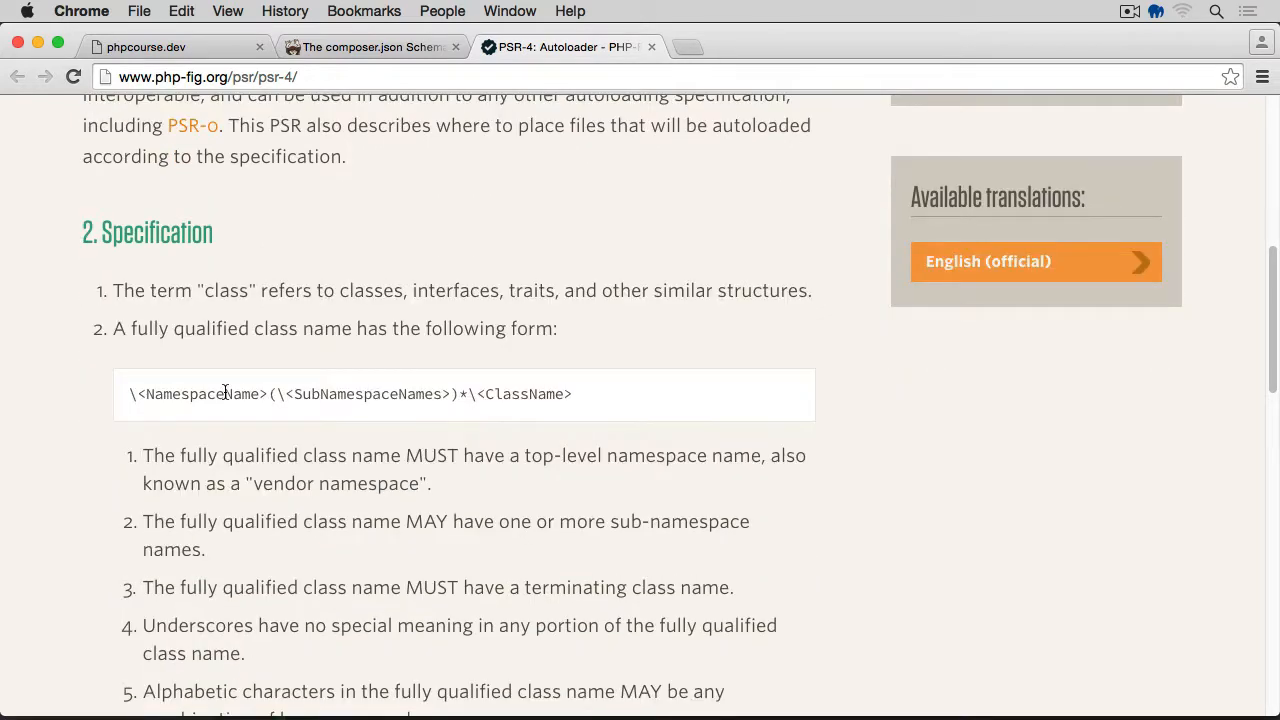
{"action": "scroll", "scroll_direction": "down", "scroll_amount": 3}
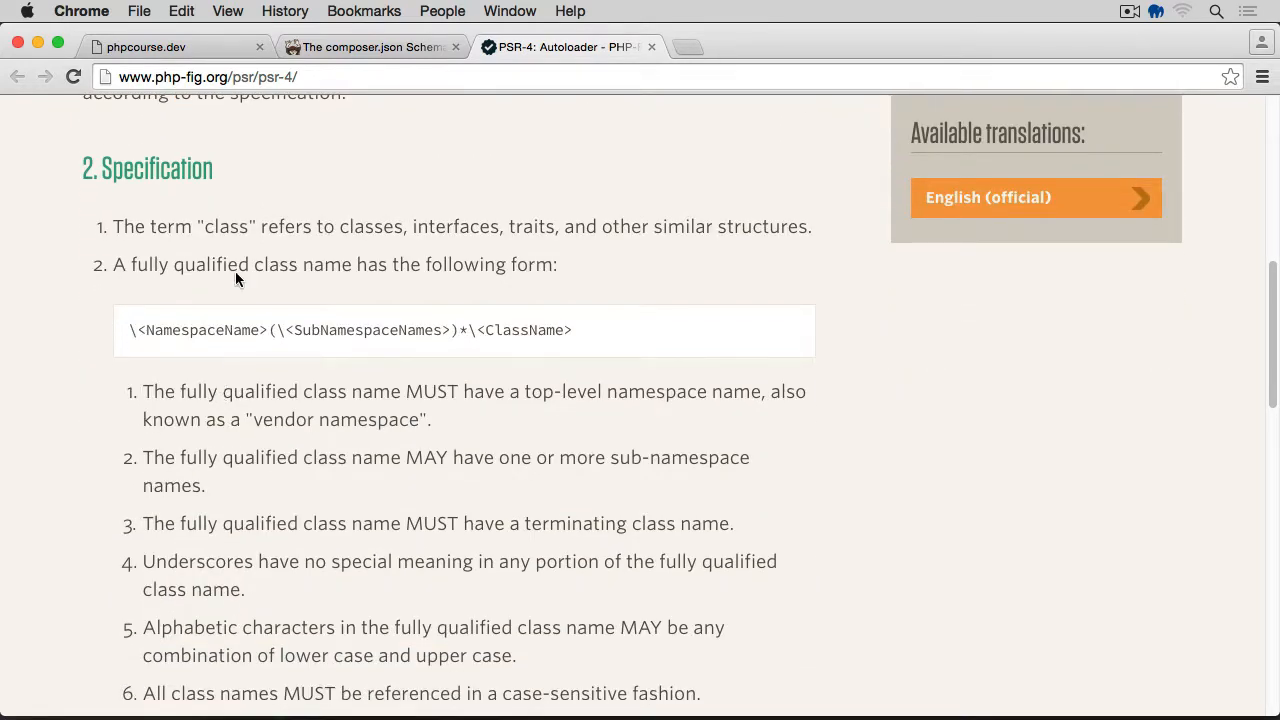
{"action": "mouse_move", "coordinate": [530, 236]}
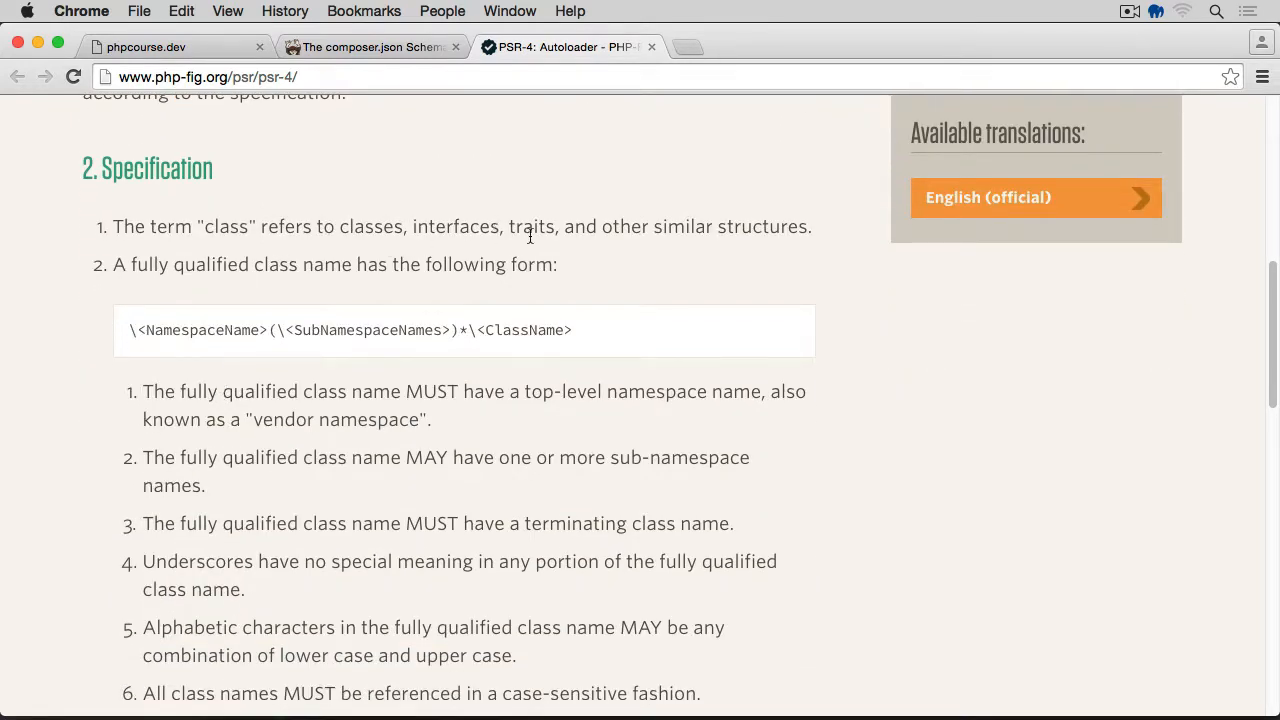
{"action": "mouse_move", "coordinate": [632, 264]}
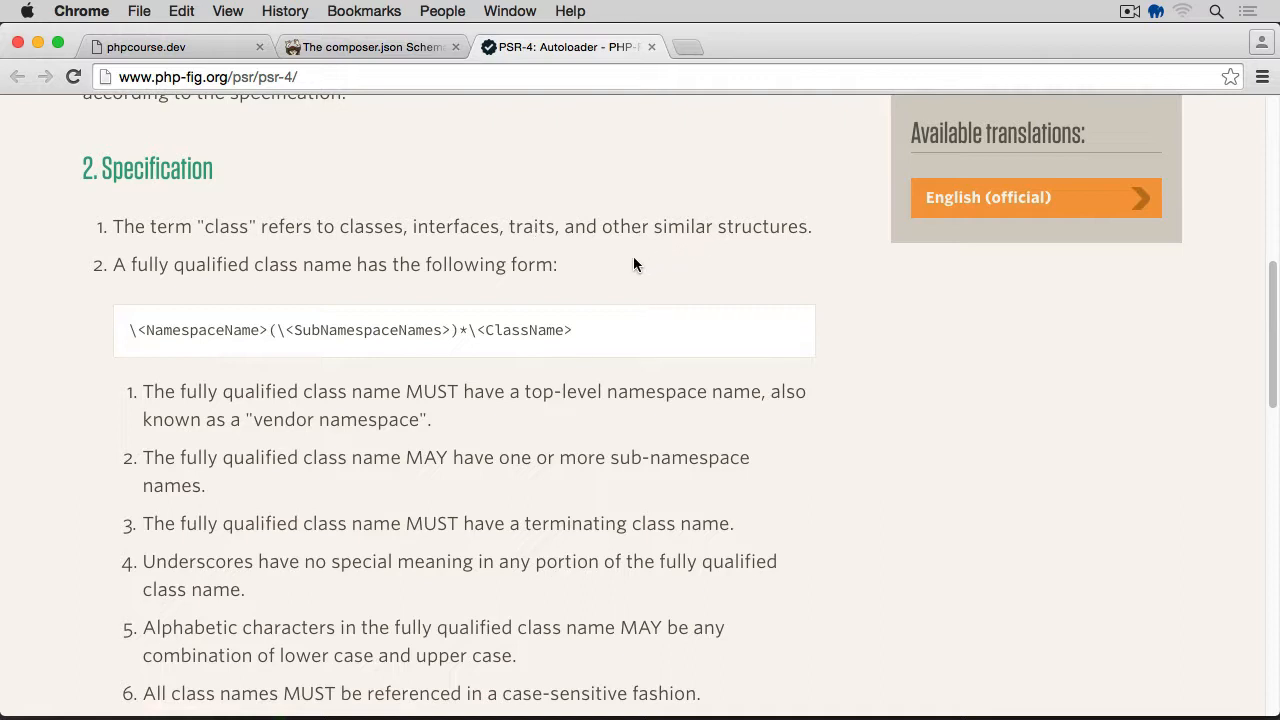
{"action": "mouse_move", "coordinate": [314, 290]}
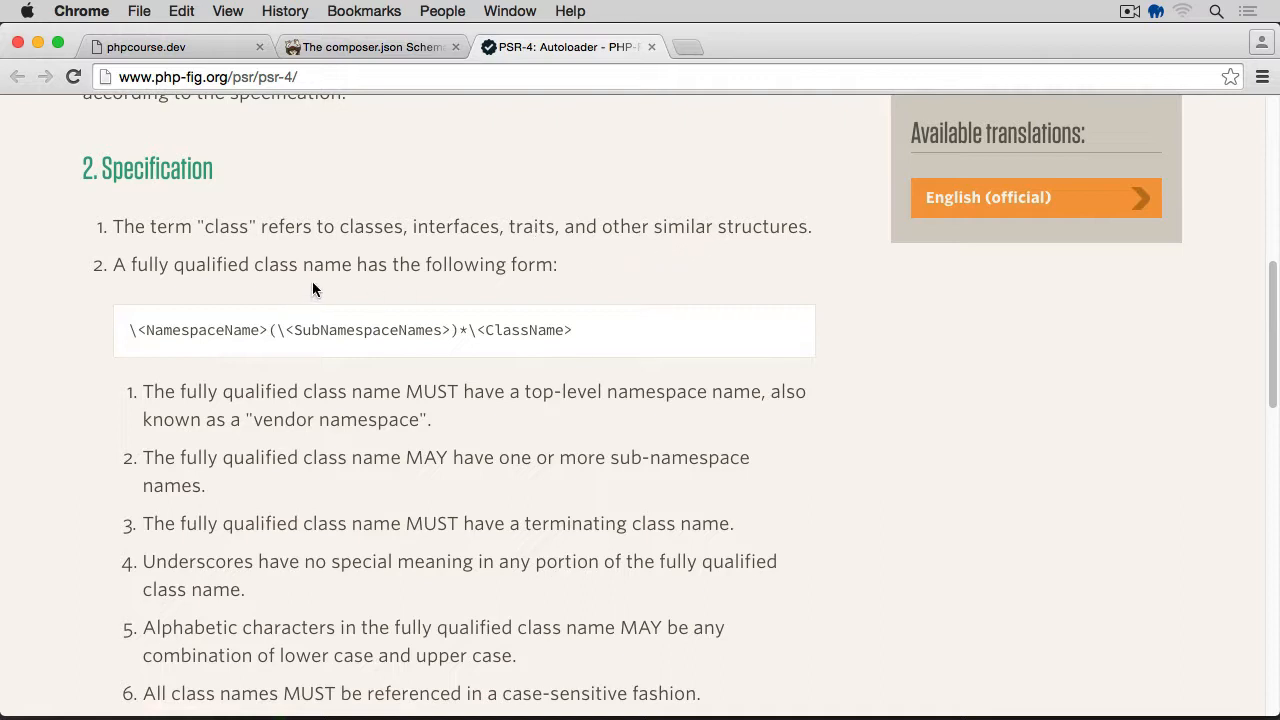
{"action": "mouse_move", "coordinate": [196, 332]}
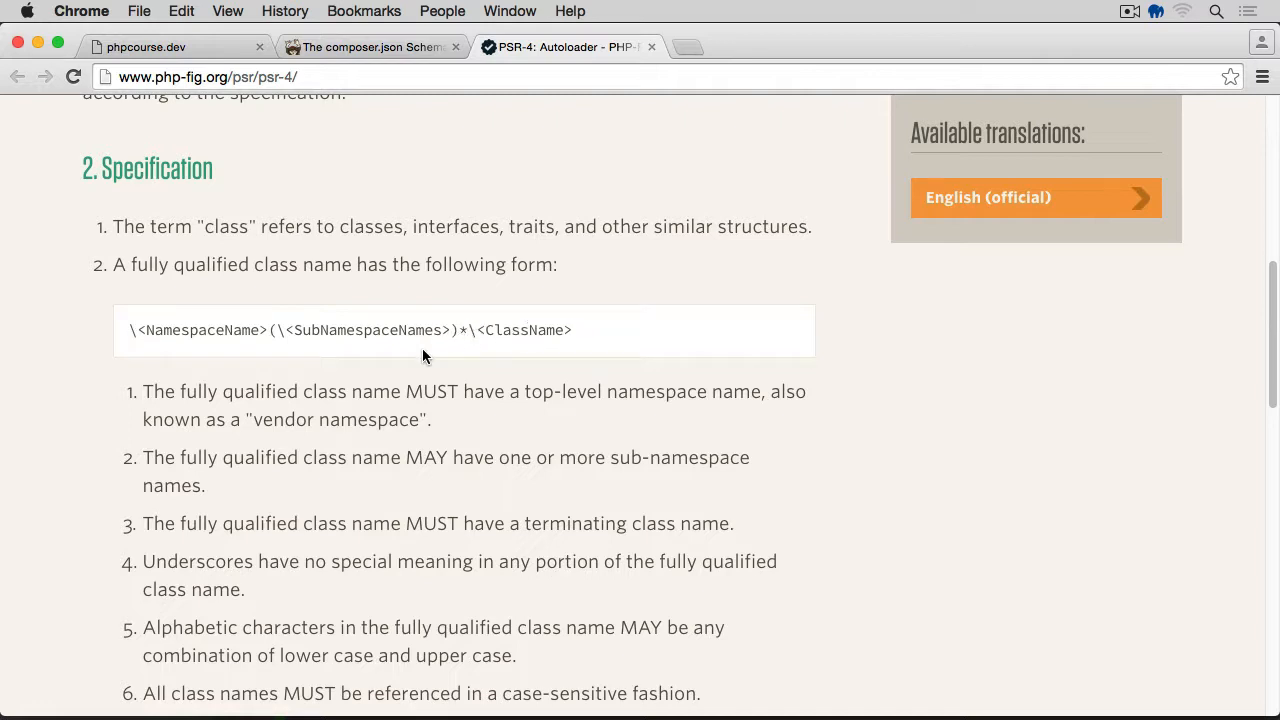
{"action": "double_click", "coordinate": [524, 330]}
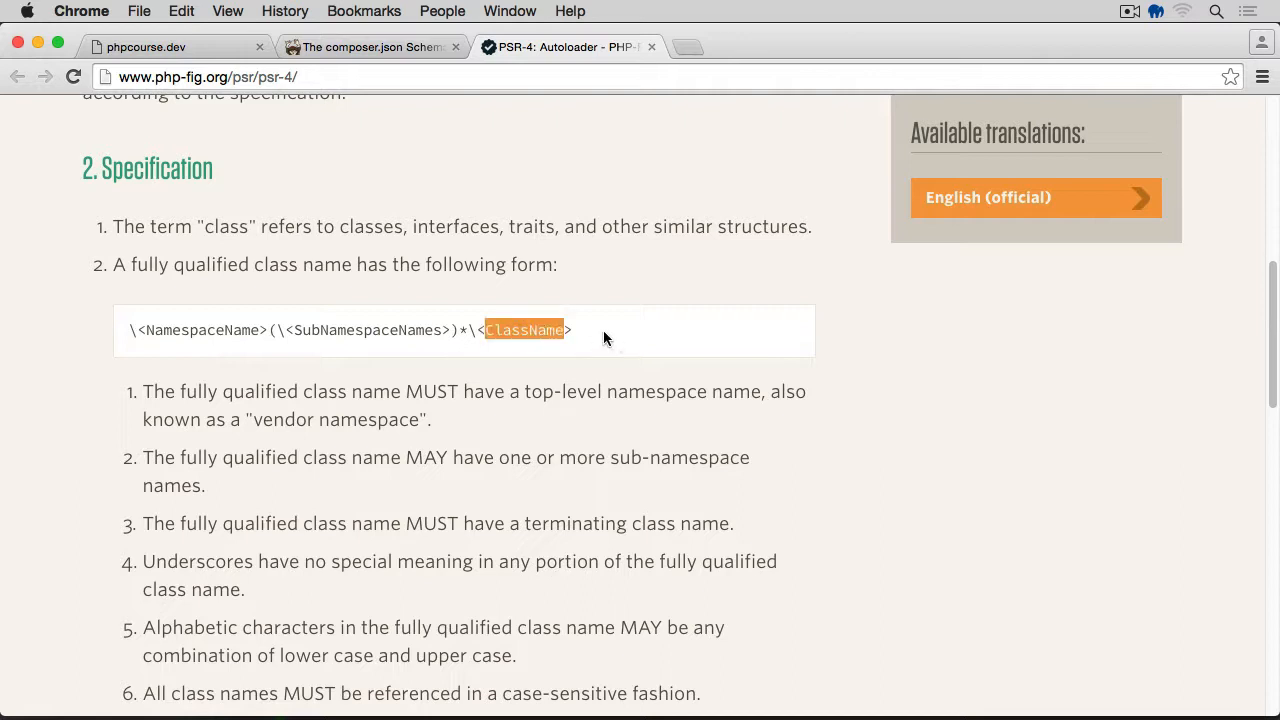
{"action": "scroll", "scroll_direction": "down", "scroll_amount": 3}
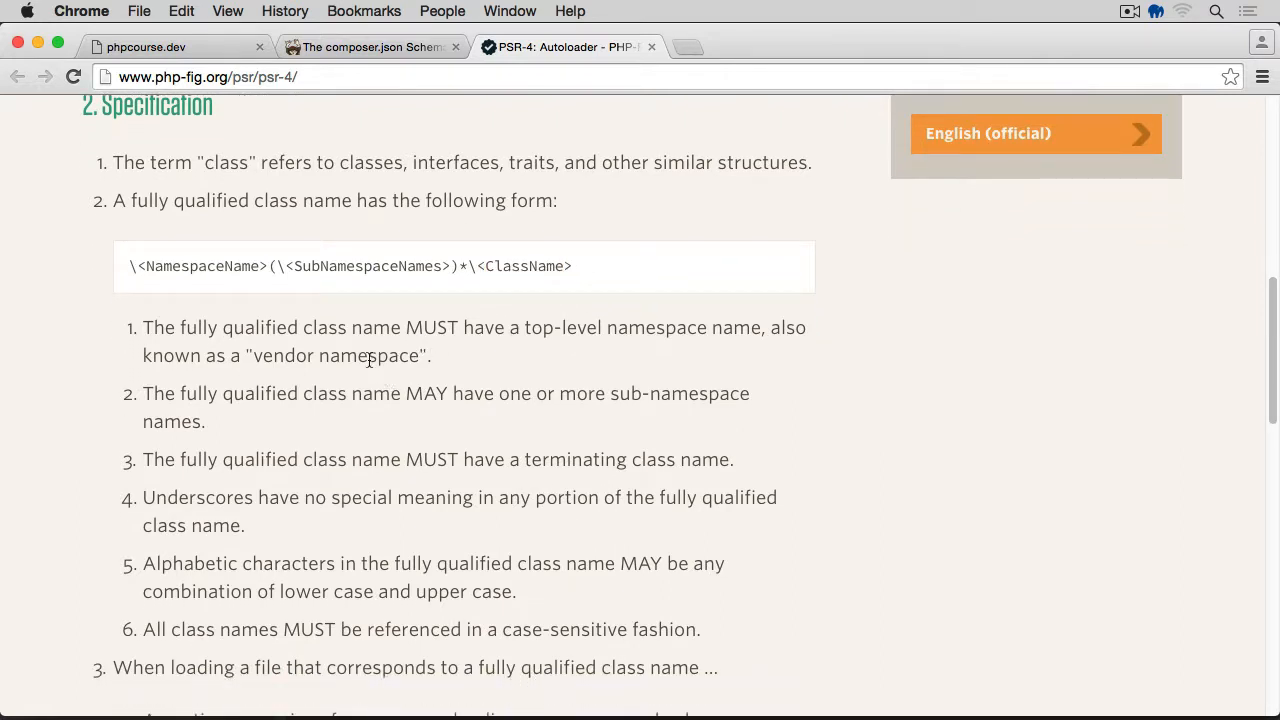
{"action": "scroll", "scroll_direction": "down", "scroll_amount": 3}
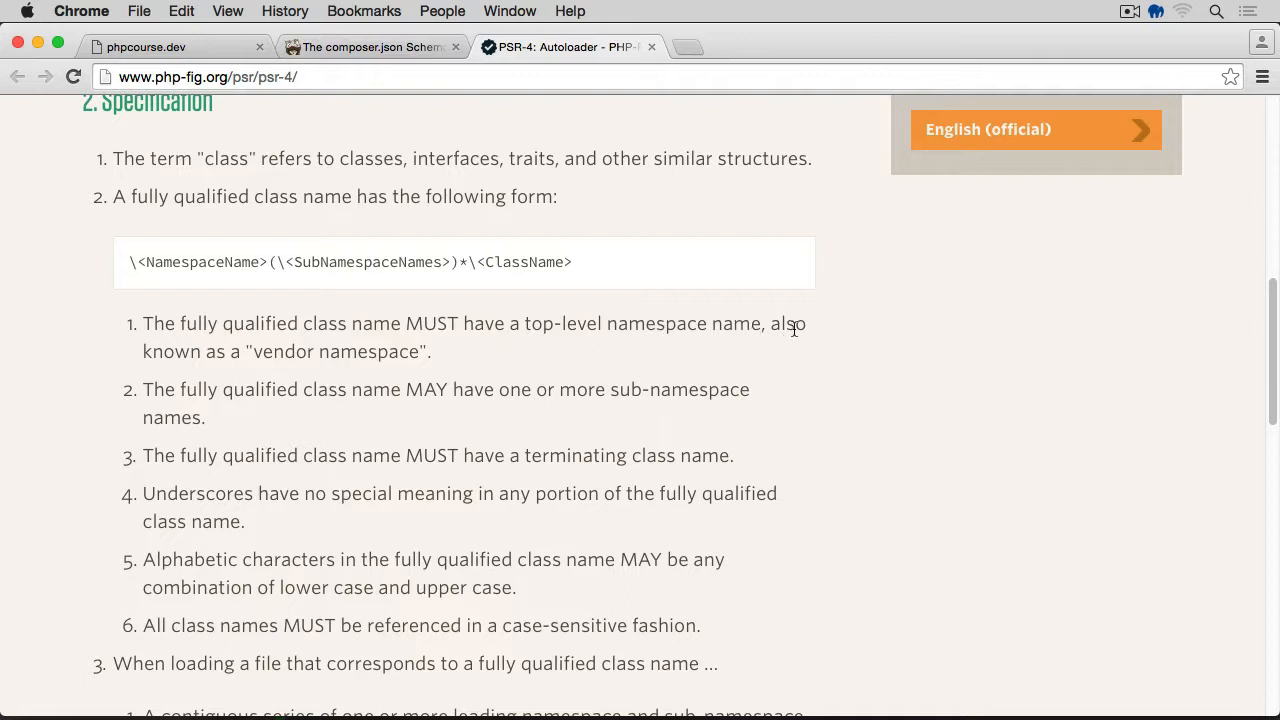
{"action": "mouse_move", "coordinate": [362, 356]}
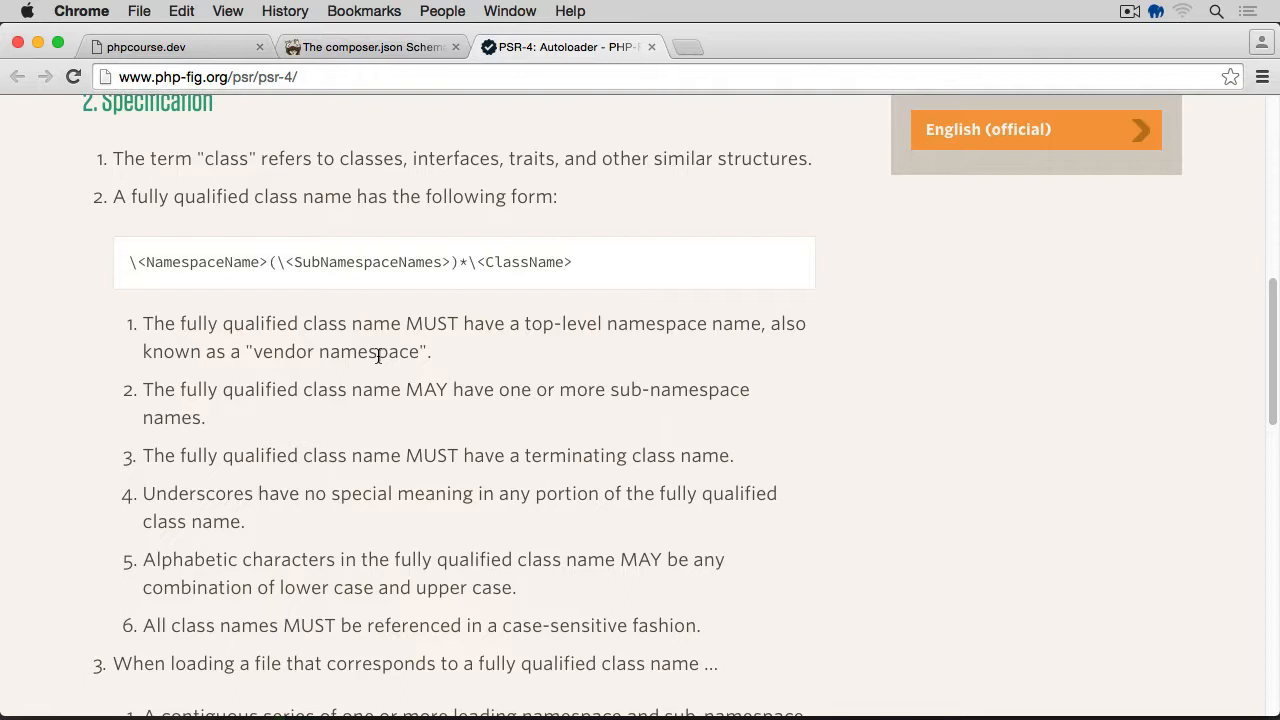
{"action": "mouse_move", "coordinate": [372, 362]}
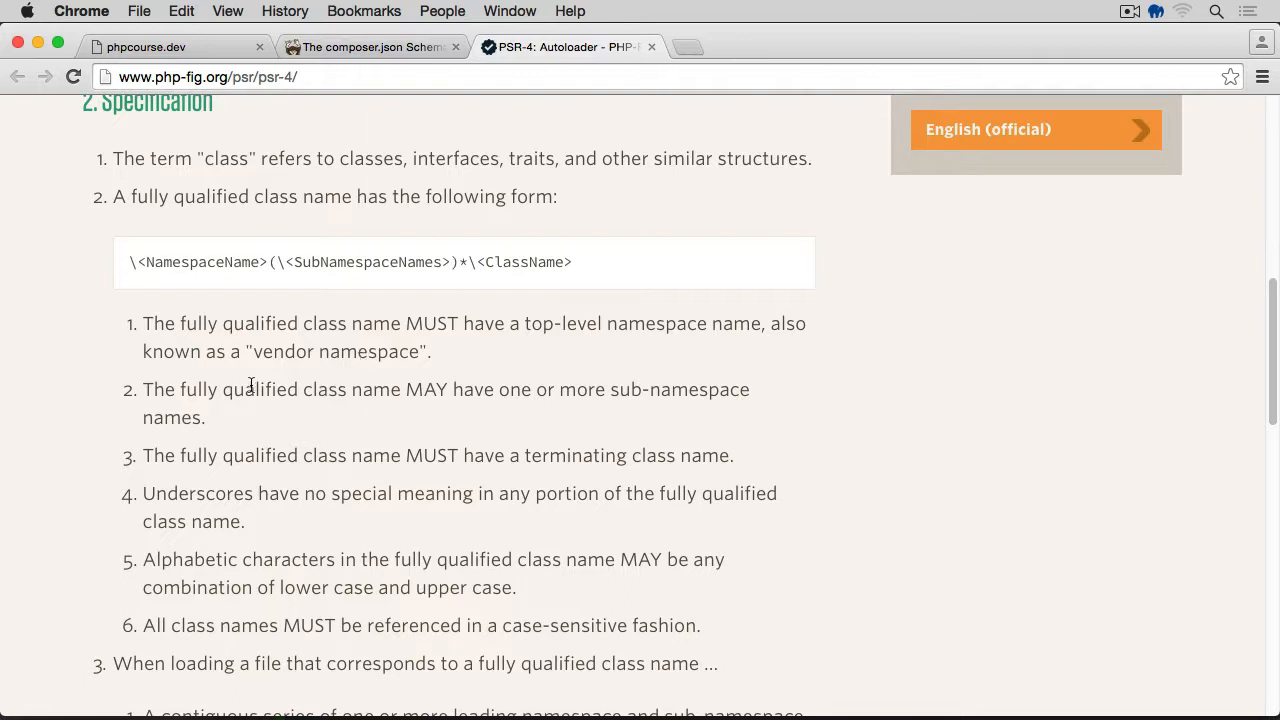
Highlight SubNamespaceNames and the terminating ClassName in the fully qualified class name rules
{"action": "scroll", "scroll_direction": "down", "scroll_amount": 3}
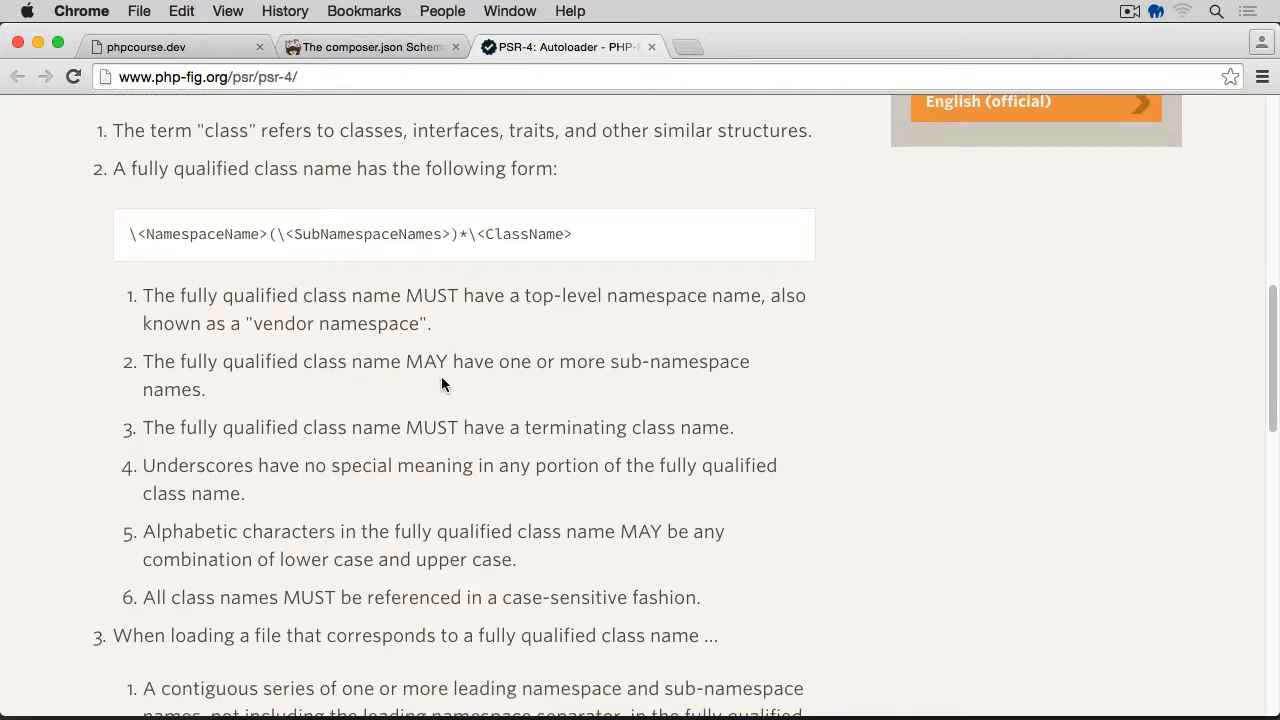
{"action": "mouse_move", "coordinate": [588, 408]}
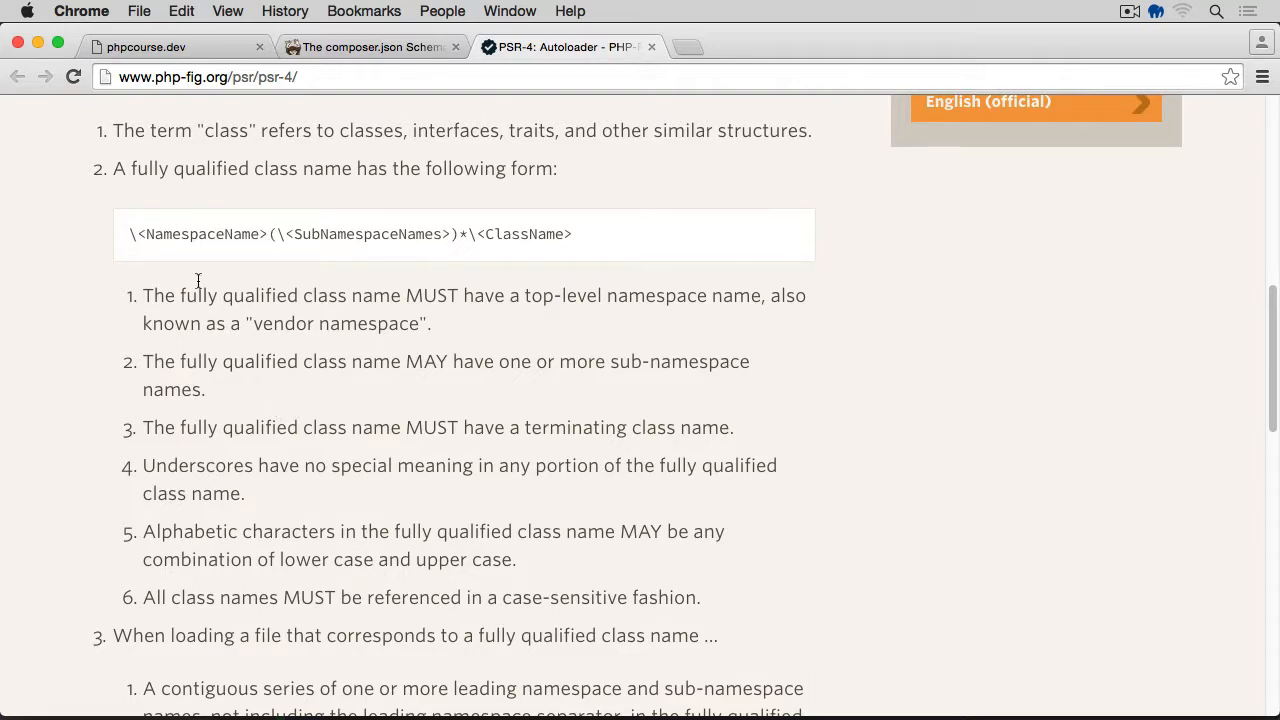
{"action": "double_click", "coordinate": [200, 234]}
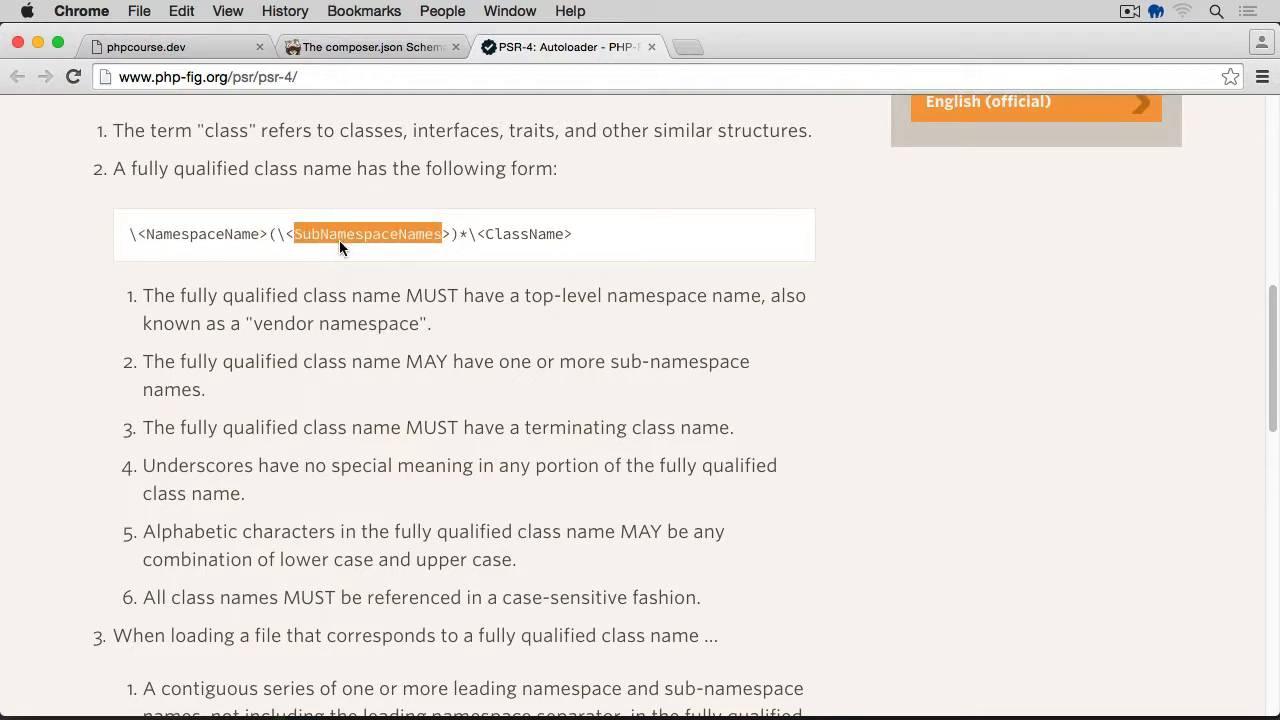
{"action": "mouse_move", "coordinate": [230, 400]}
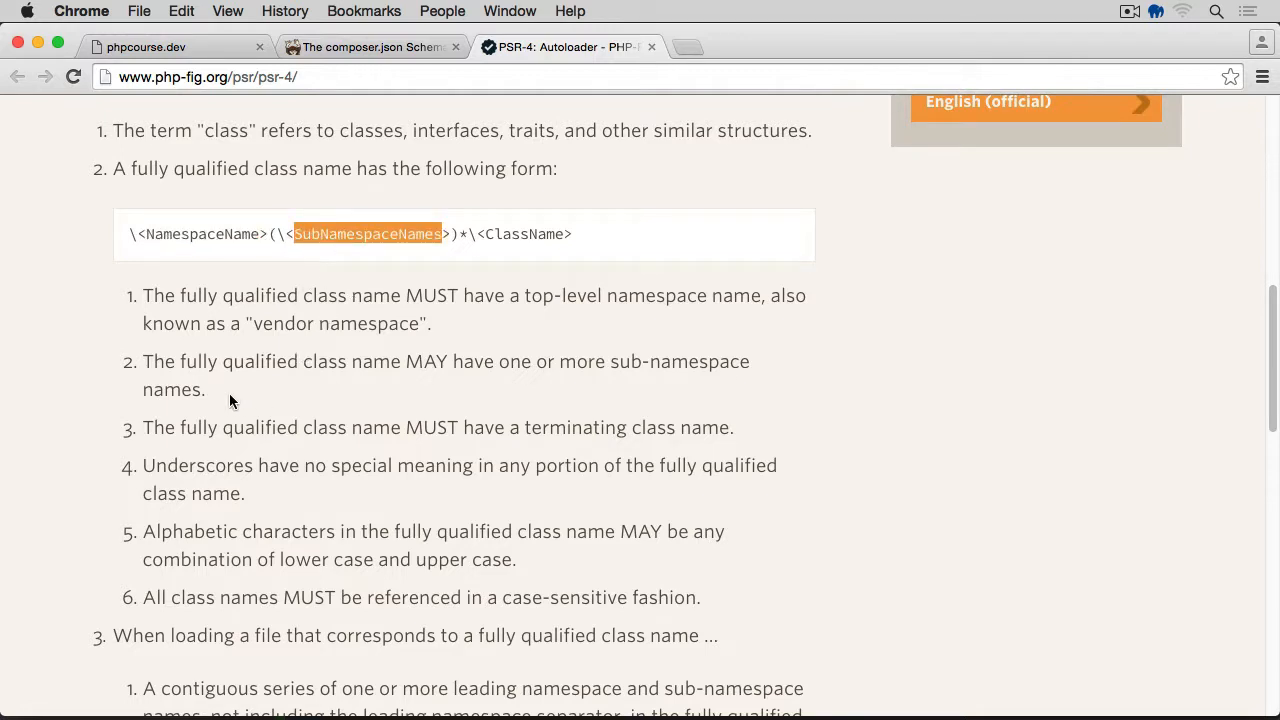
{"action": "scroll", "scroll_direction": "down", "scroll_amount": 3}
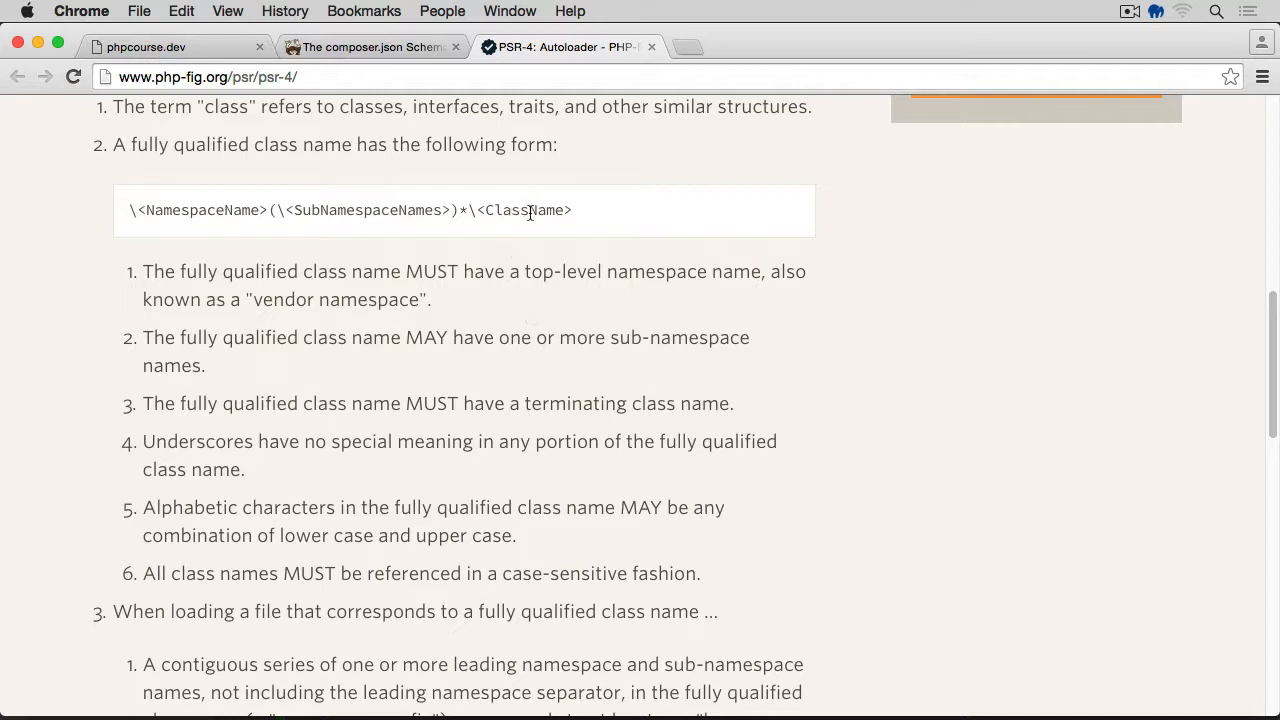
{"action": "double_click", "coordinate": [524, 210]}
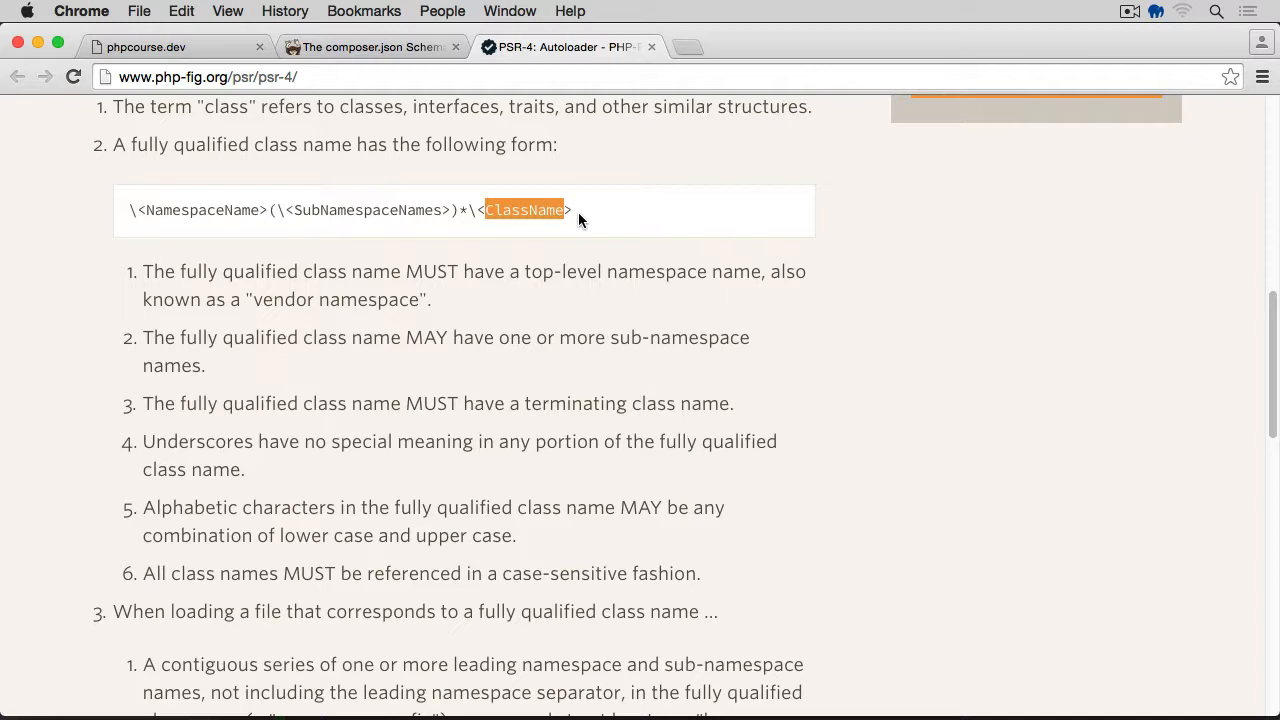
Scroll down through the rules for loading a file from a namespace prefix
{"action": "scroll", "scroll_direction": "down", "scroll_amount": 3}
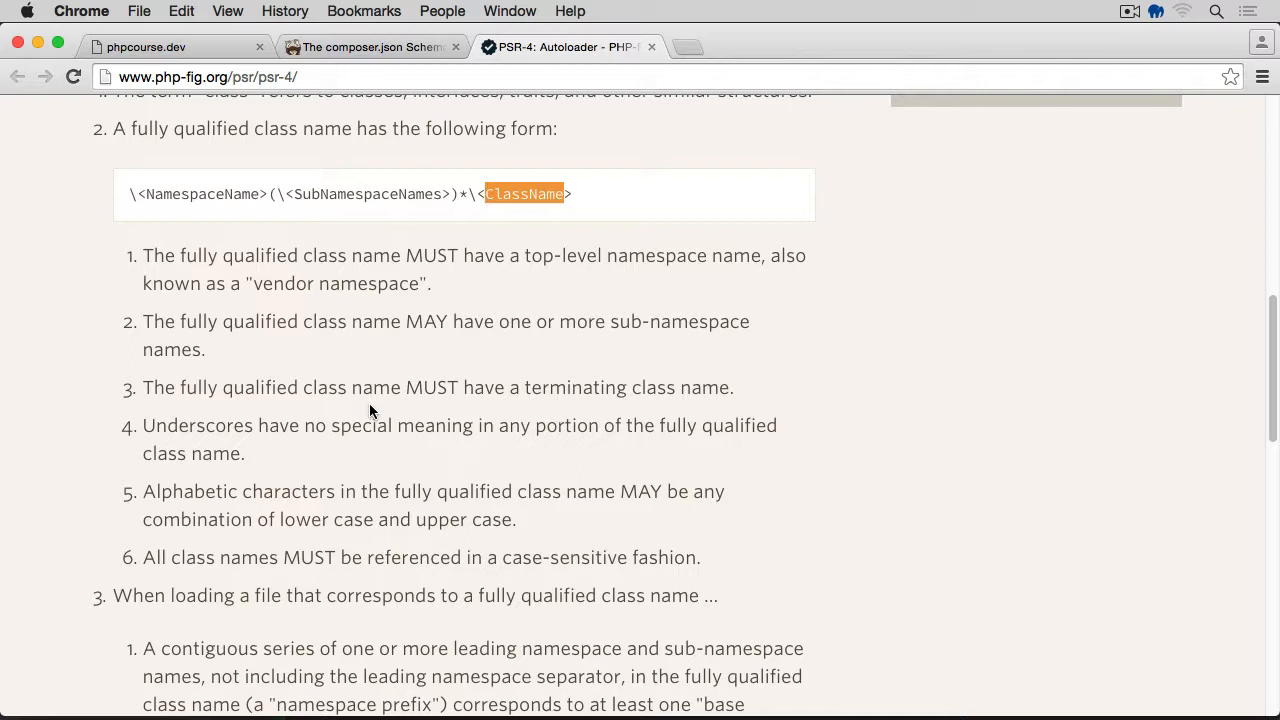
{"action": "scroll", "scroll_direction": "down", "scroll_amount": 3}
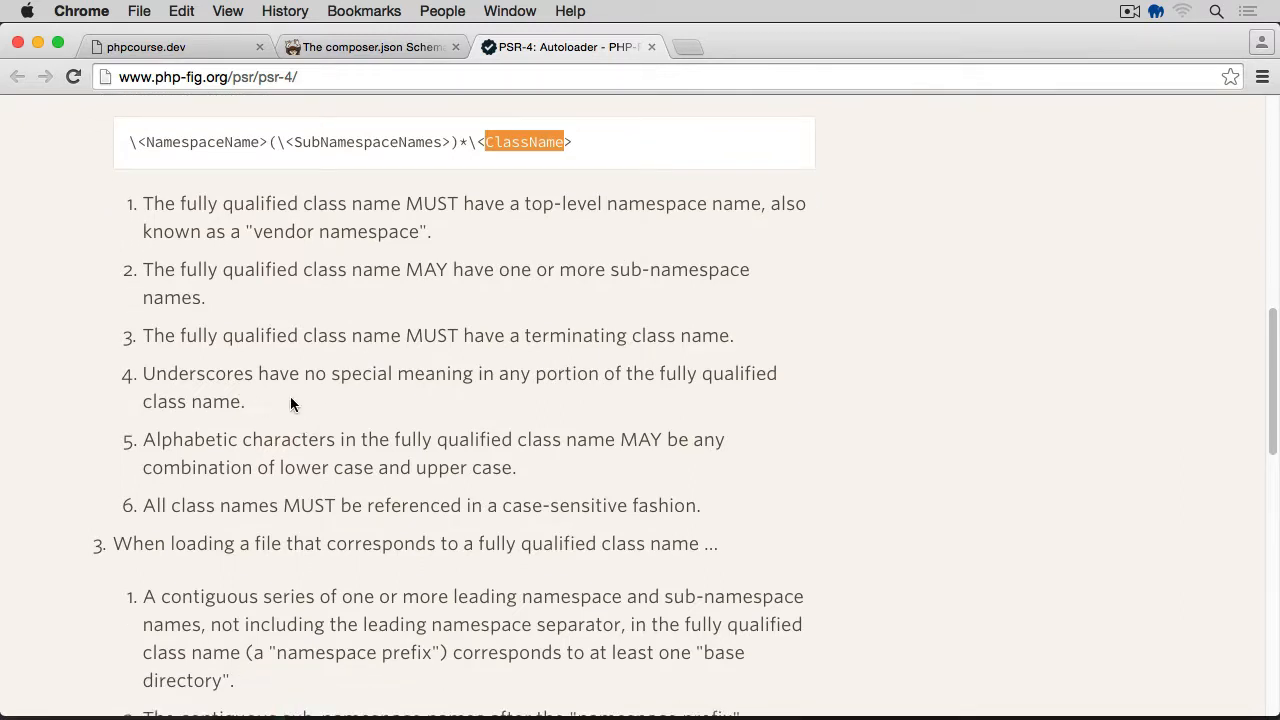
{"action": "mouse_move", "coordinate": [448, 394]}
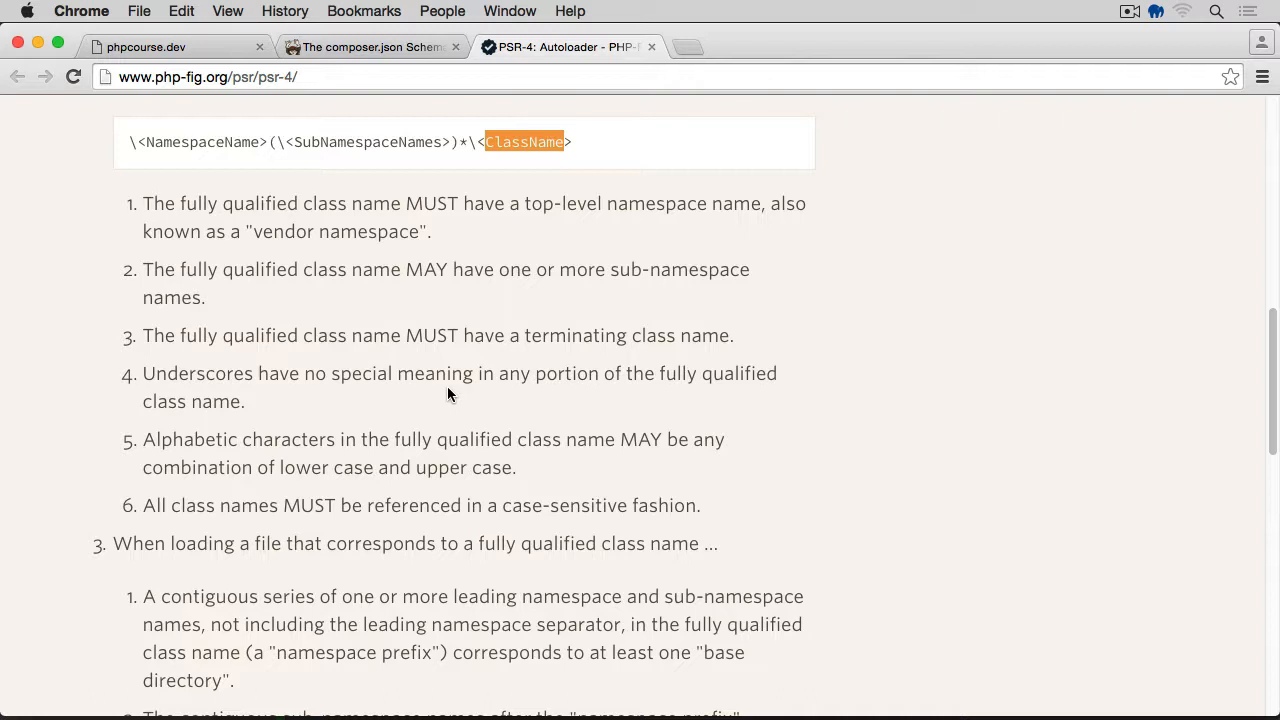
{"action": "mouse_move", "coordinate": [258, 410]}
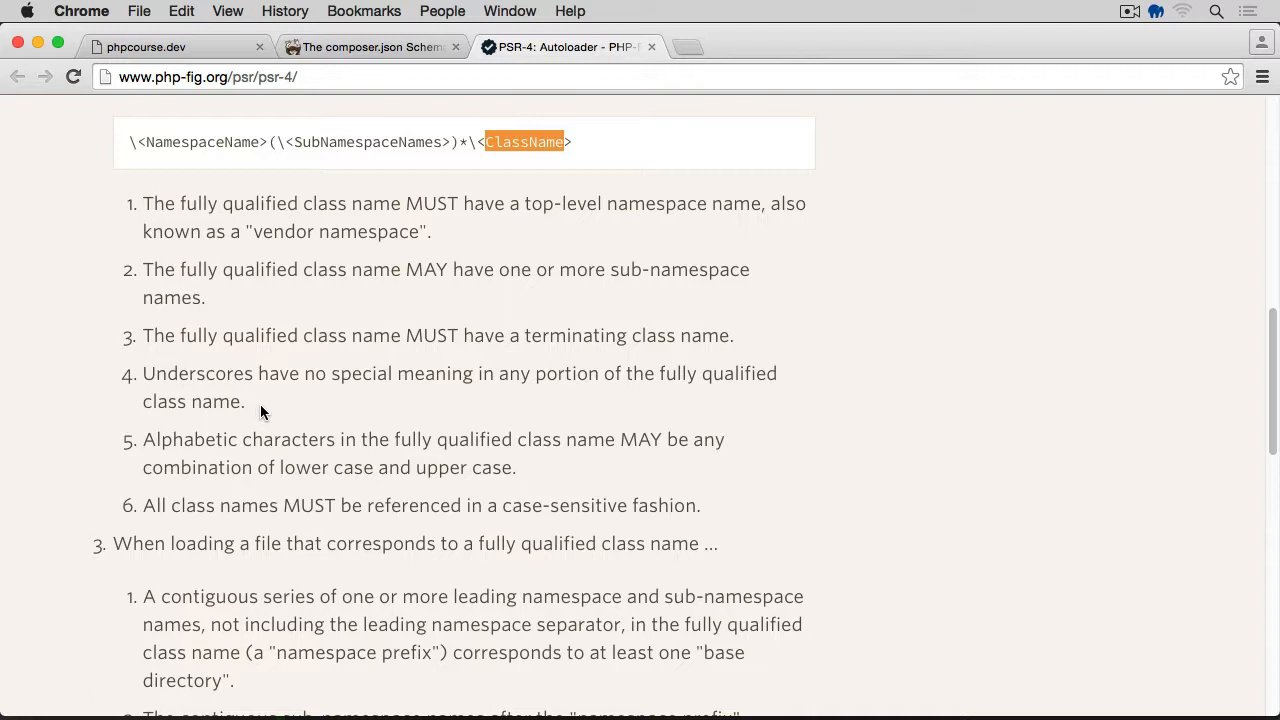
{"action": "mouse_move", "coordinate": [270, 402]}
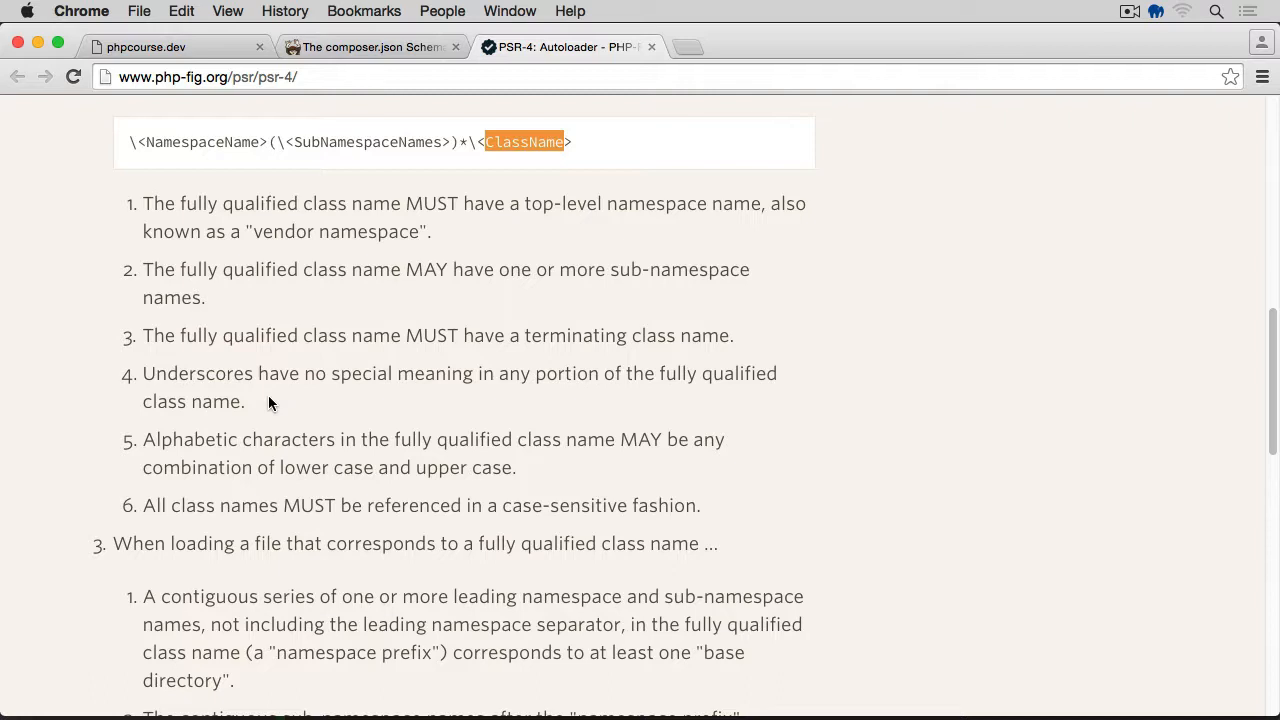
{"action": "scroll", "scroll_direction": "down", "scroll_amount": 3}
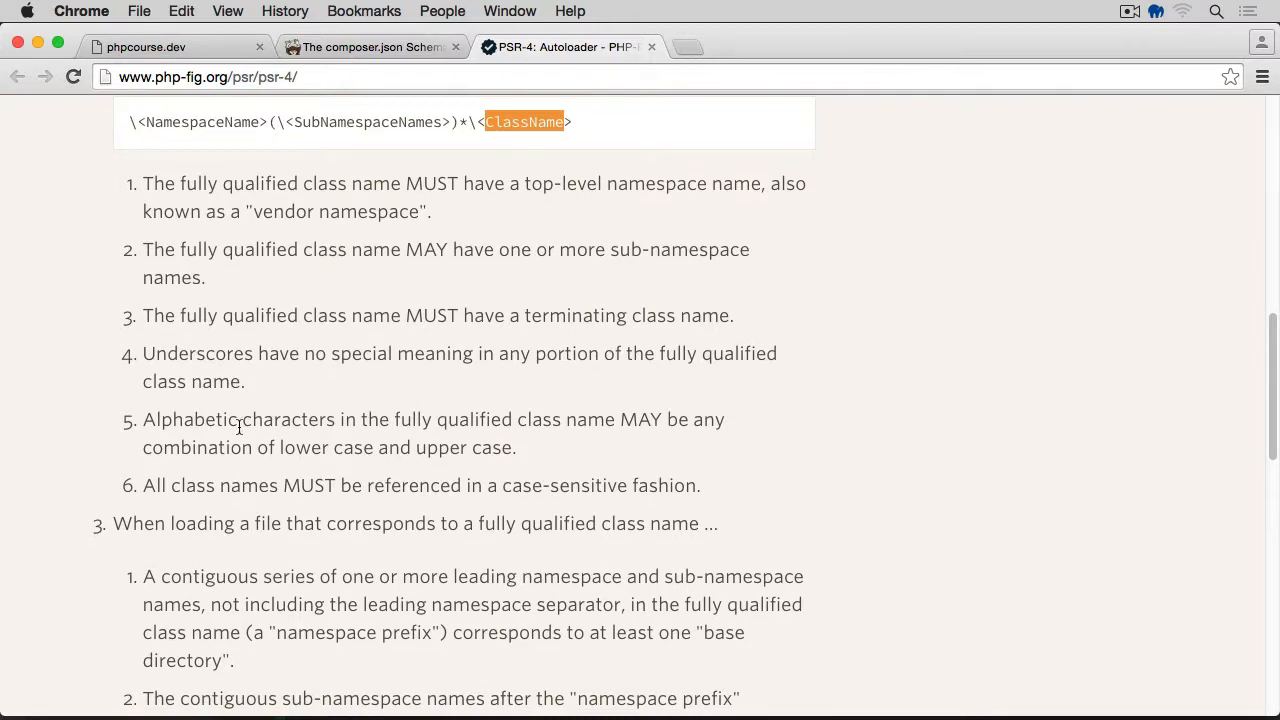
{"action": "mouse_move", "coordinate": [560, 444]}
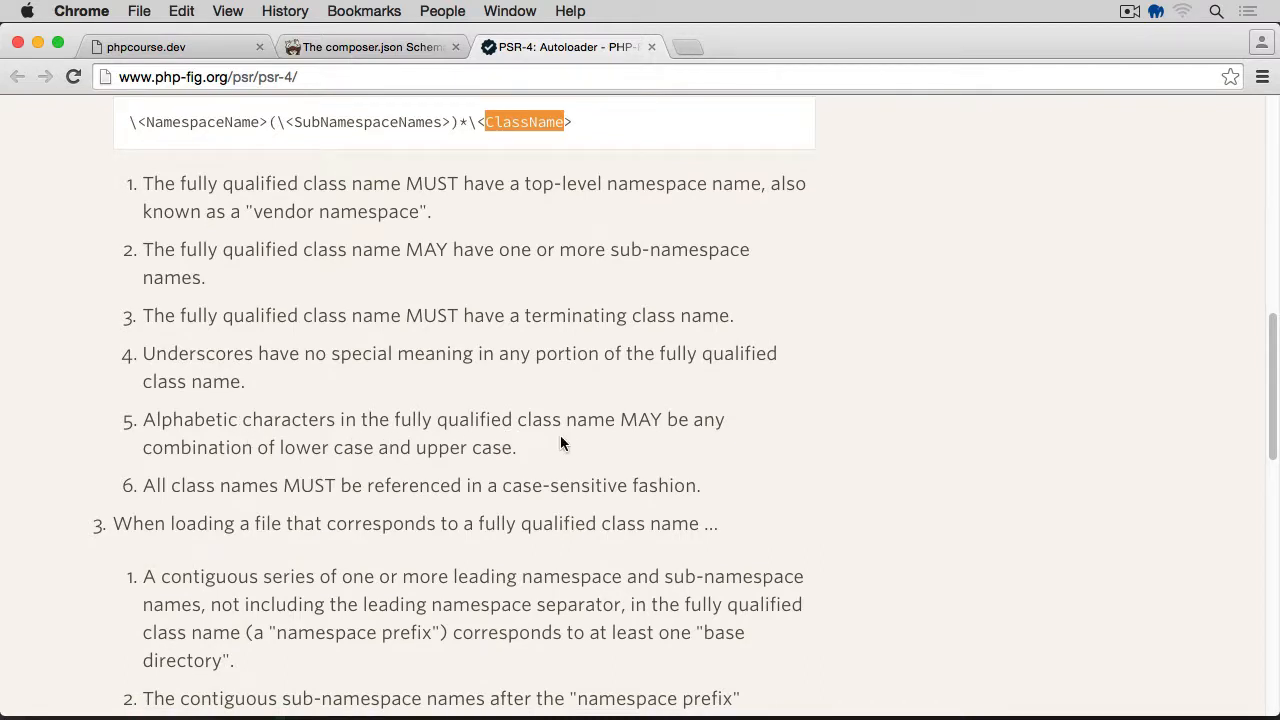
{"action": "mouse_move", "coordinate": [592, 456]}
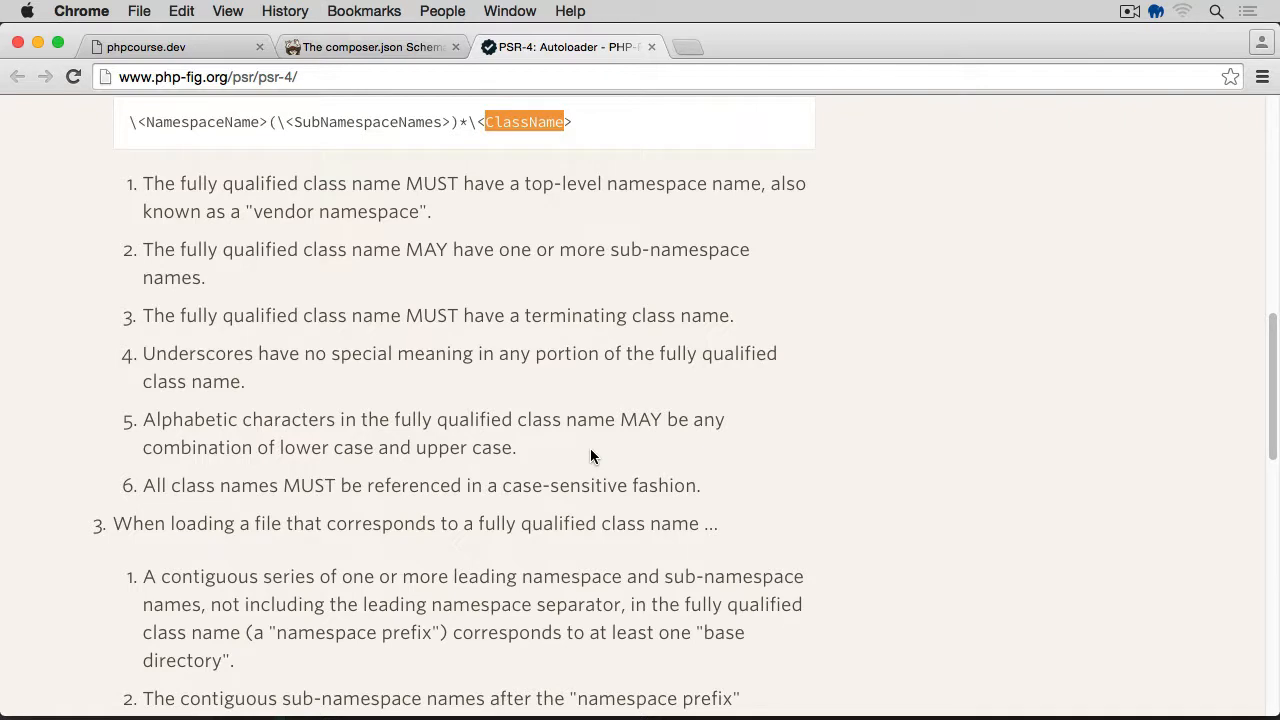
{"action": "scroll", "scroll_direction": "down", "scroll_amount": 3}
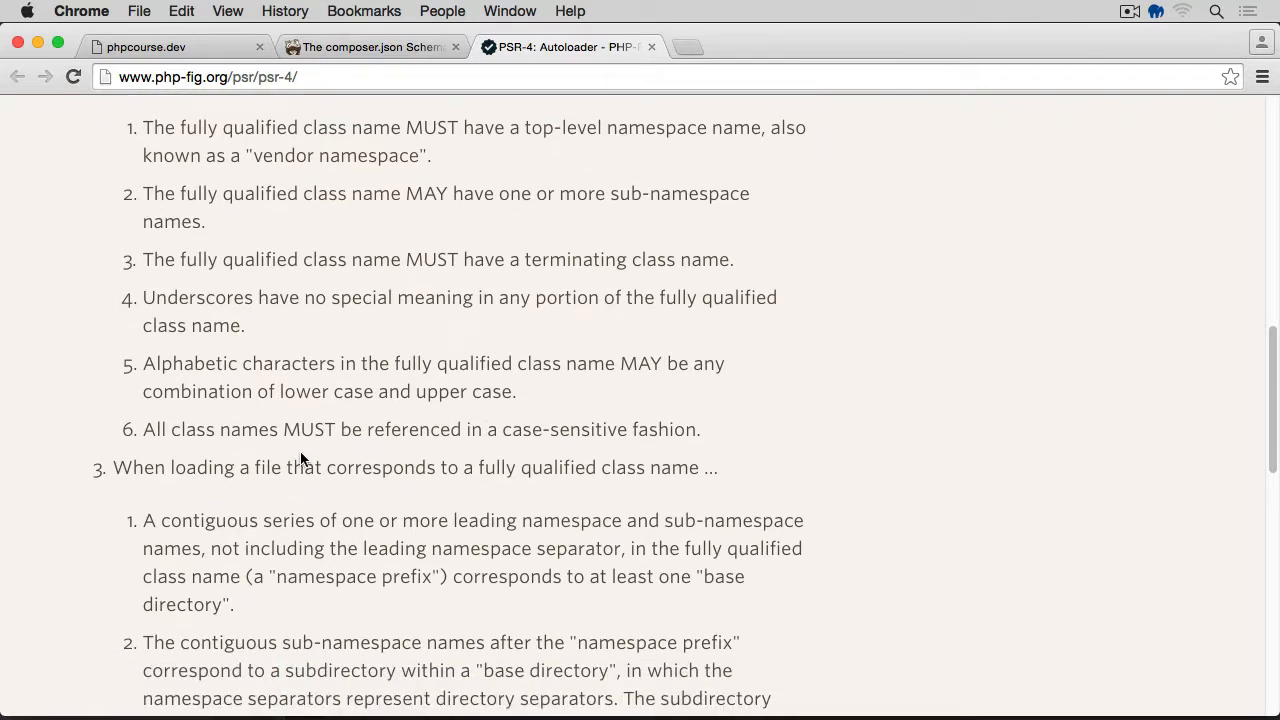
{"action": "mouse_move", "coordinate": [468, 438]}
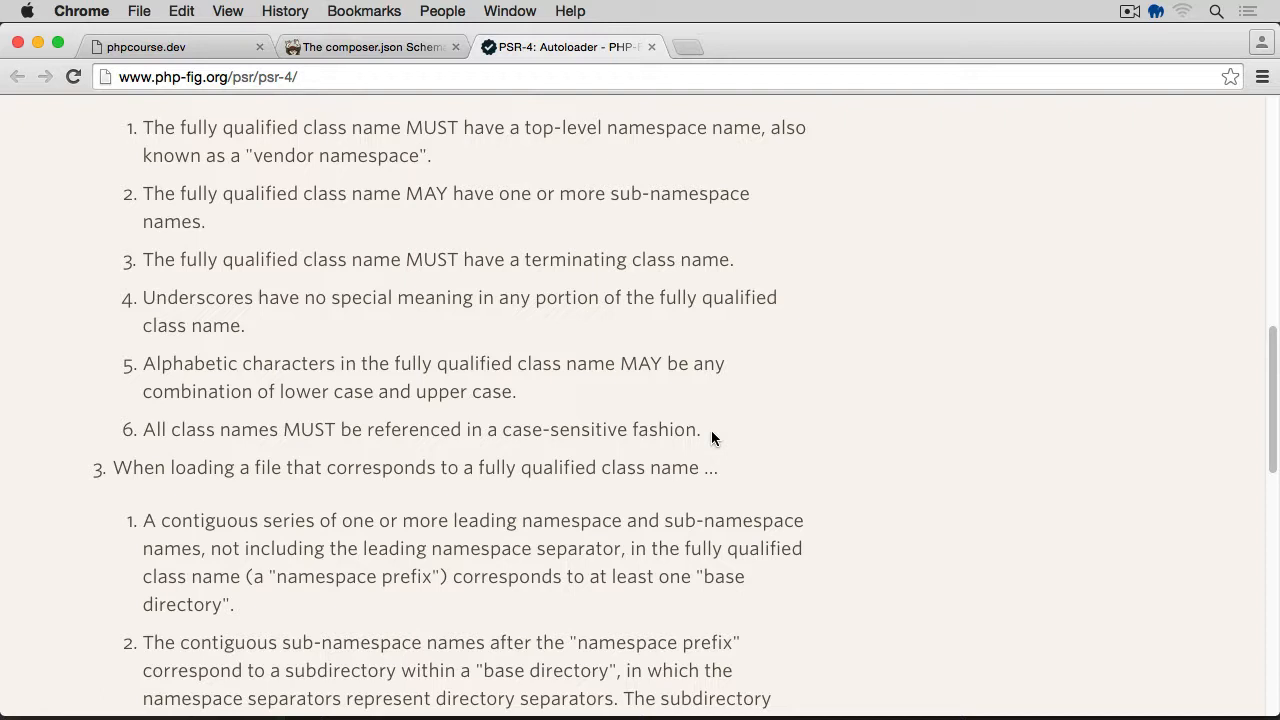
{"action": "scroll", "scroll_direction": "down", "scroll_amount": 3}
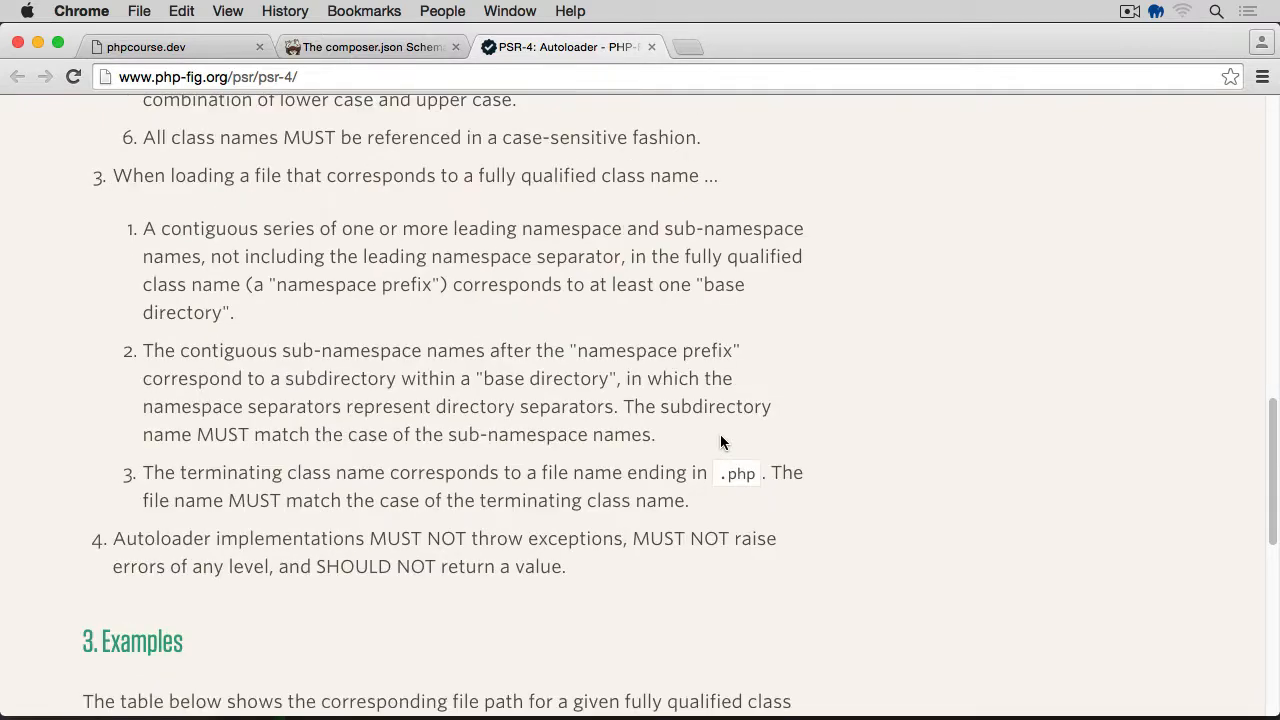
{"action": "scroll", "scroll_direction": "down", "scroll_amount": 3}
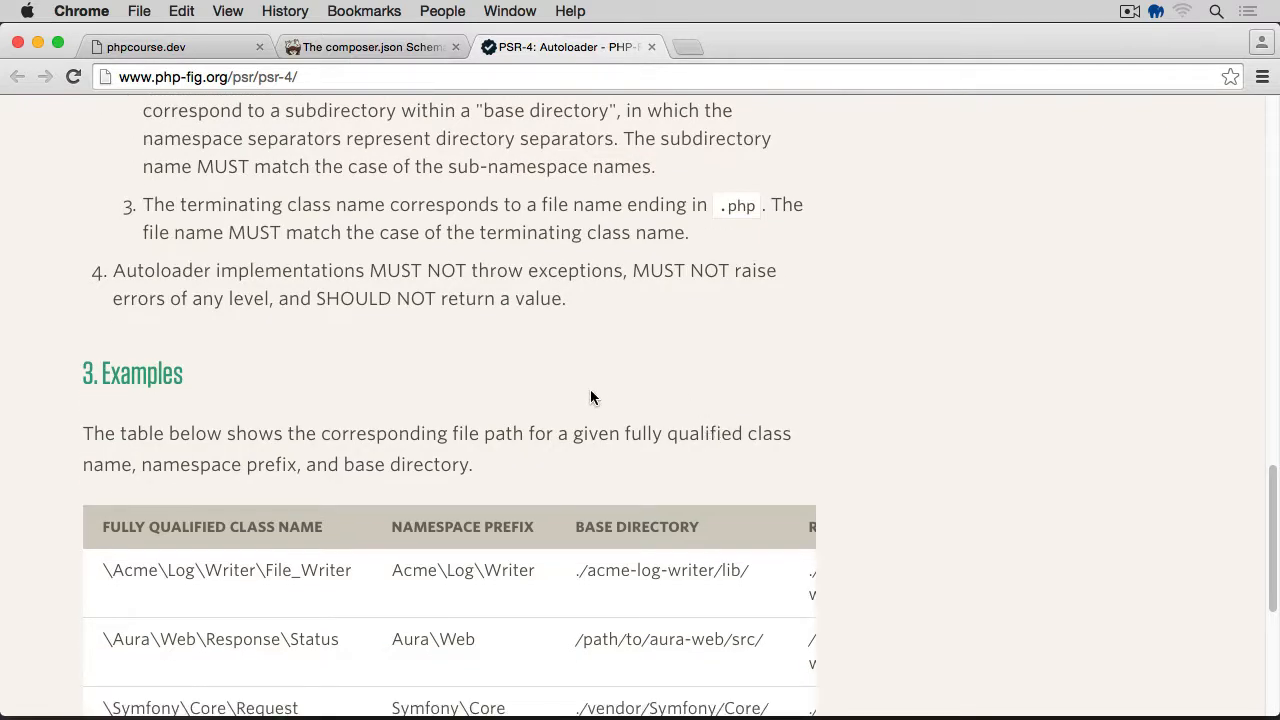
{"action": "scroll", "scroll_direction": "down", "scroll_amount": 3}
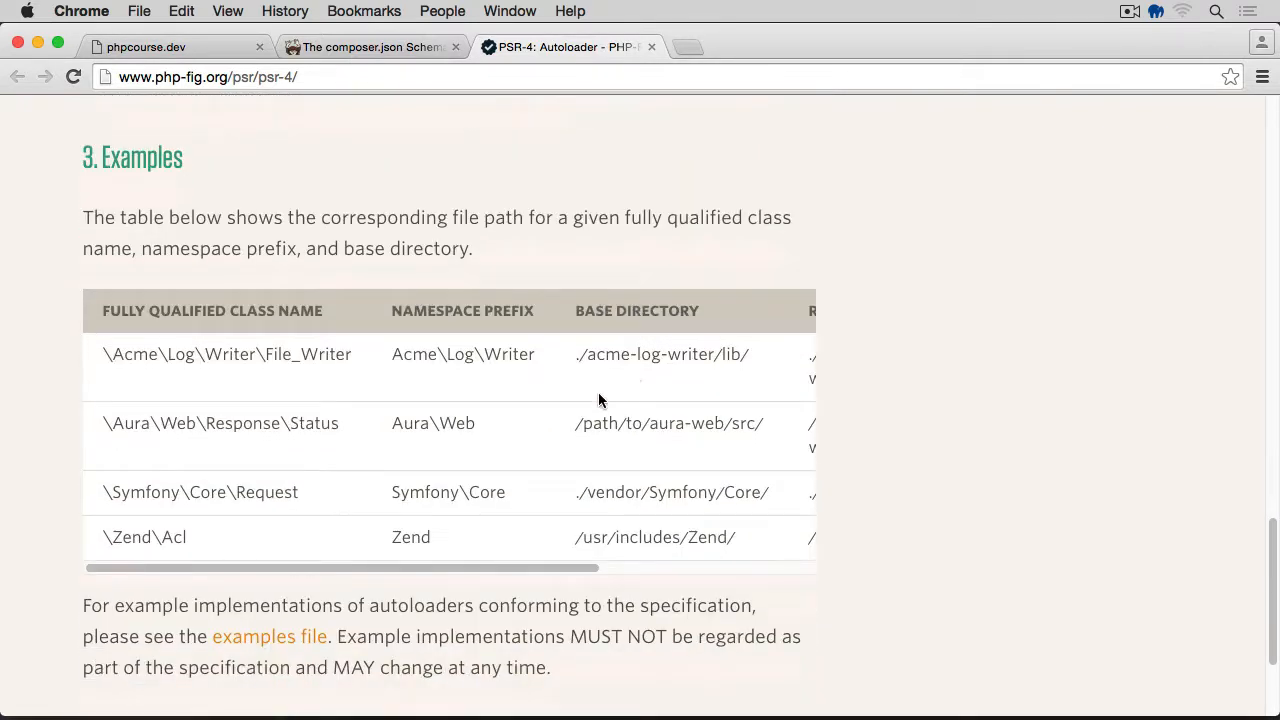
{"action": "scroll", "scroll_direction": "down", "scroll_amount": 3}
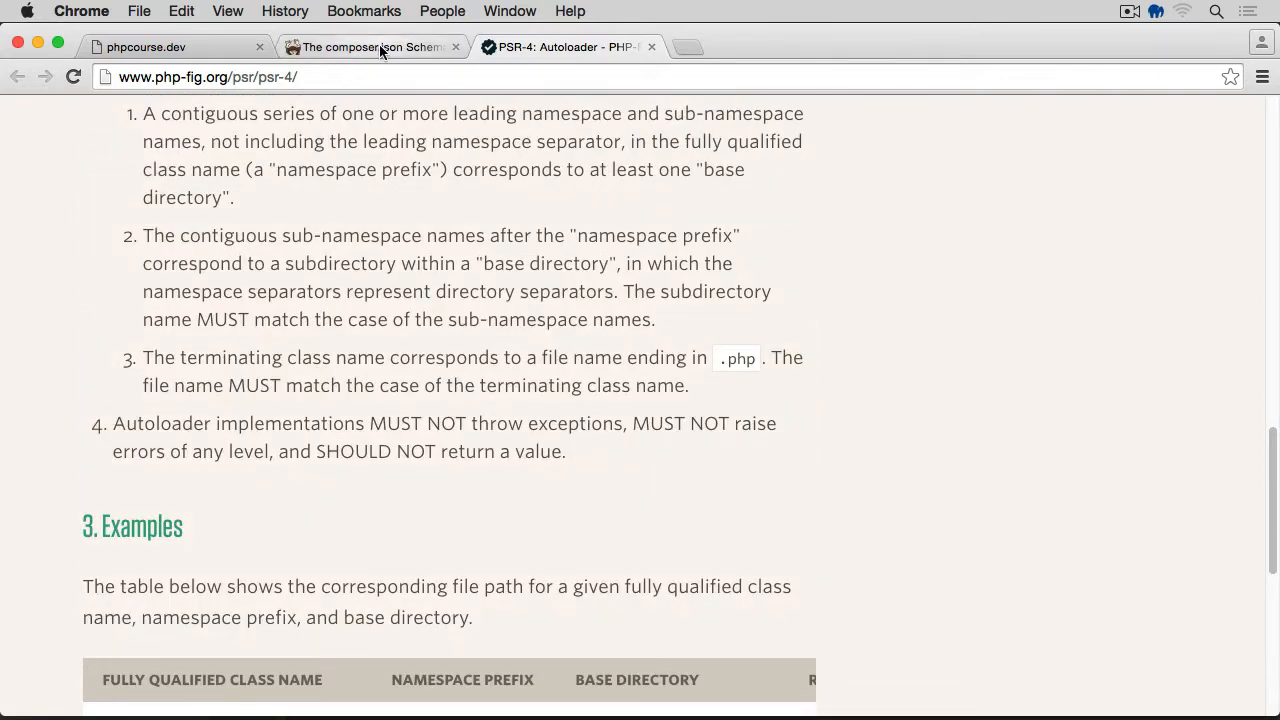
Switch to the composer.json schema docs, scroll past PSR-4 and highlight the psr-0 example key
{"action": "left_click", "coordinate": [370, 48]}
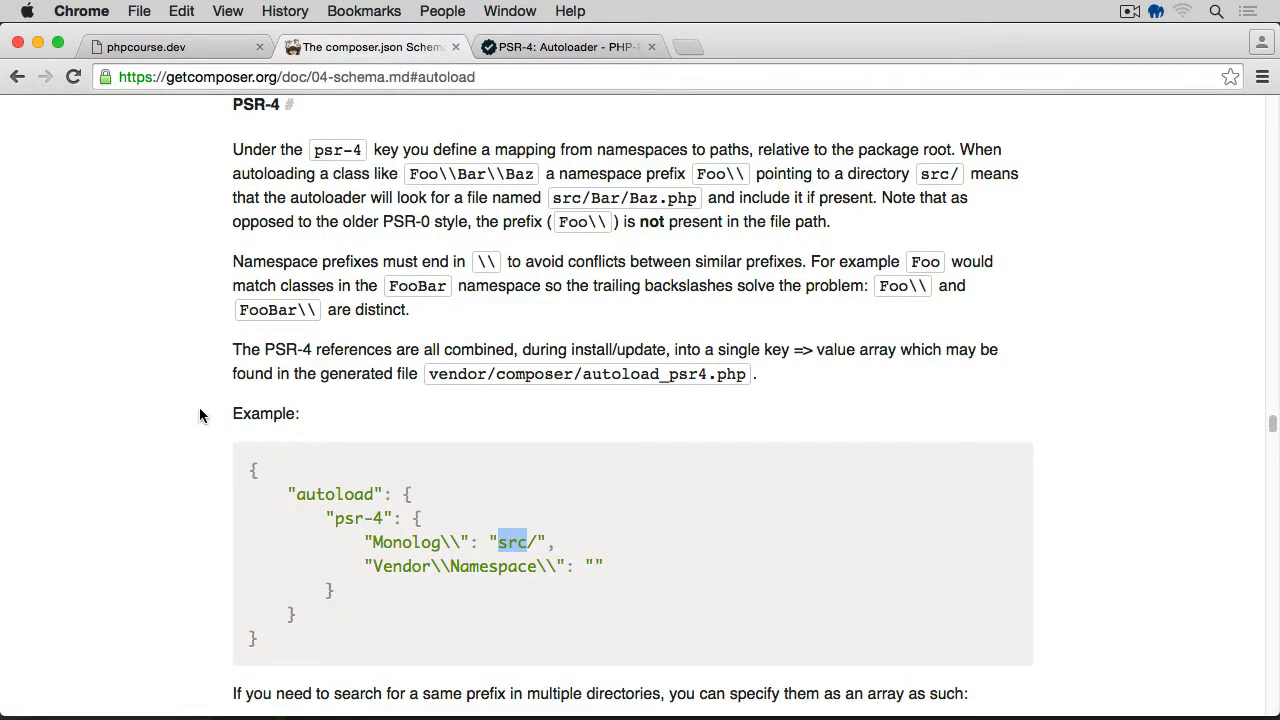
{"action": "scroll", "scroll_direction": "down", "scroll_amount": 3}
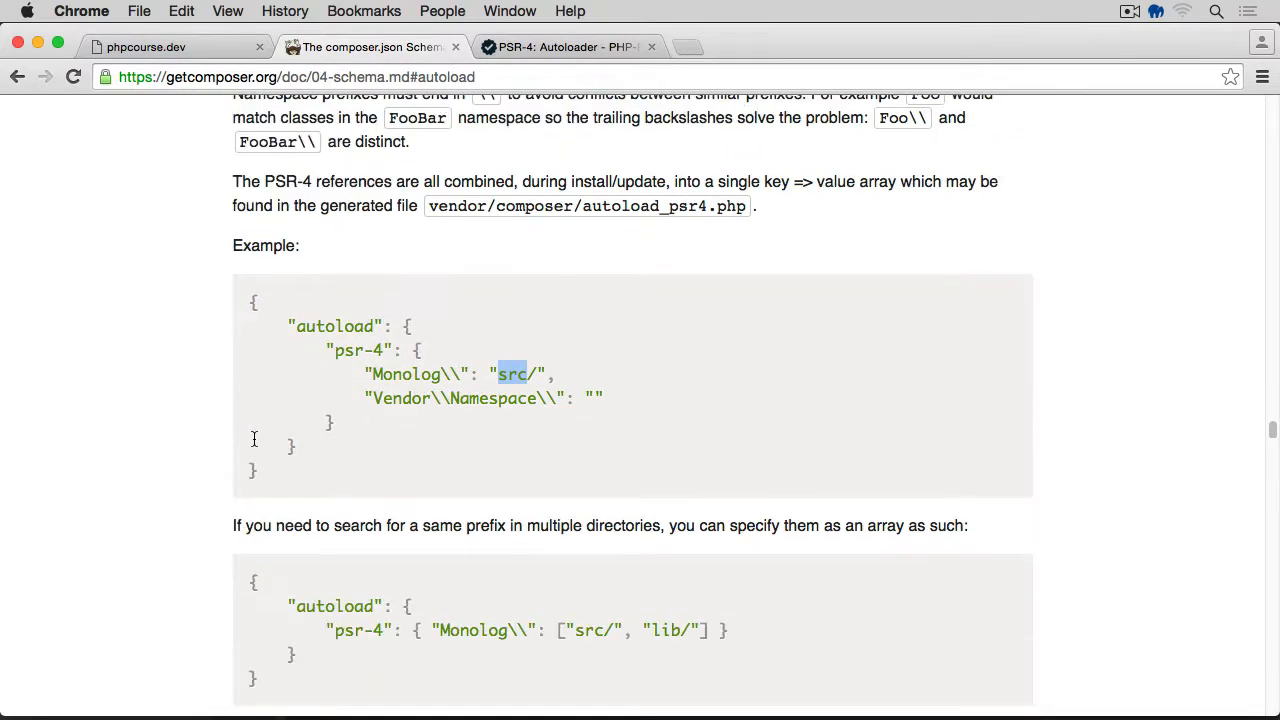
{"action": "scroll", "scroll_direction": "down", "scroll_amount": 3}
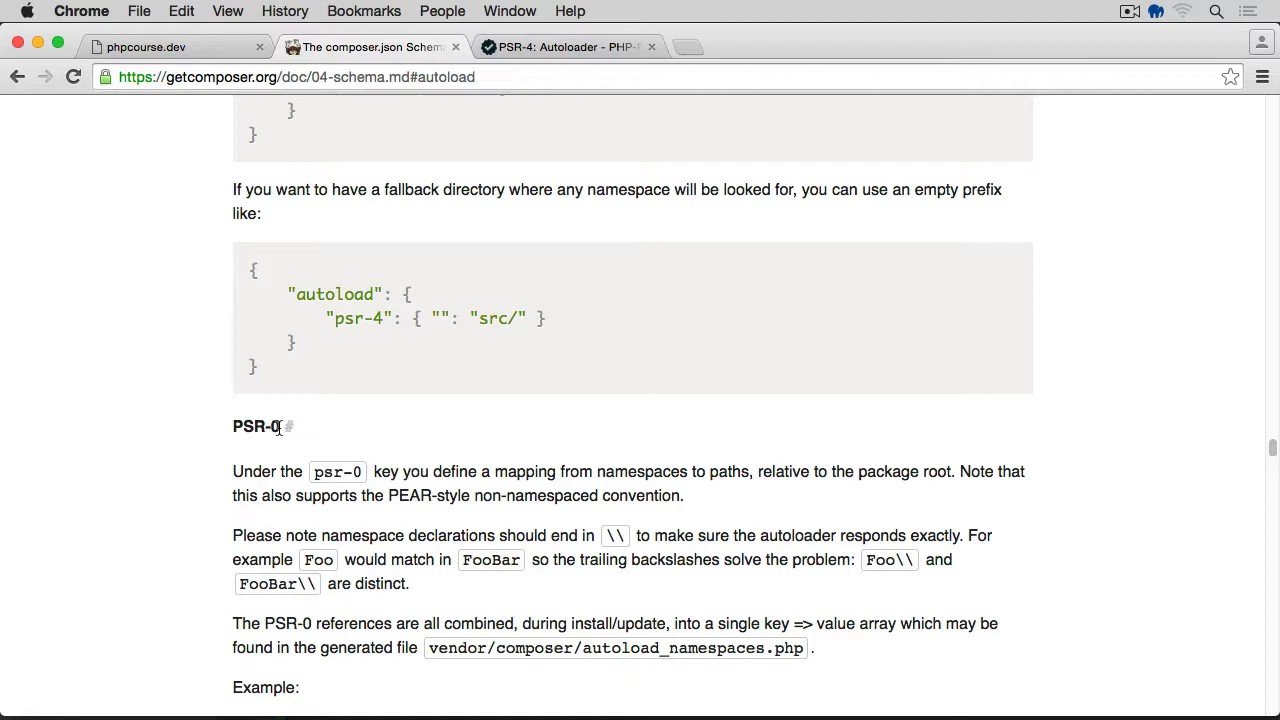
{"action": "scroll", "scroll_direction": "down", "scroll_amount": 3}
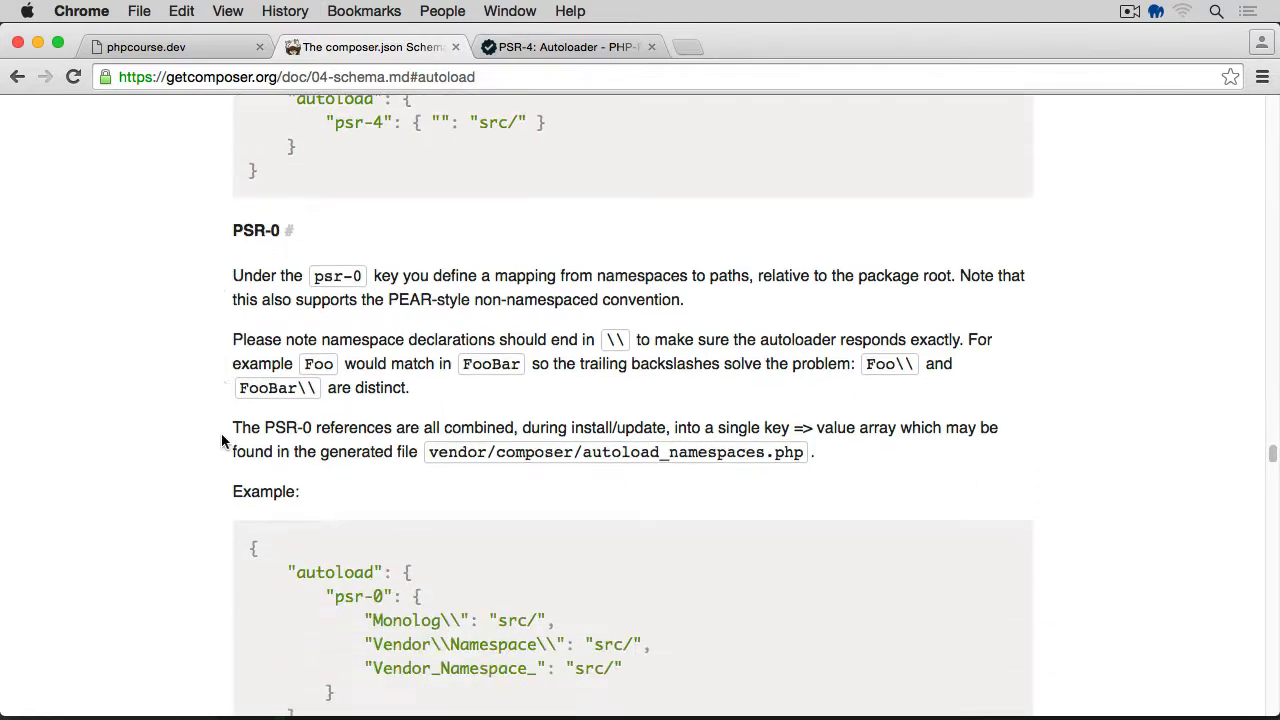
{"action": "scroll", "scroll_direction": "down", "scroll_amount": 3}
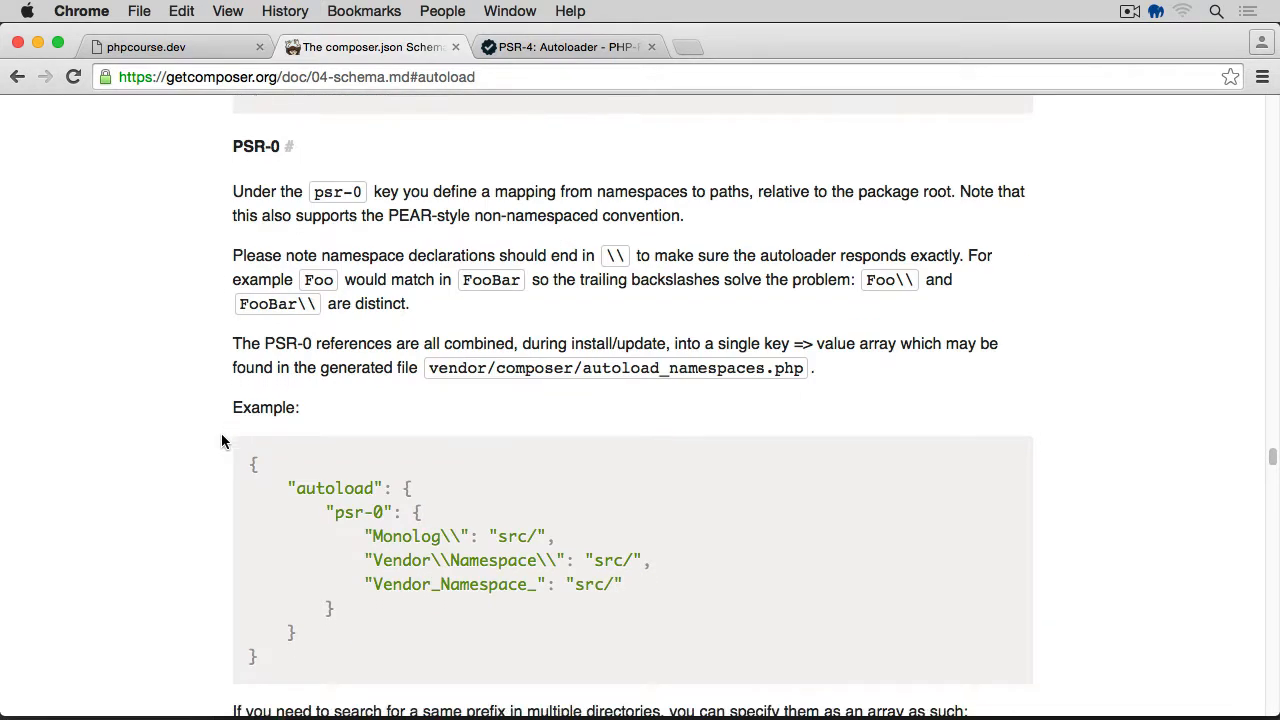
{"action": "scroll", "scroll_direction": "down", "scroll_amount": 3}
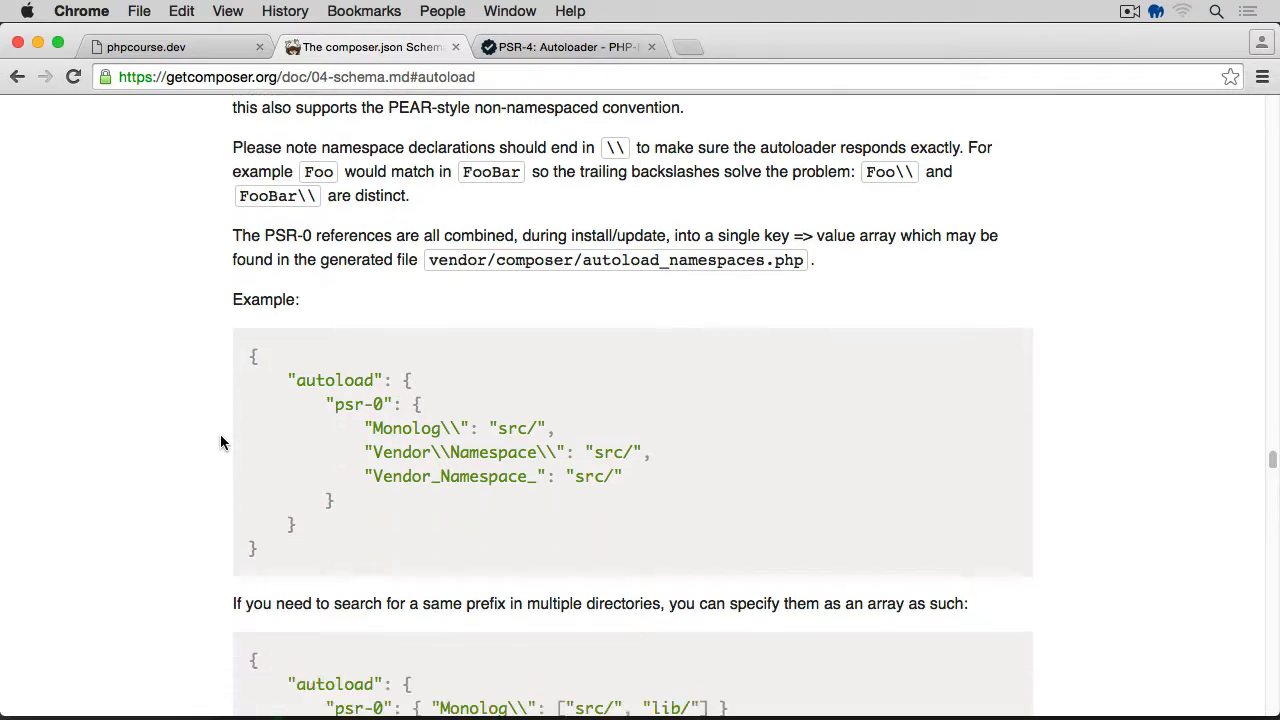
{"action": "scroll", "scroll_direction": "down", "scroll_amount": 3}
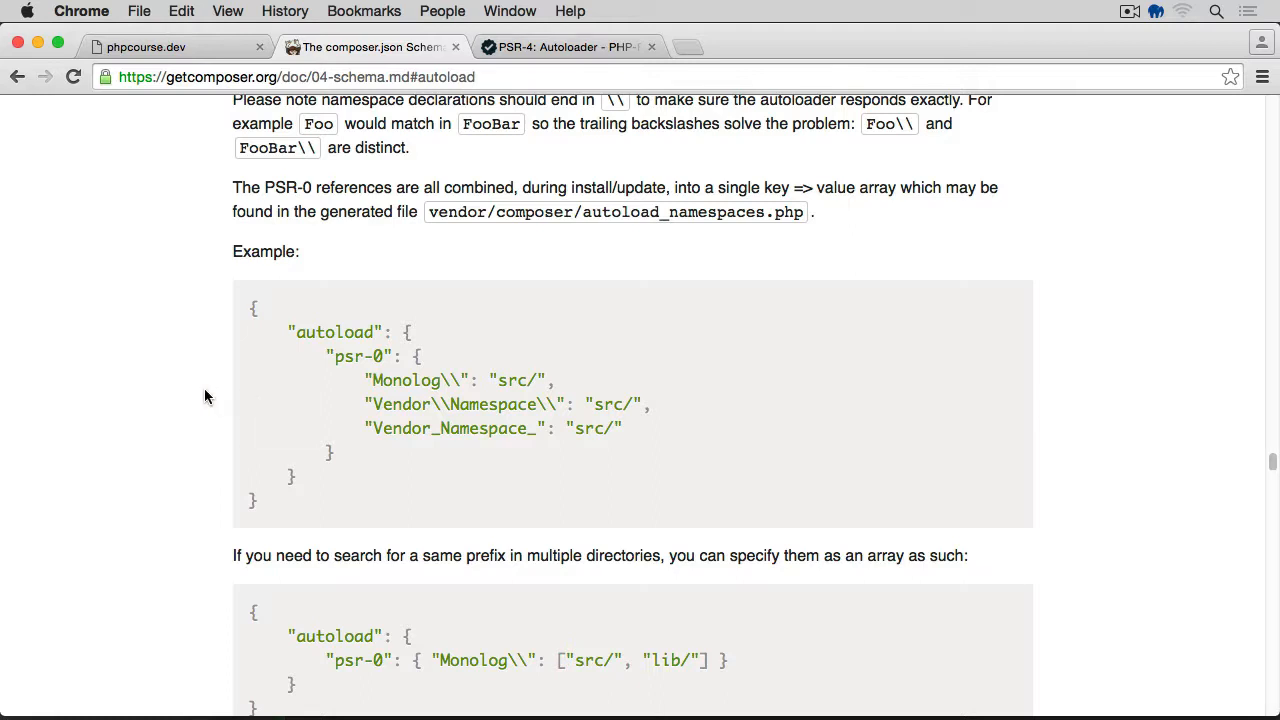
{"action": "mouse_move", "coordinate": [336, 360]}
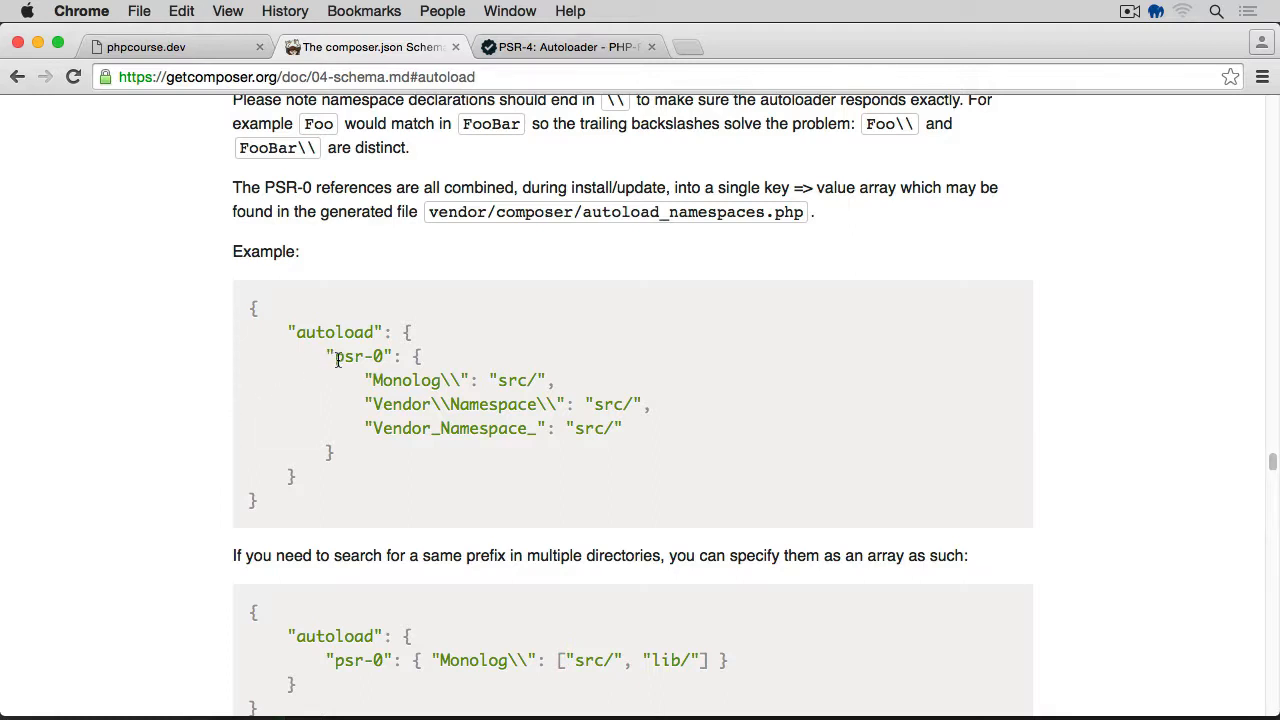
{"action": "double_click", "coordinate": [360, 356]}
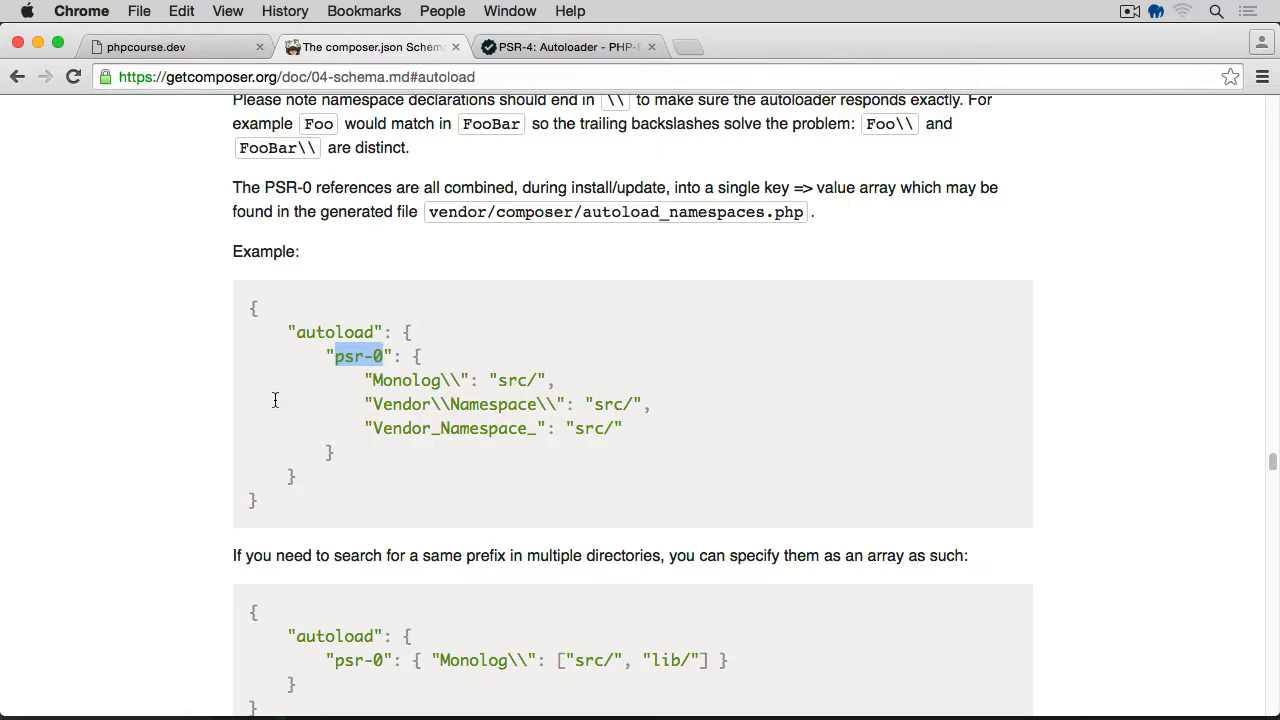
Scroll to the Classmap section and highlight Something.php and src/ in its example
{"action": "scroll", "scroll_direction": "down", "scroll_amount": 3}
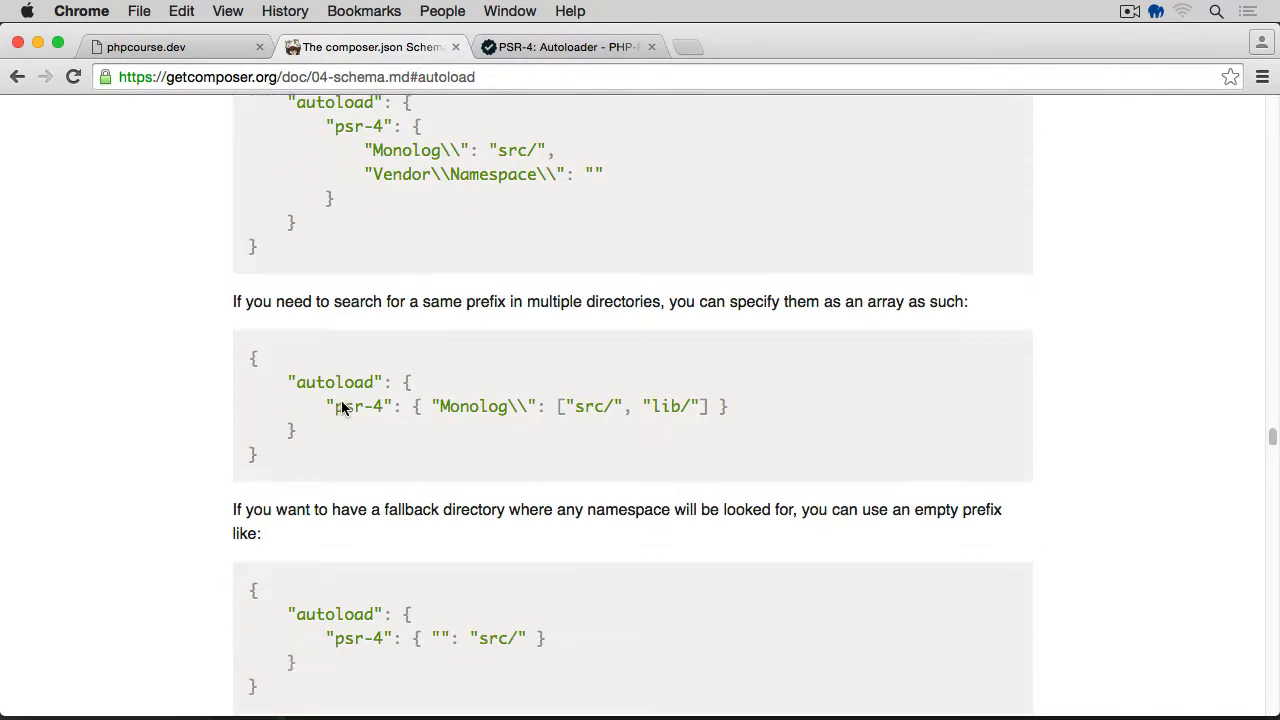
{"action": "scroll", "scroll_direction": "down", "scroll_amount": 3}
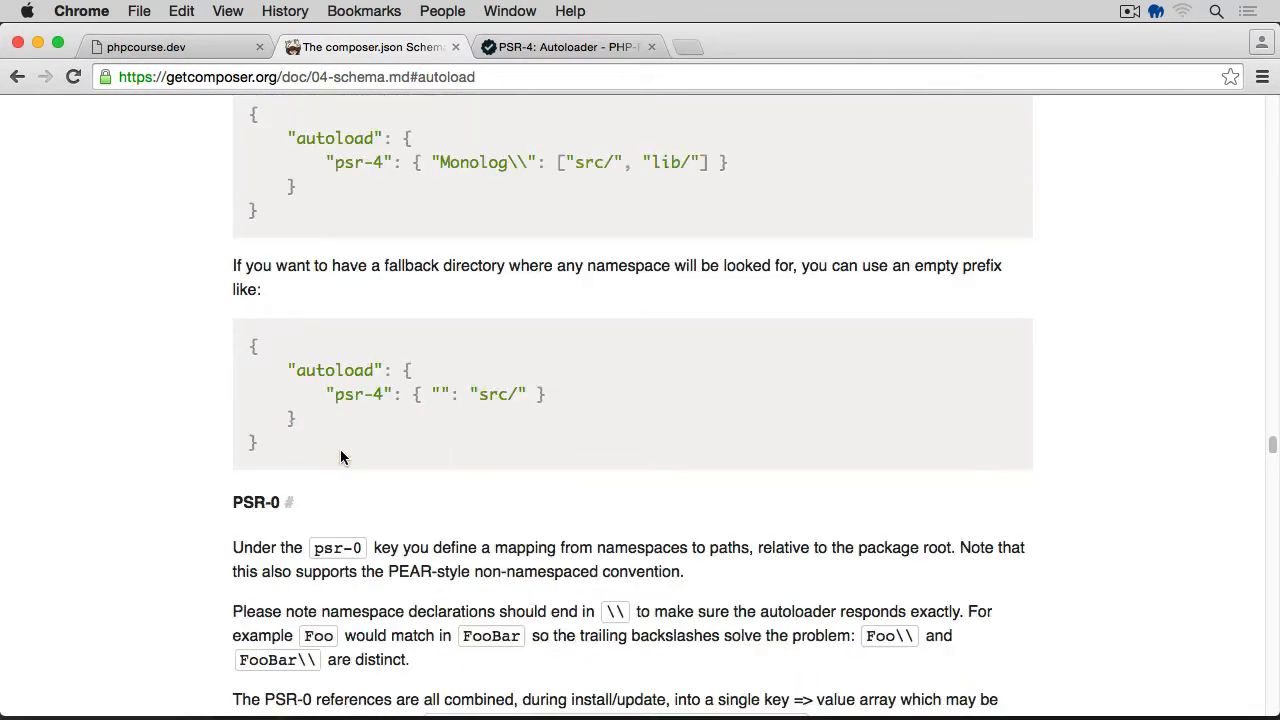
{"action": "scroll", "scroll_direction": "down", "scroll_amount": 3}
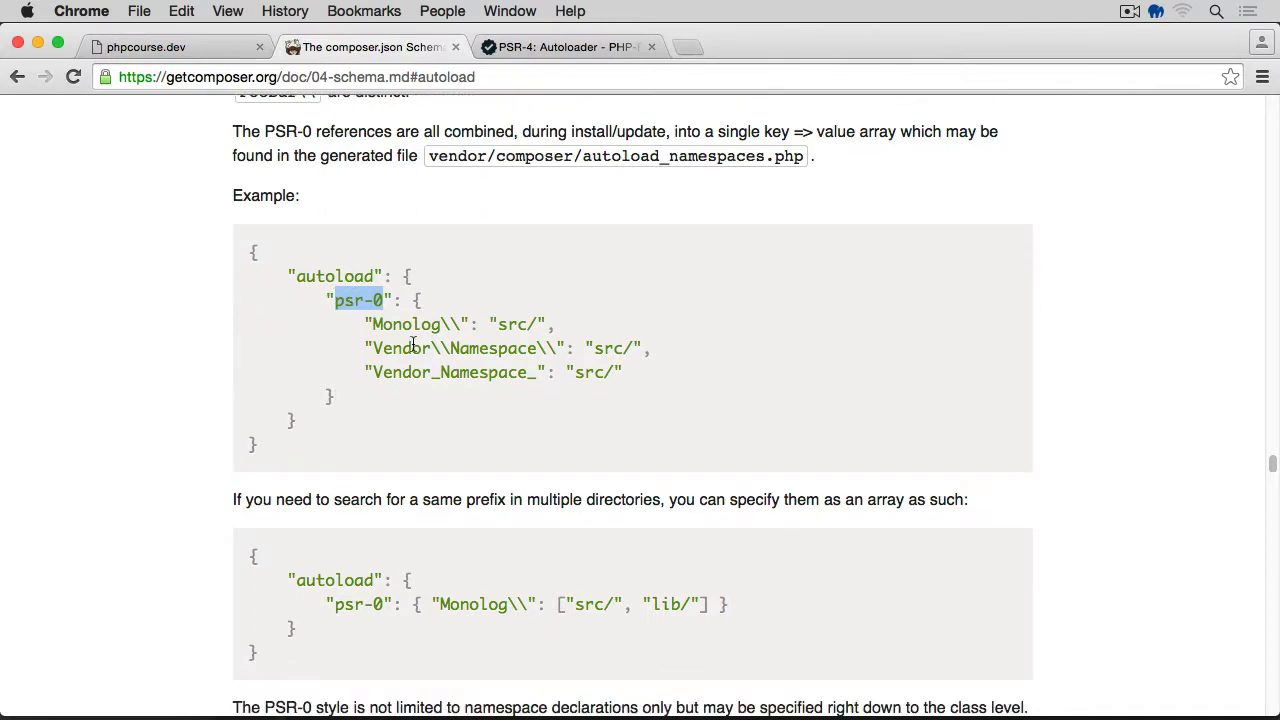
{"action": "scroll", "scroll_direction": "down", "scroll_amount": 3}
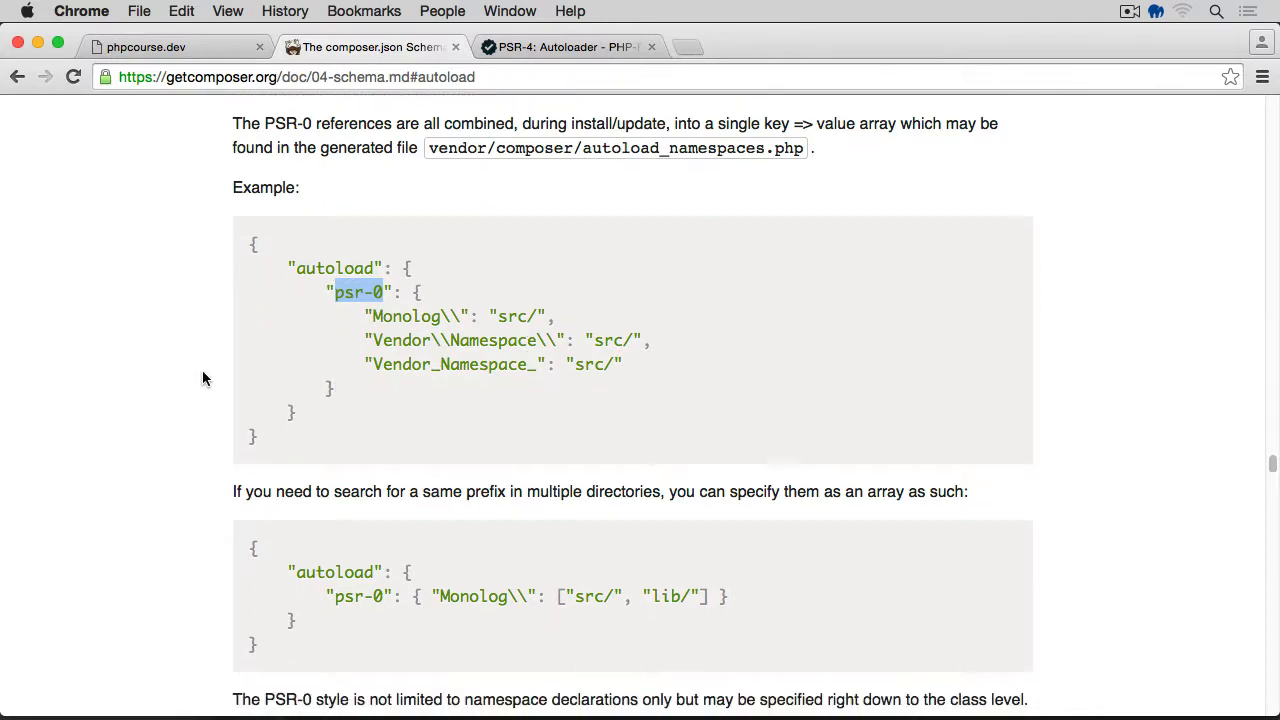
{"action": "scroll", "scroll_direction": "down", "scroll_amount": 3}
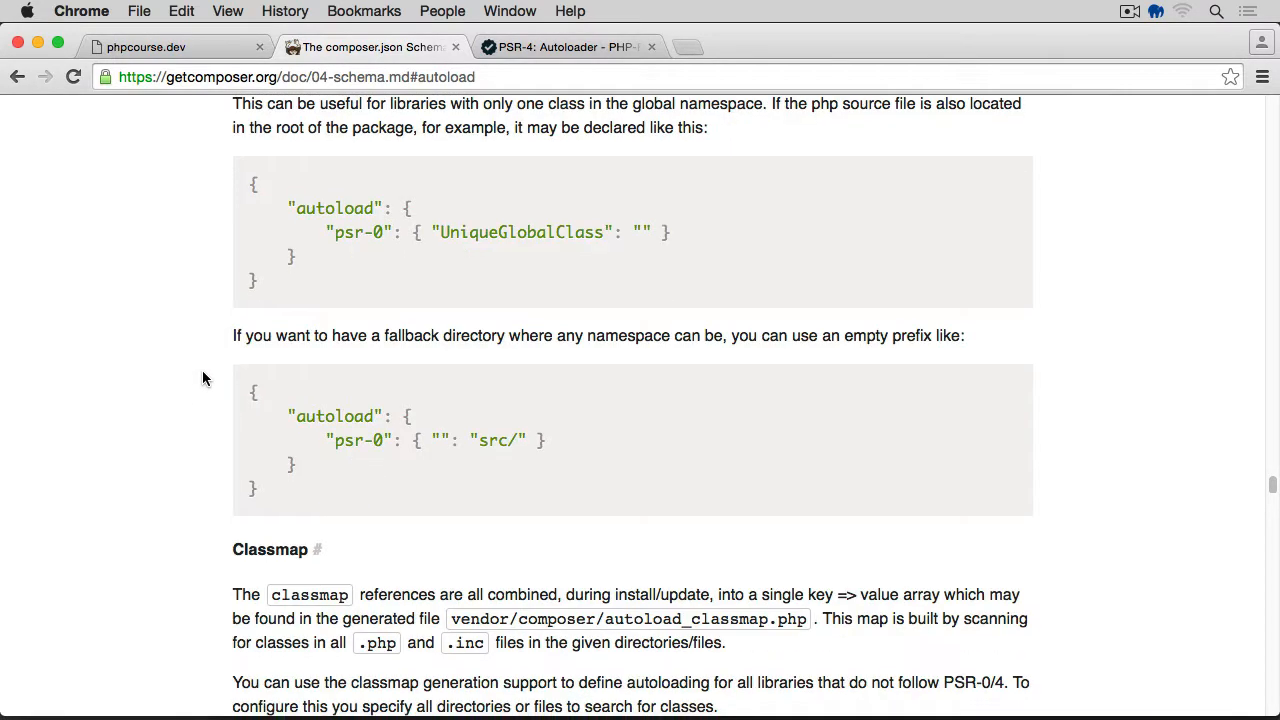
{"action": "scroll", "scroll_direction": "down", "scroll_amount": 3}
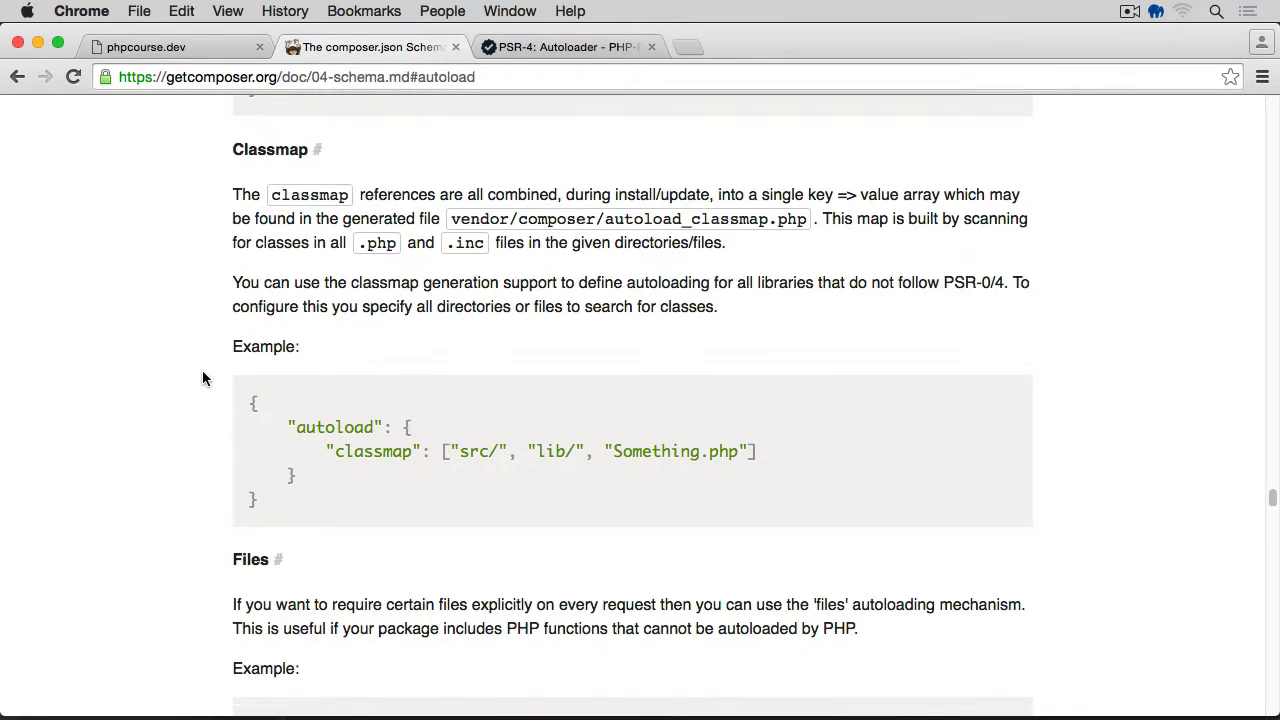
{"action": "scroll", "scroll_direction": "down", "scroll_amount": 3}
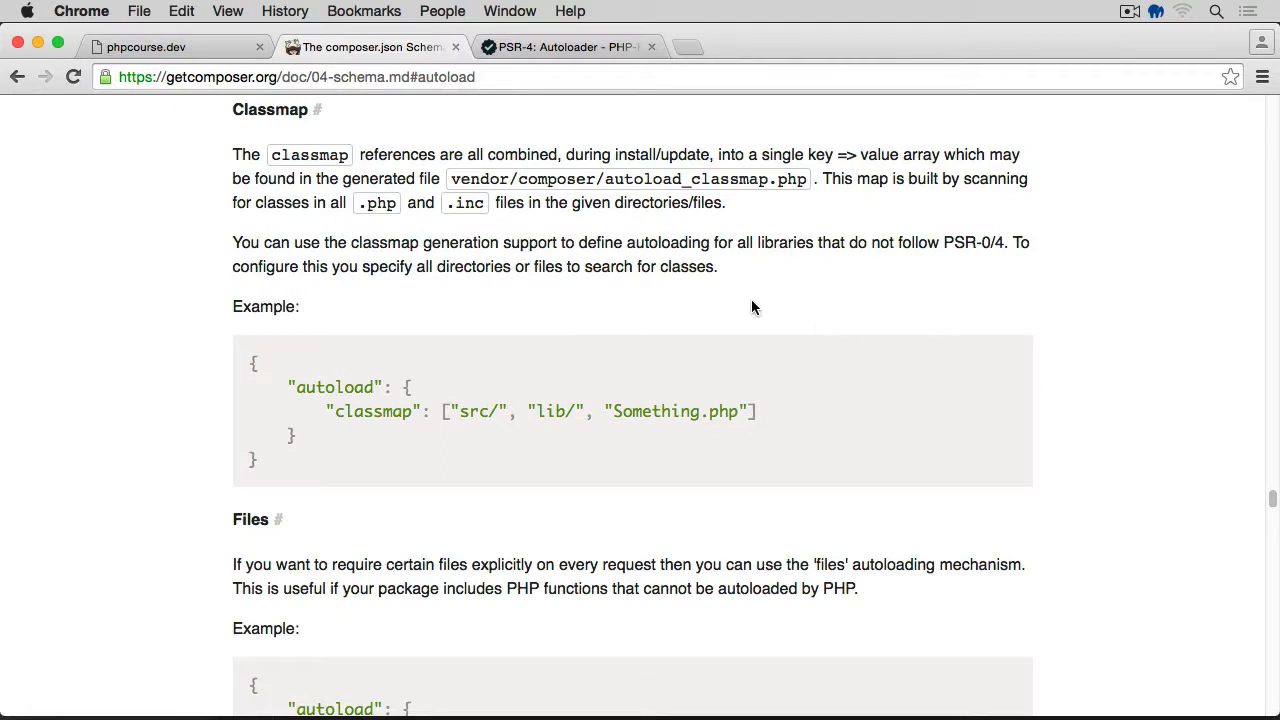
{"action": "mouse_move", "coordinate": [500, 358]}
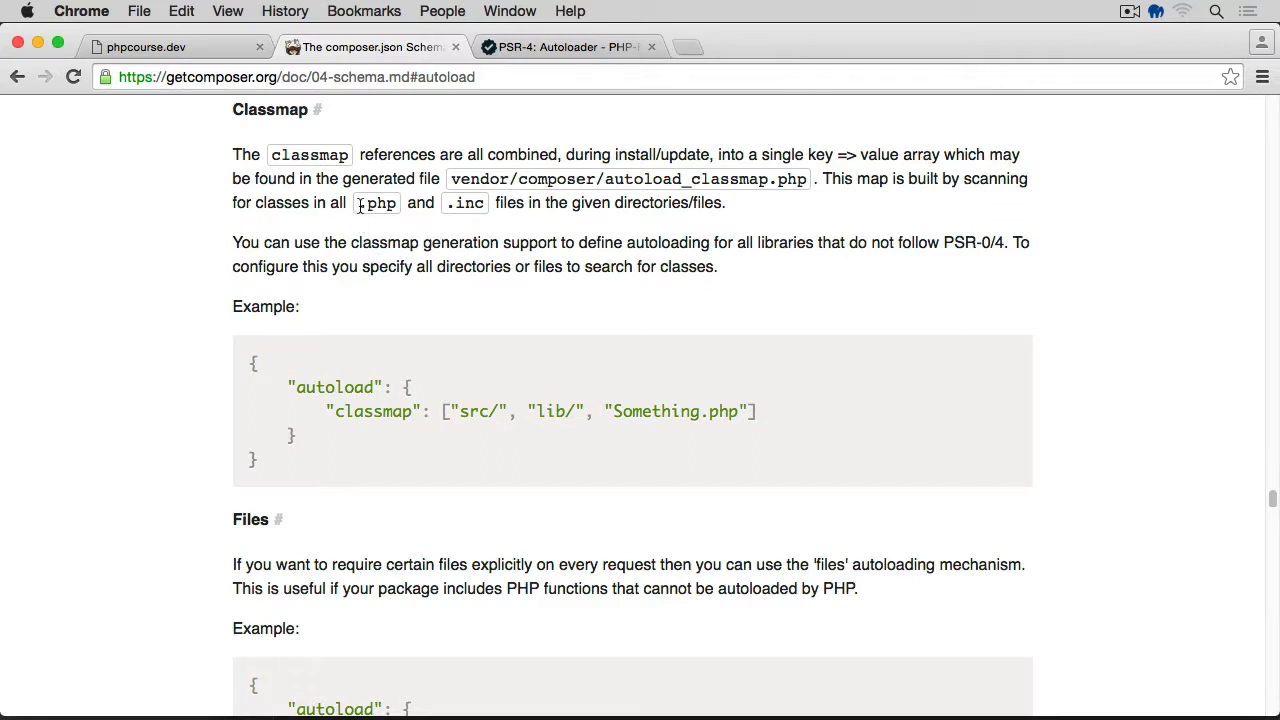
{"action": "mouse_move", "coordinate": [518, 382]}
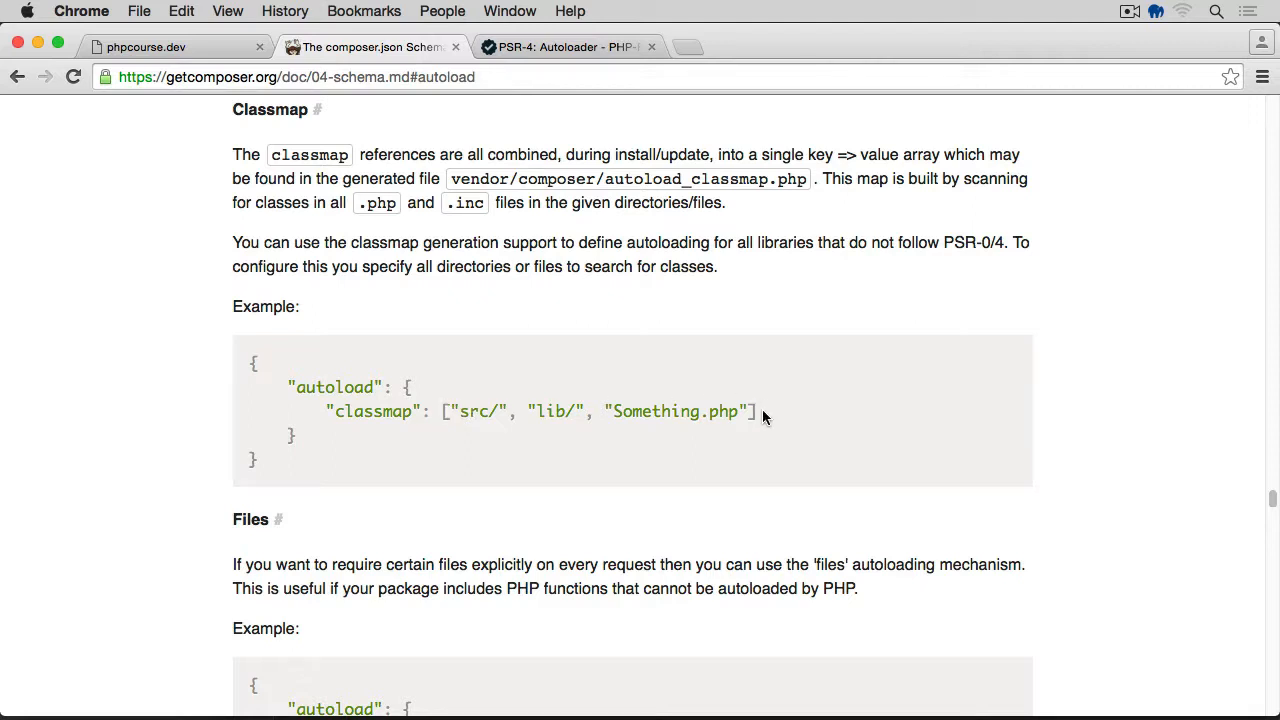
{"action": "mouse_move", "coordinate": [460, 418]}
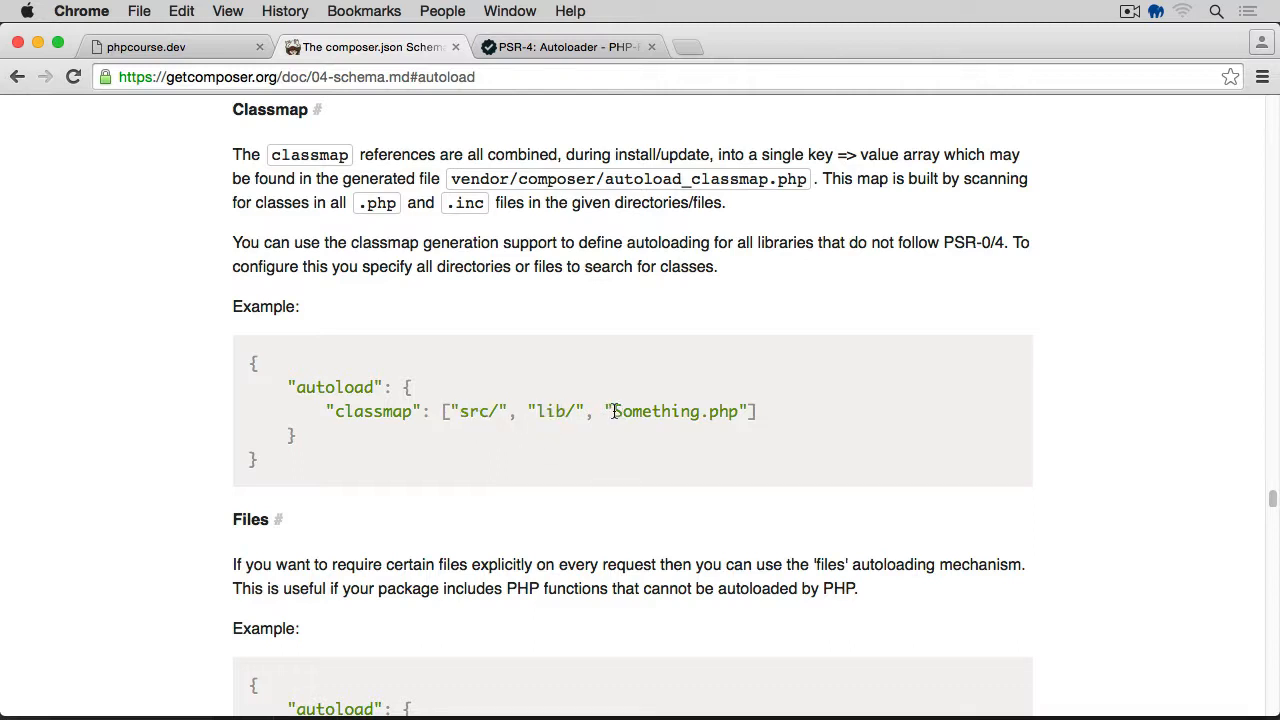
{"action": "double_click", "coordinate": [672, 412]}
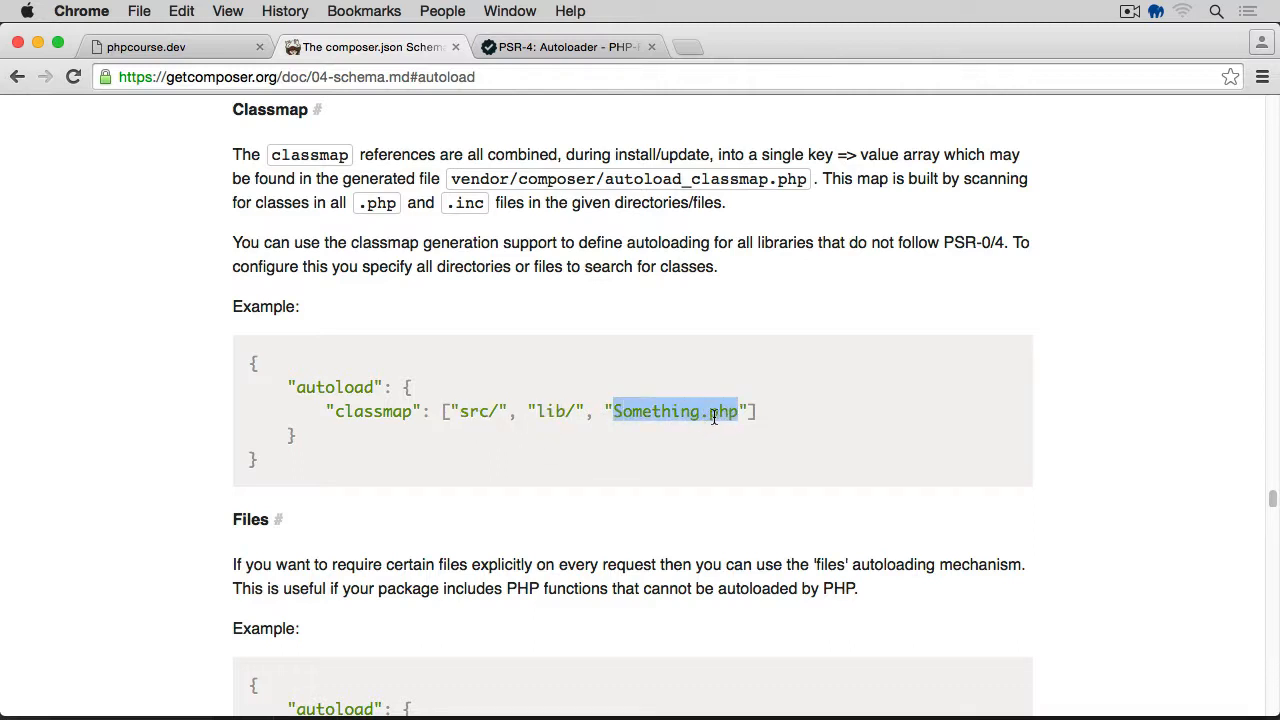
{"action": "left_click", "coordinate": [476, 412]}
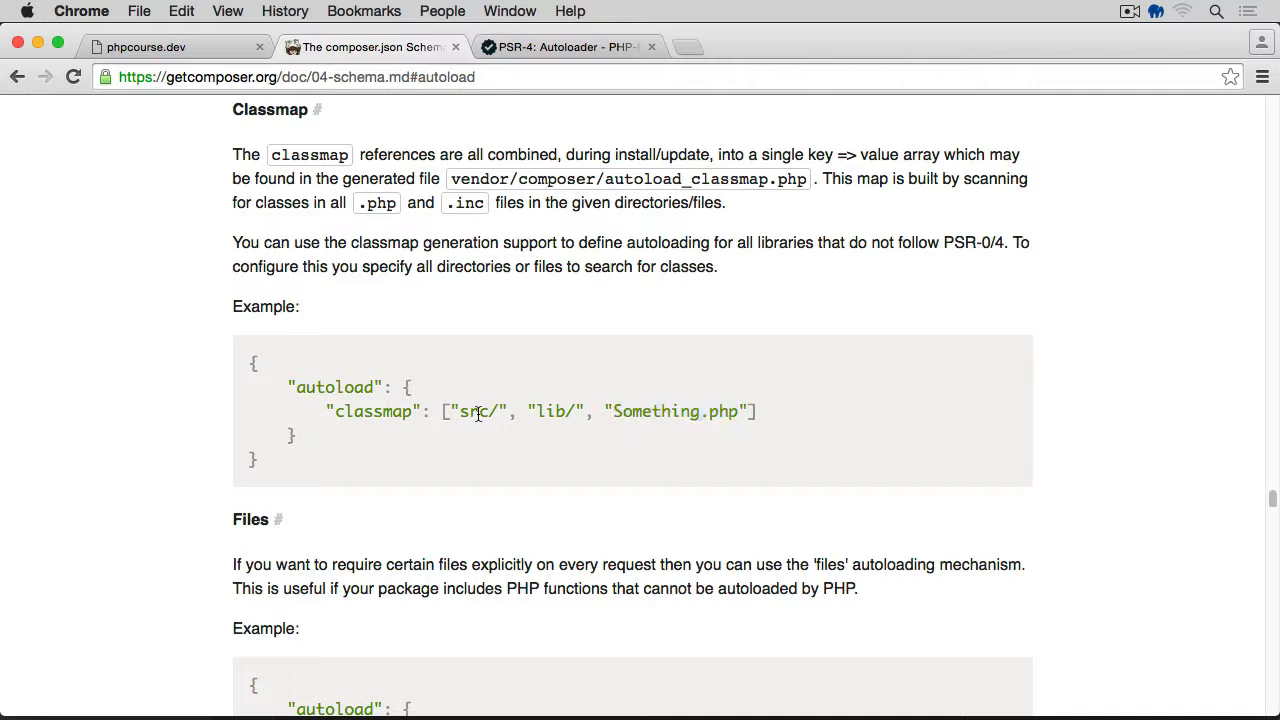
{"action": "double_click", "coordinate": [550, 412]}
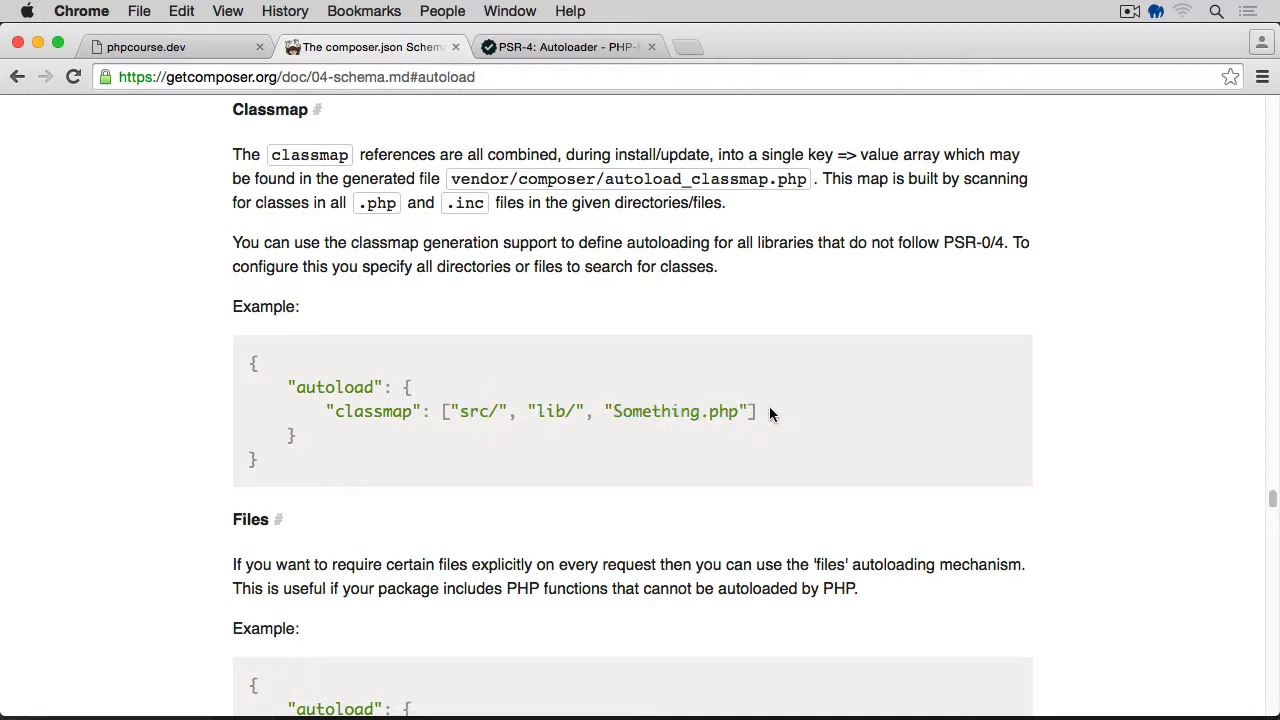
{"action": "scroll", "scroll_direction": "down", "scroll_amount": 3}
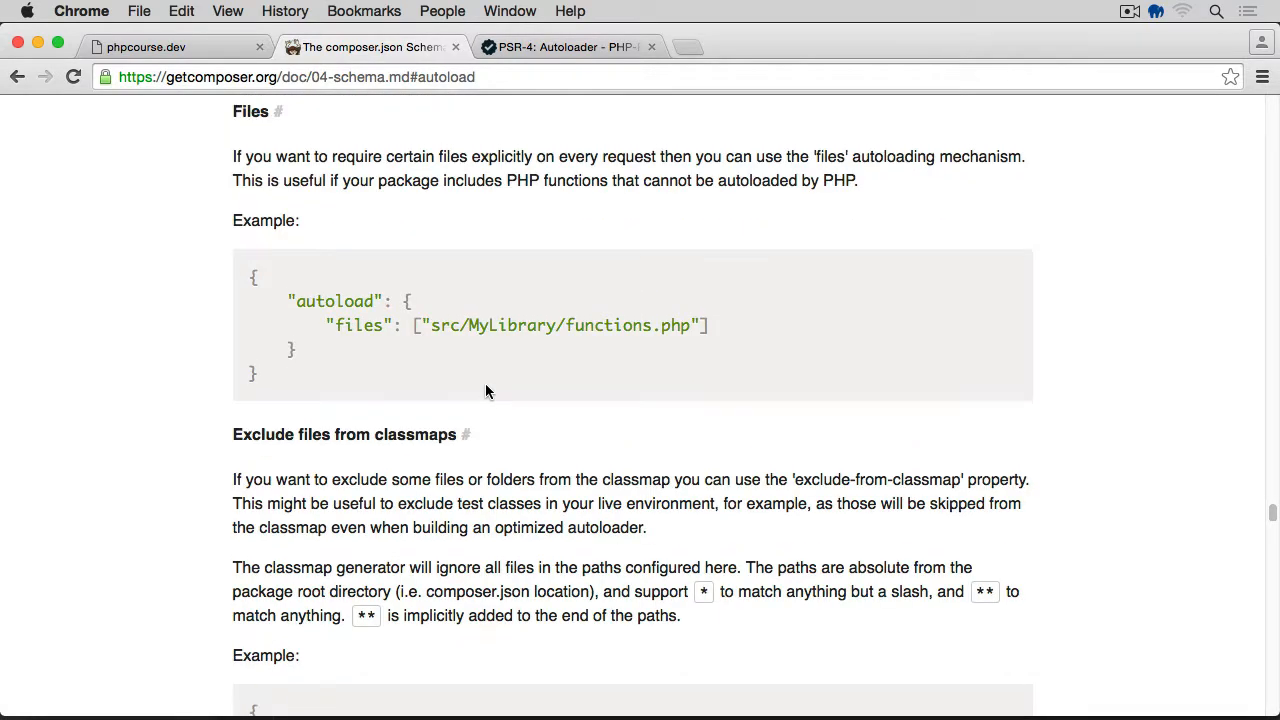
{"action": "mouse_move", "coordinate": [348, 198]}
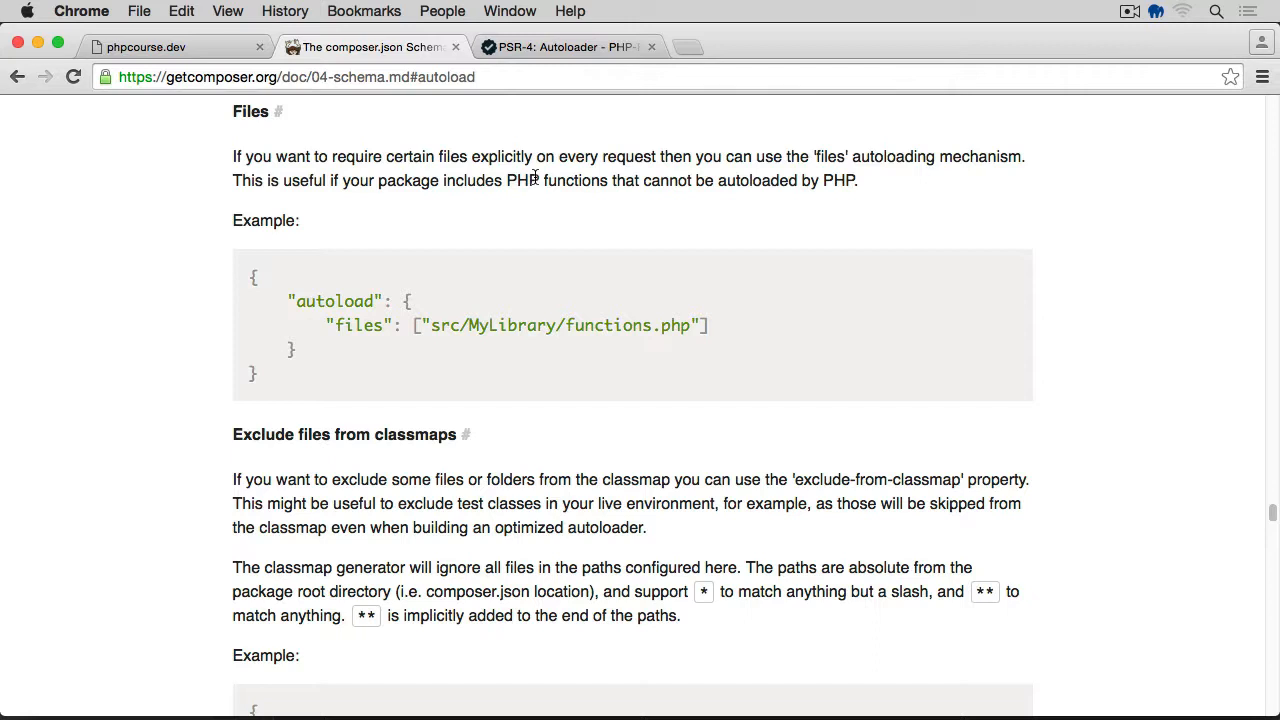
{"action": "mouse_move", "coordinate": [762, 164]}
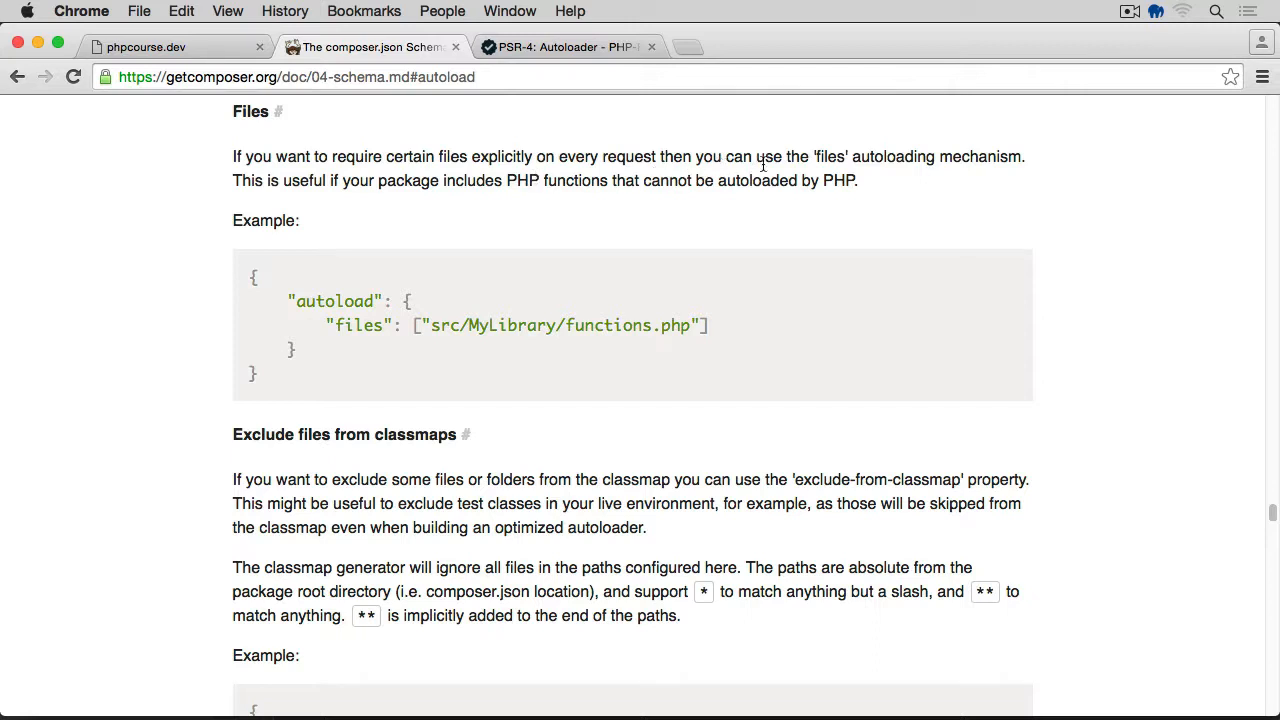
{"action": "mouse_move", "coordinate": [704, 188]}
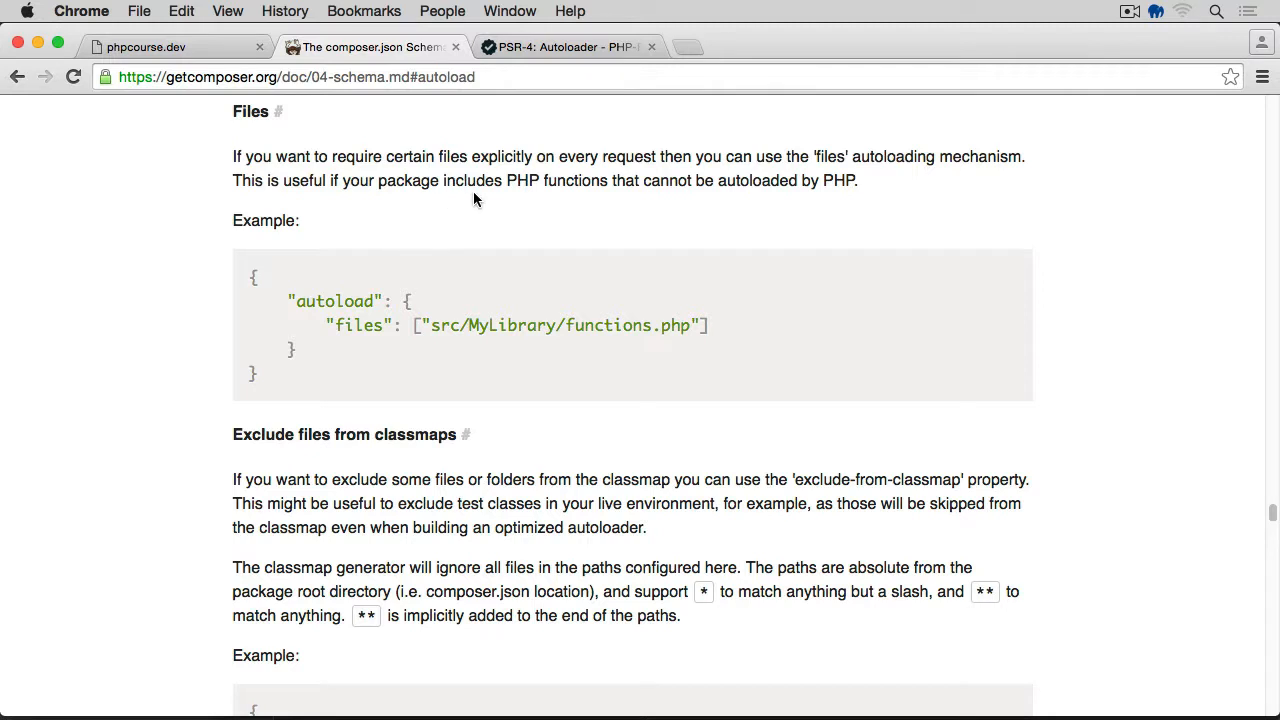
{"action": "mouse_move", "coordinate": [588, 198]}
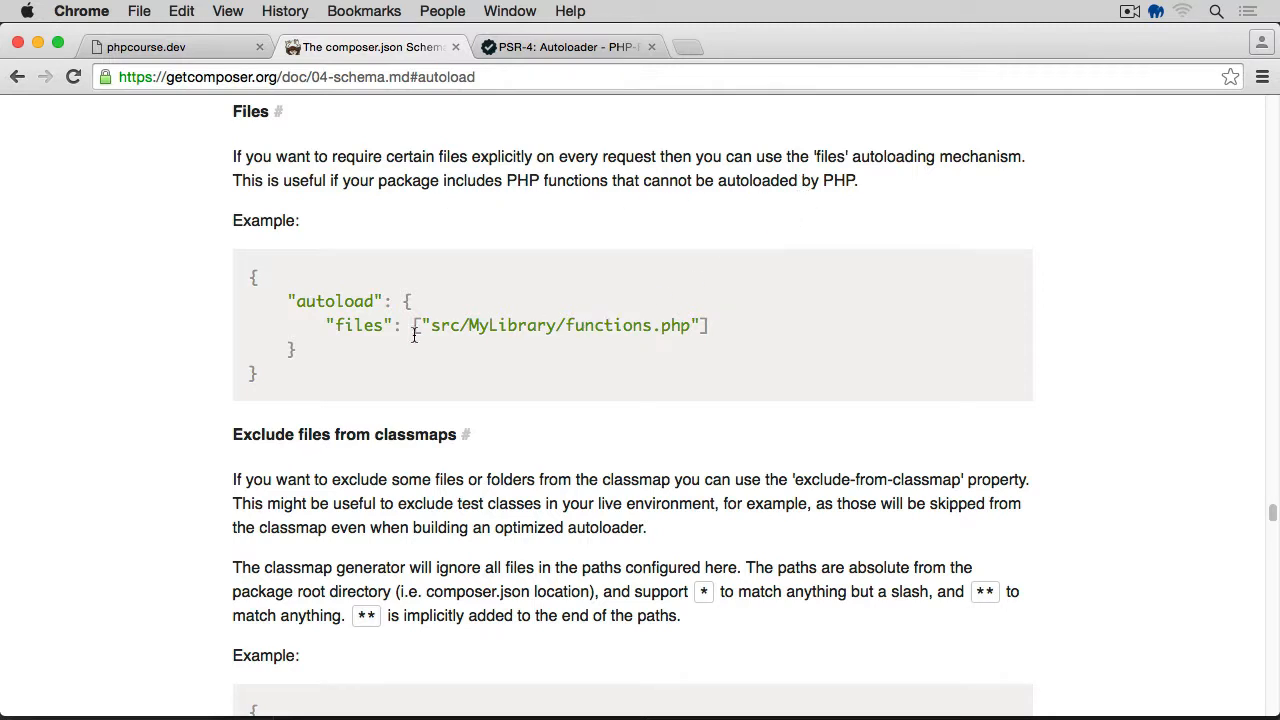
{"action": "double_click", "coordinate": [358, 324]}
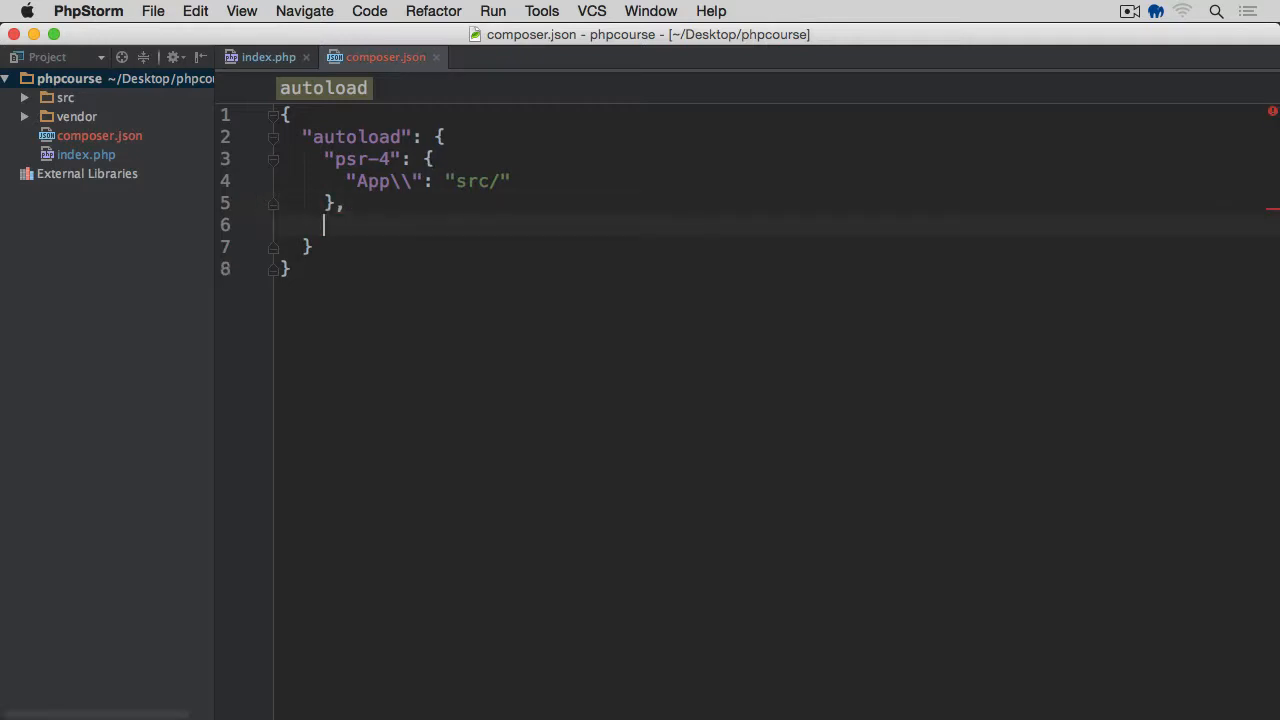
Add "files": ["helpers.php" after the psr-4 block in composer.json's autoload section
{"action": "type", "text": "\"files\""}
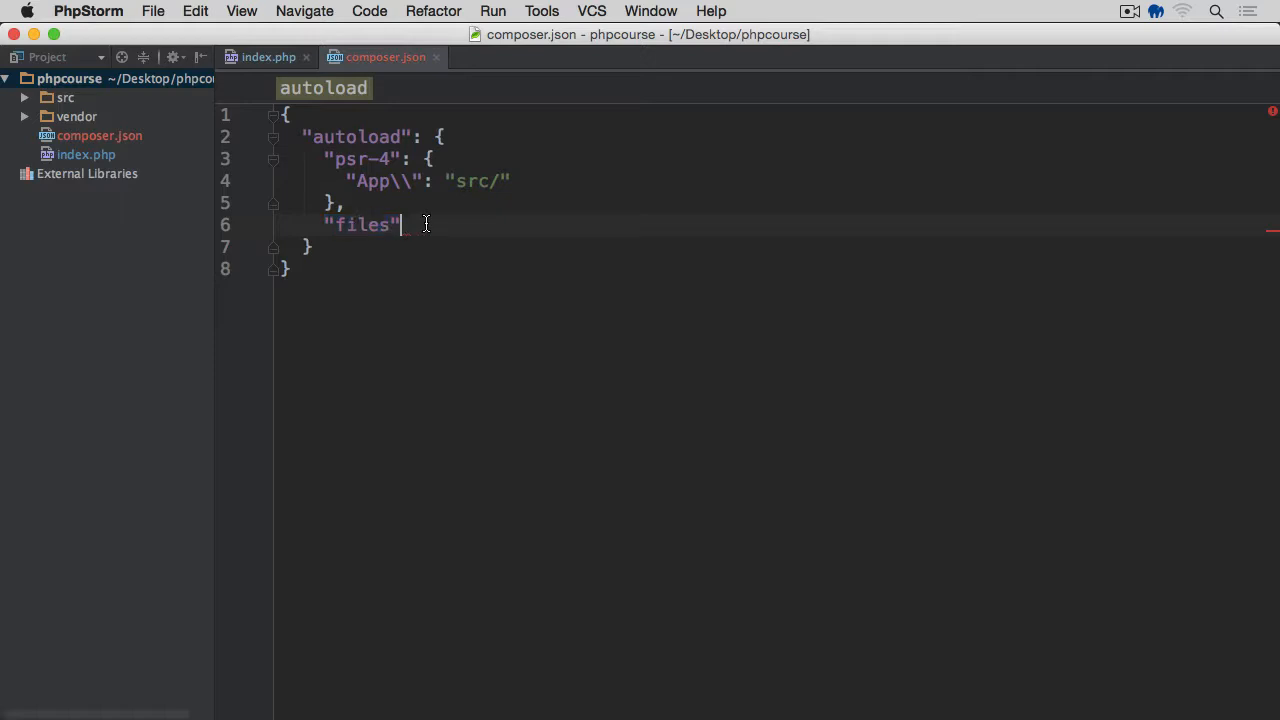
{"action": "type", "text": ":"}
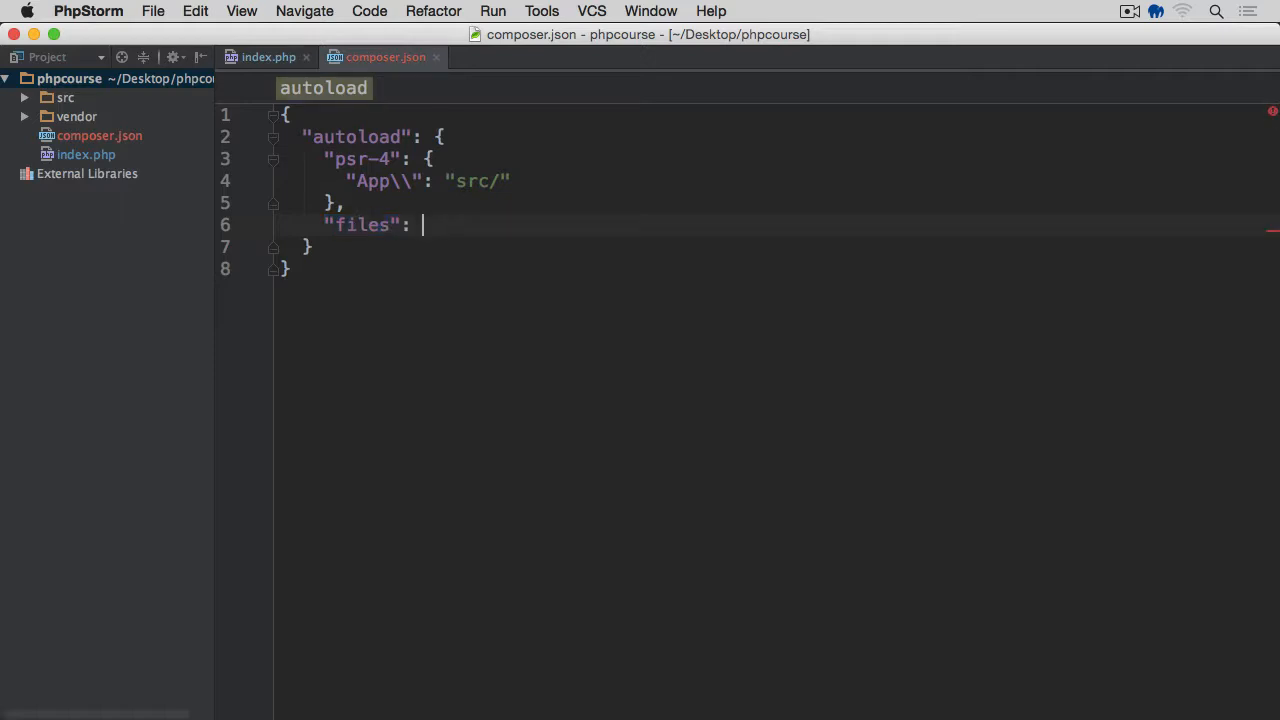
{"action": "type", "text": "["}
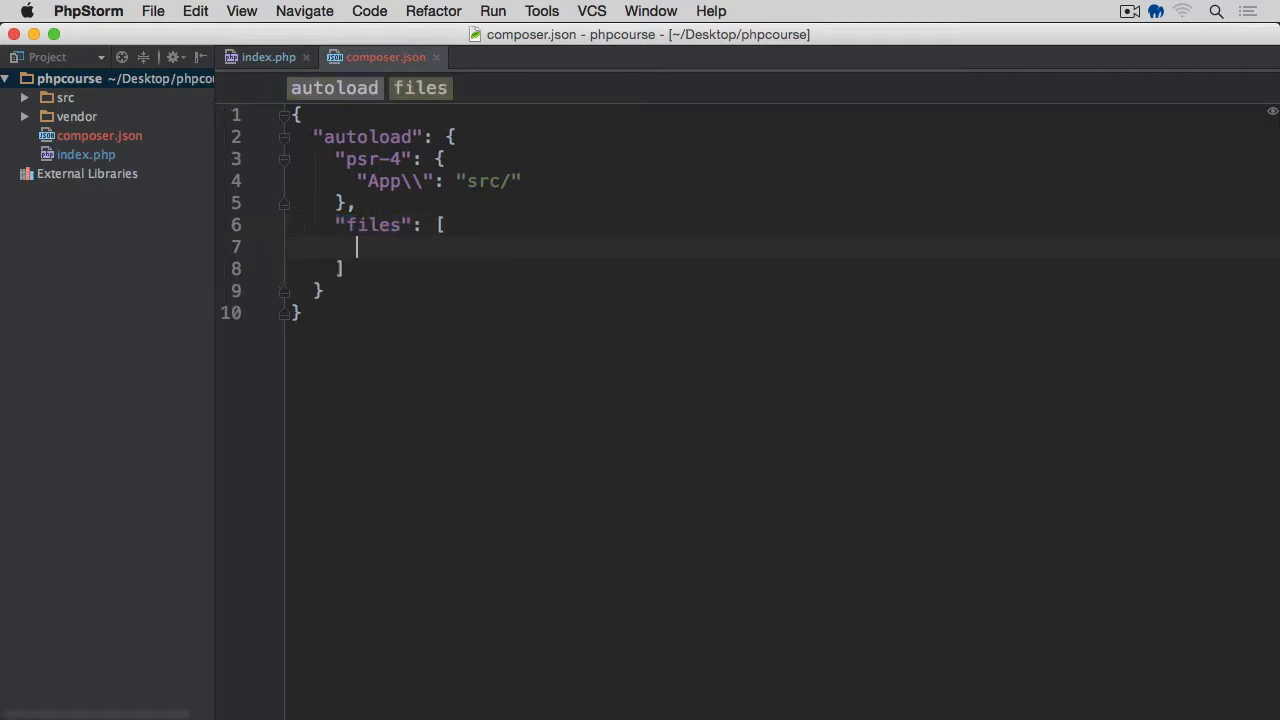
{"action": "type", "text": "\""}
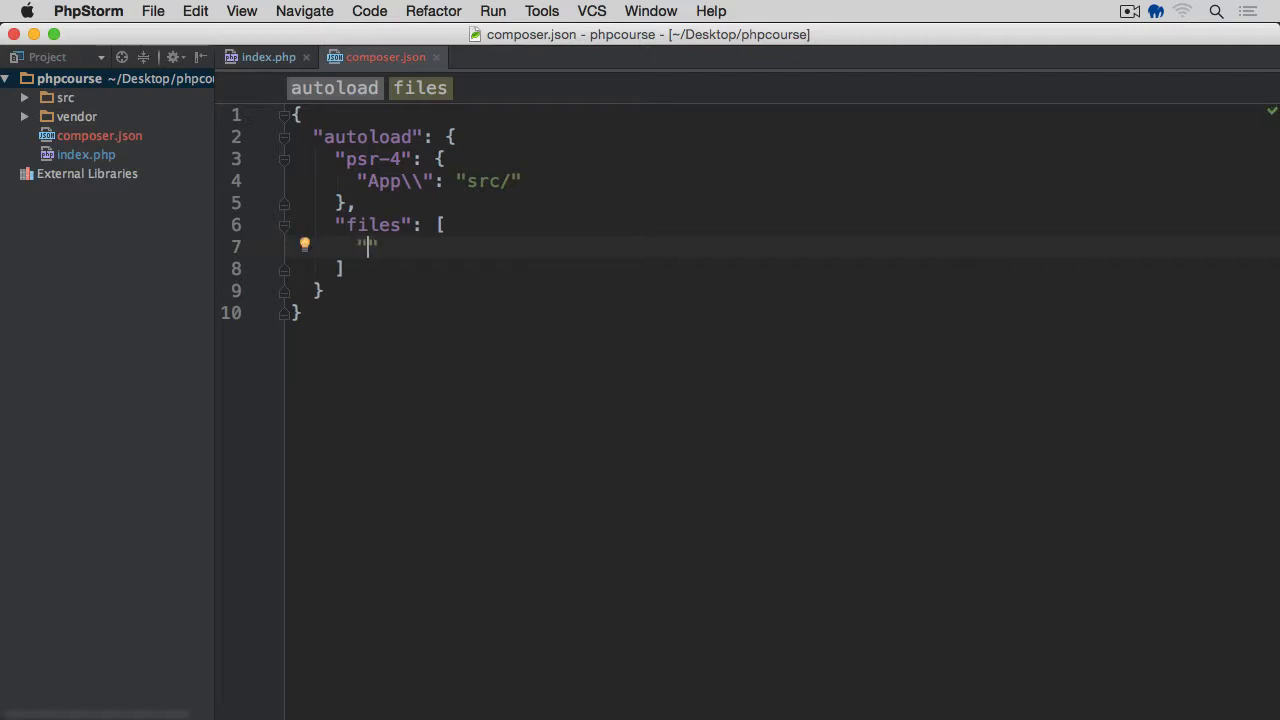
{"action": "type", "text": "helpers"}
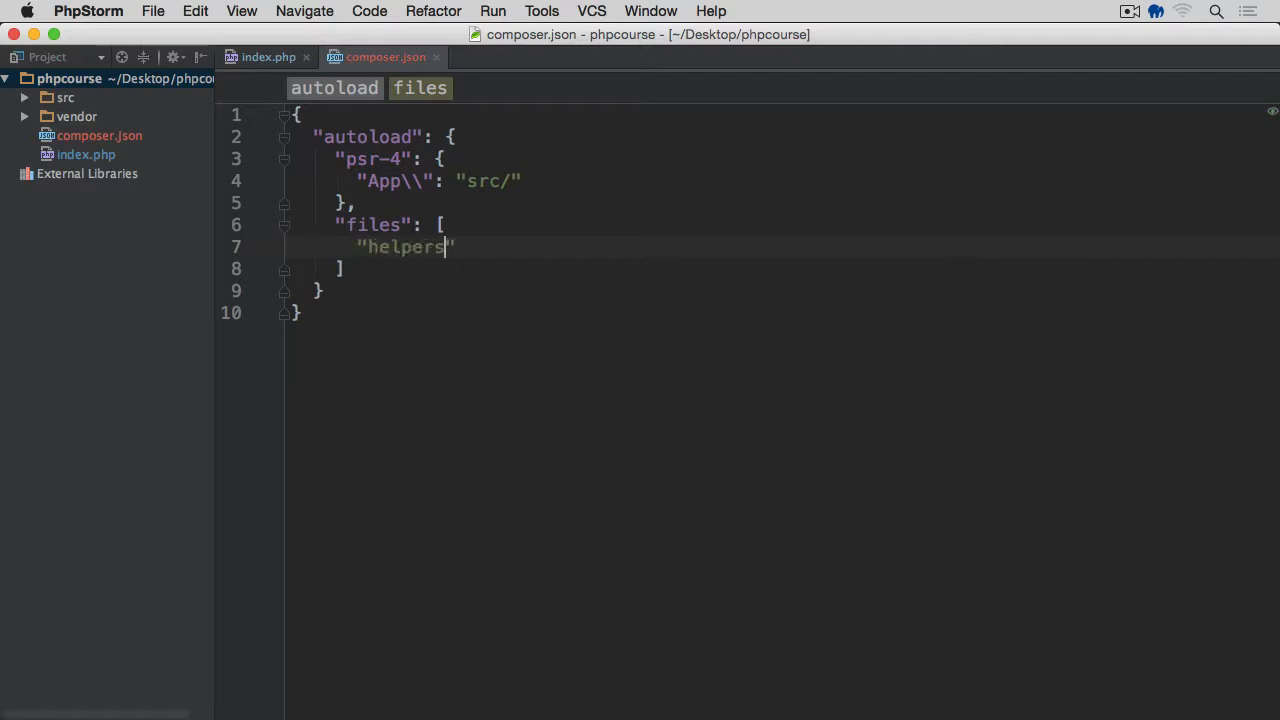
{"action": "type", "text": ".php"}
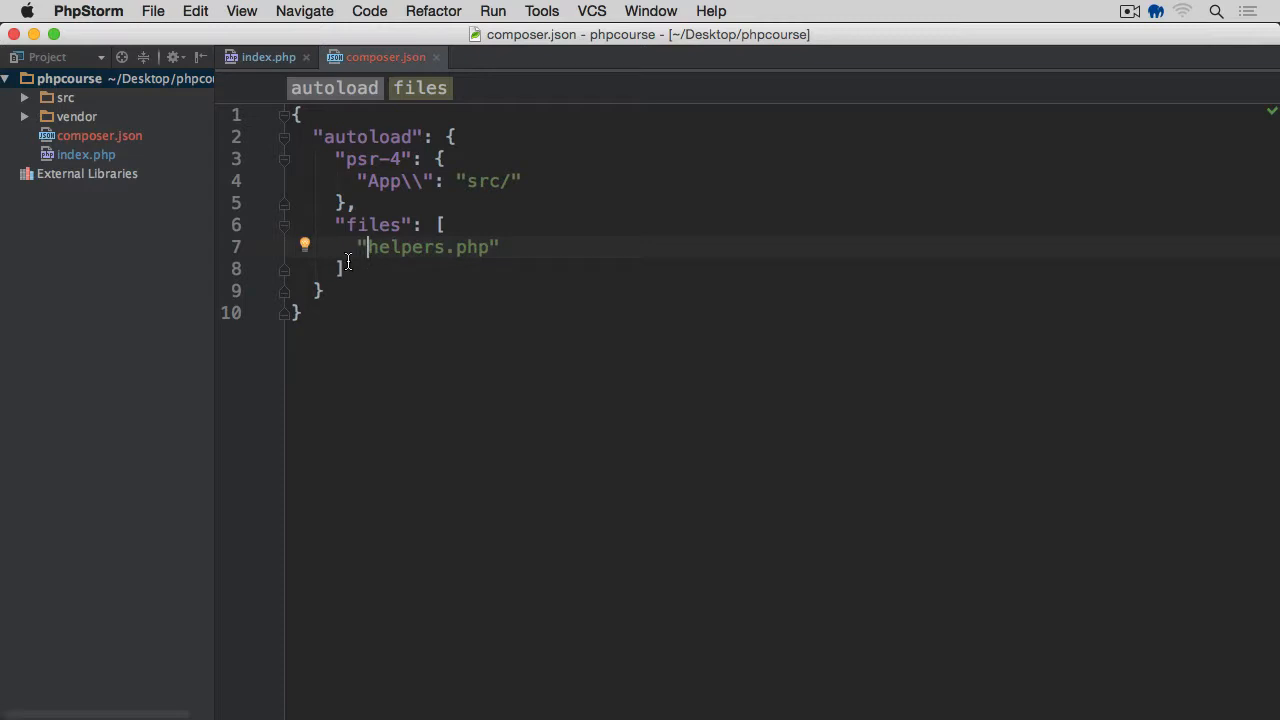
Create a new PHP file named helpers in the project
{"action": "right_click", "coordinate": [348, 262]}
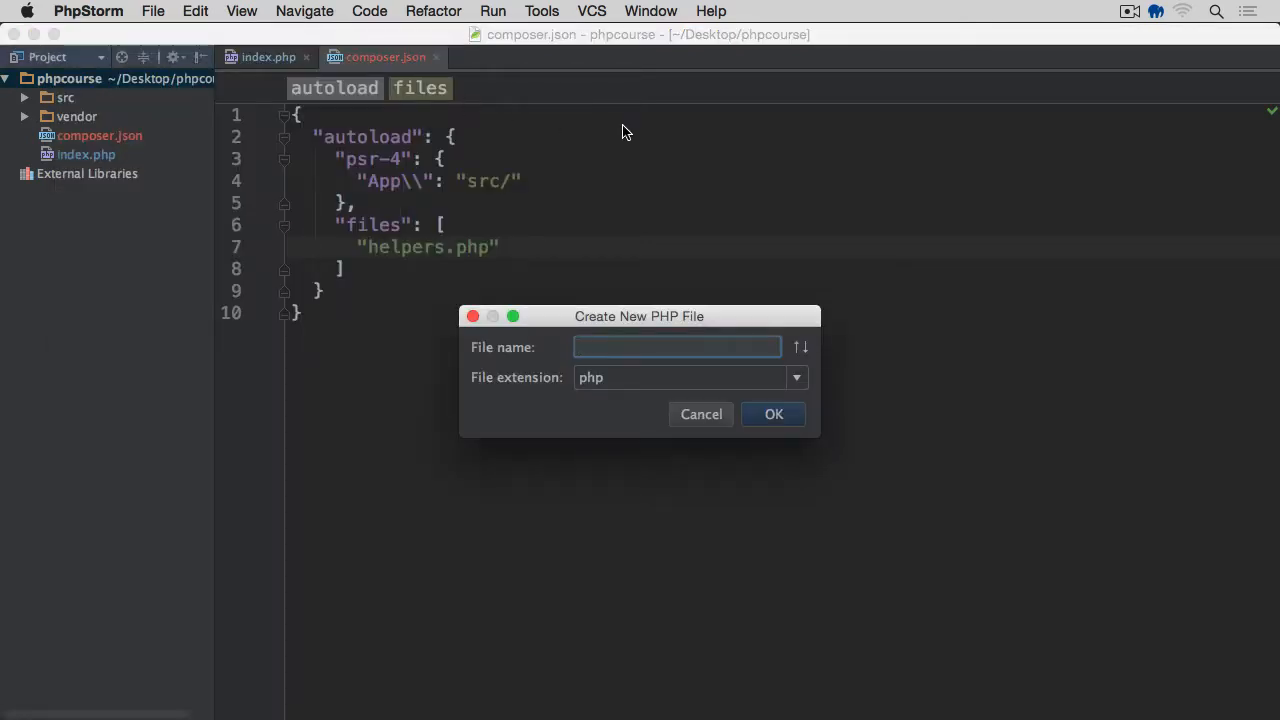
{"action": "type", "text": "helpers"}
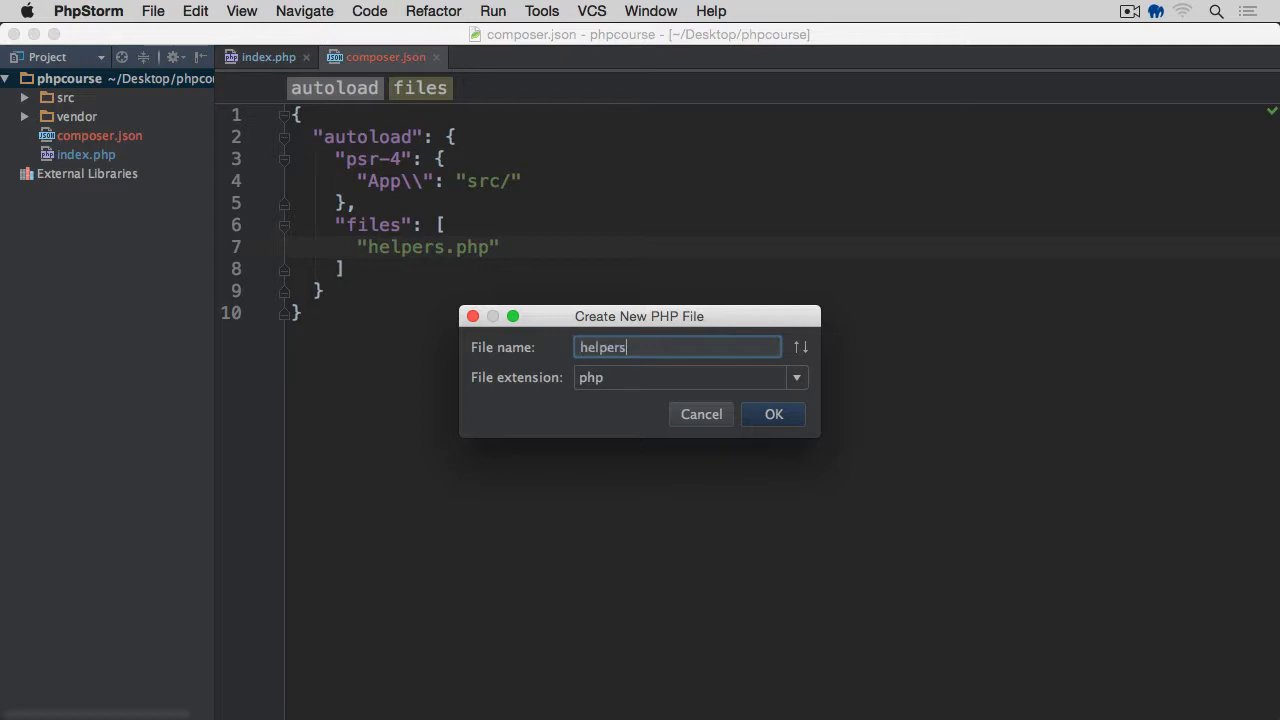
{"action": "left_click", "coordinate": [772, 414]}
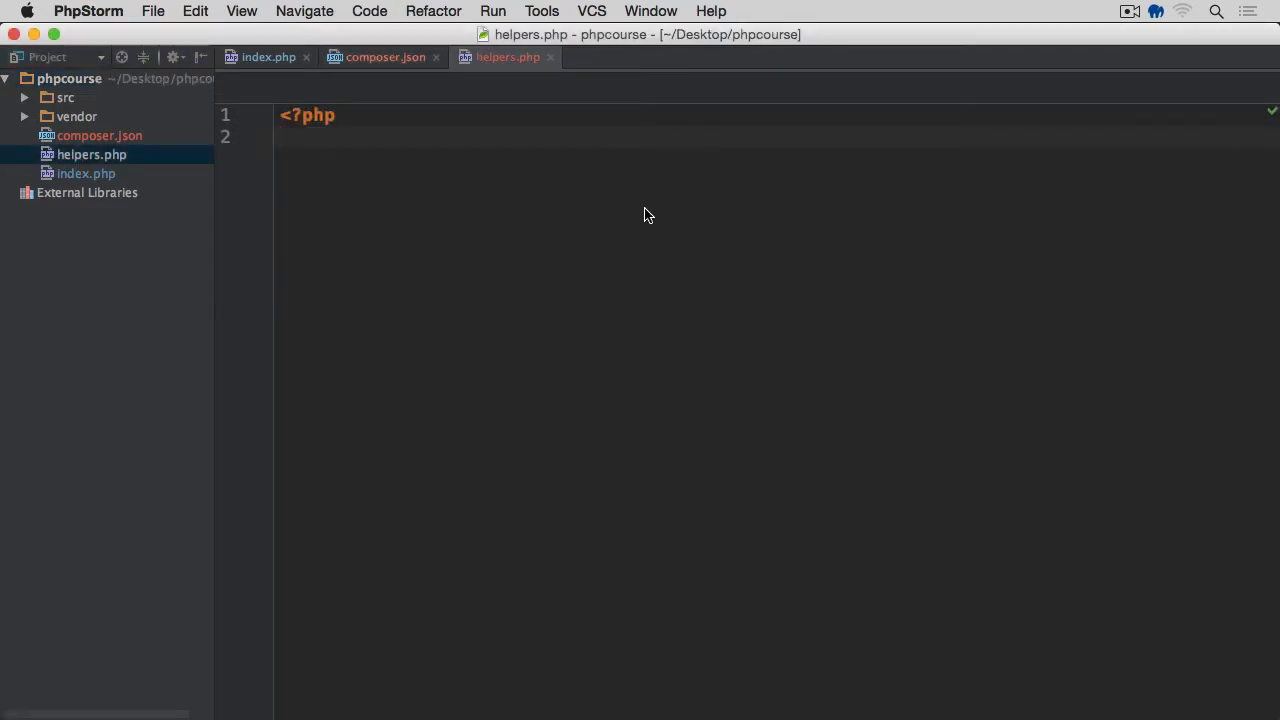
Write function dd($input) { var_dump($input); } in helpers.php using autocomplete
{"action": "type", "text": "function dd"}
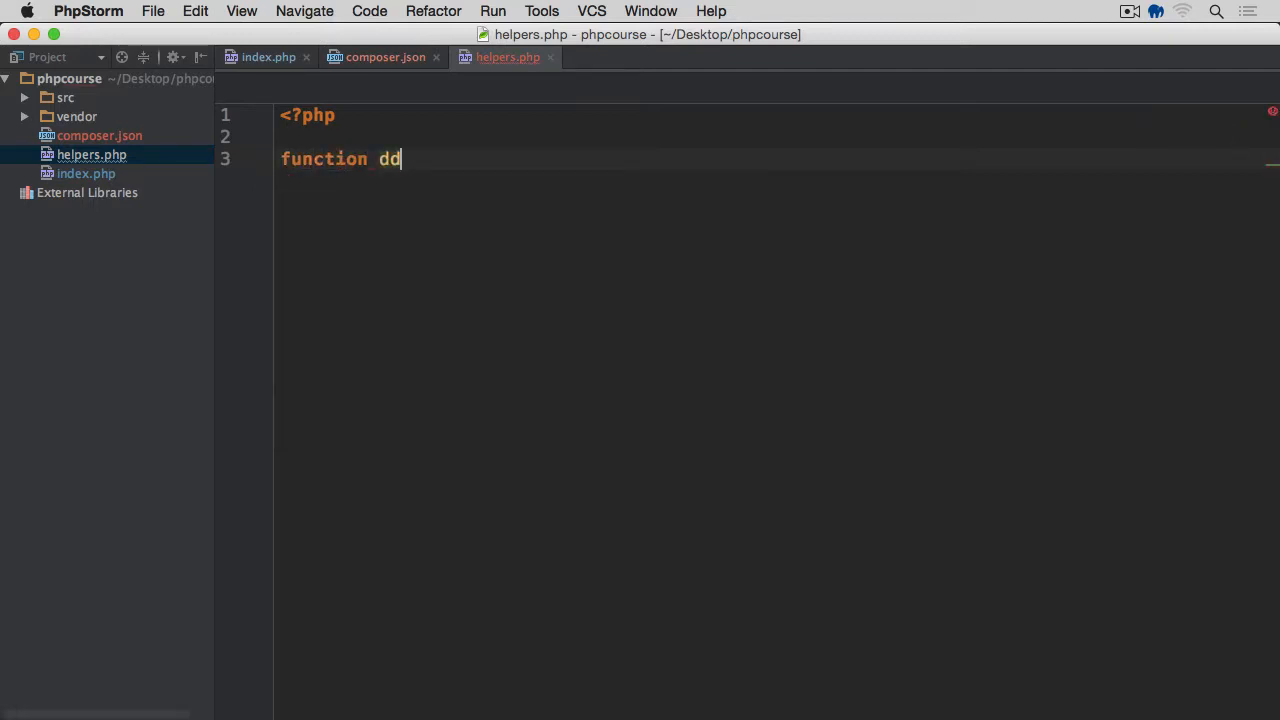
{"action": "type", "text": "($"}
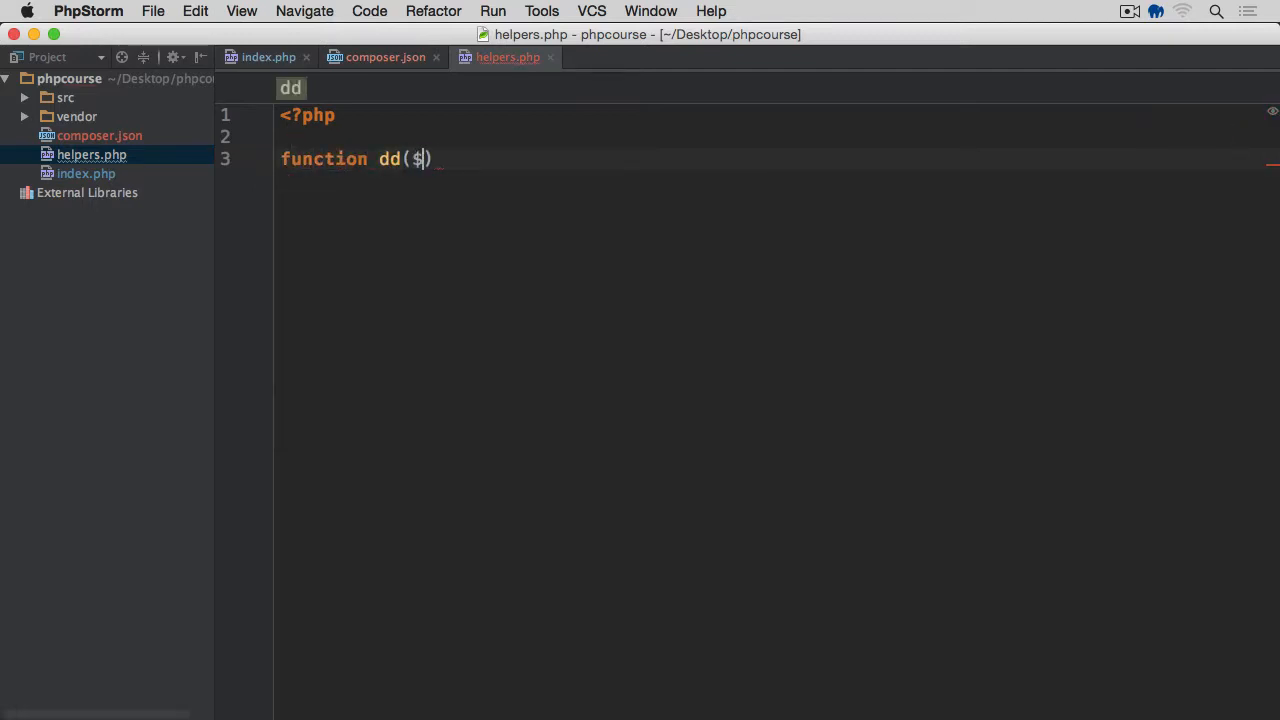
{"action": "type", "text": "input"}
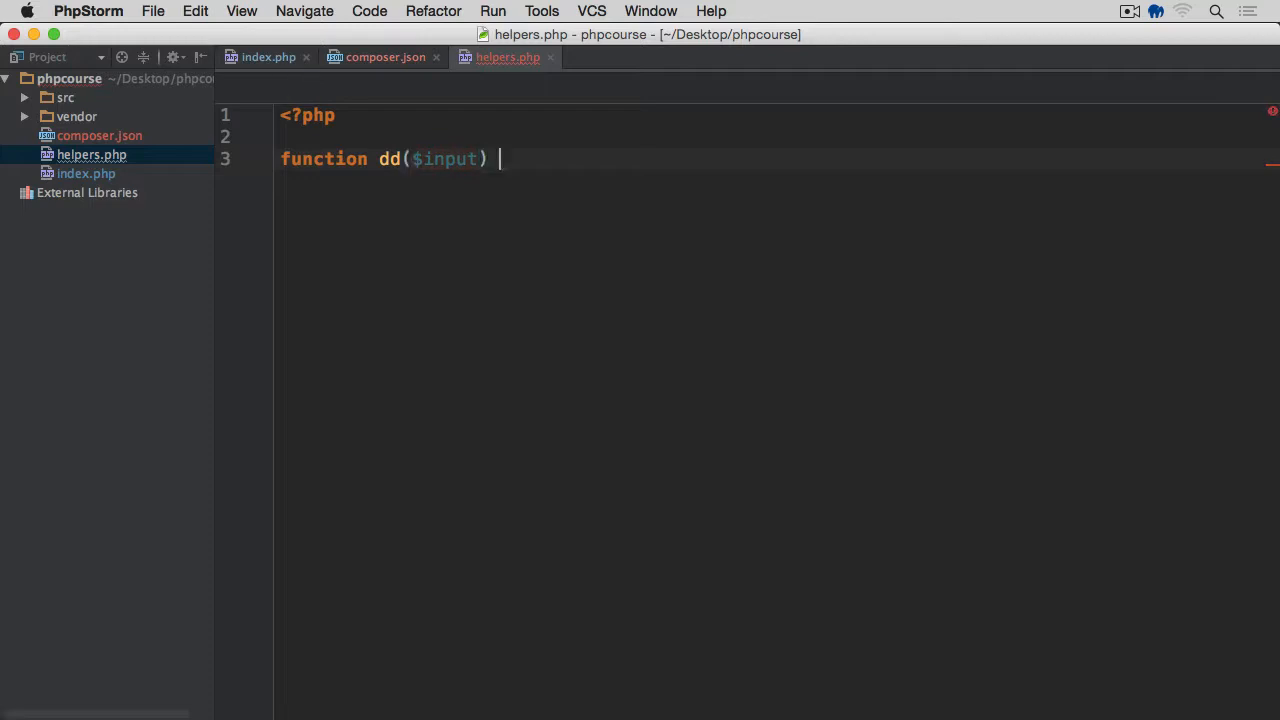
{"action": "type", "text": "{"}
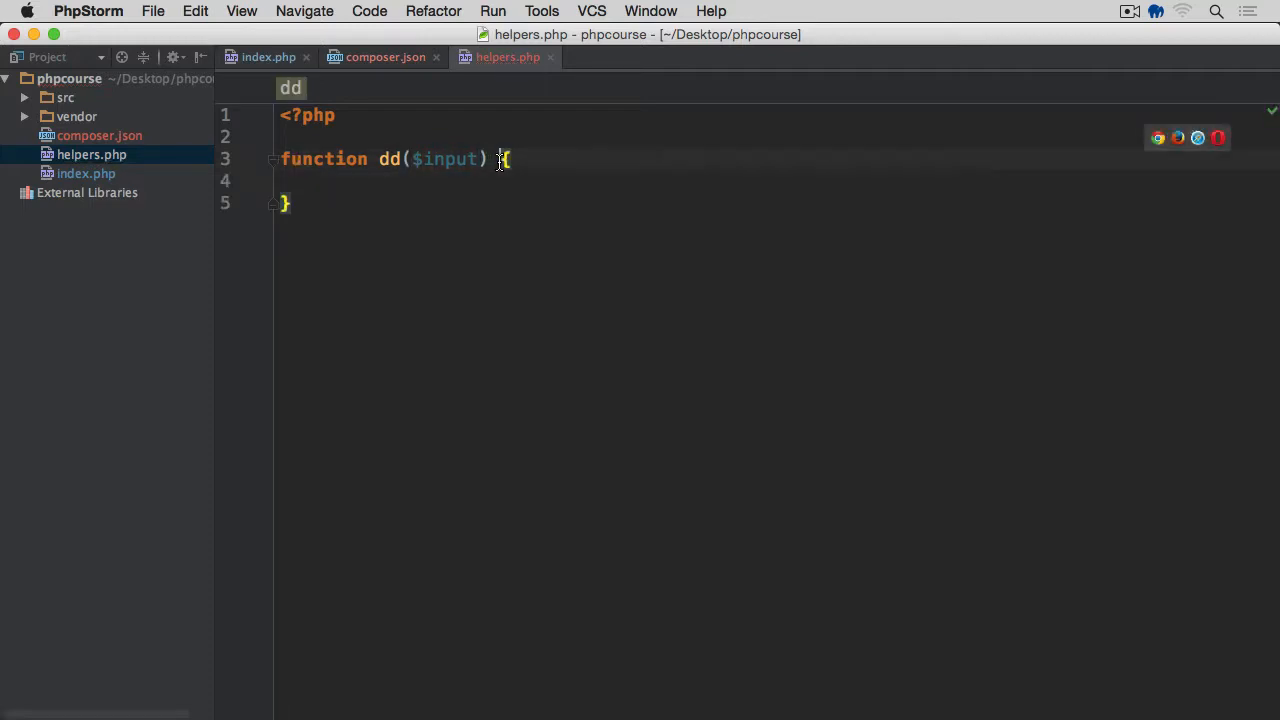
{"action": "key", "text": "enter"}
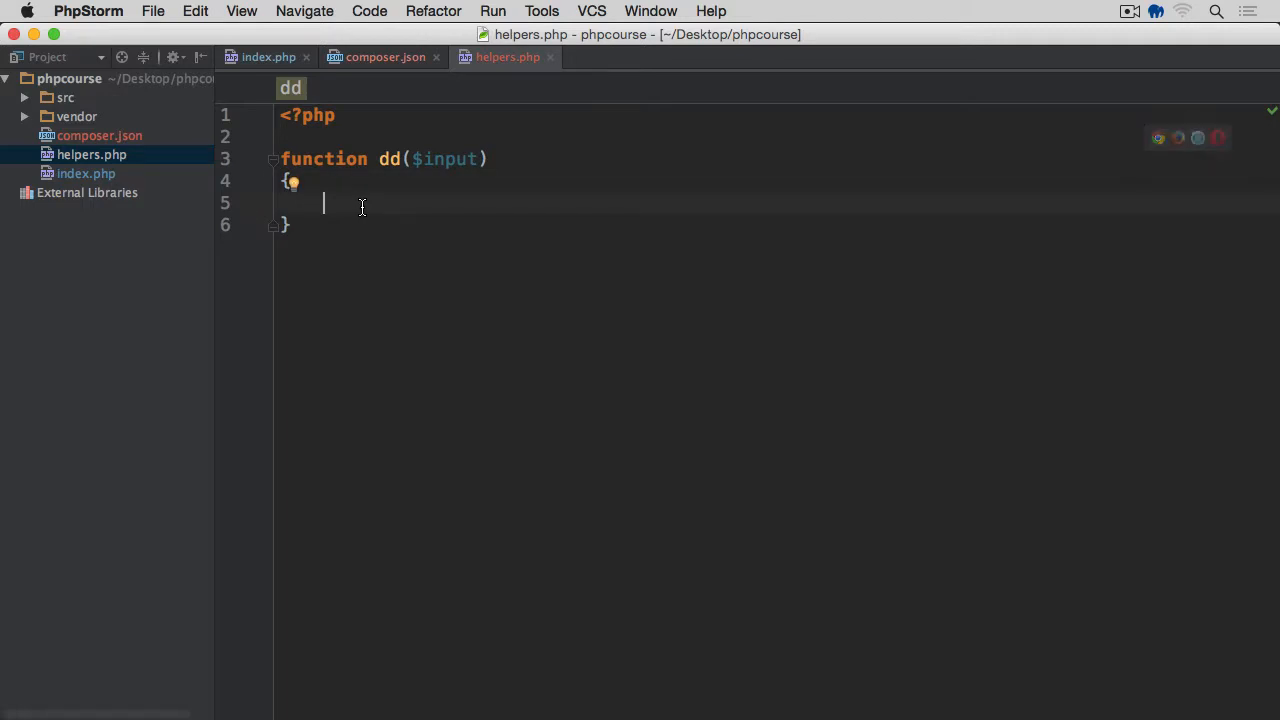
{"action": "type", "text": "var"}
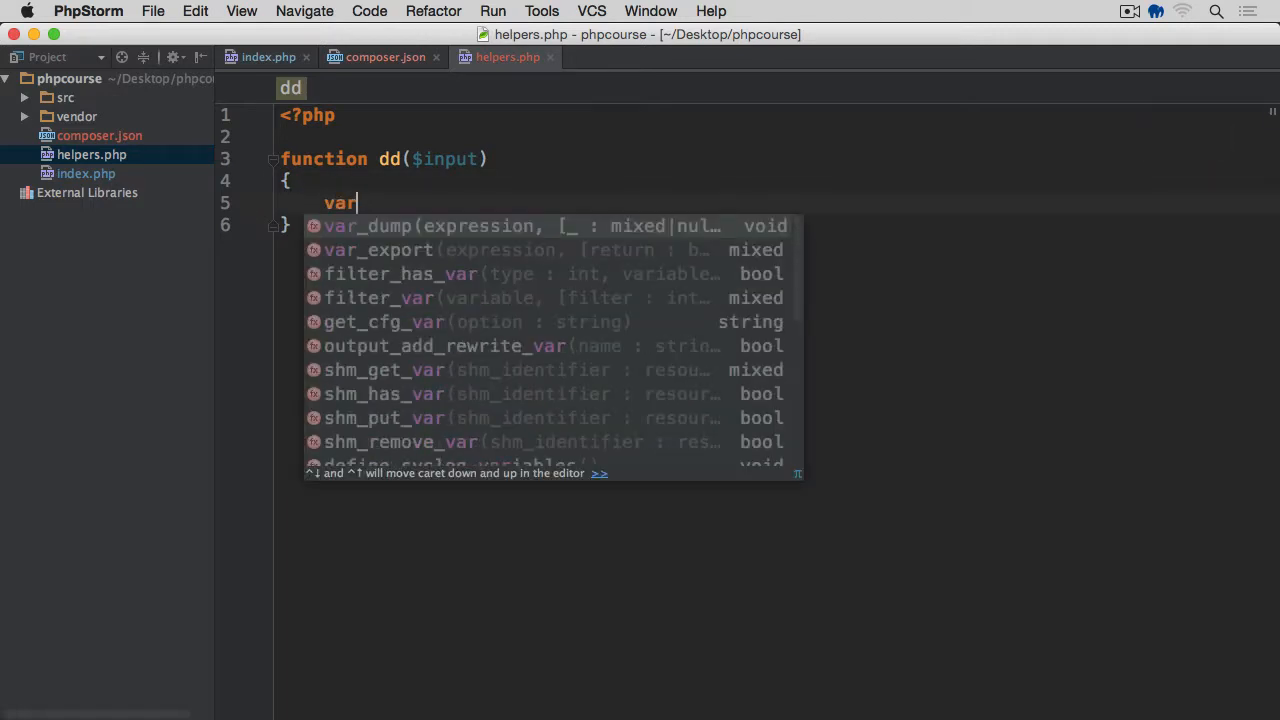
{"action": "left_click", "coordinate": [368, 224]}
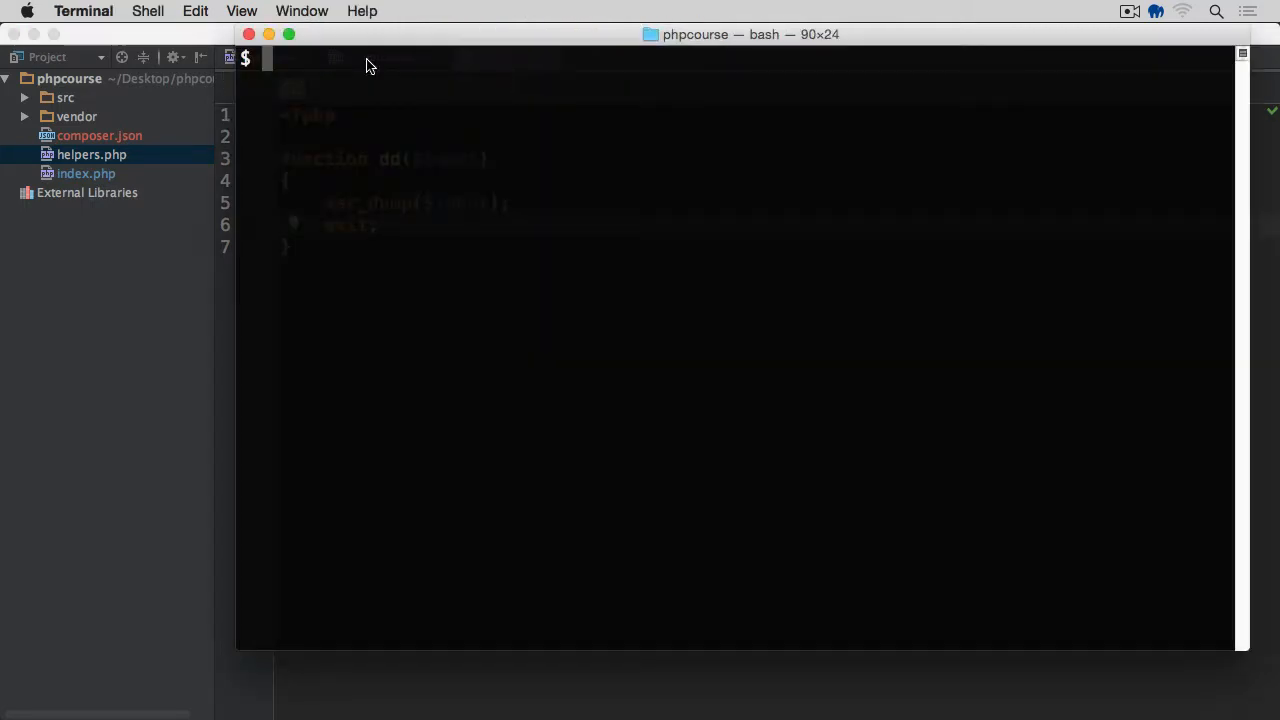
Start typing the composer dump-autoload command in Terminal
{"action": "type", "text": "compose"}
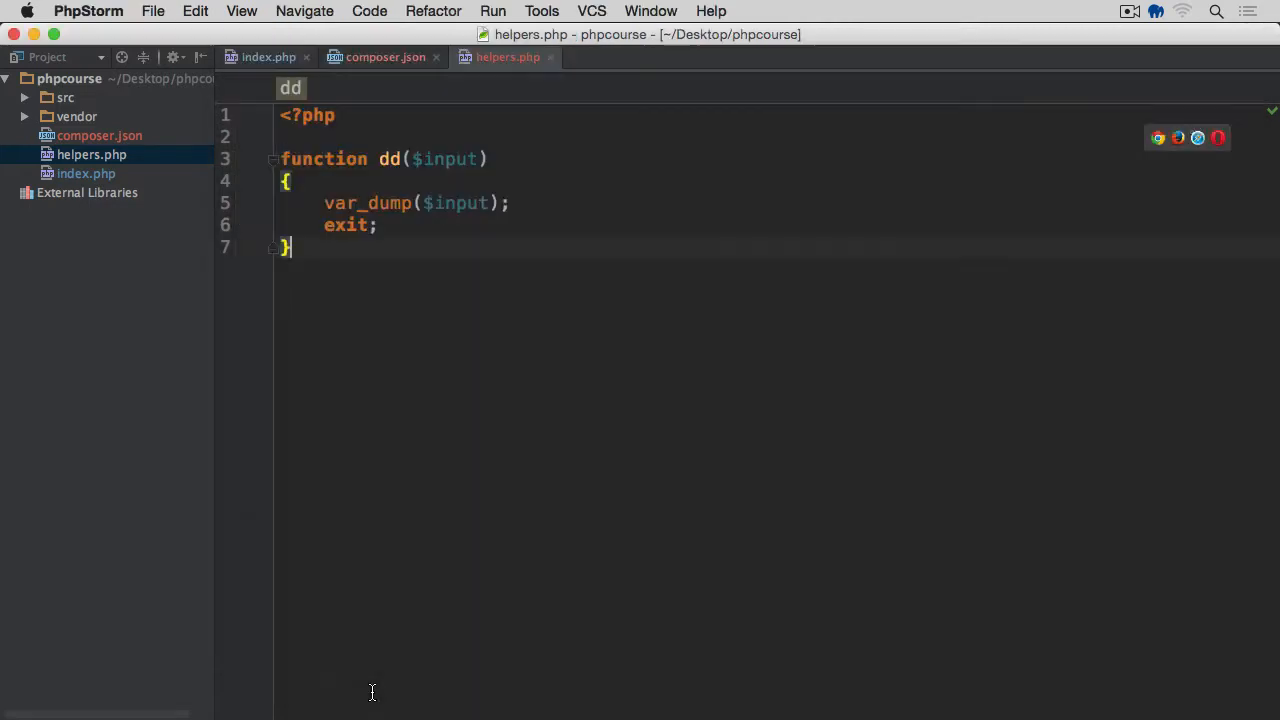
In index.php, call dd(['error' => false]); below the require line
{"action": "left_click", "coordinate": [262, 56]}
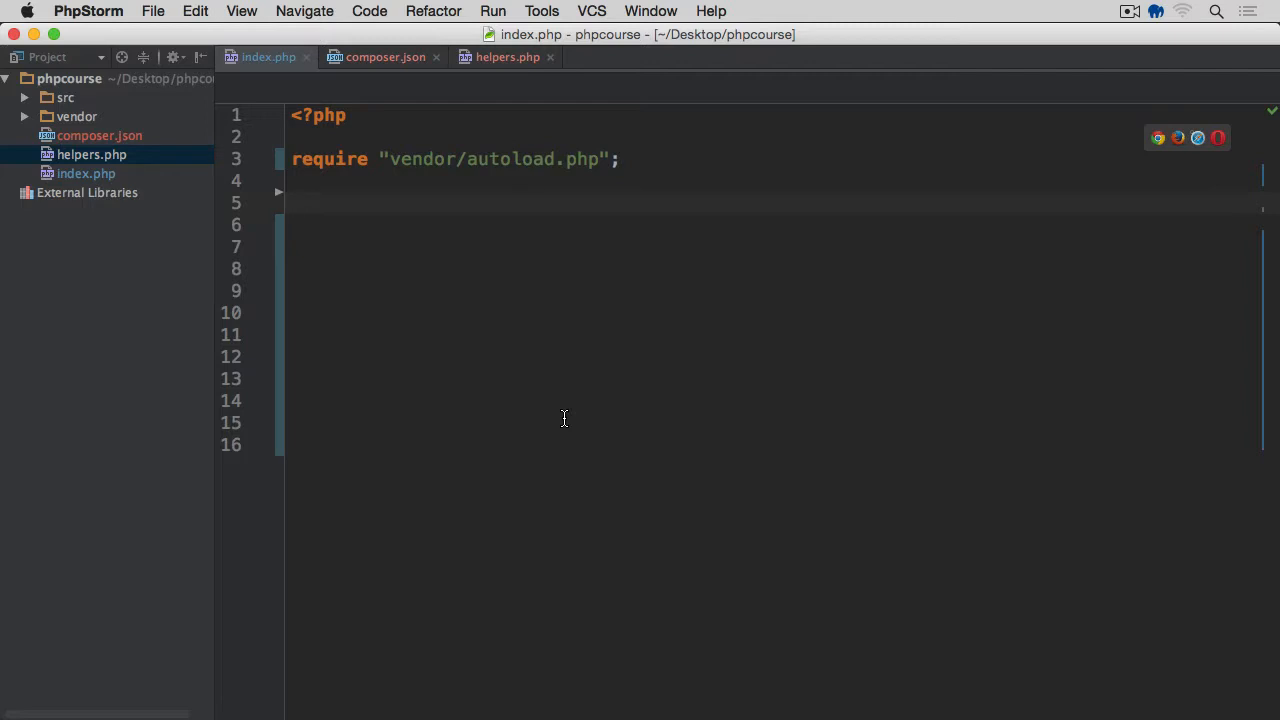
{"action": "type", "text": "dd(['"}
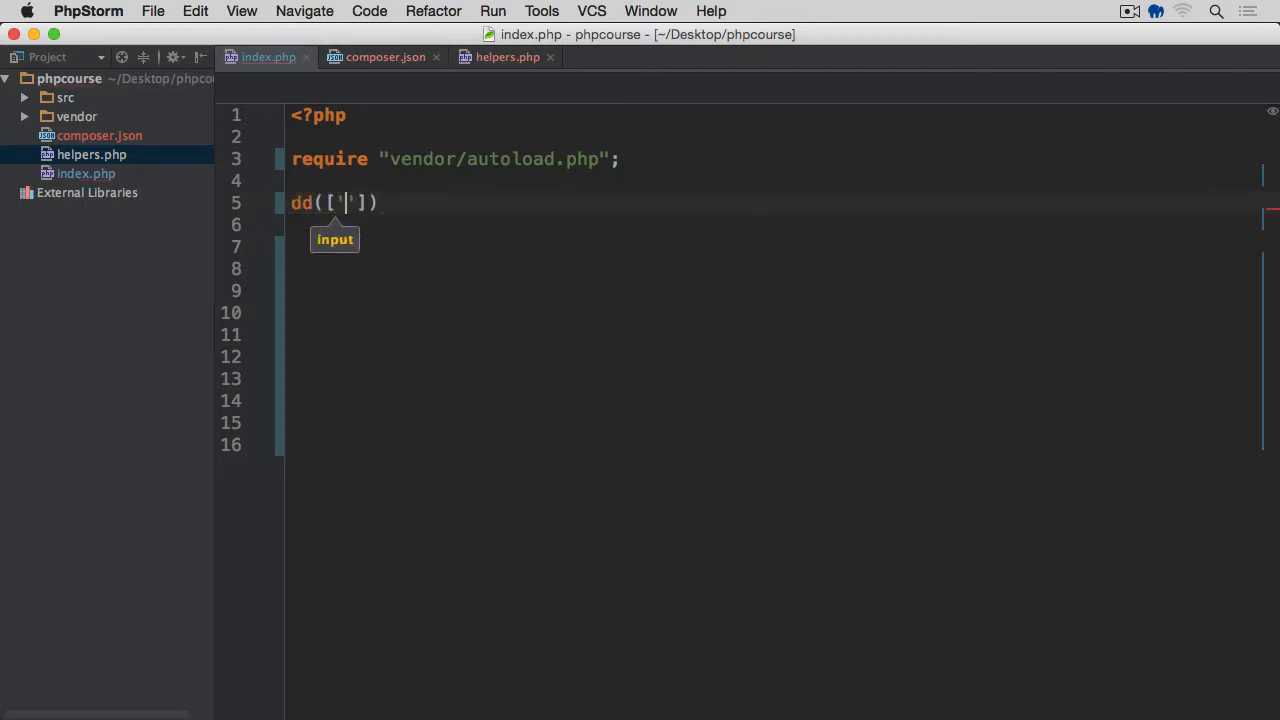
{"action": "type", "text": "error' =>"}
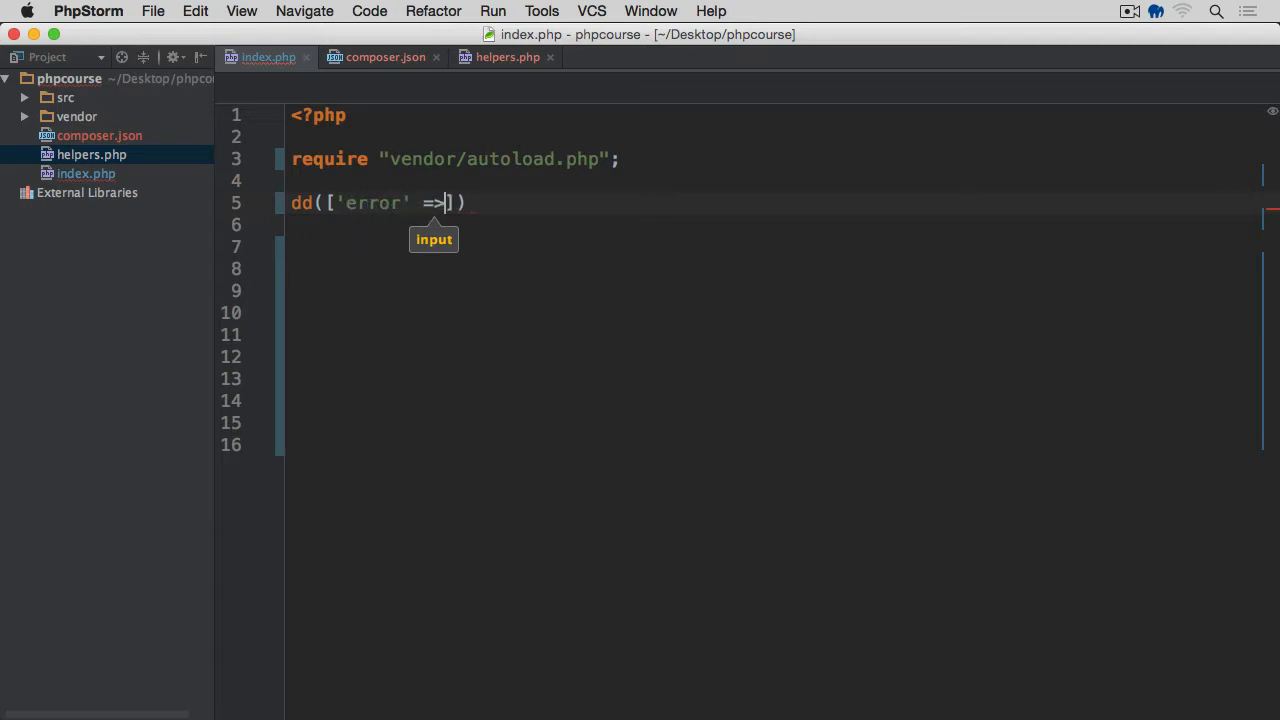
{"action": "type", "text": "false];"}
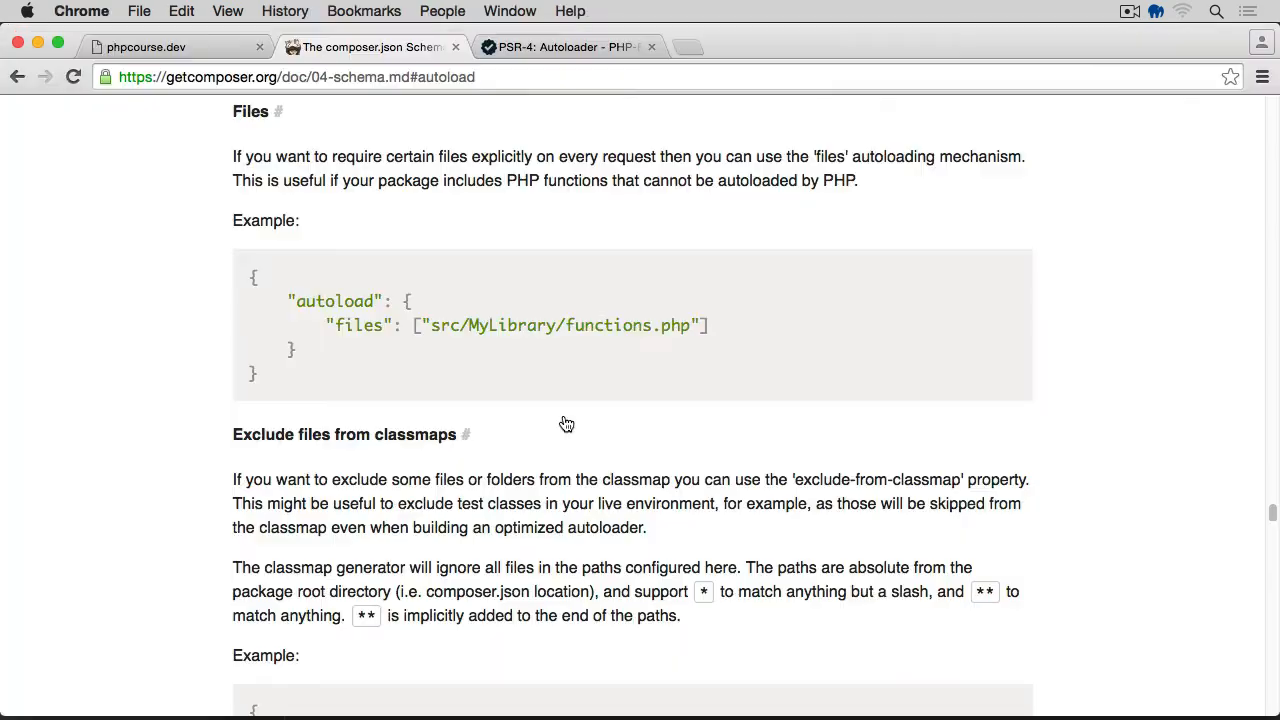
Switch to the phpcourse.dev page showing array(1) { ["error"]=> bool(false) }
{"action": "left_click", "coordinate": [144, 48]}
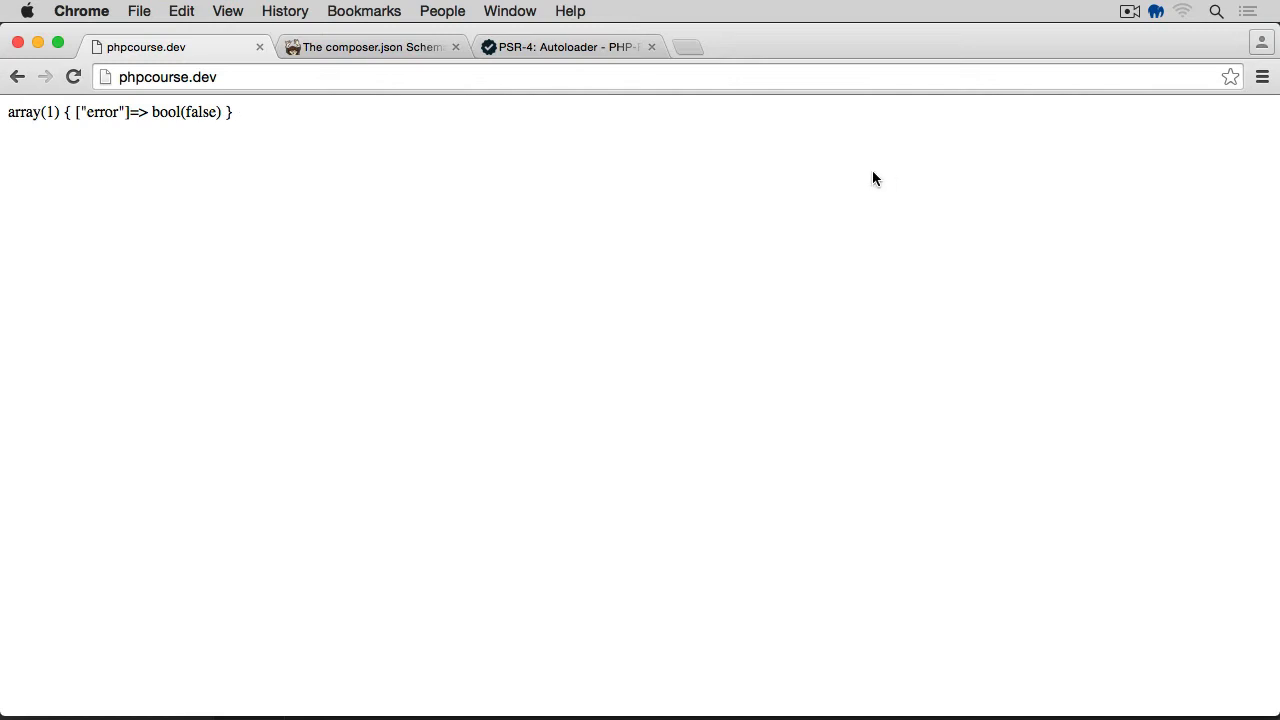
{"action": "mouse_move", "coordinate": [404, 196]}
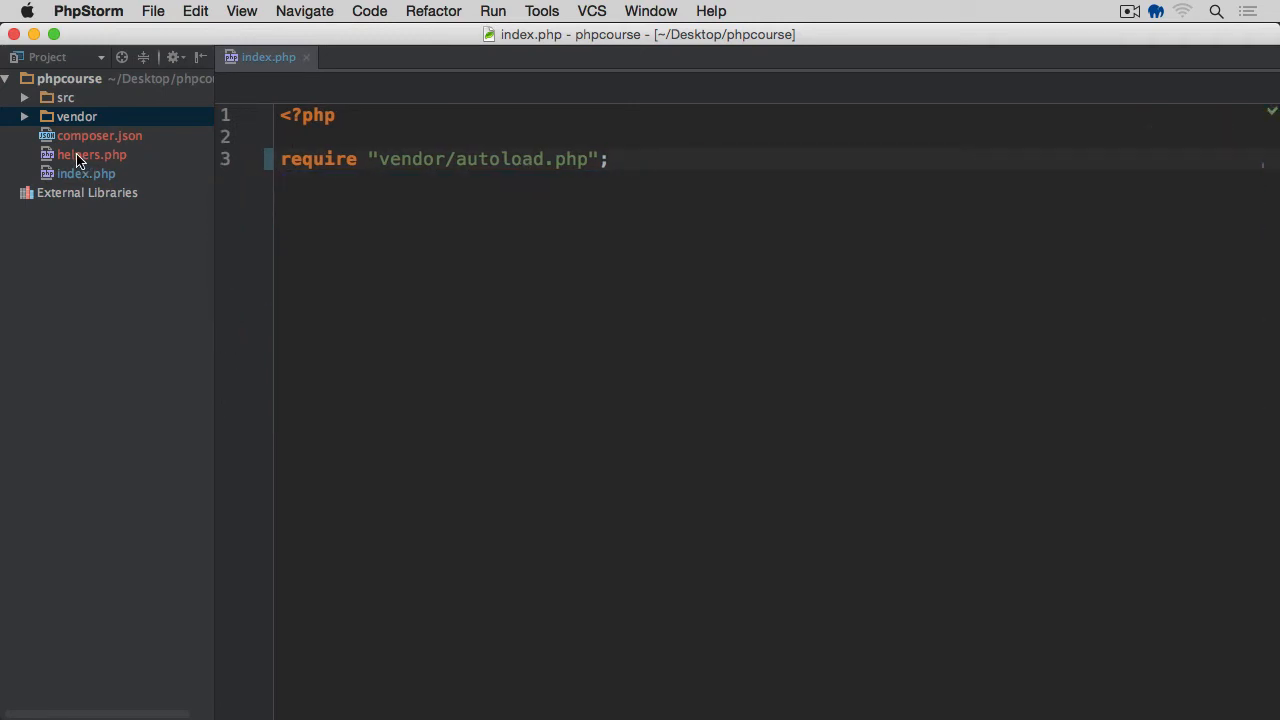
Review composer.json so it holds only the App\ to src/ psr-4 mapping
{"action": "left_click", "coordinate": [86, 154]}
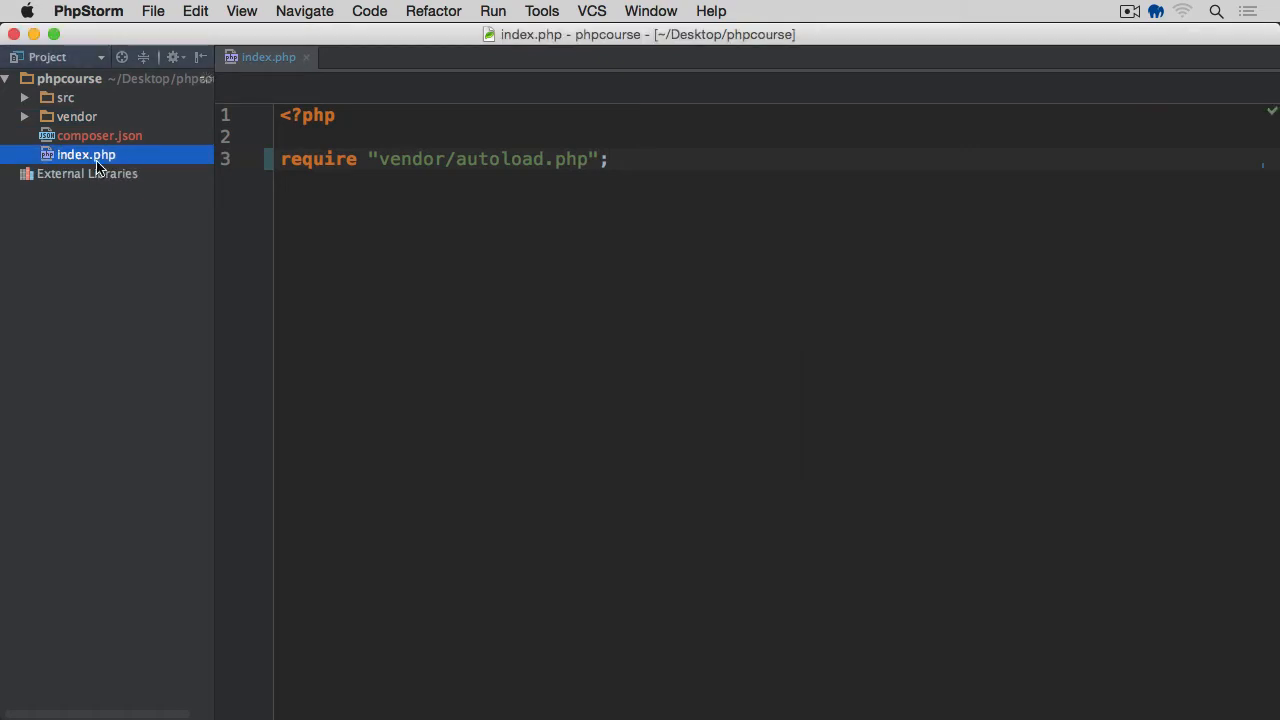
{"action": "double_click", "coordinate": [100, 136]}
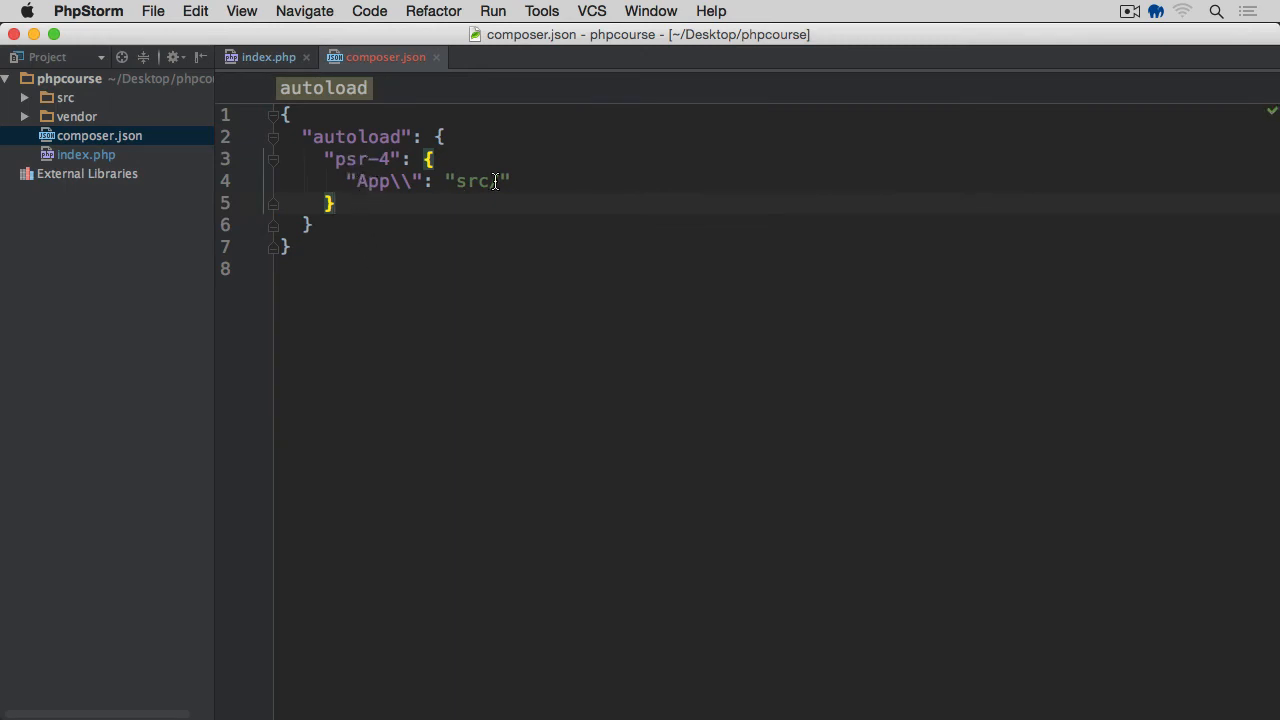
{"action": "double_click", "coordinate": [470, 180]}
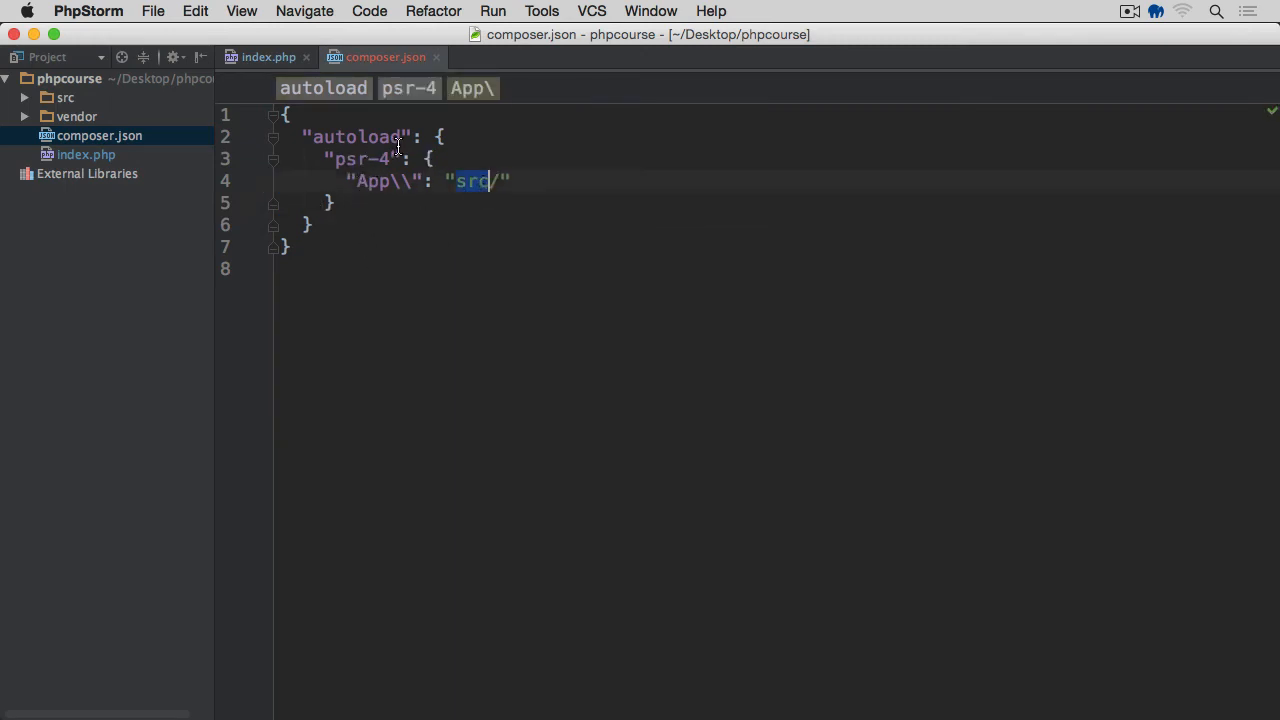
Close the composer.json and index.php editors, leaving no files open
{"action": "left_click", "coordinate": [264, 56]}
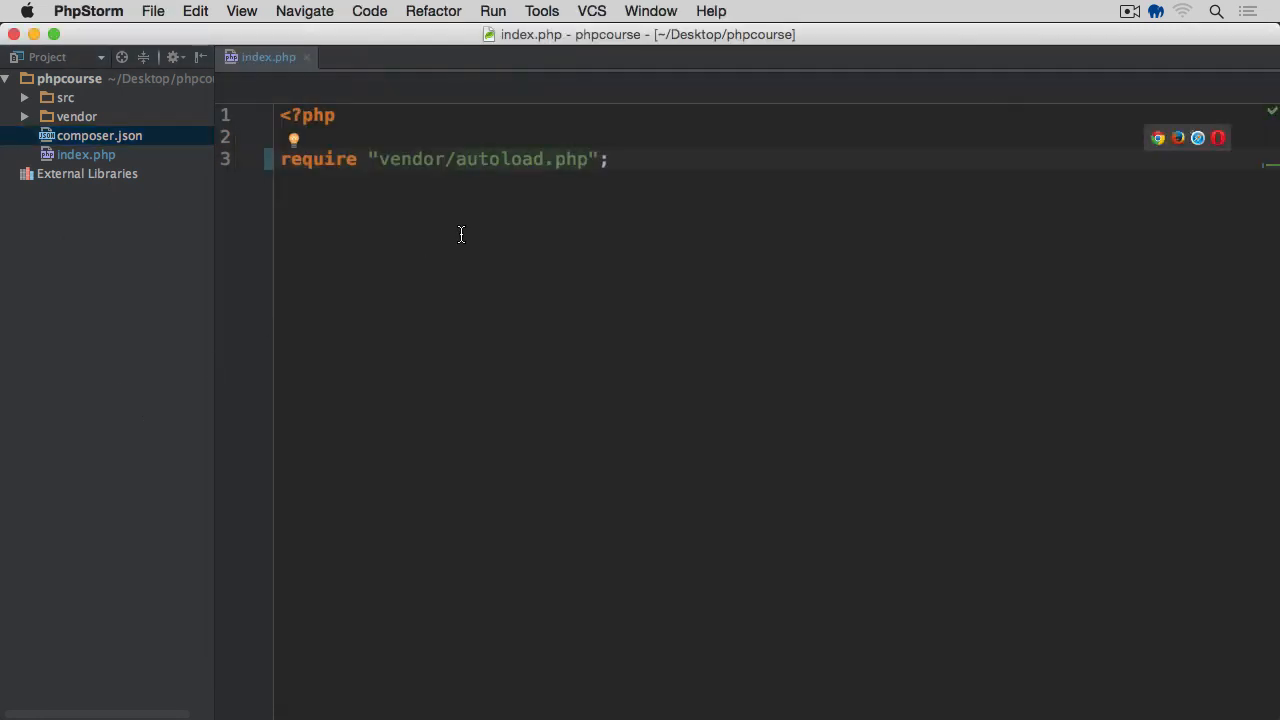
{"action": "left_click", "coordinate": [306, 56]}
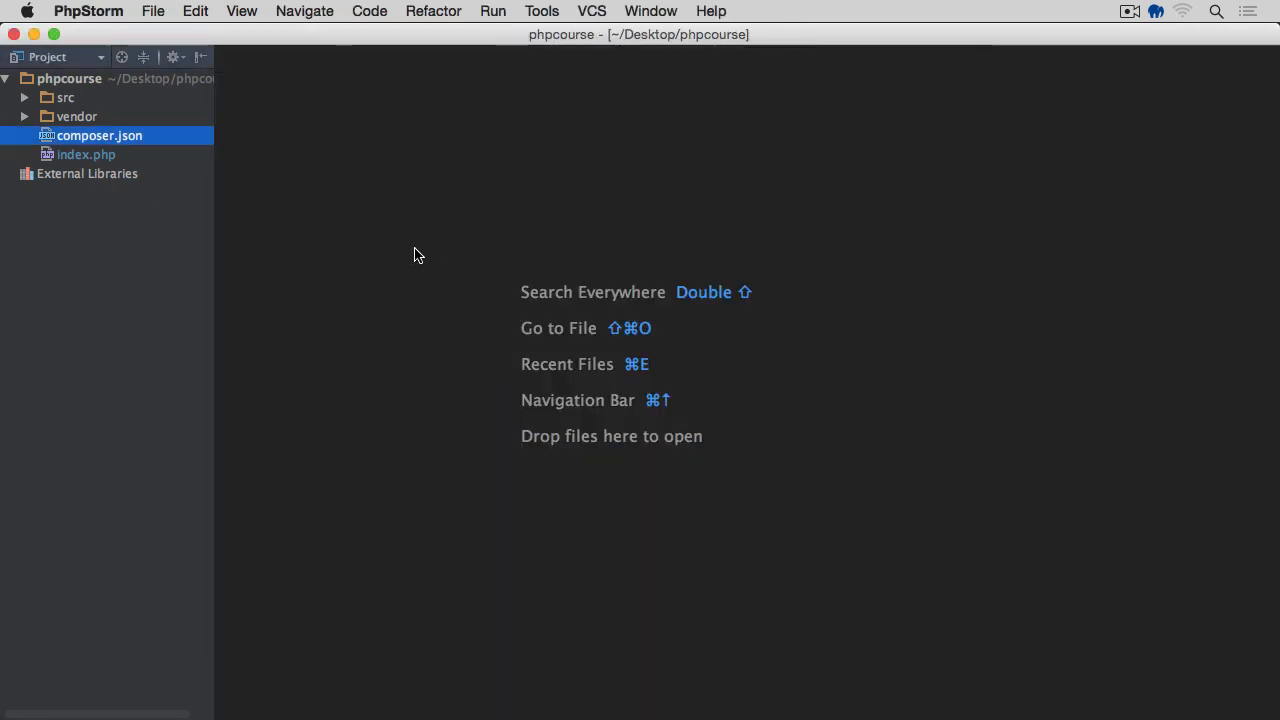